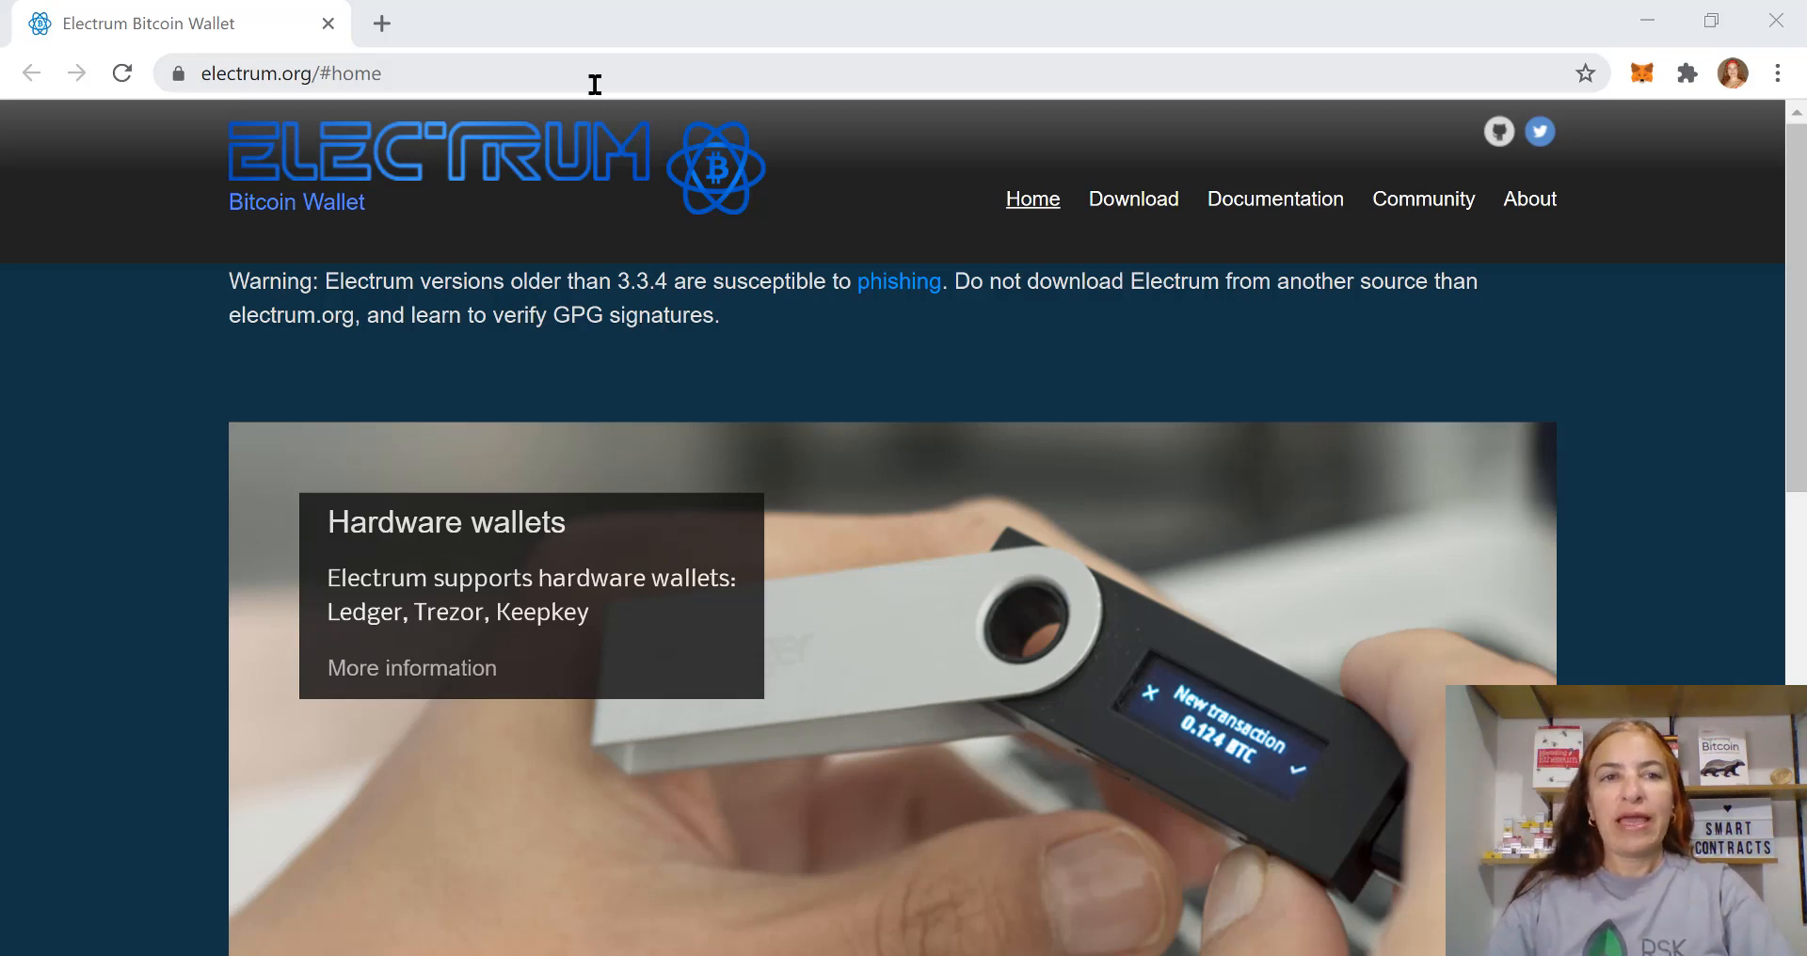
pyautogui.moveTo(1106, 266)
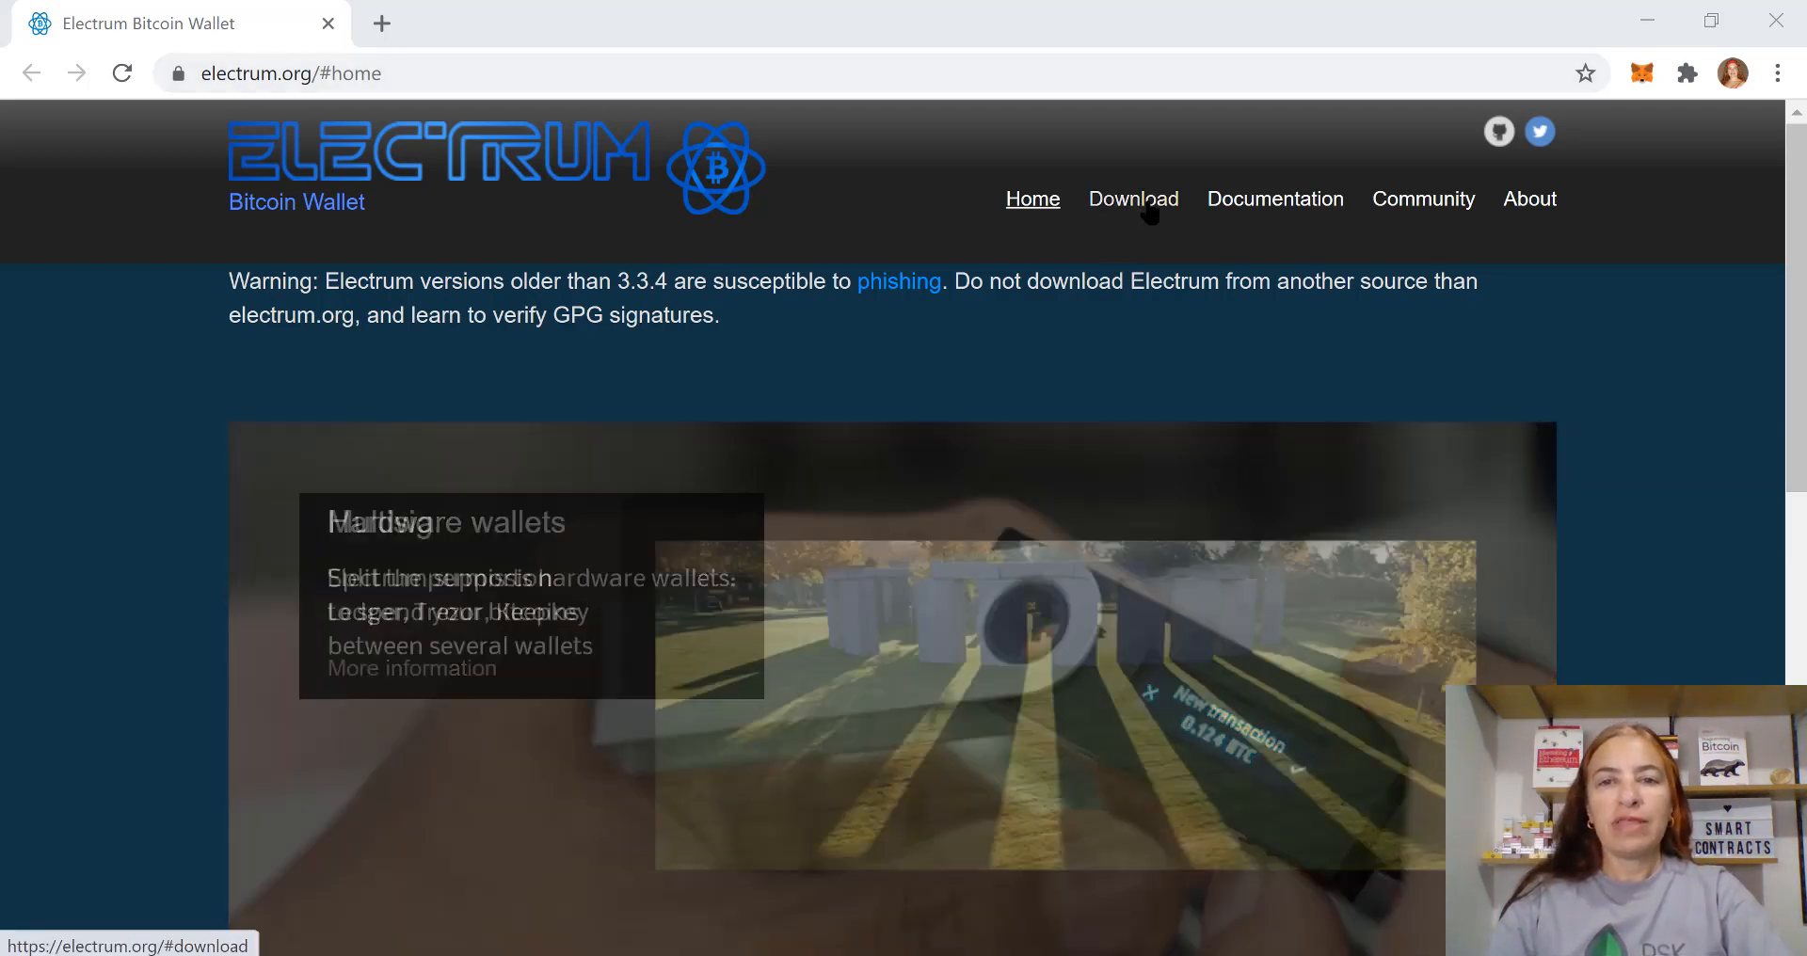
# - Show the electrum.org download page with the Electrum-4.0.9 sources and binaries table
pyautogui.click(1133, 197)
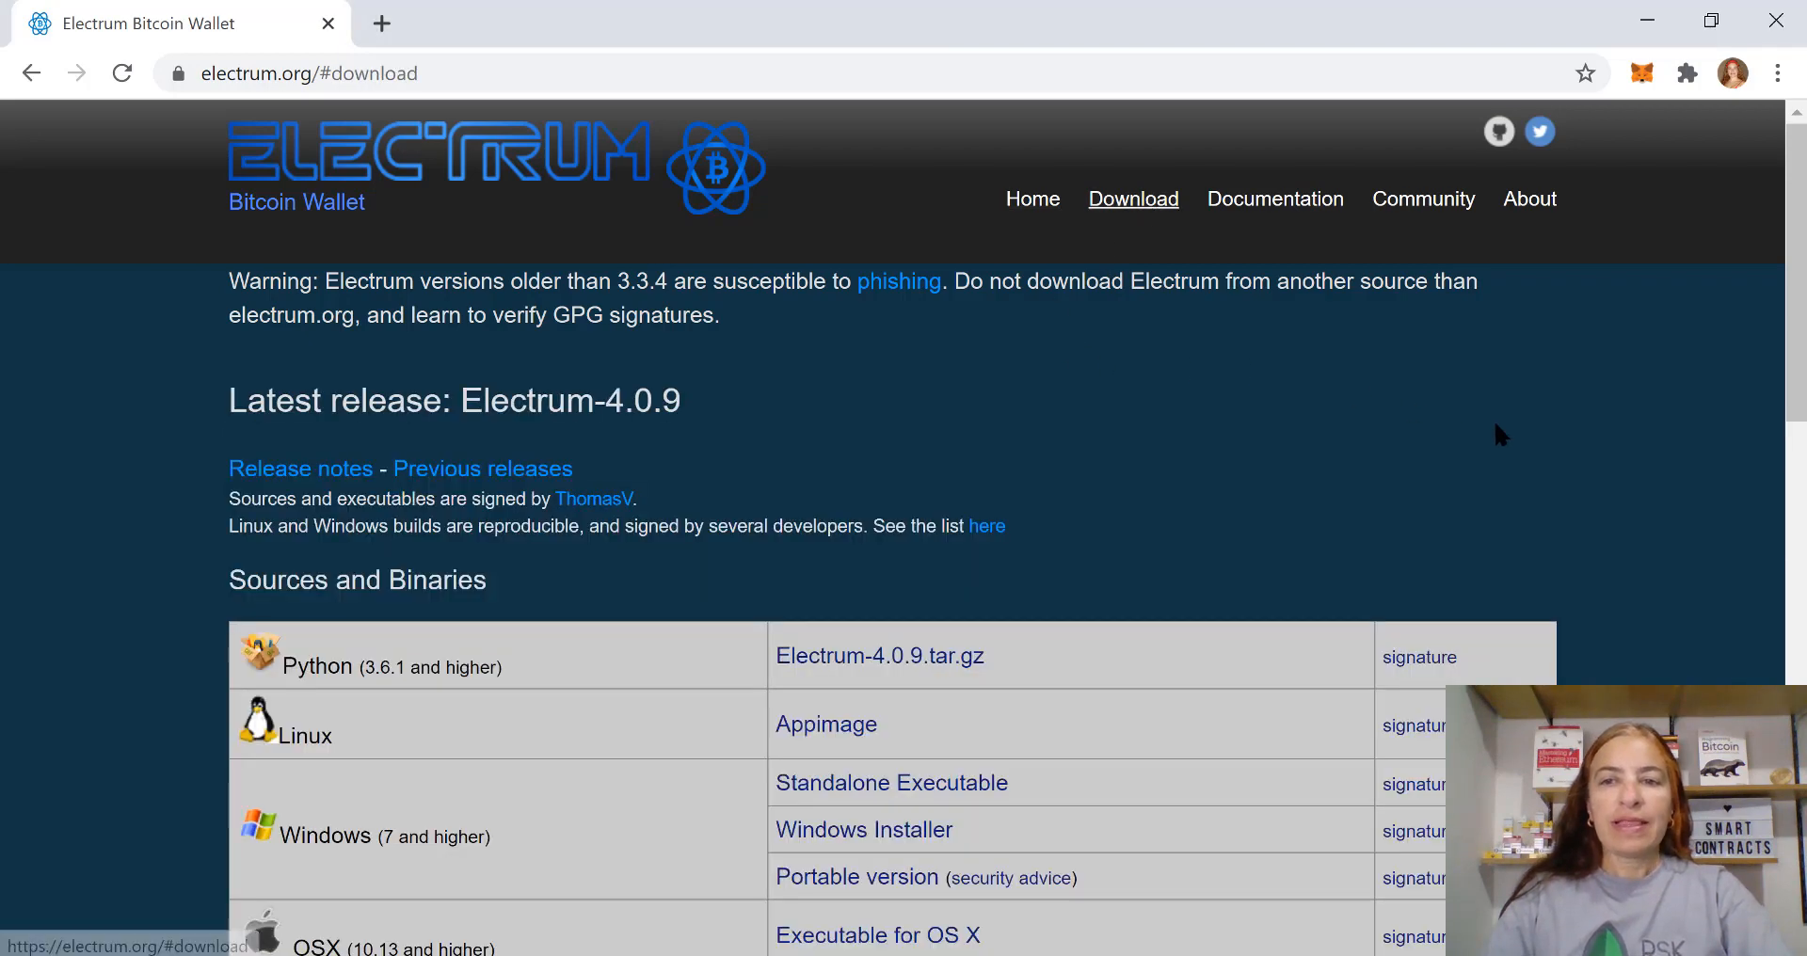
pyautogui.scroll(-3)
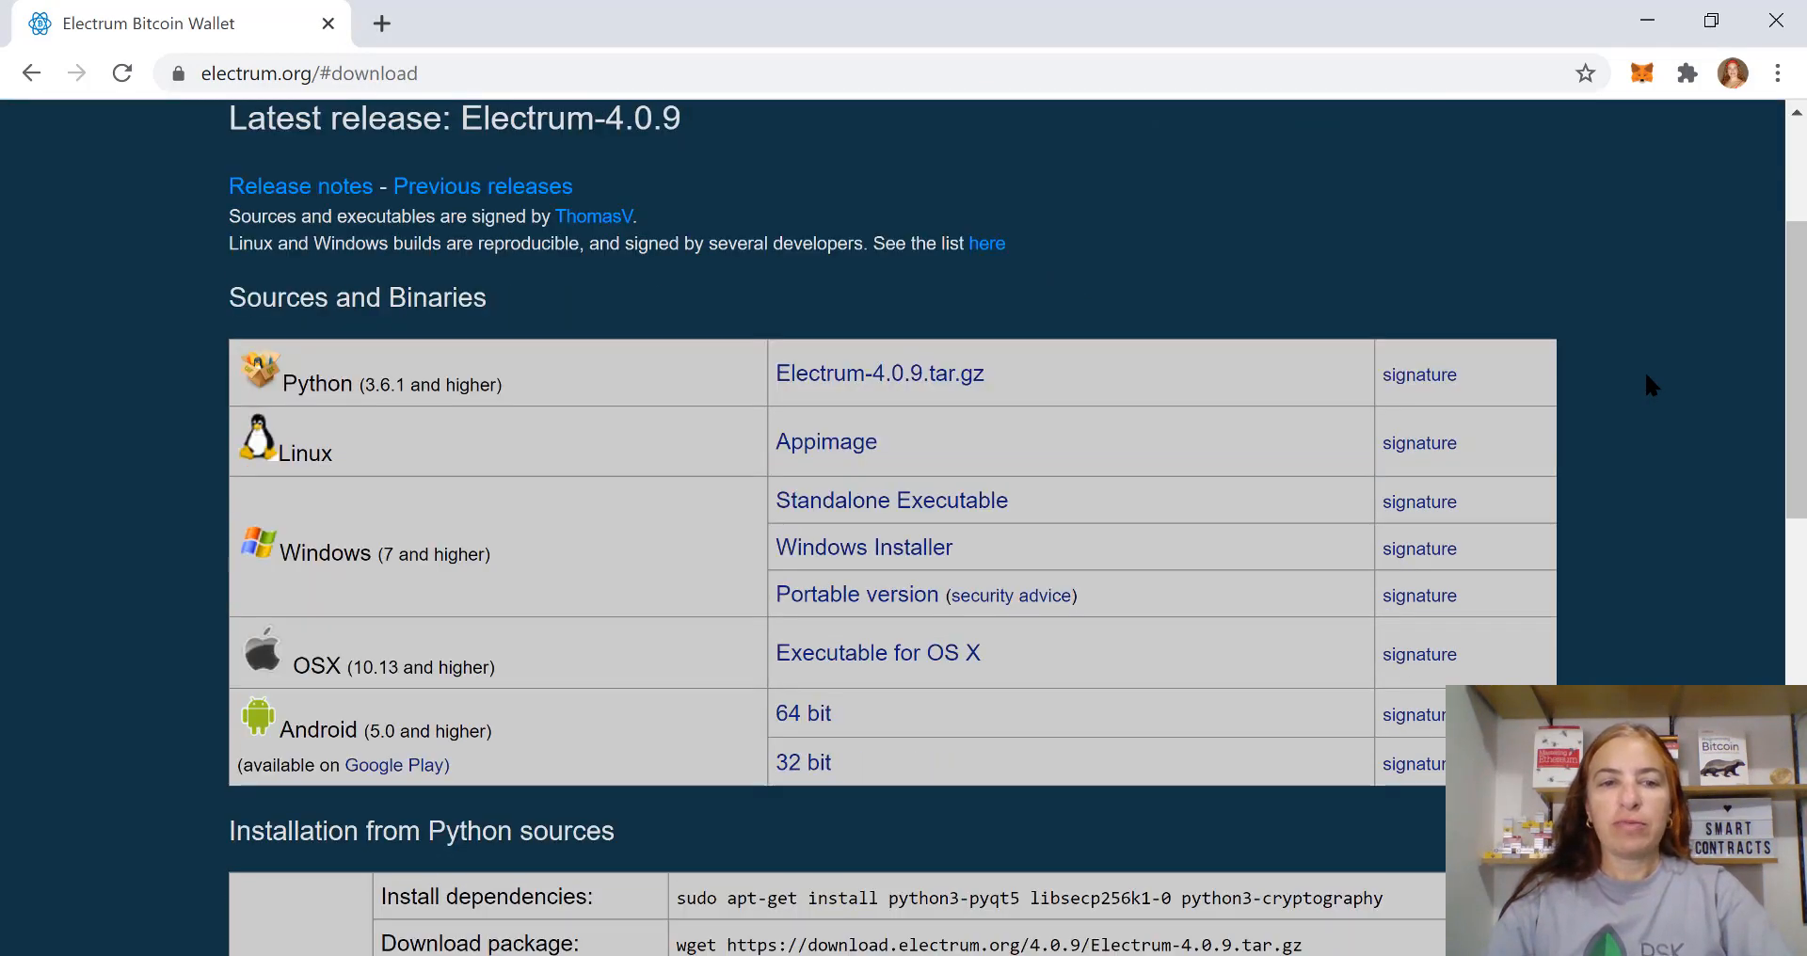
pyautogui.moveTo(520, 555)
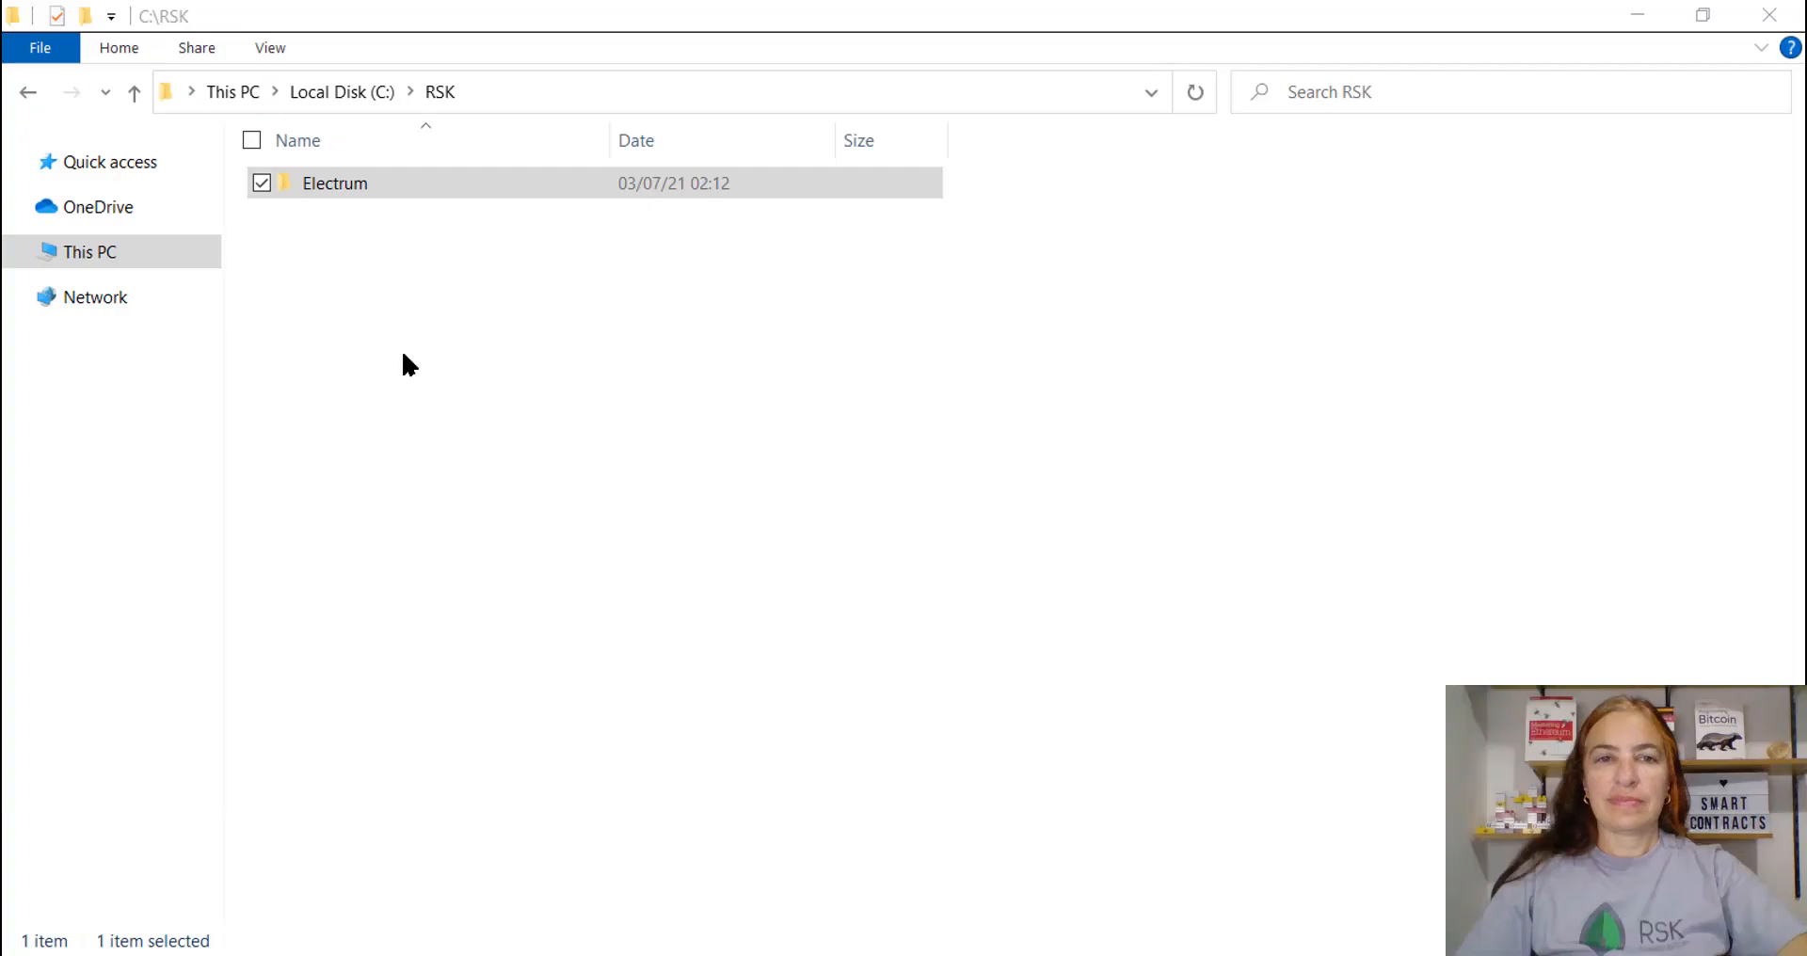
pyautogui.moveTo(370, 331)
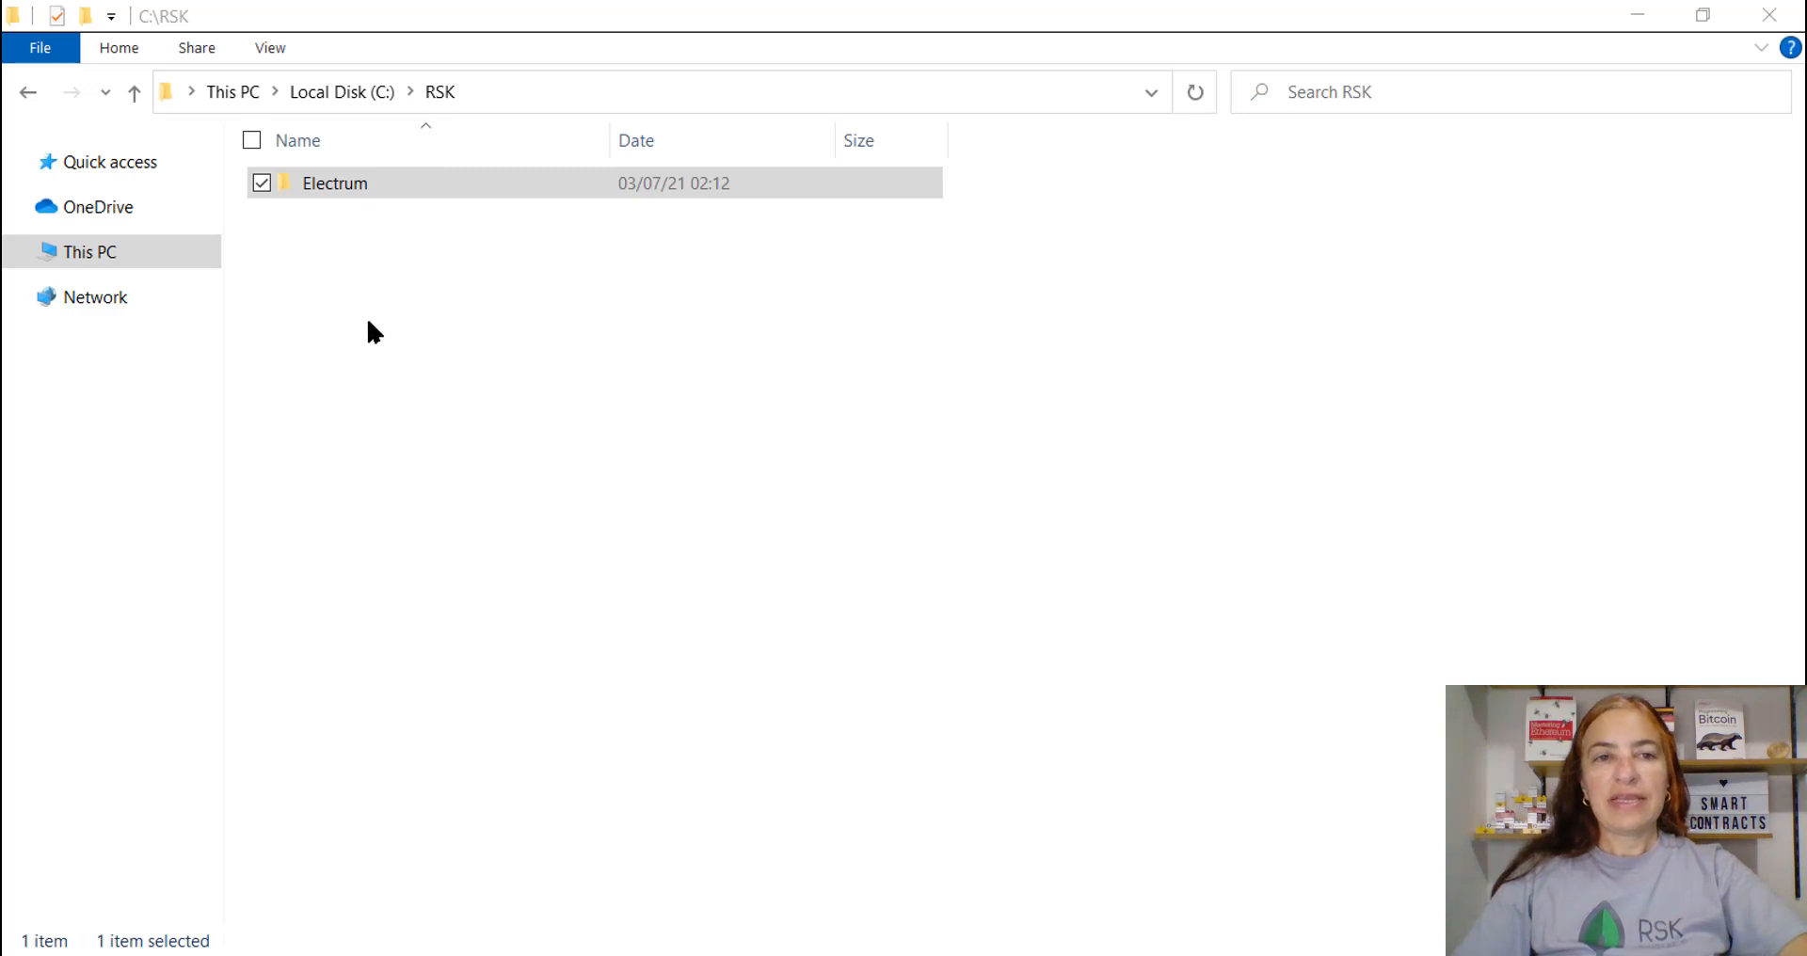
pyautogui.moveTo(338, 222)
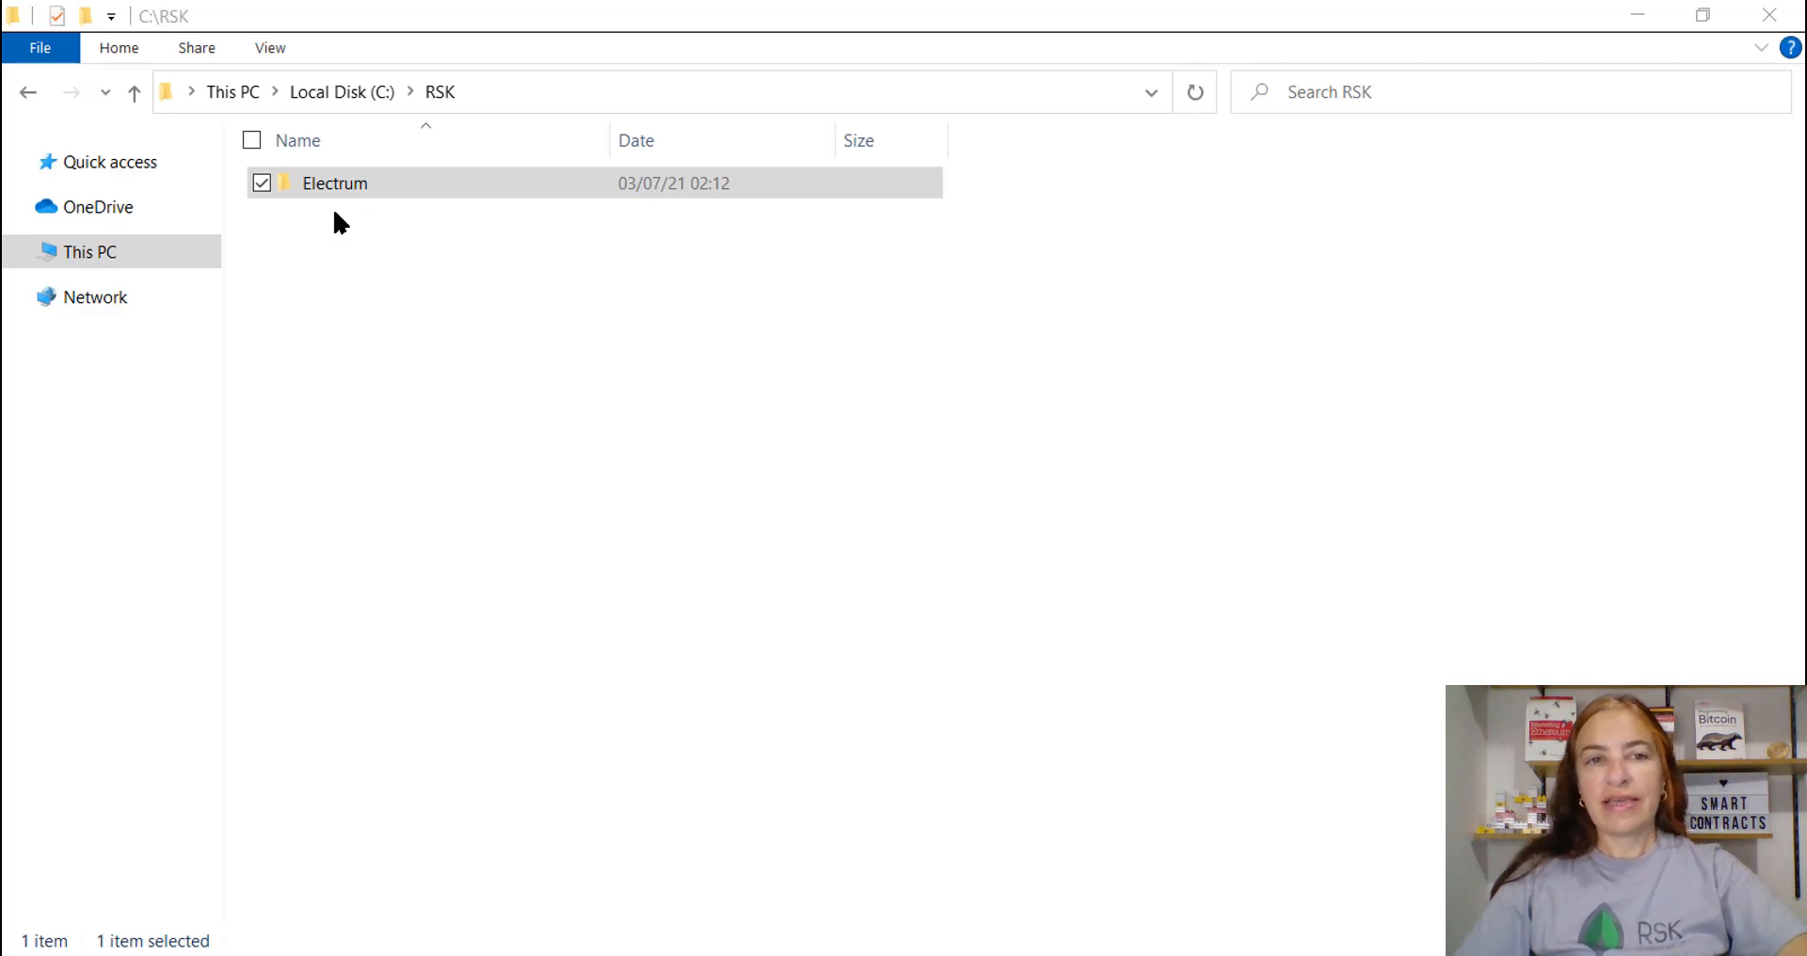
# - Open the Electrum folder inside C:\RSK
pyautogui.doubleClick(327, 182)
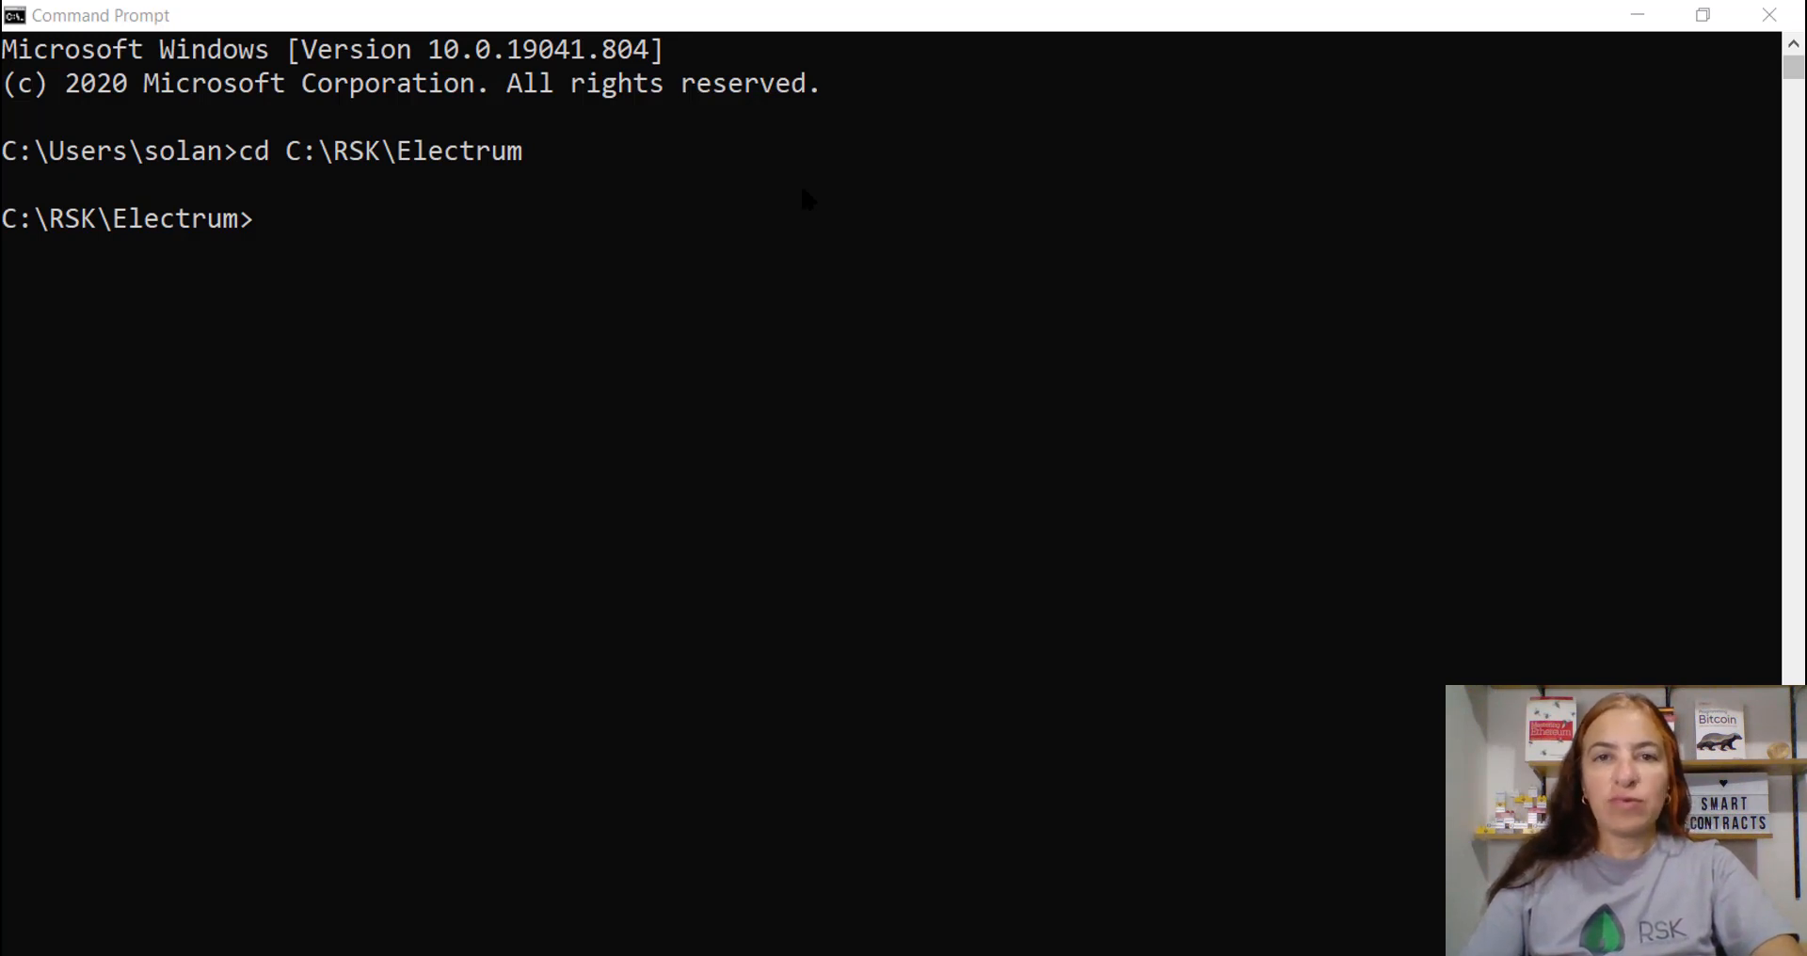
pyautogui.moveTo(670, 258)
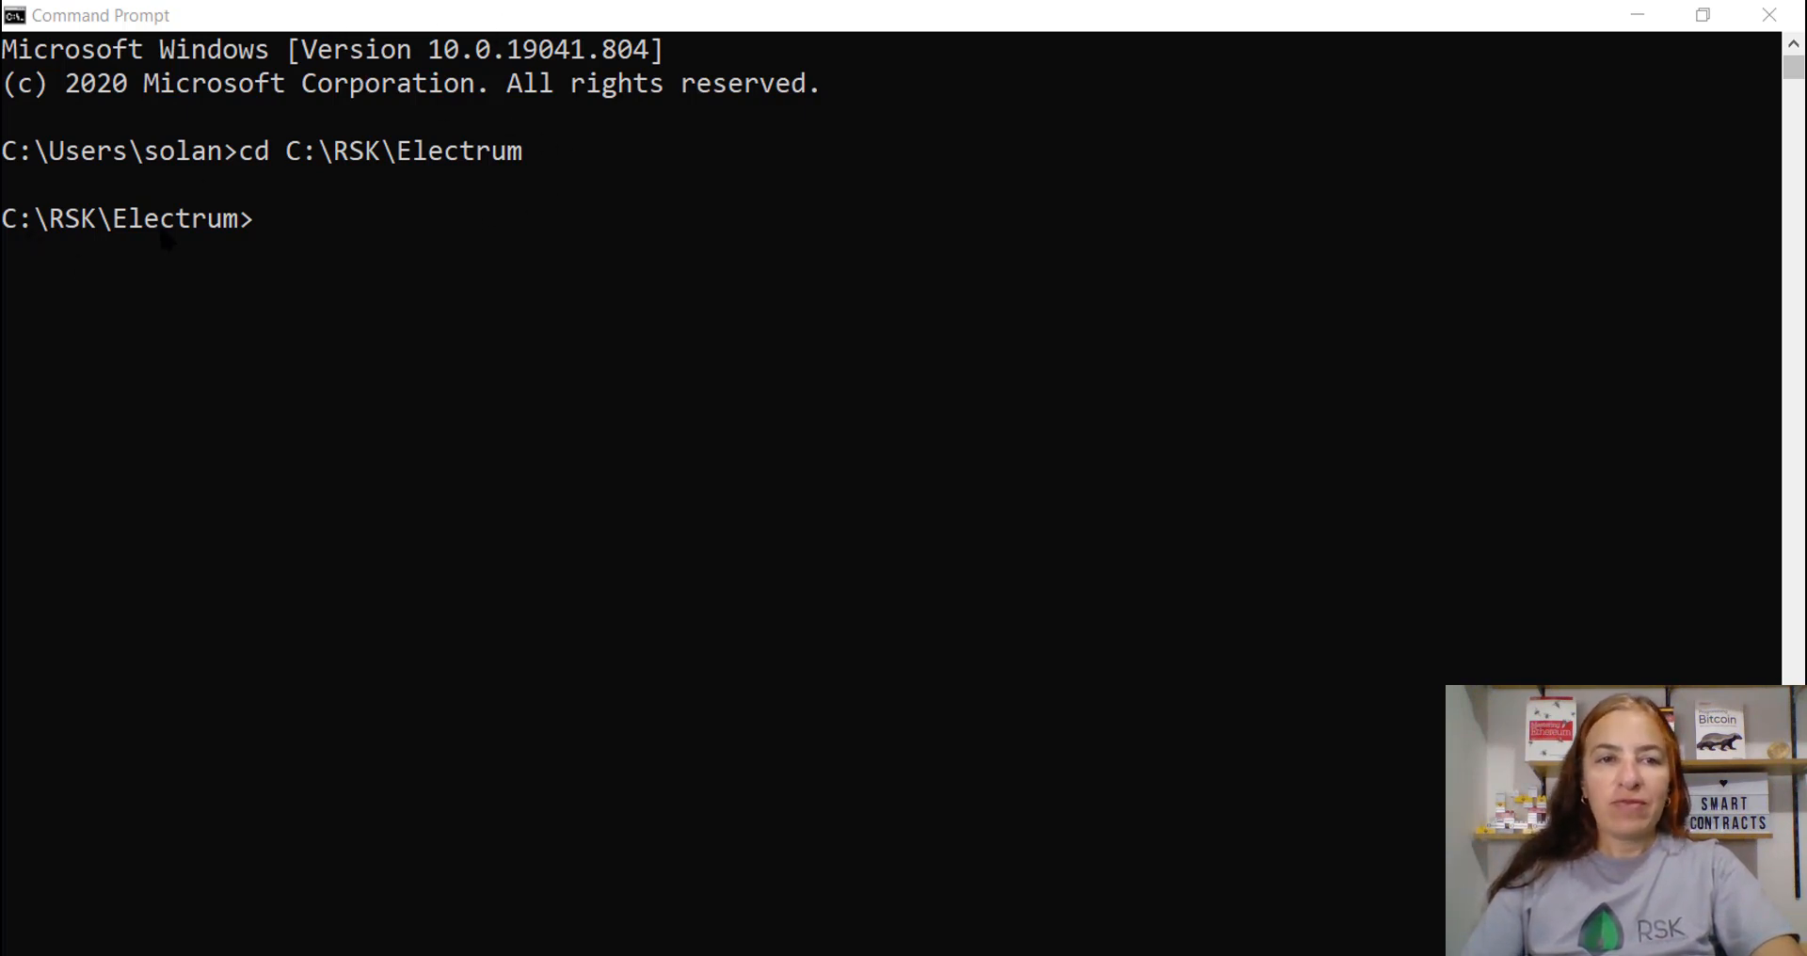
# - Enter the command electrum-4.0.9-portable.exe --testnet at the C:\RSK\Electrum prompt
pyautogui.write('electrum-4.0.9-portable.exe --testnet')
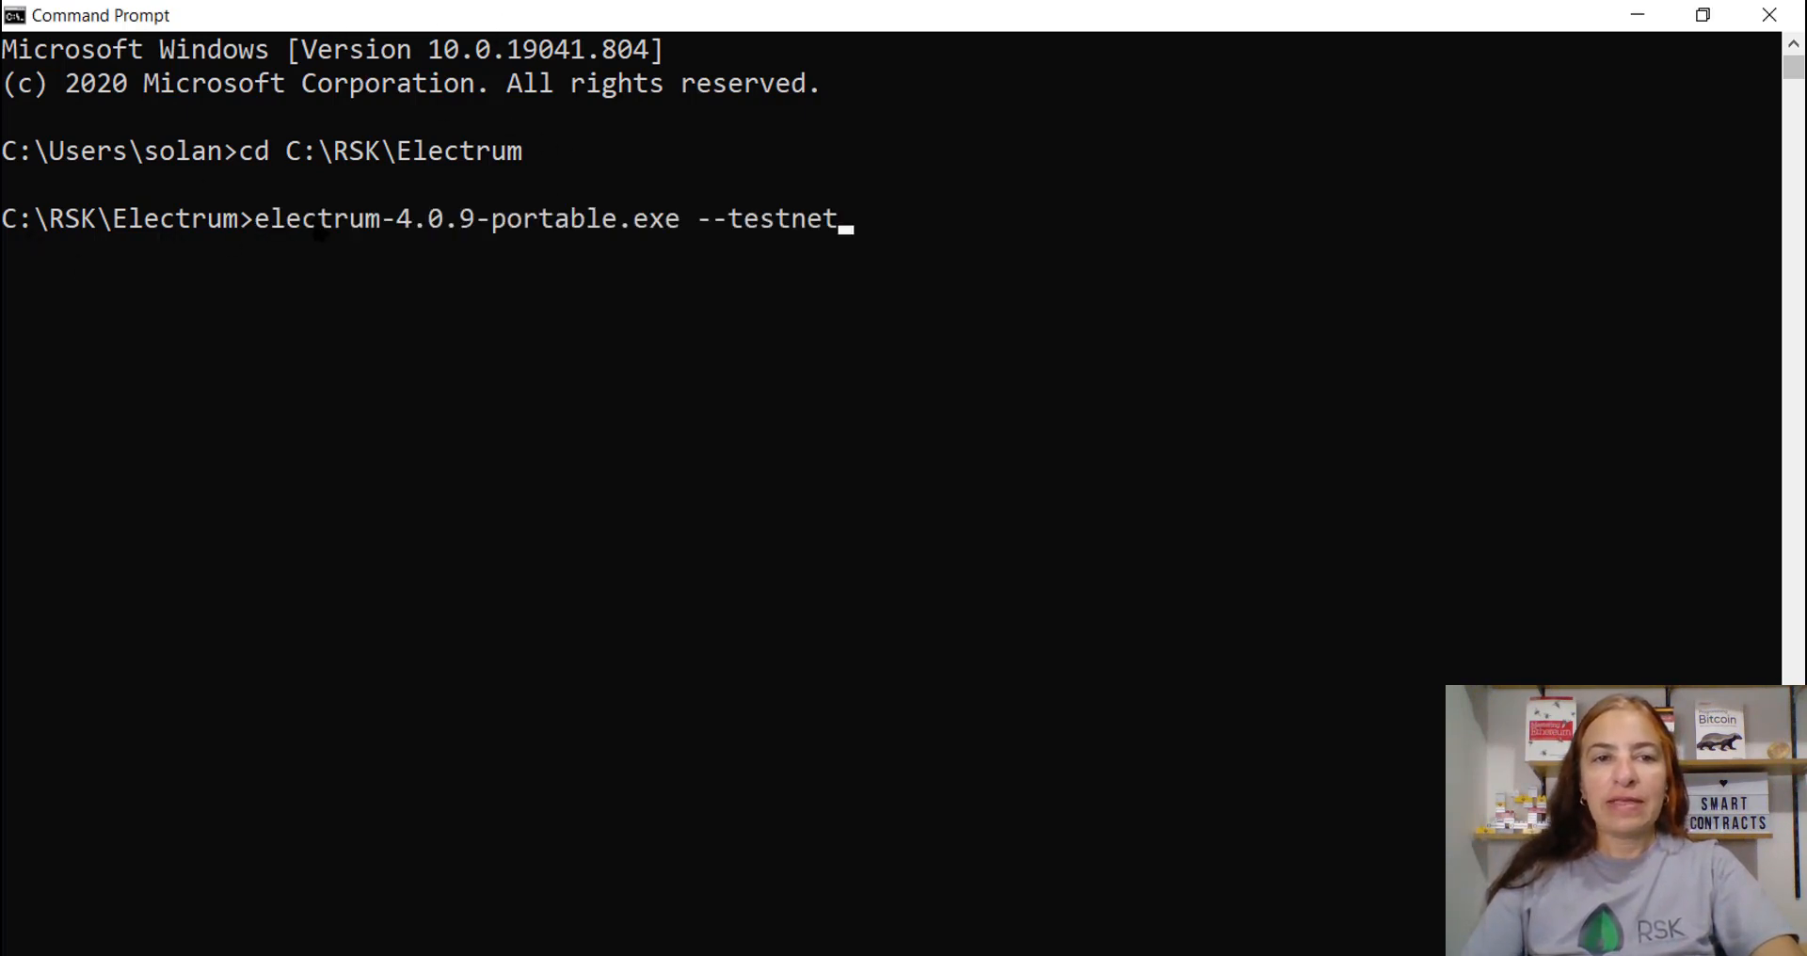
pyautogui.moveTo(716, 254)
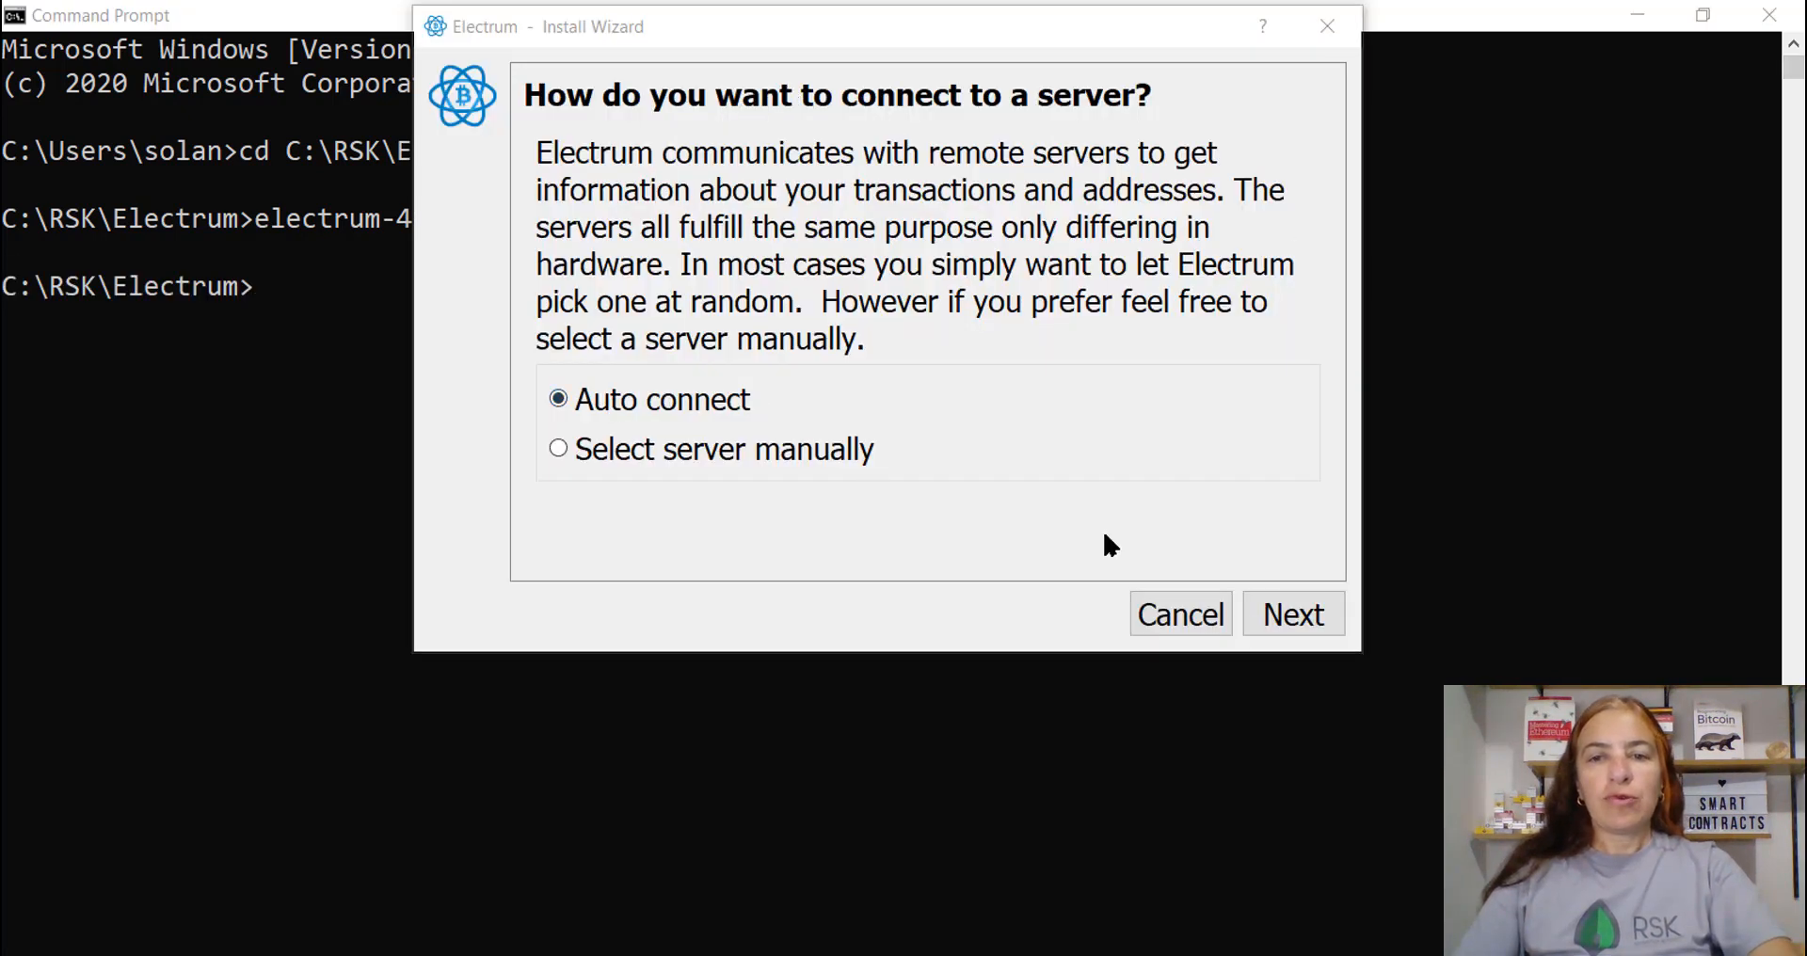
# - Keep auto-connect, create default_wallet as a standard wallet and choose to create a new seed
pyautogui.click(1293, 614)
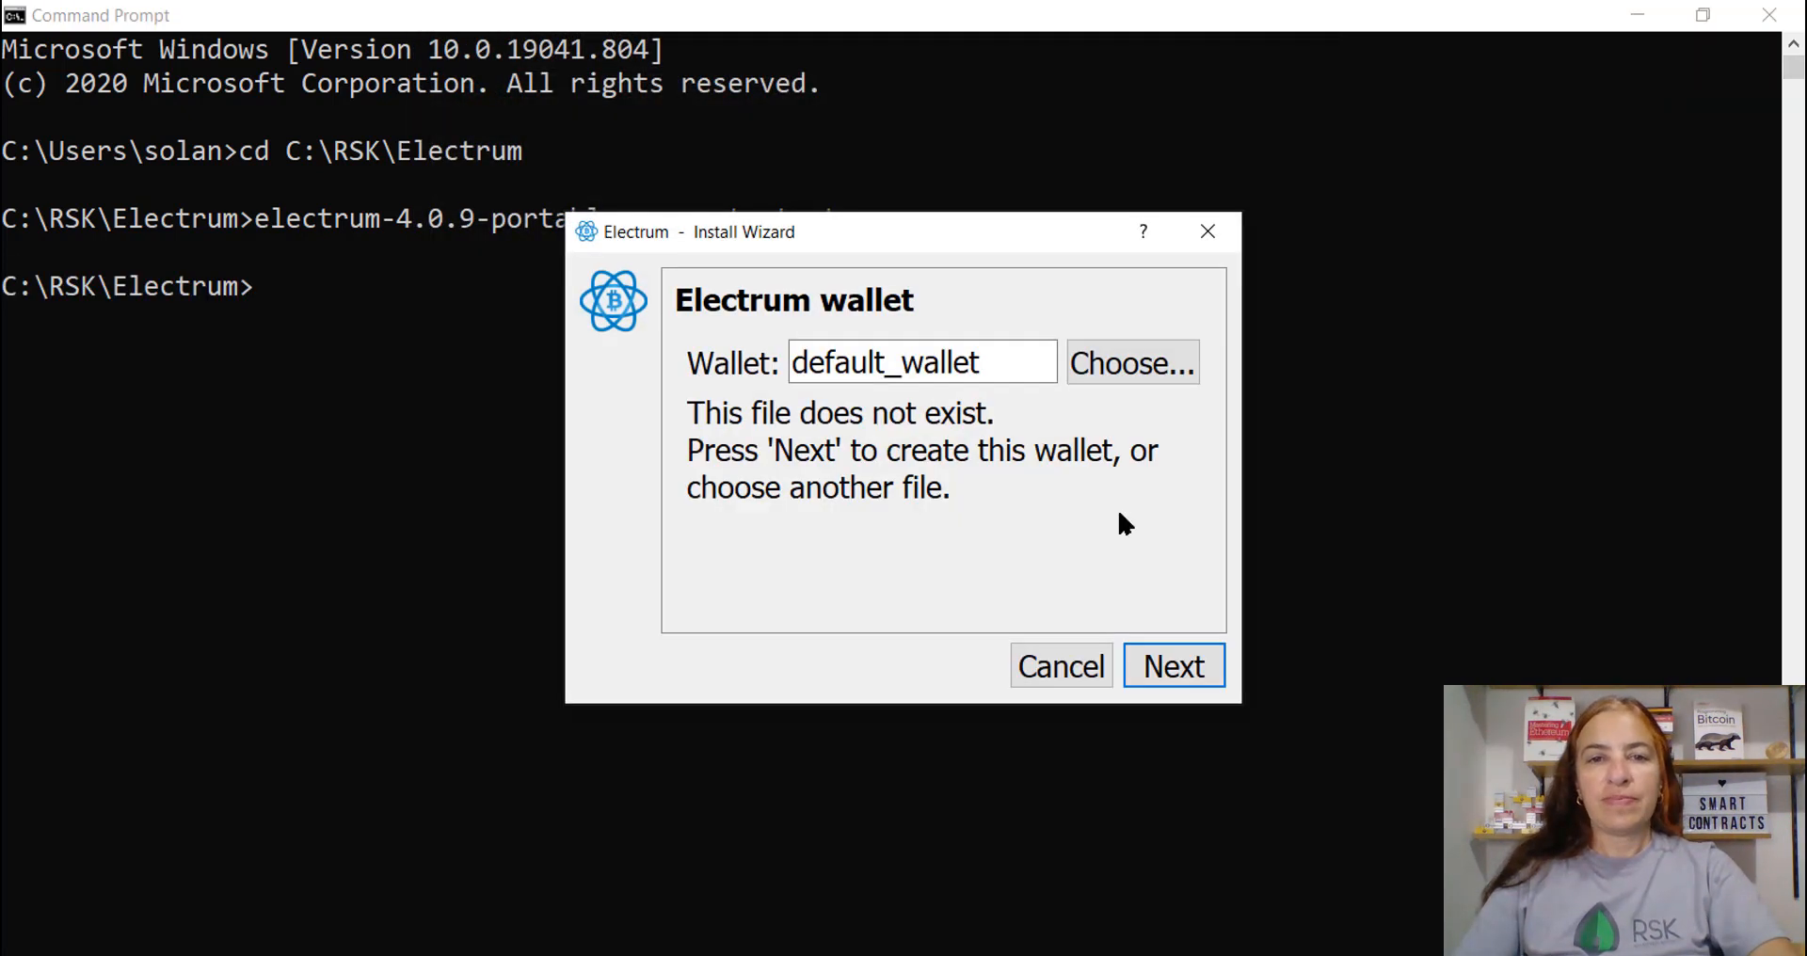
pyautogui.moveTo(847, 243)
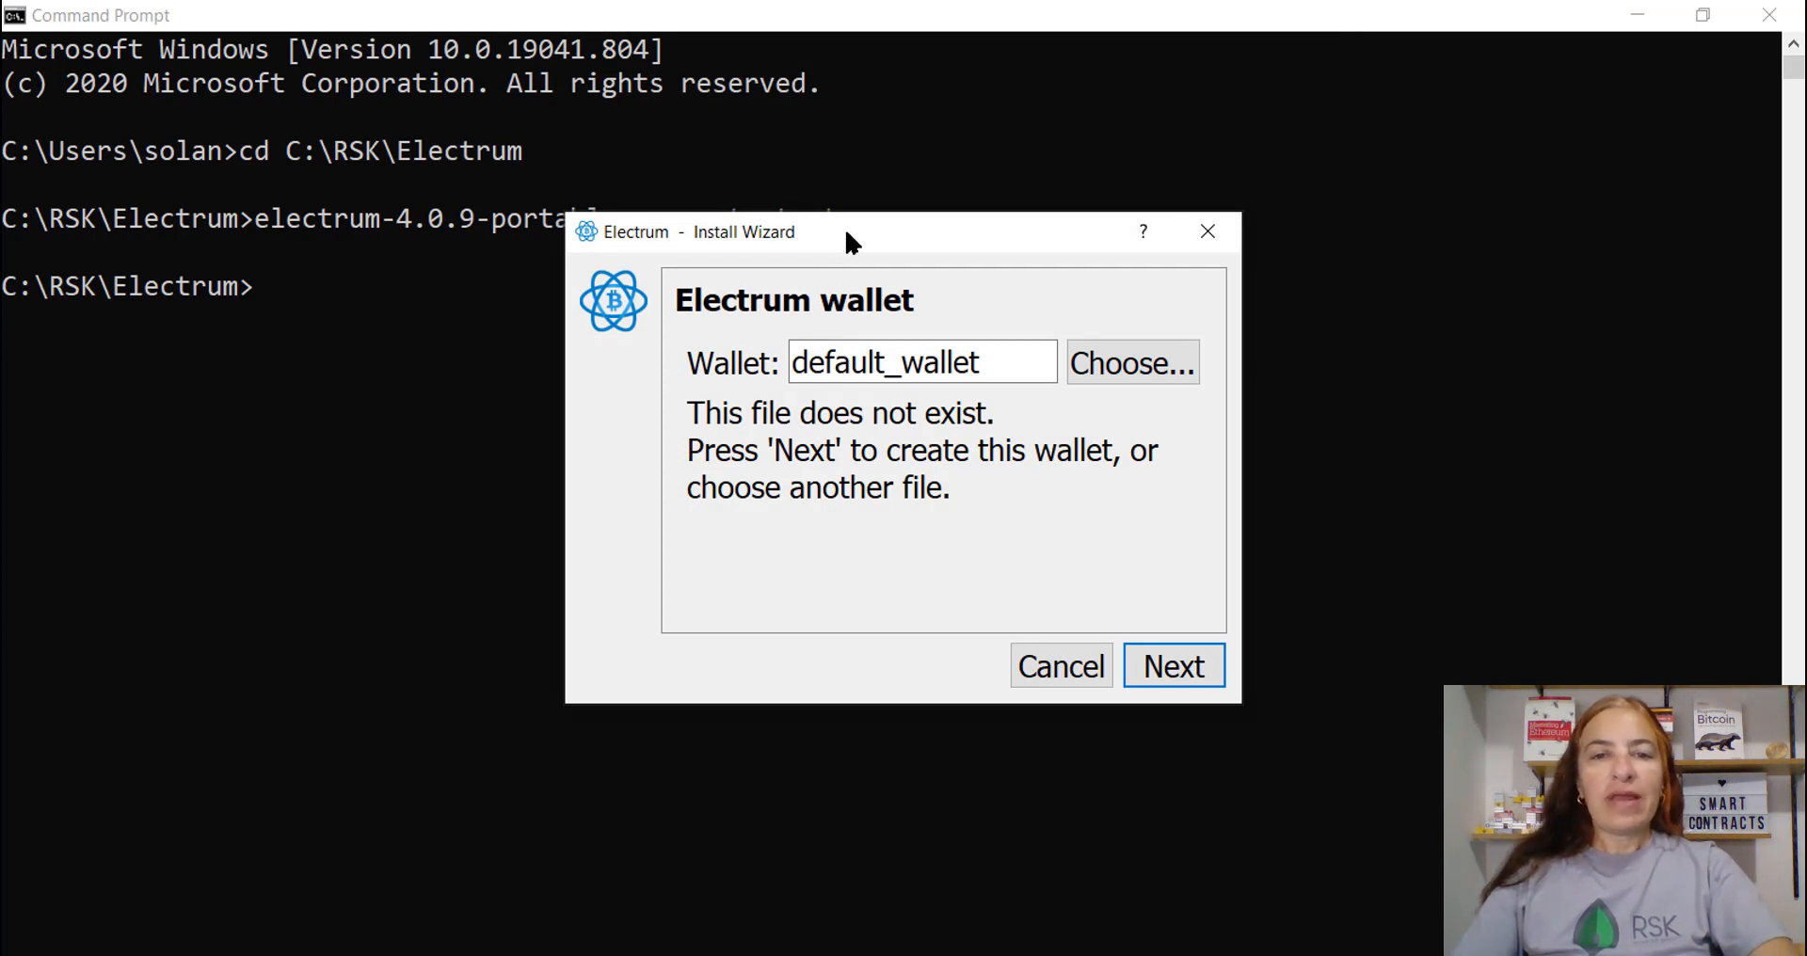
pyautogui.moveTo(1190, 687)
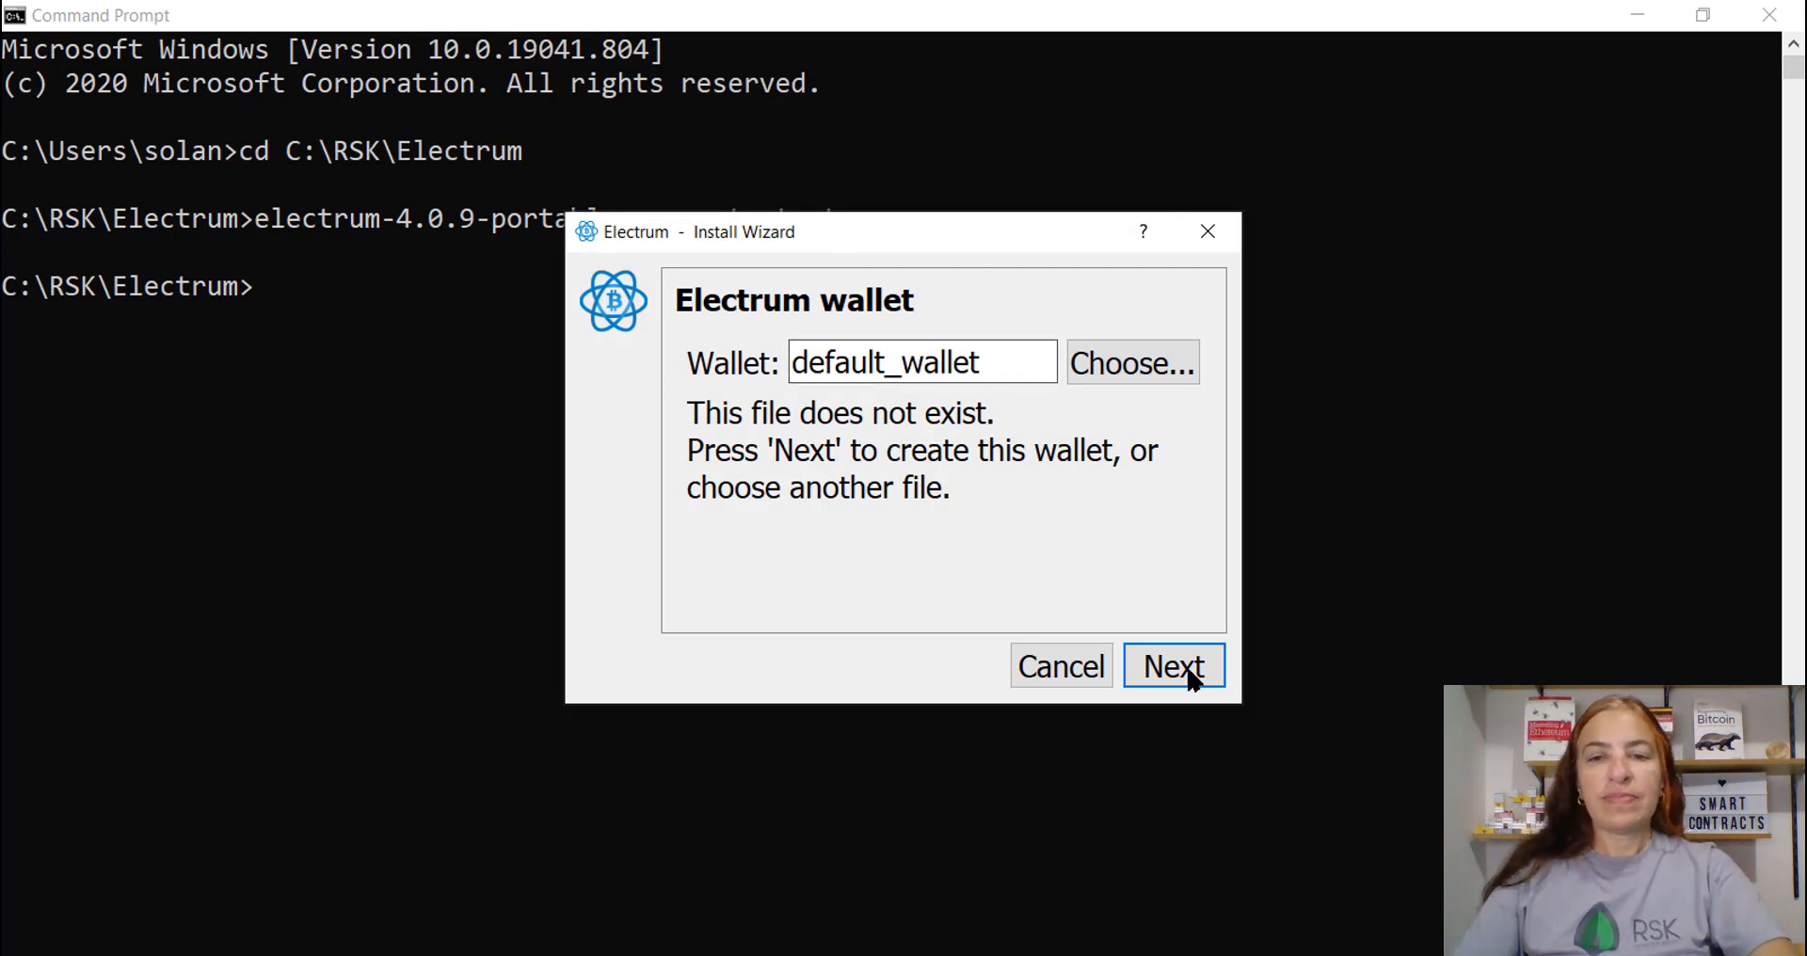
pyautogui.click(1175, 666)
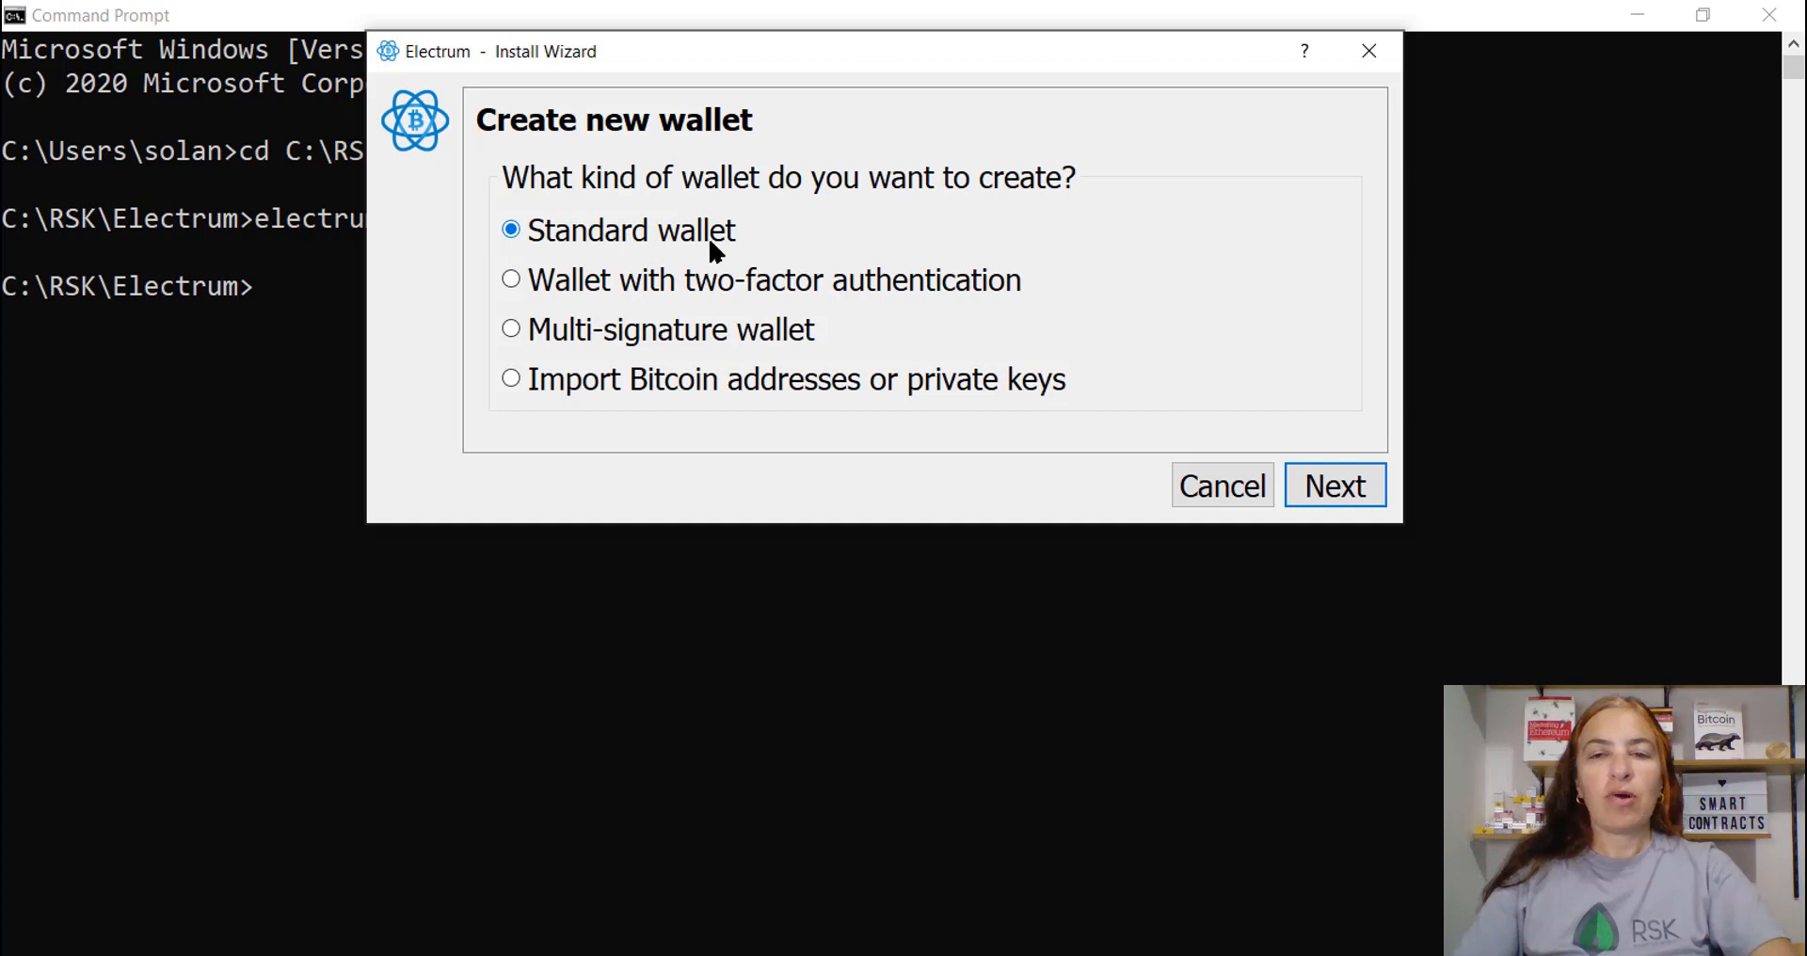
pyautogui.click(1335, 486)
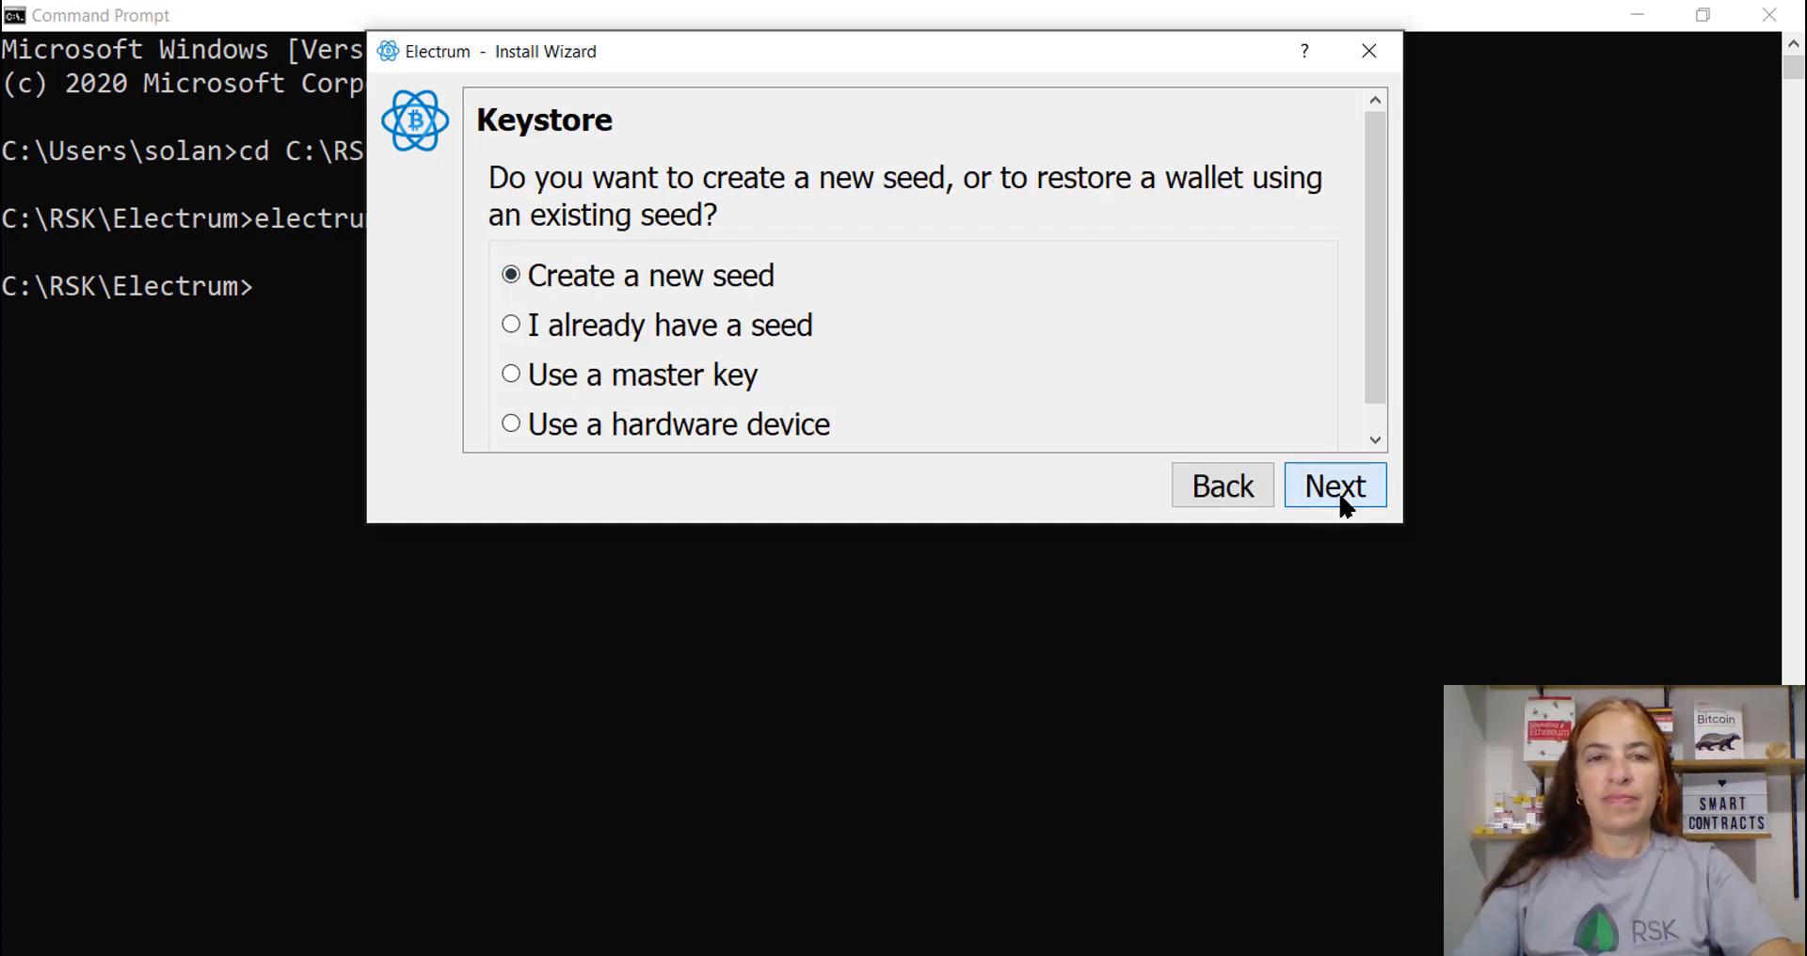
pyautogui.moveTo(722, 170)
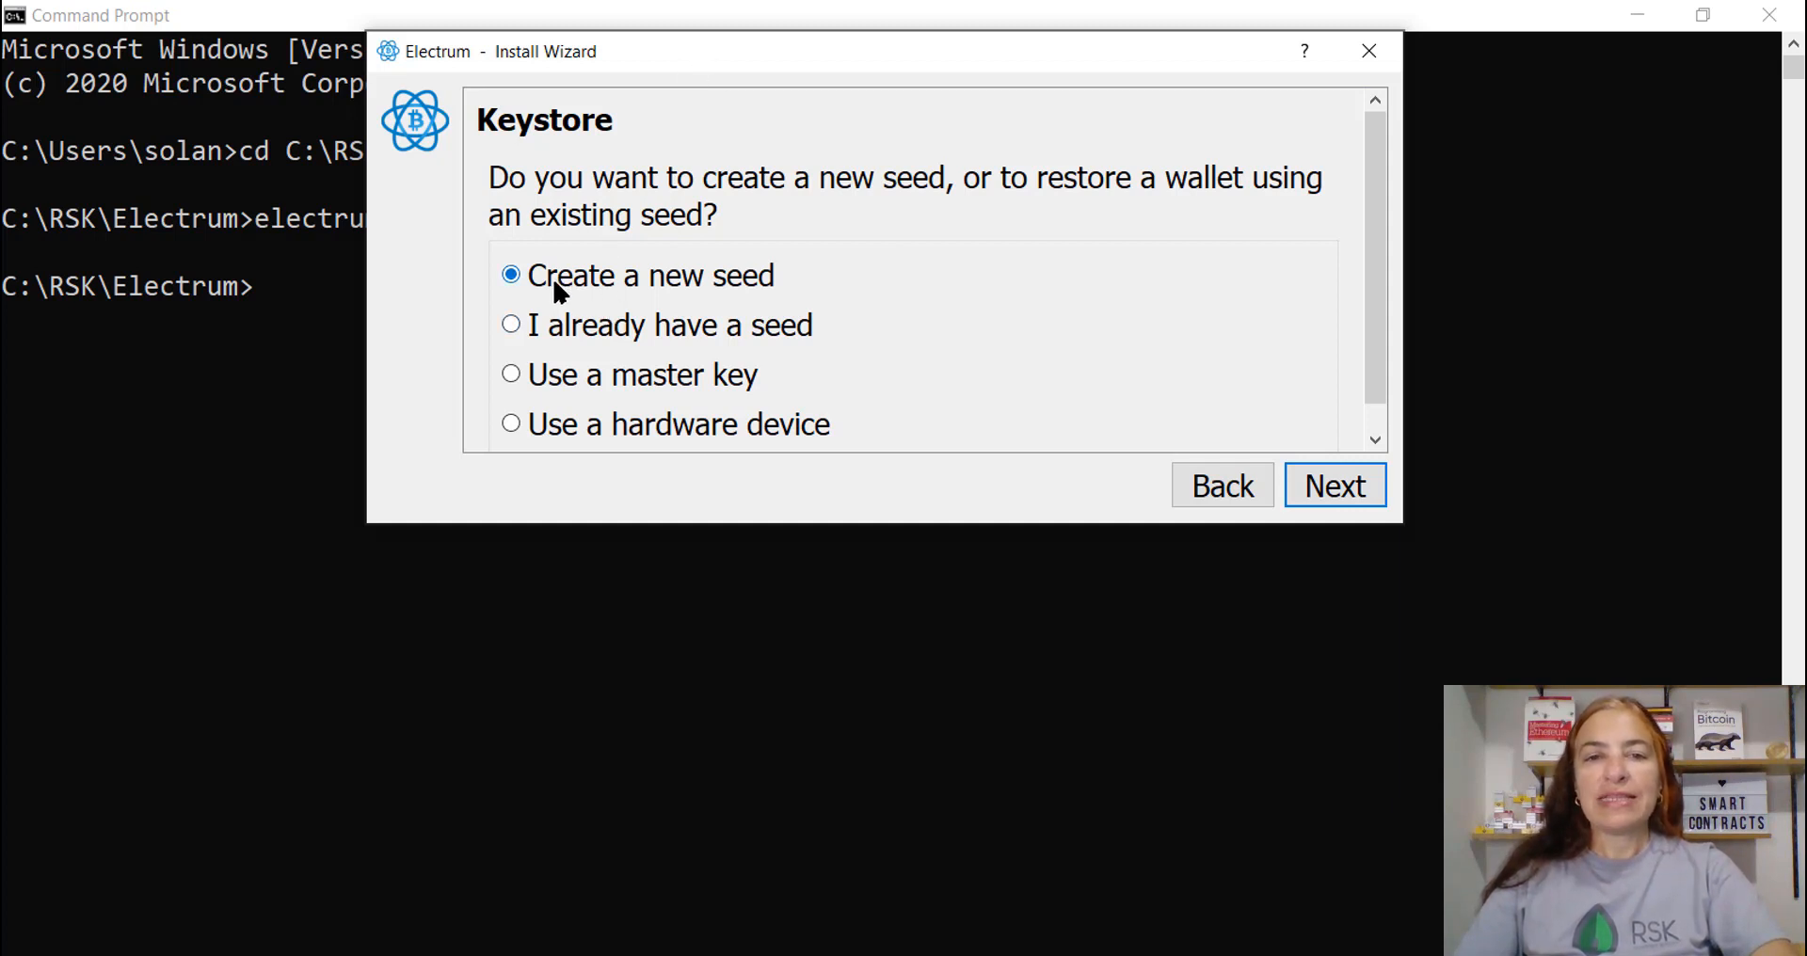
pyautogui.moveTo(759, 294)
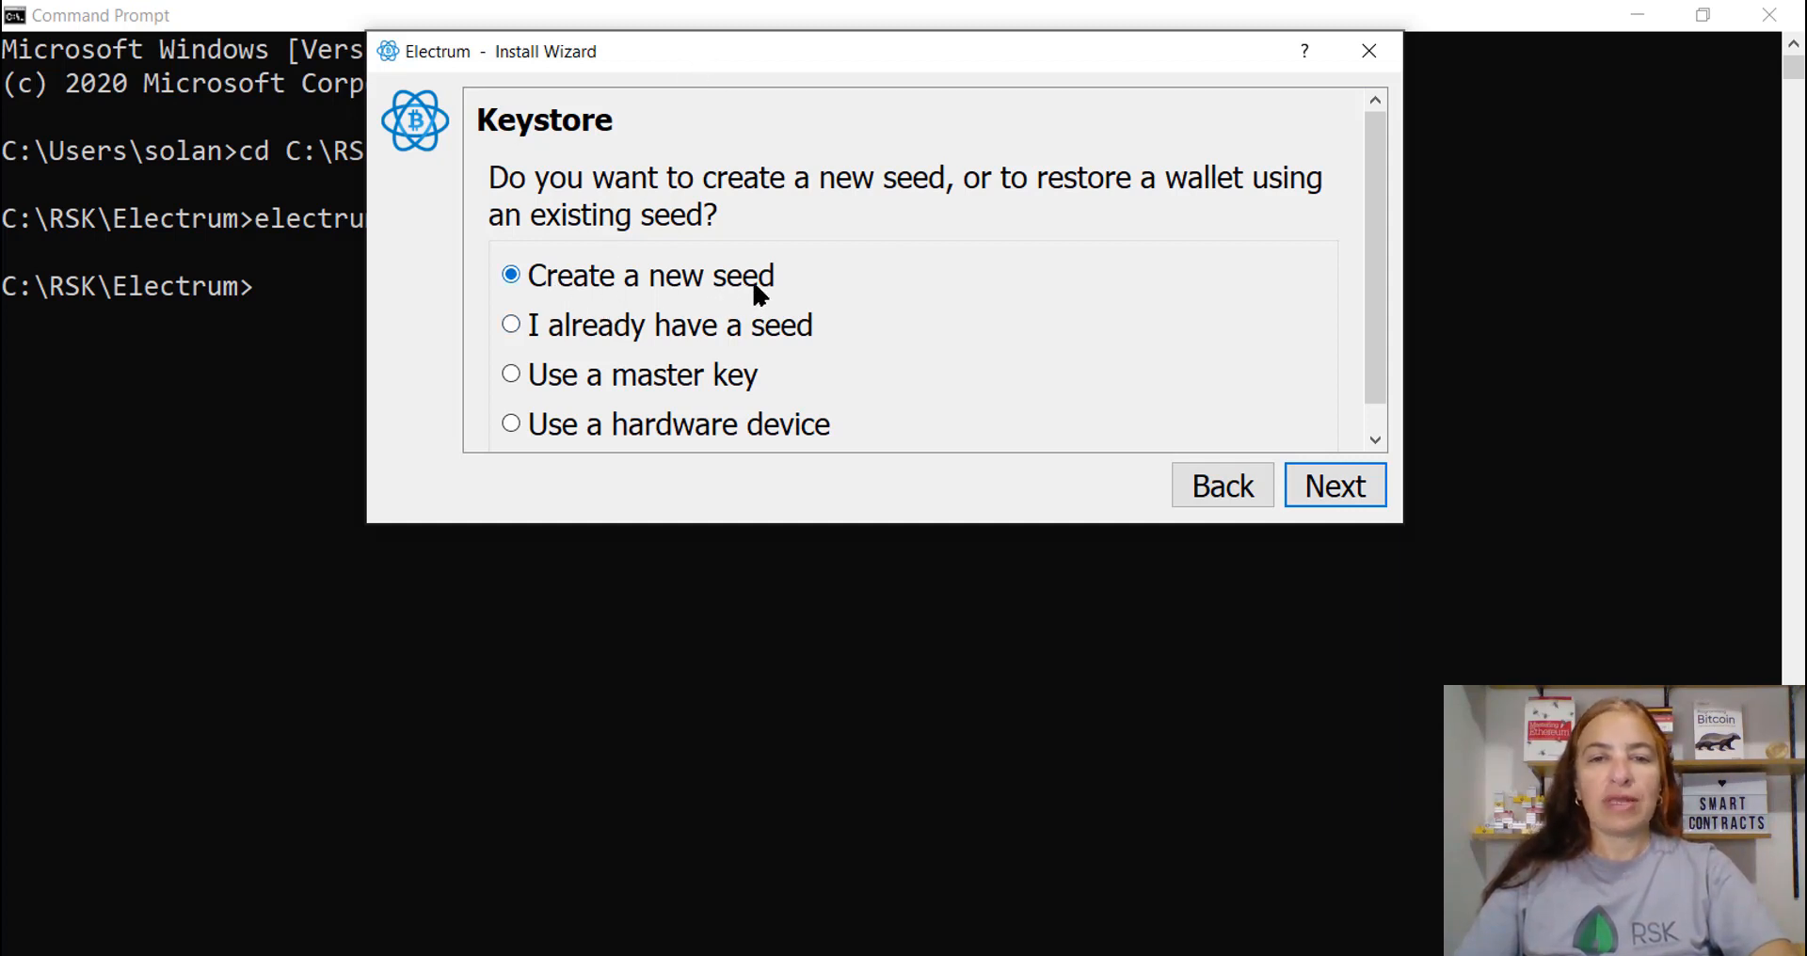
pyautogui.moveTo(918, 523)
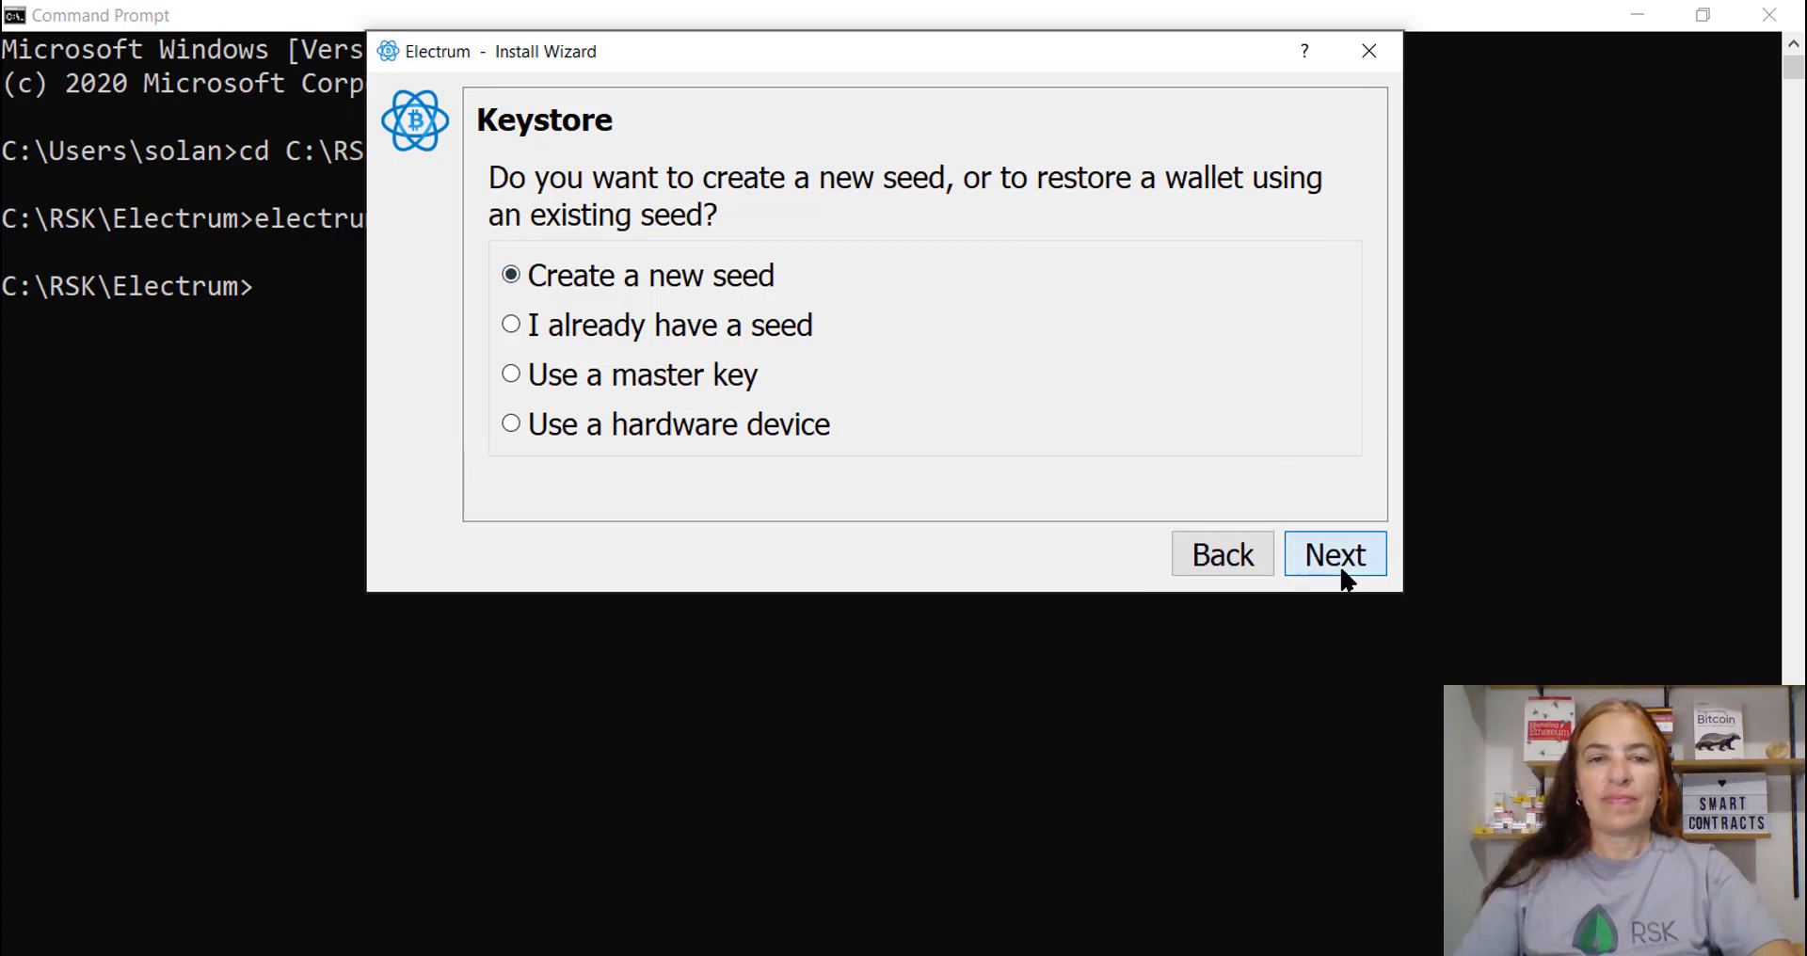
pyautogui.click(1334, 553)
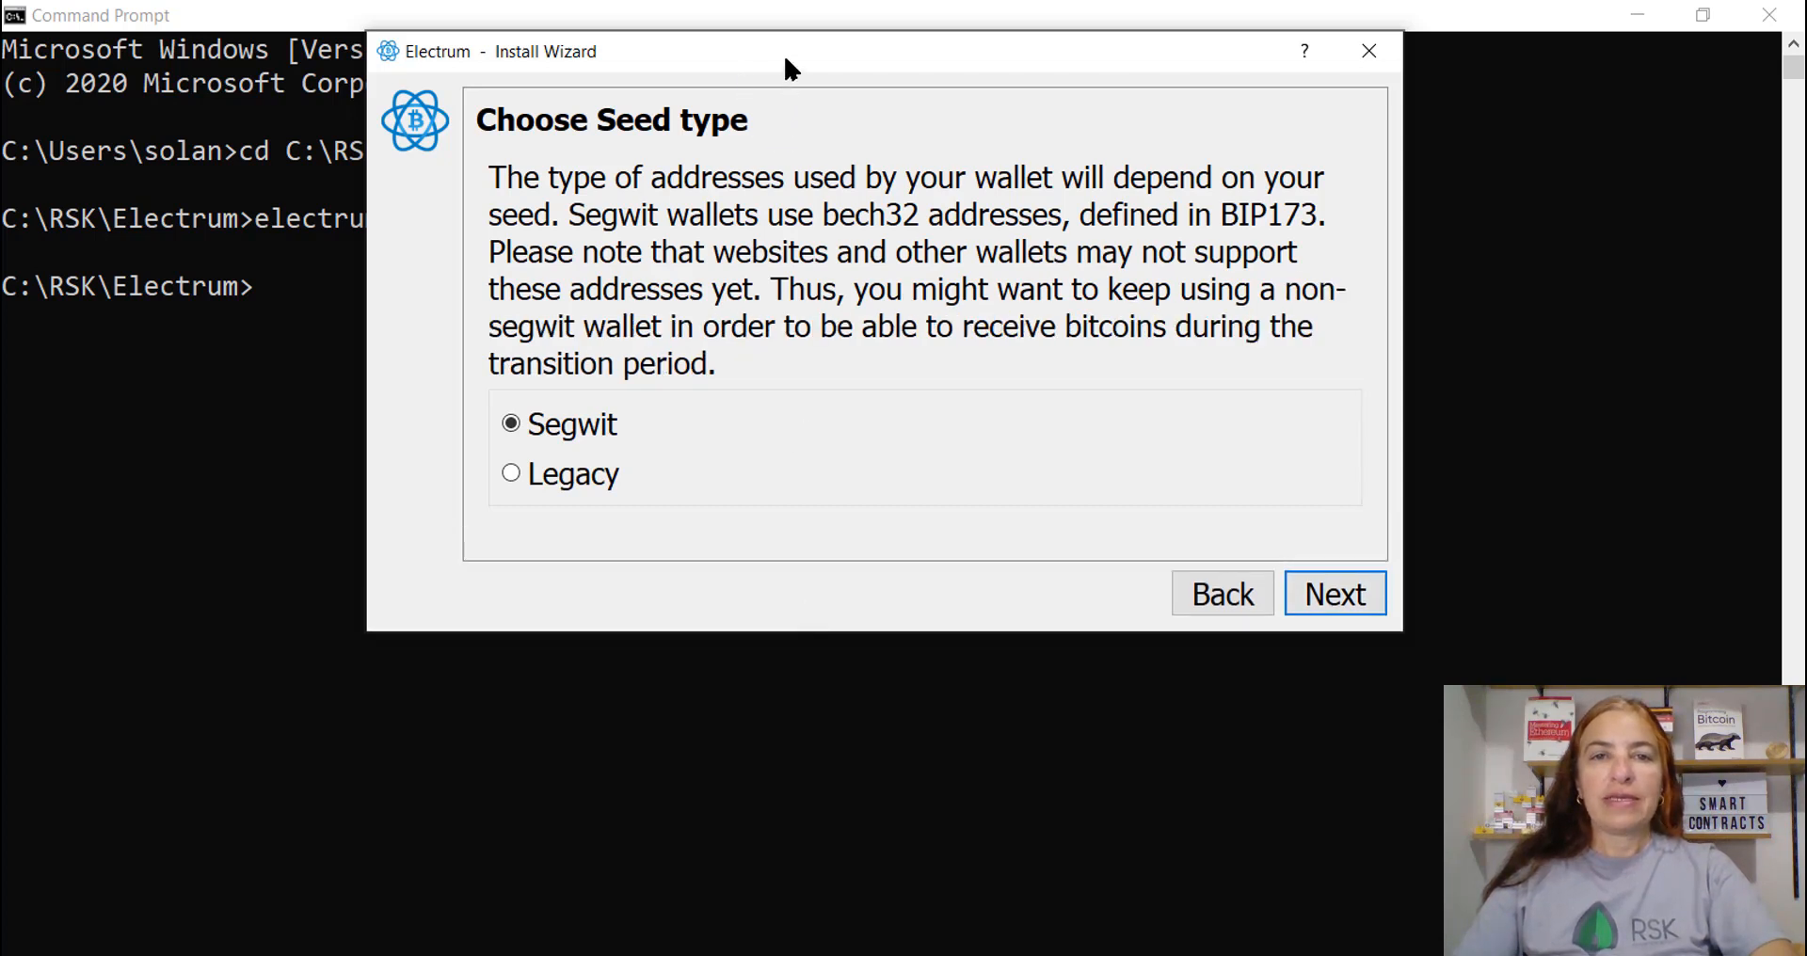
# - Select the Legacy seed type and continue to seed generation
pyautogui.click(510, 450)
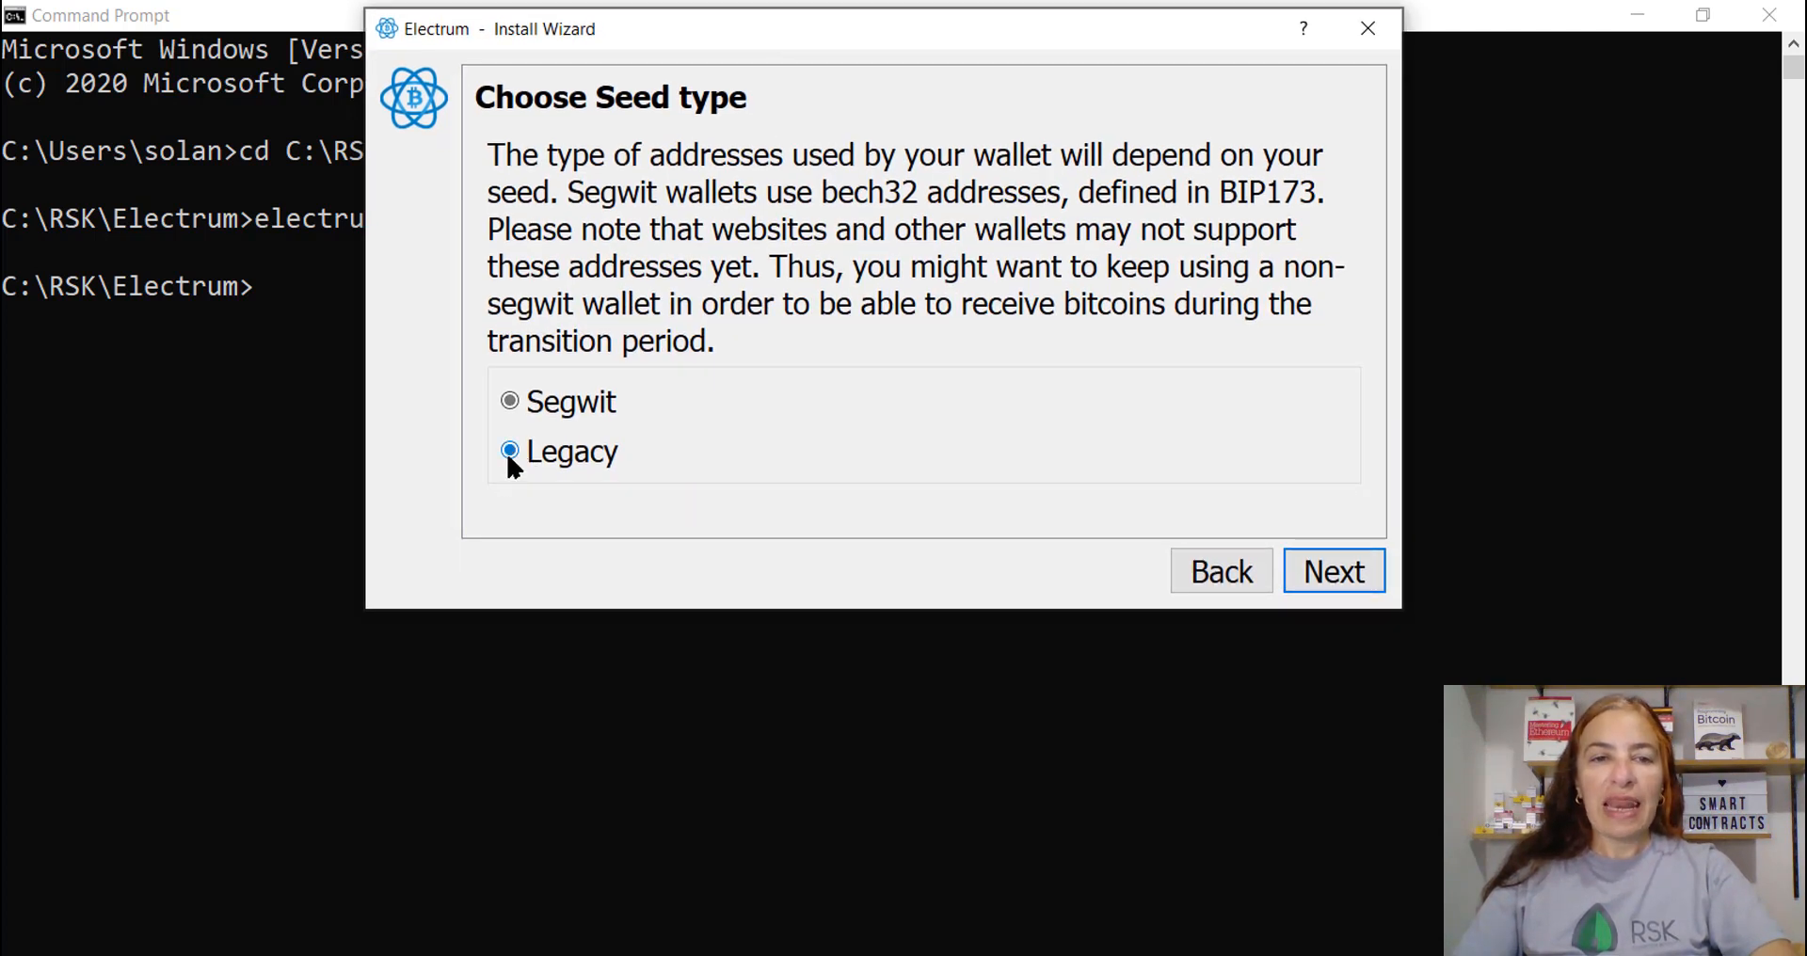
pyautogui.click(508, 450)
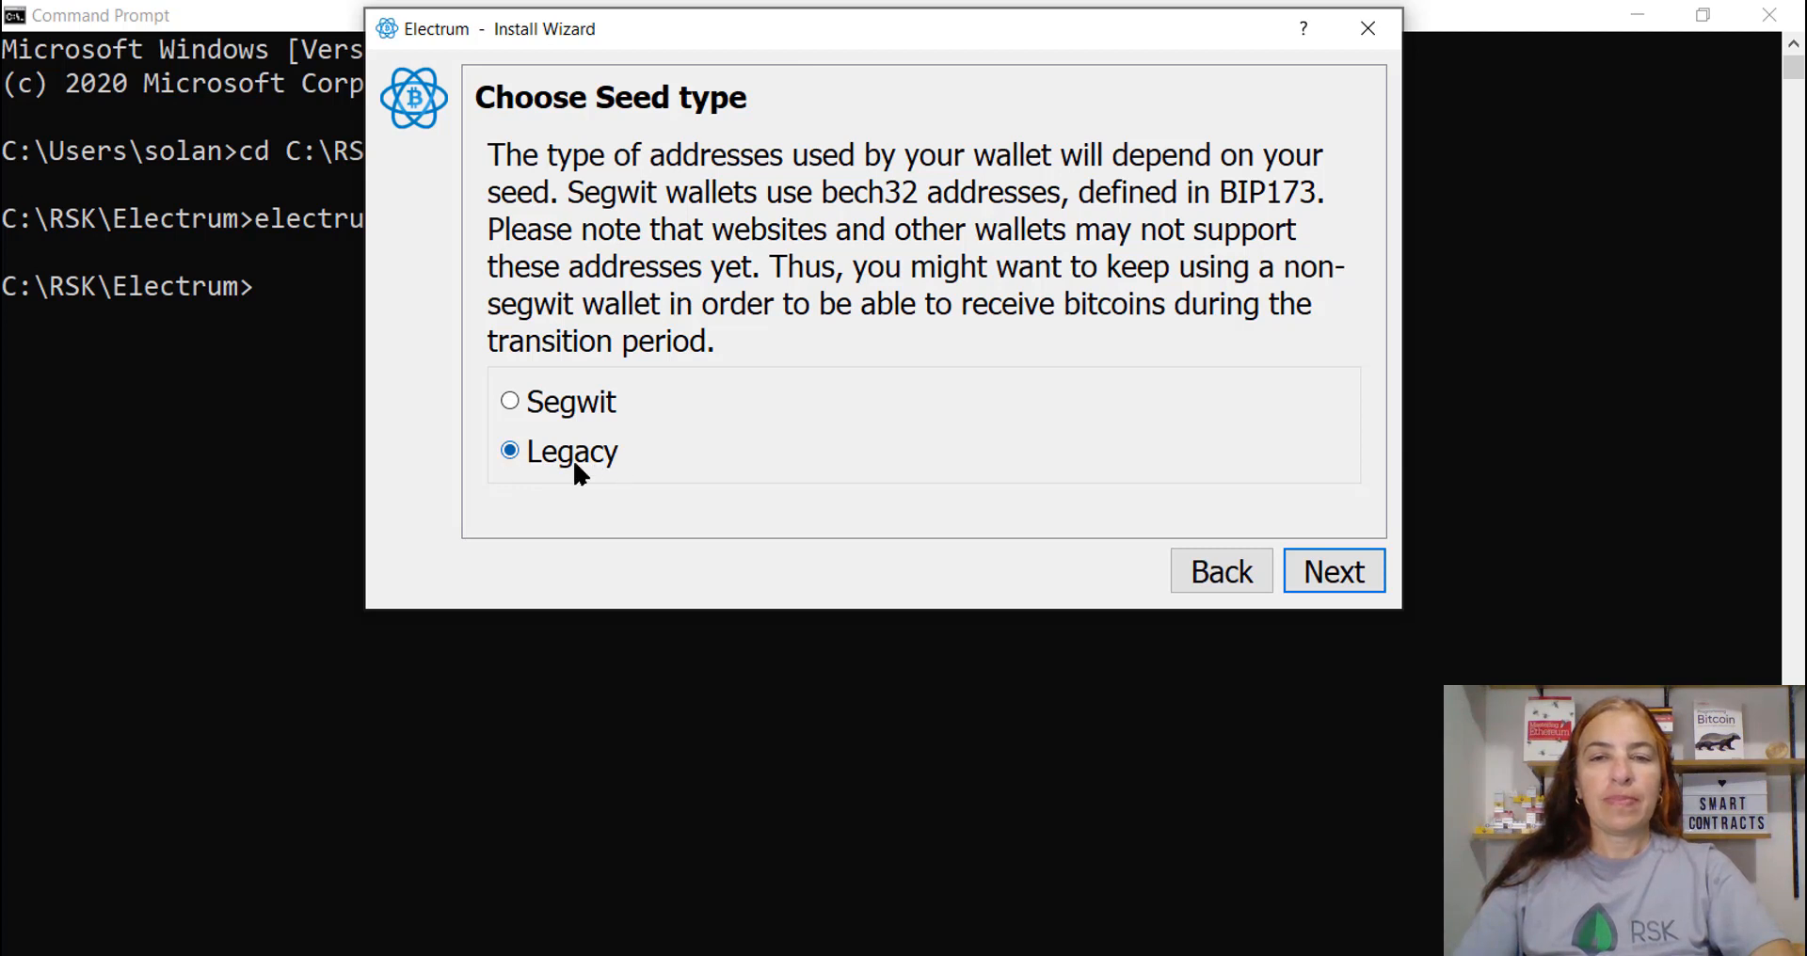
pyautogui.moveTo(595, 473)
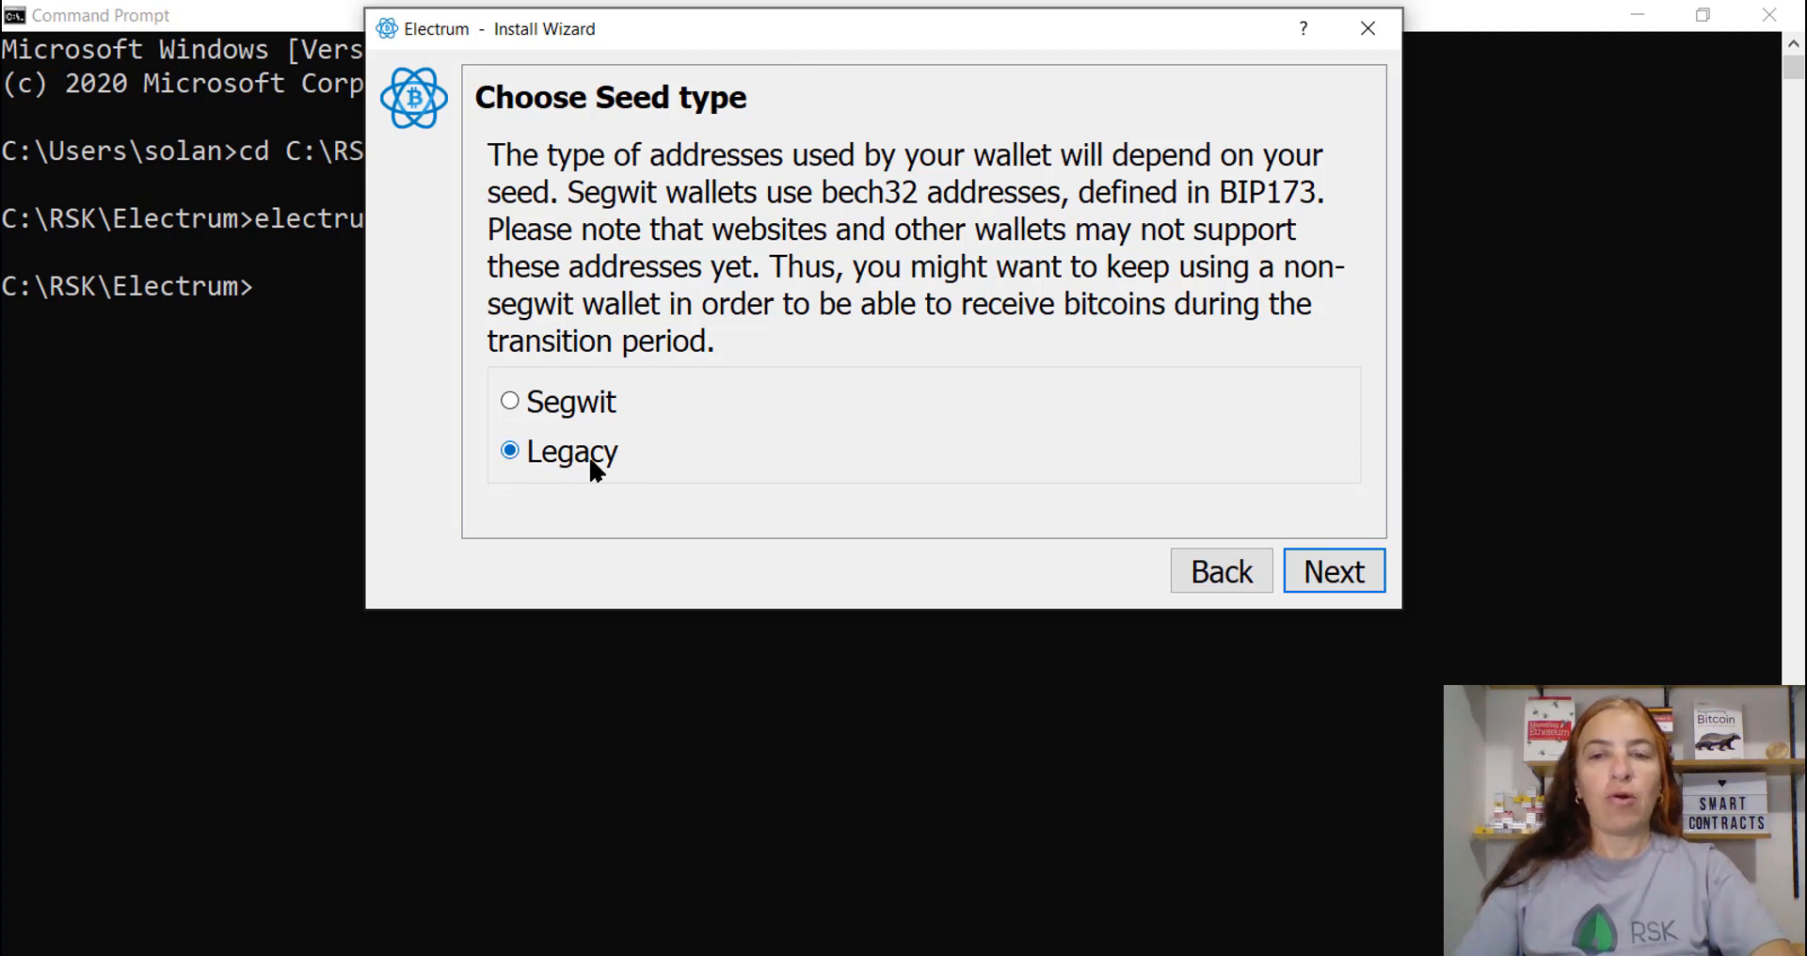
pyautogui.click(1332, 570)
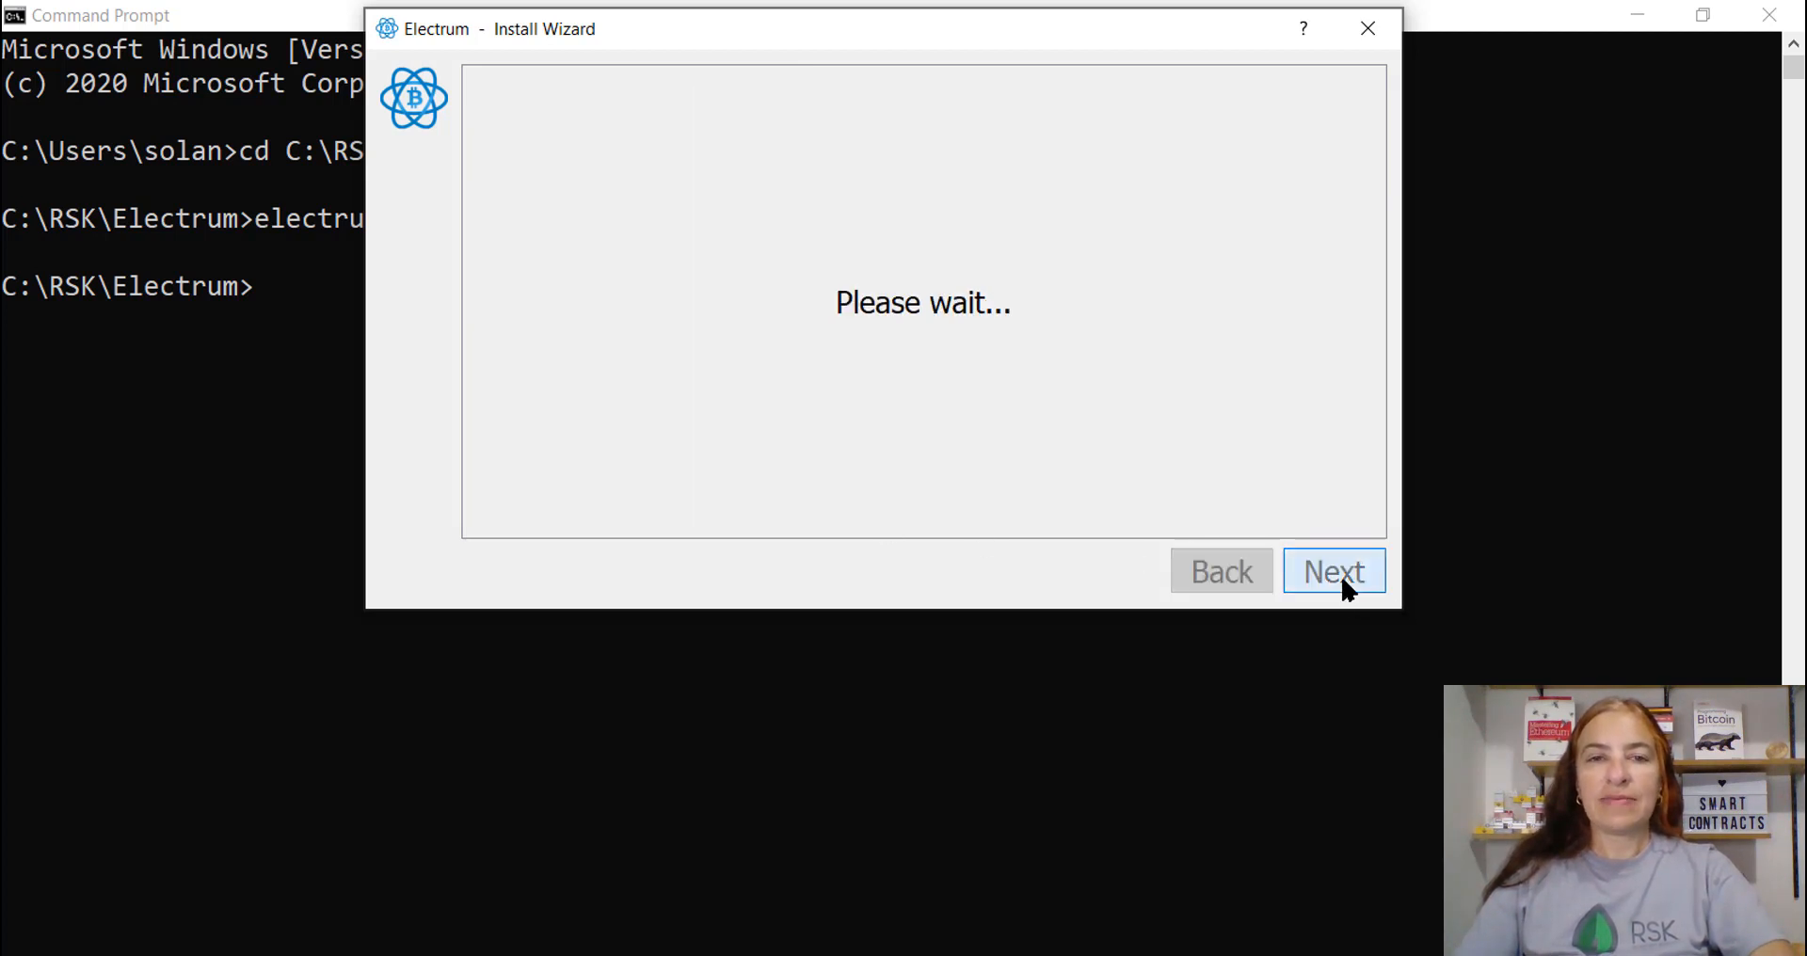
pyautogui.click(1332, 570)
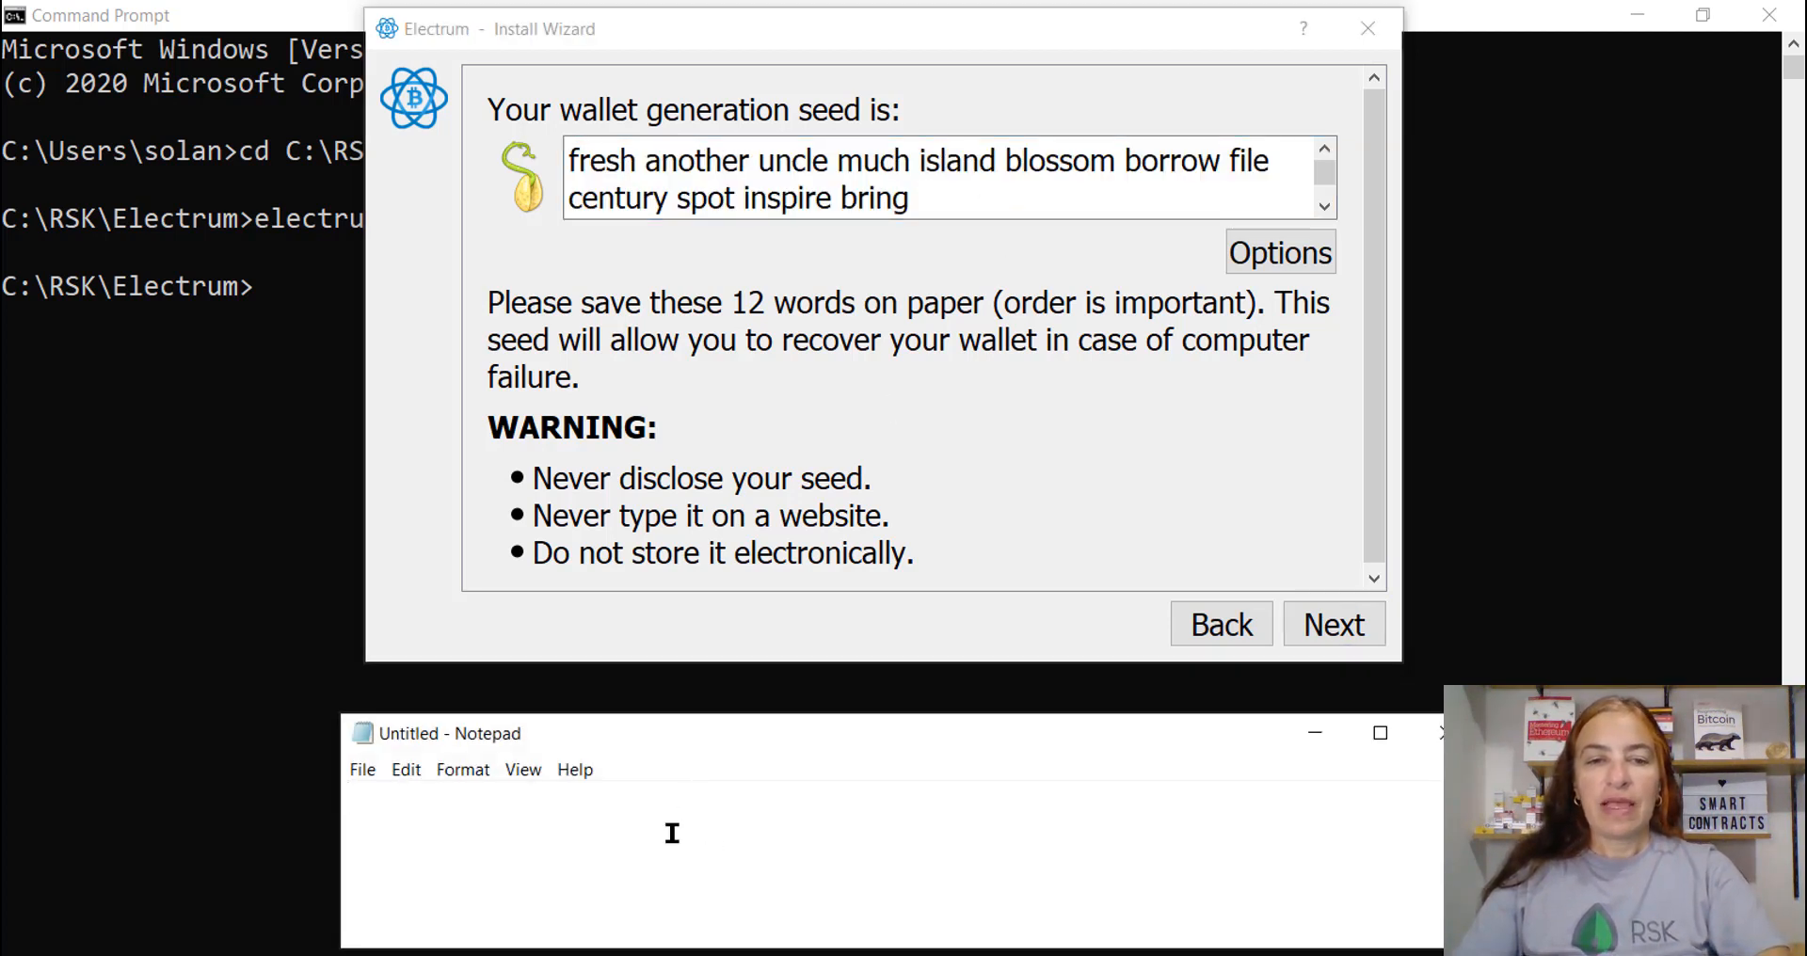
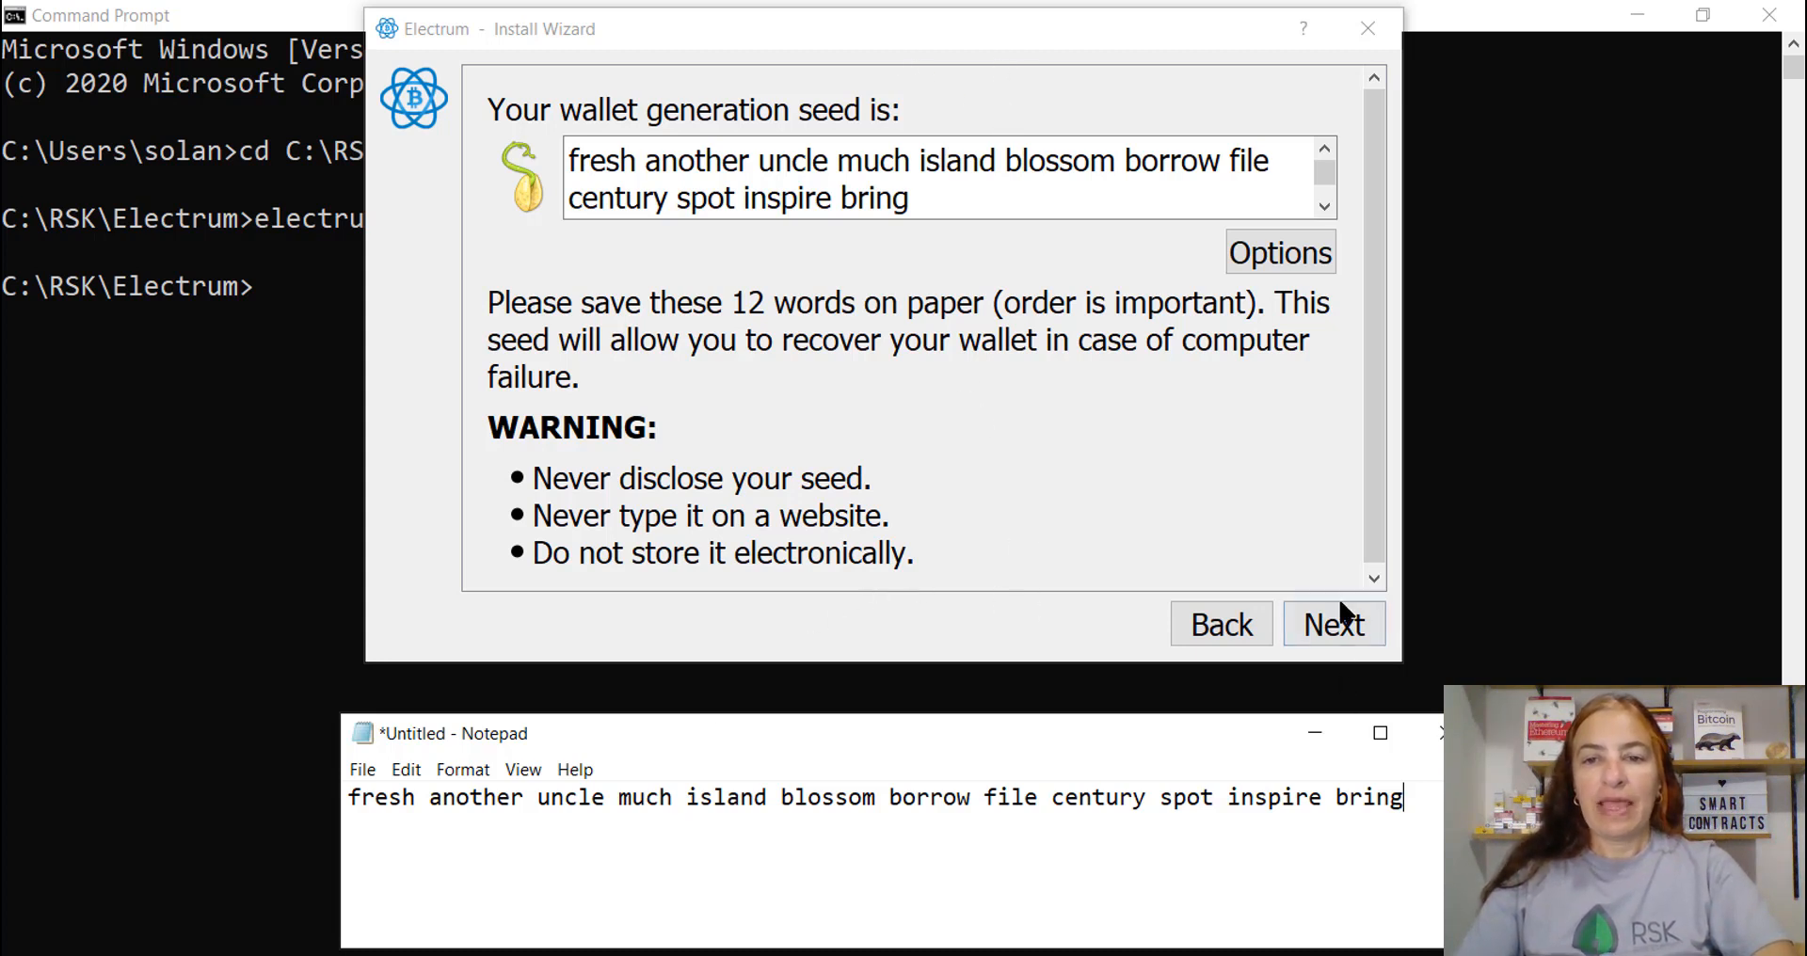
pyautogui.click(1334, 623)
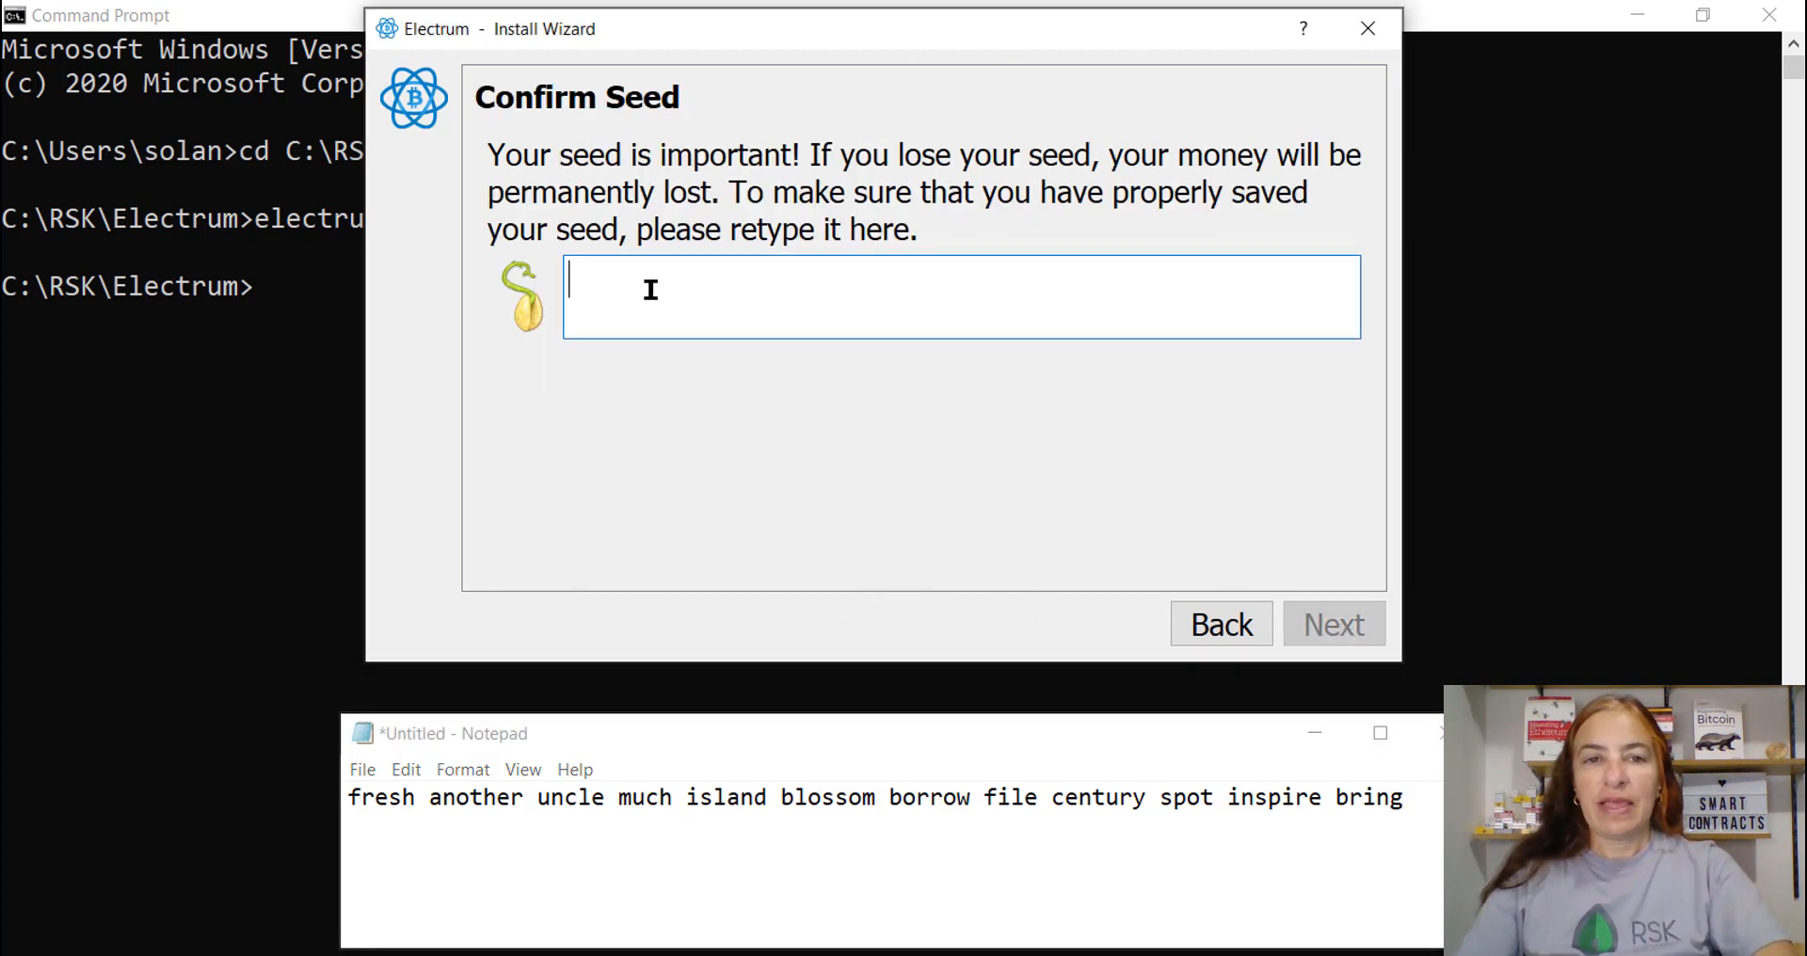
pyautogui.rightClick(653, 288)
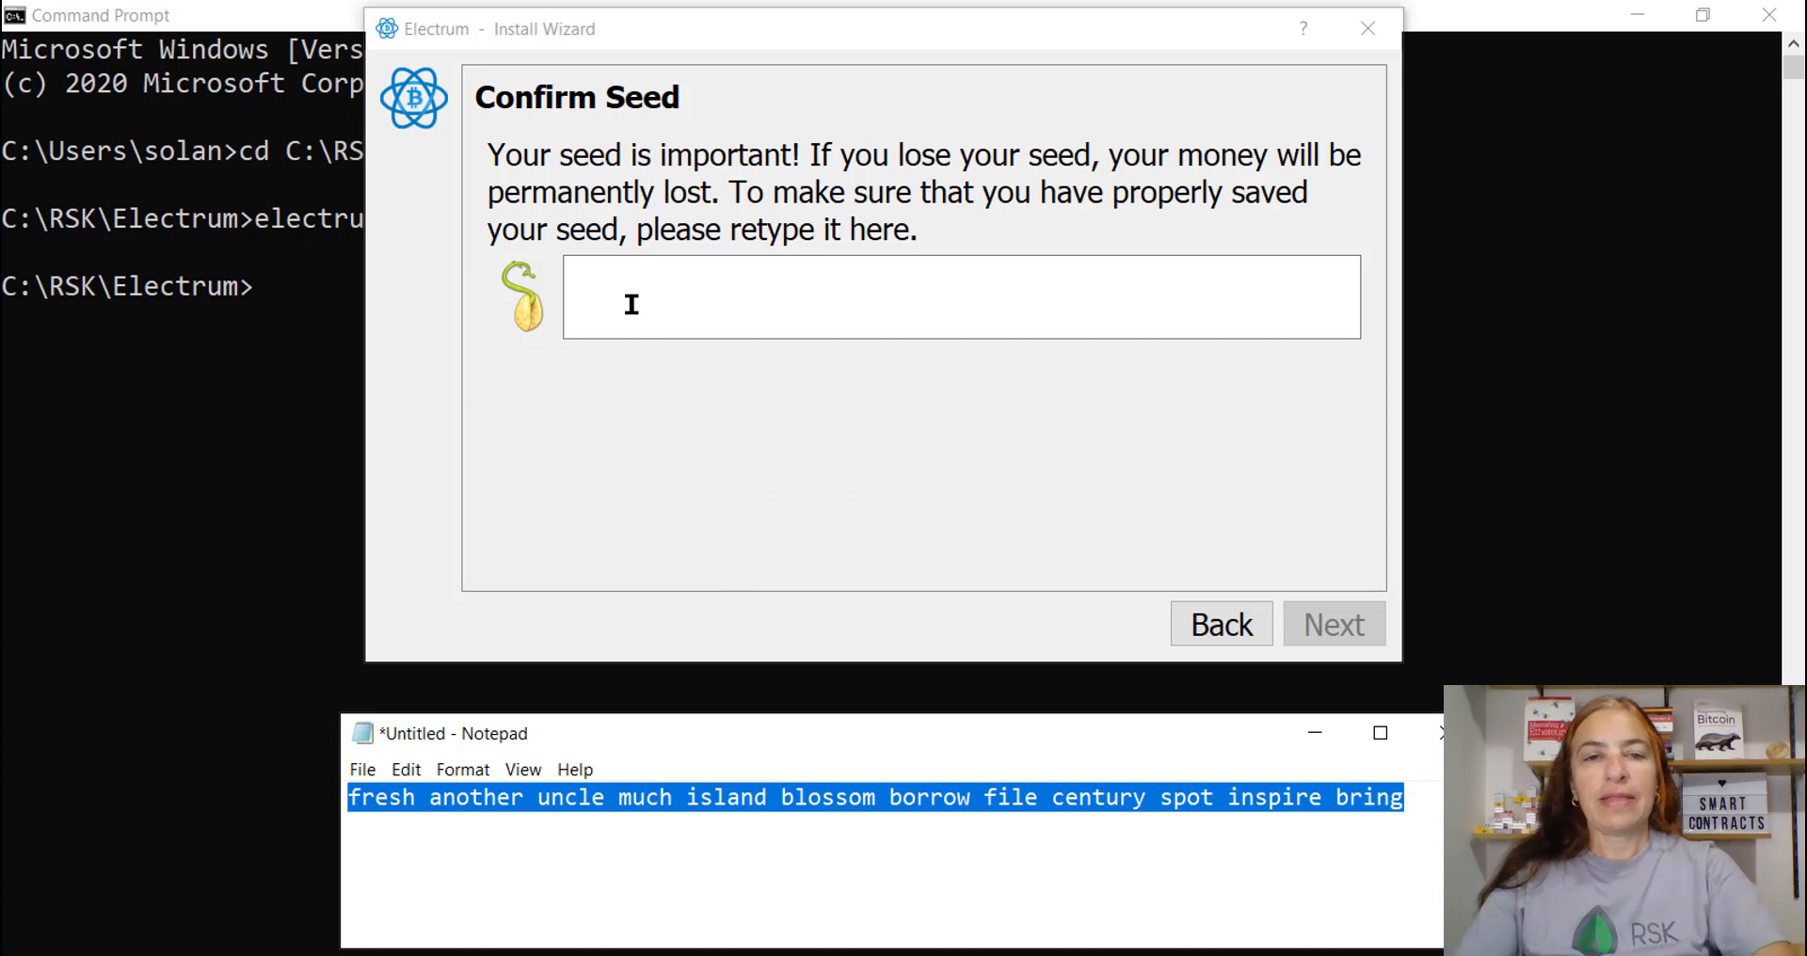
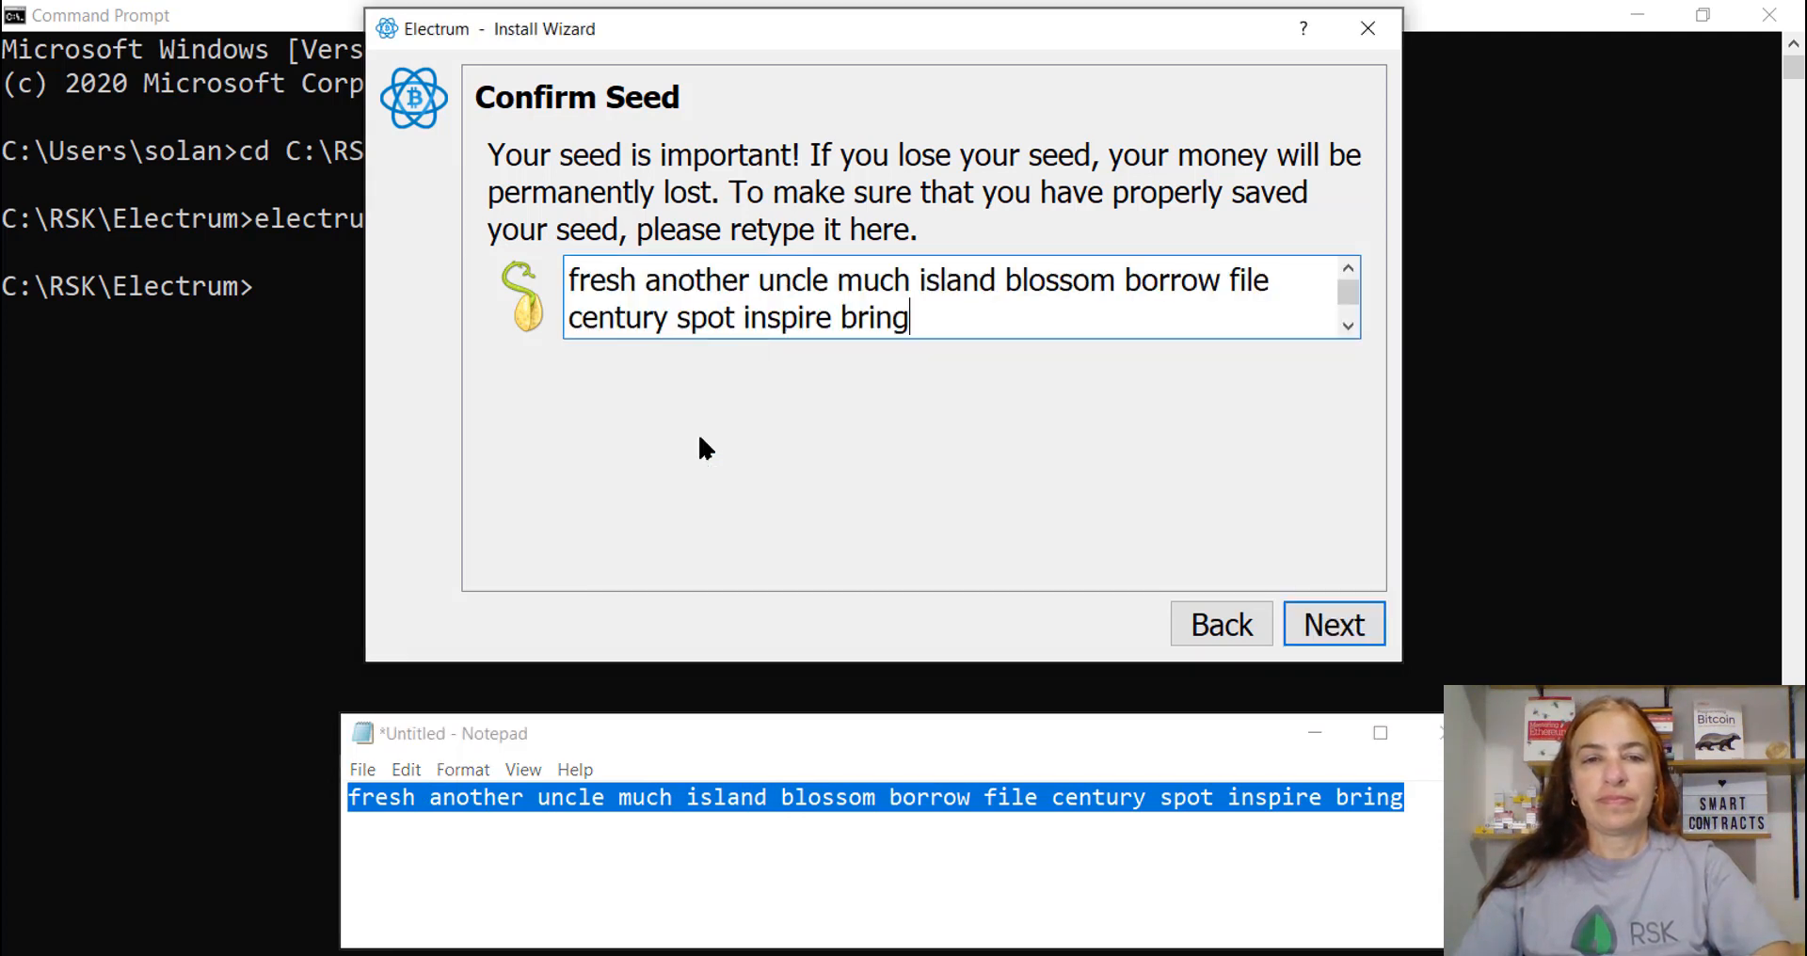
pyautogui.click(1333, 623)
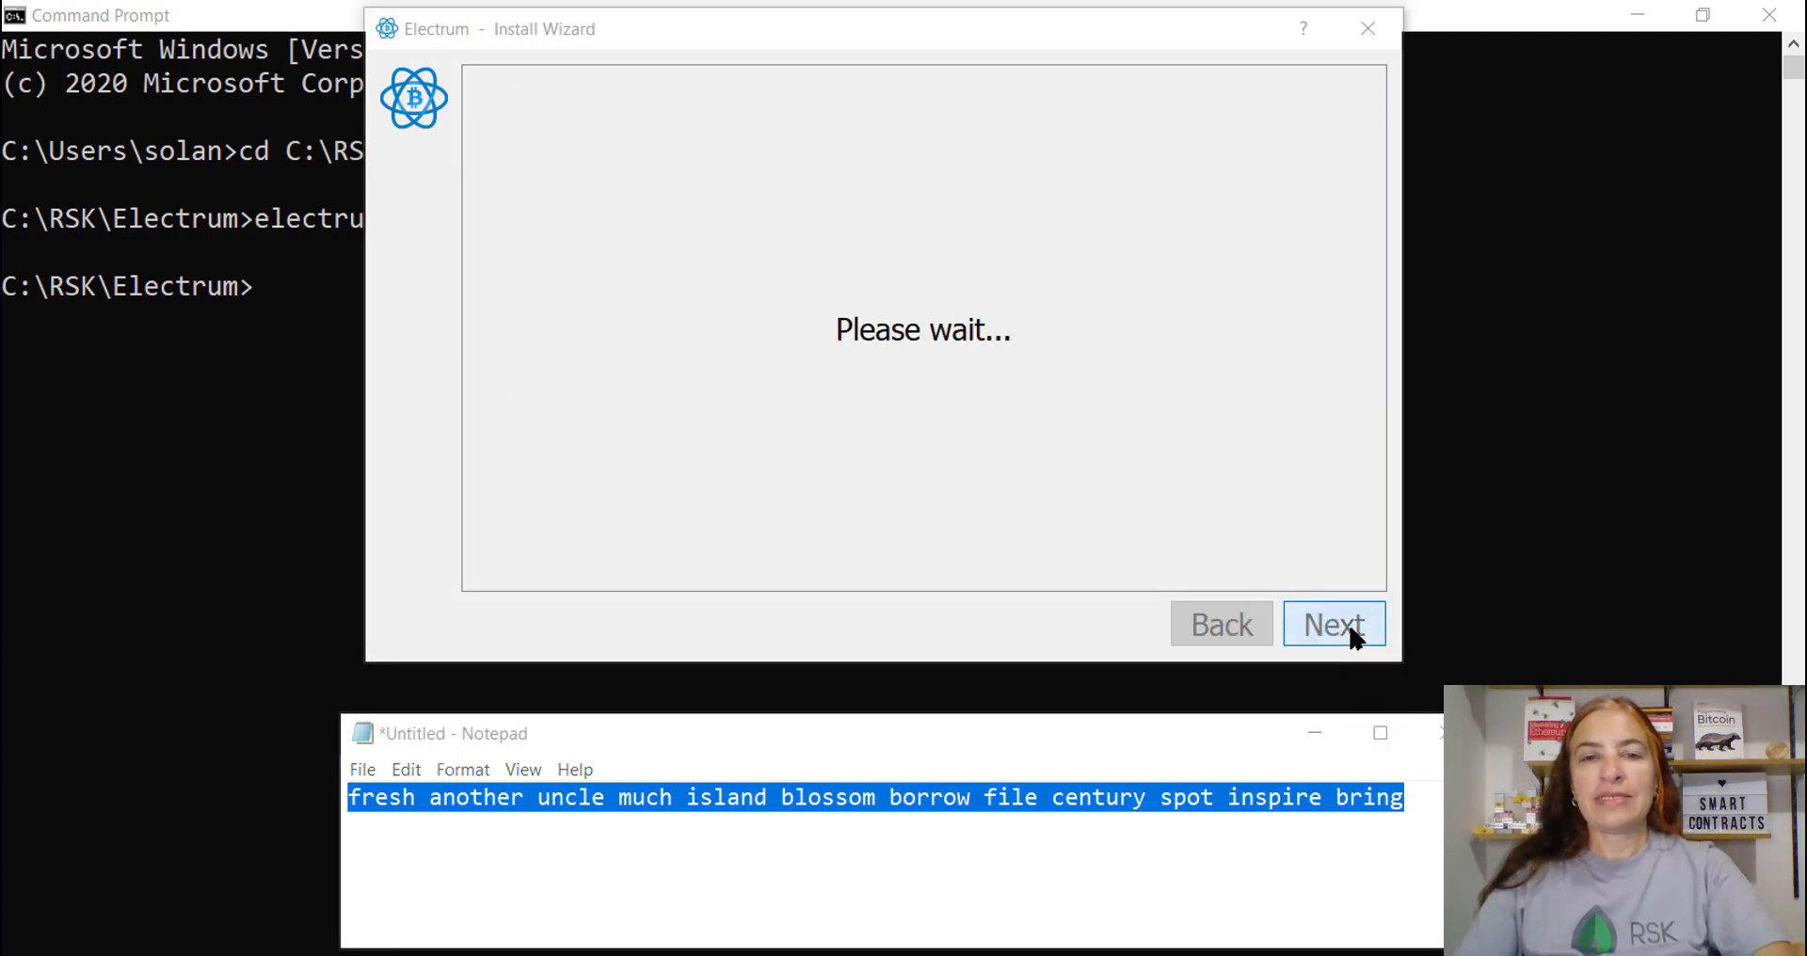
# - Set an encryption password for the wallet file and finish creating the testnet wallet
pyautogui.click(1334, 625)
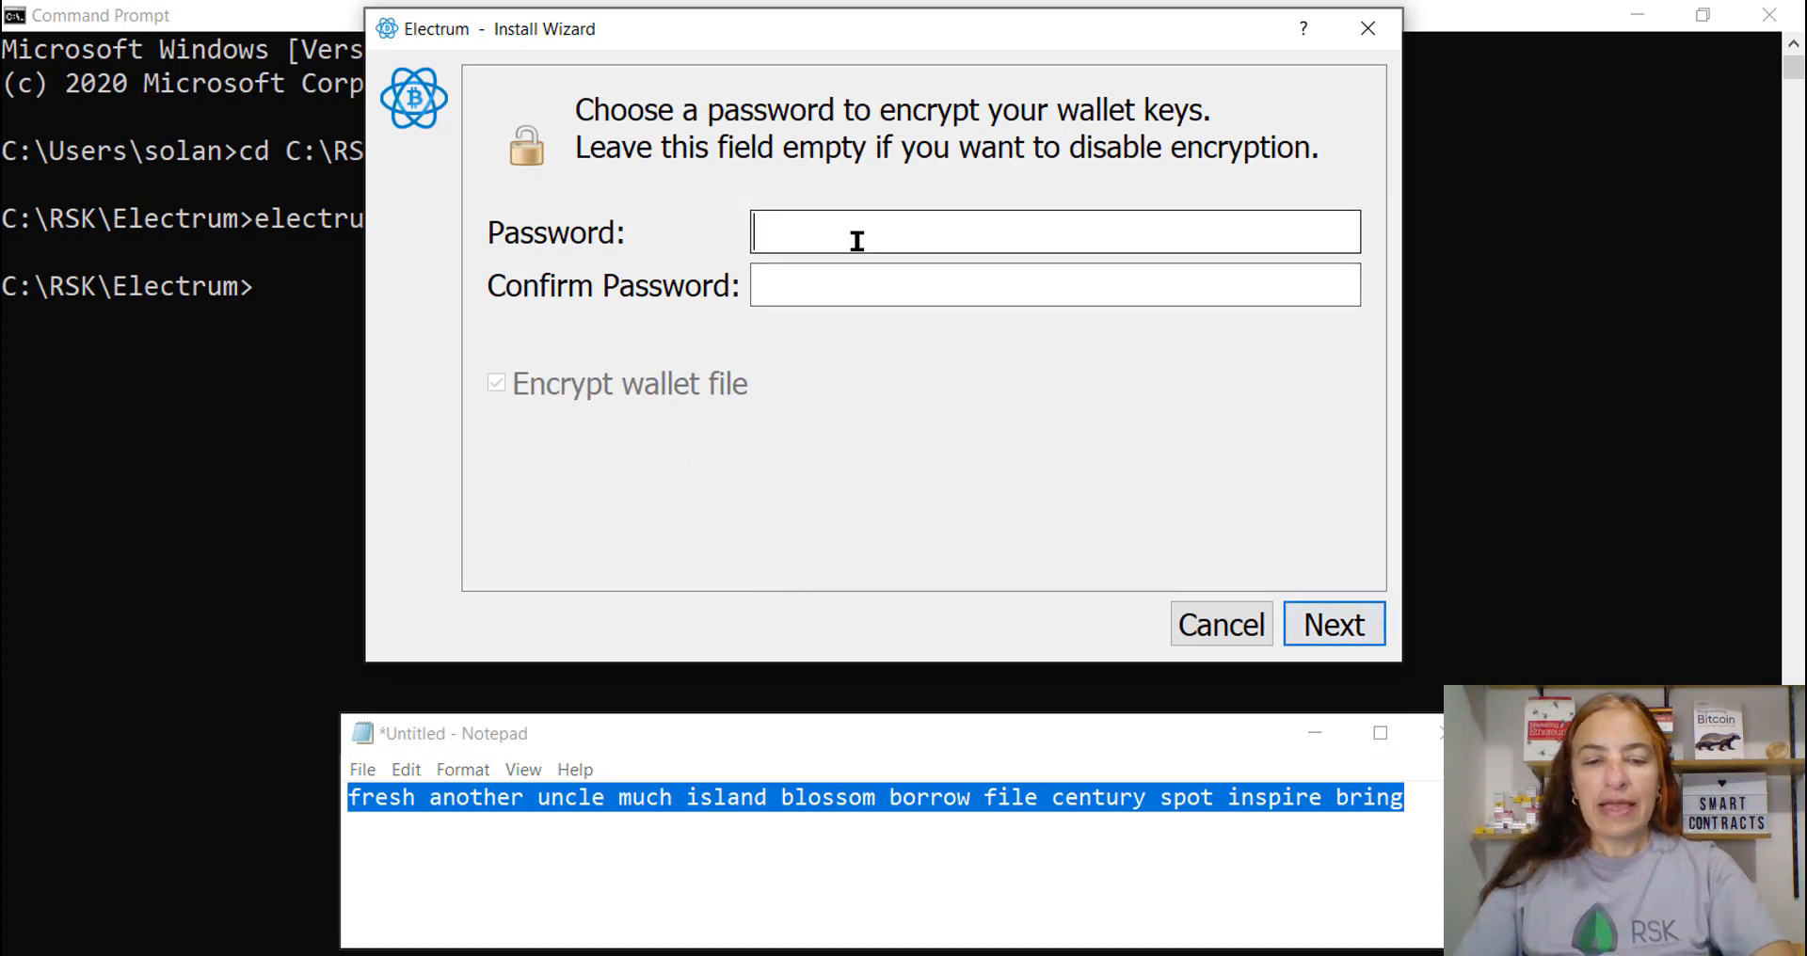
pyautogui.write('•••••')
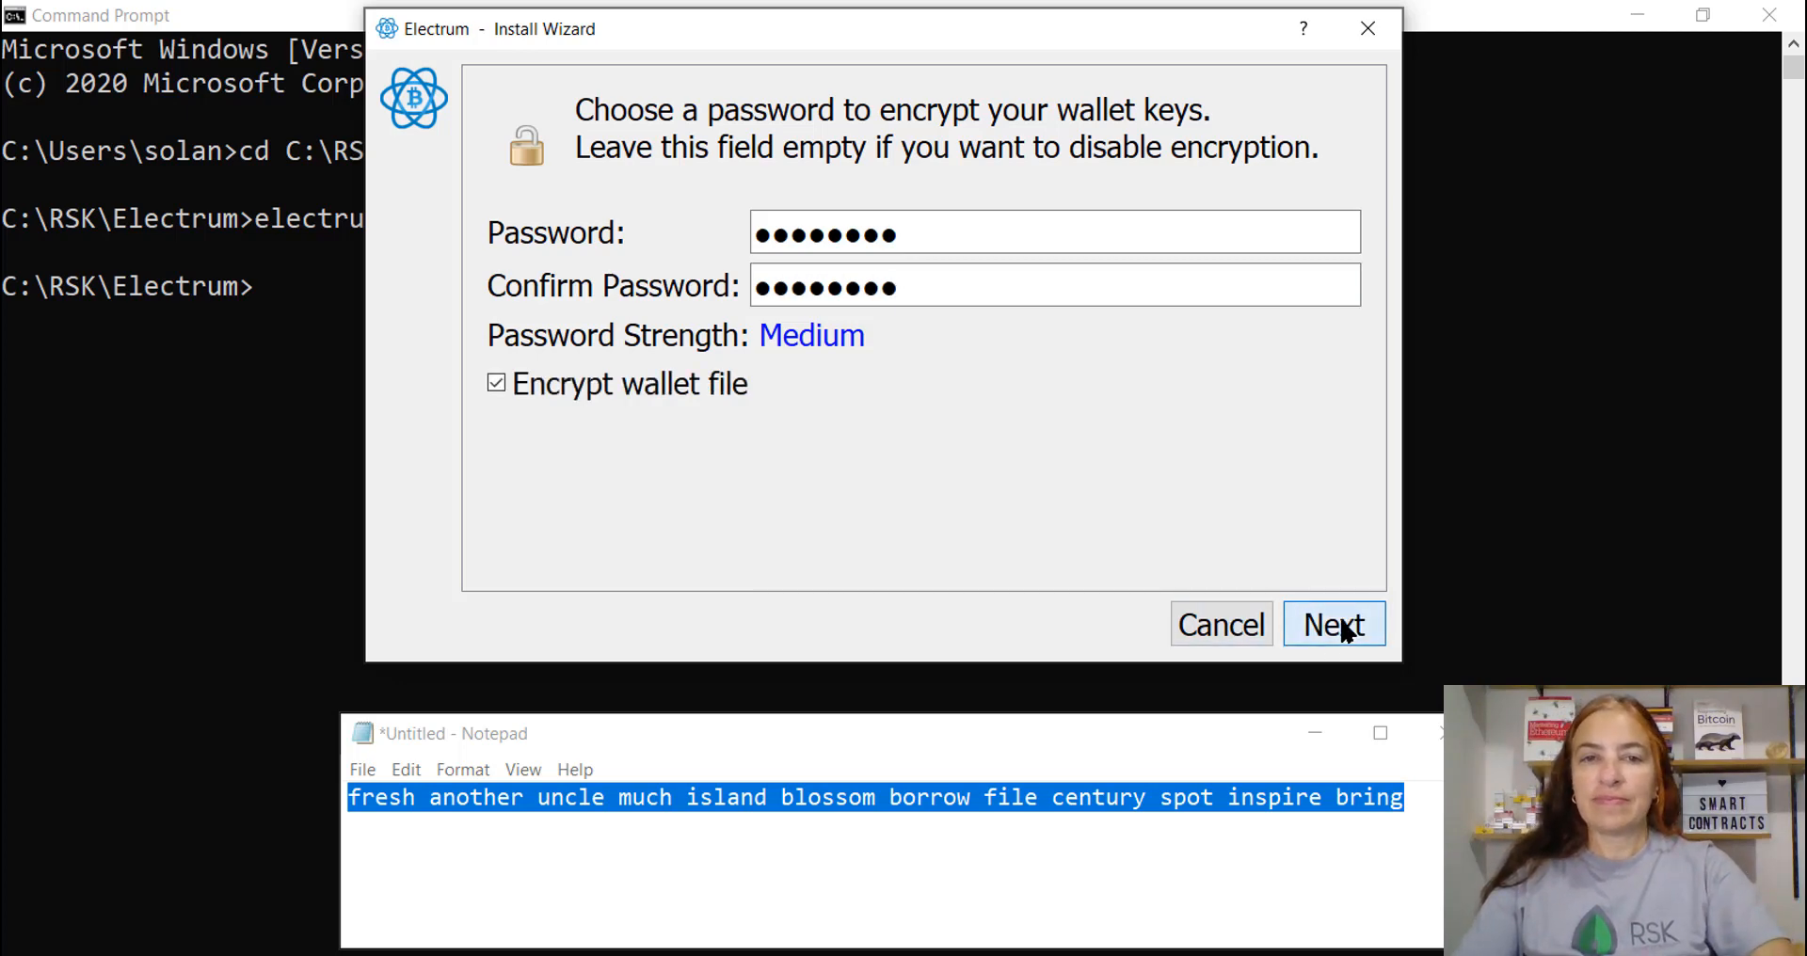
pyautogui.click(1334, 625)
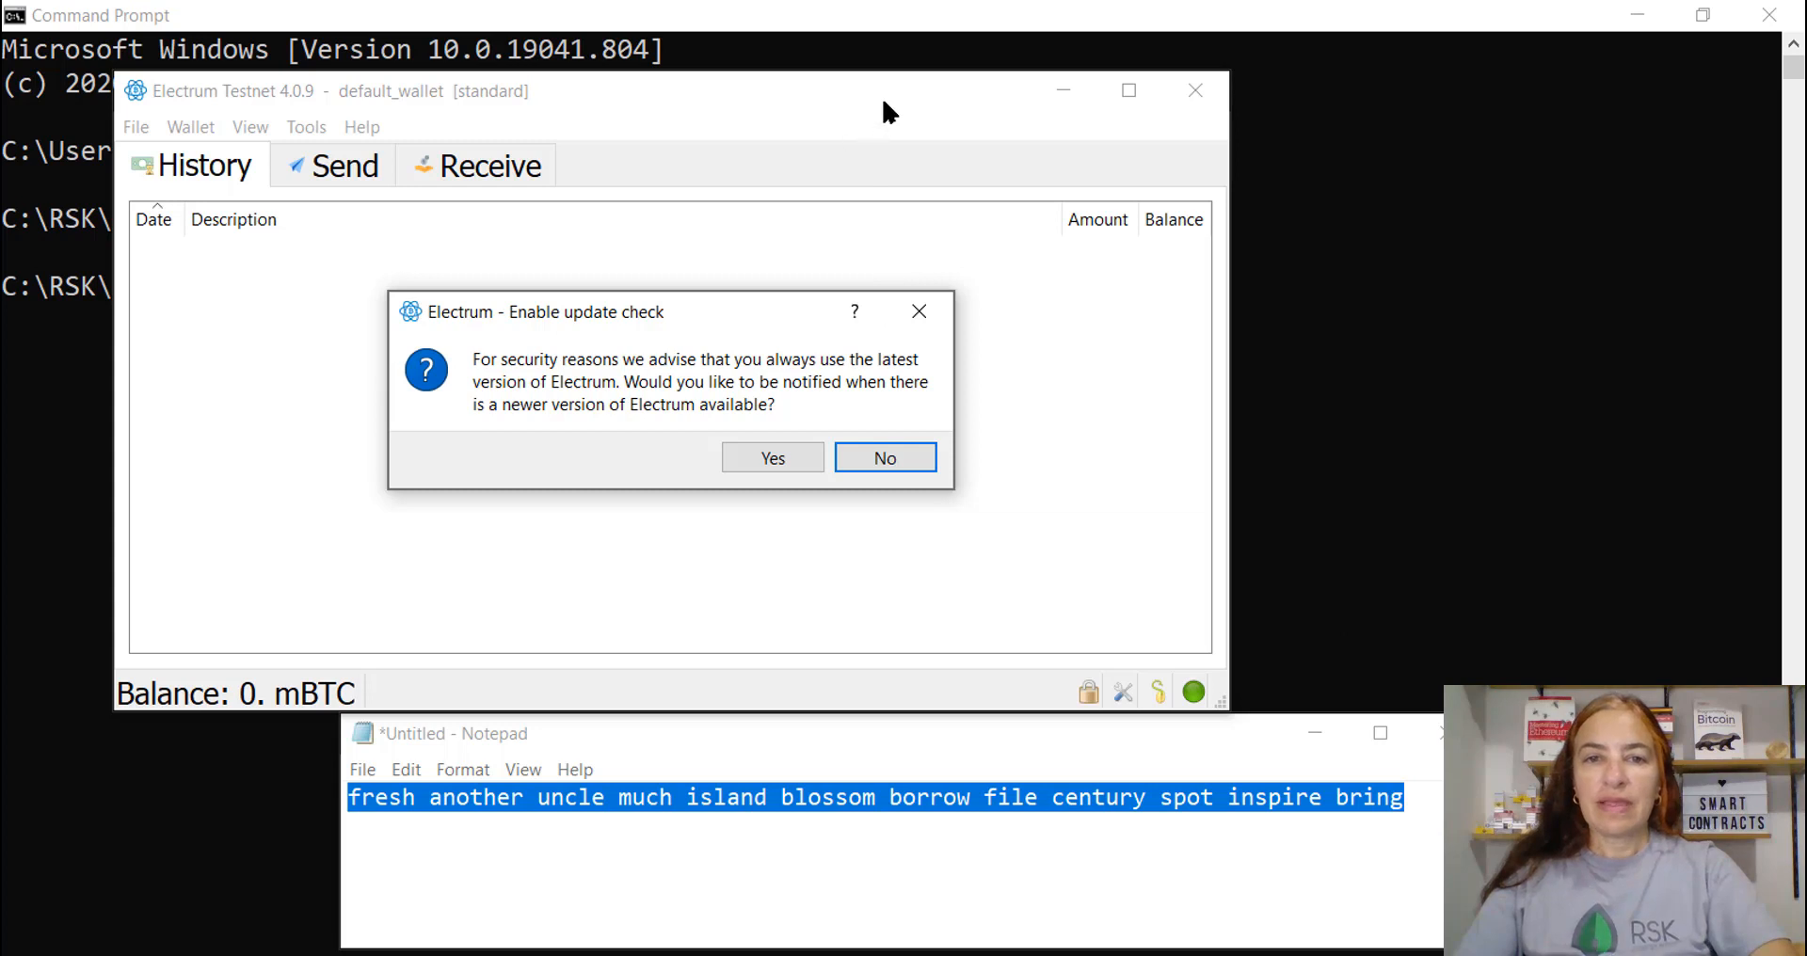
pyautogui.moveTo(791, 92)
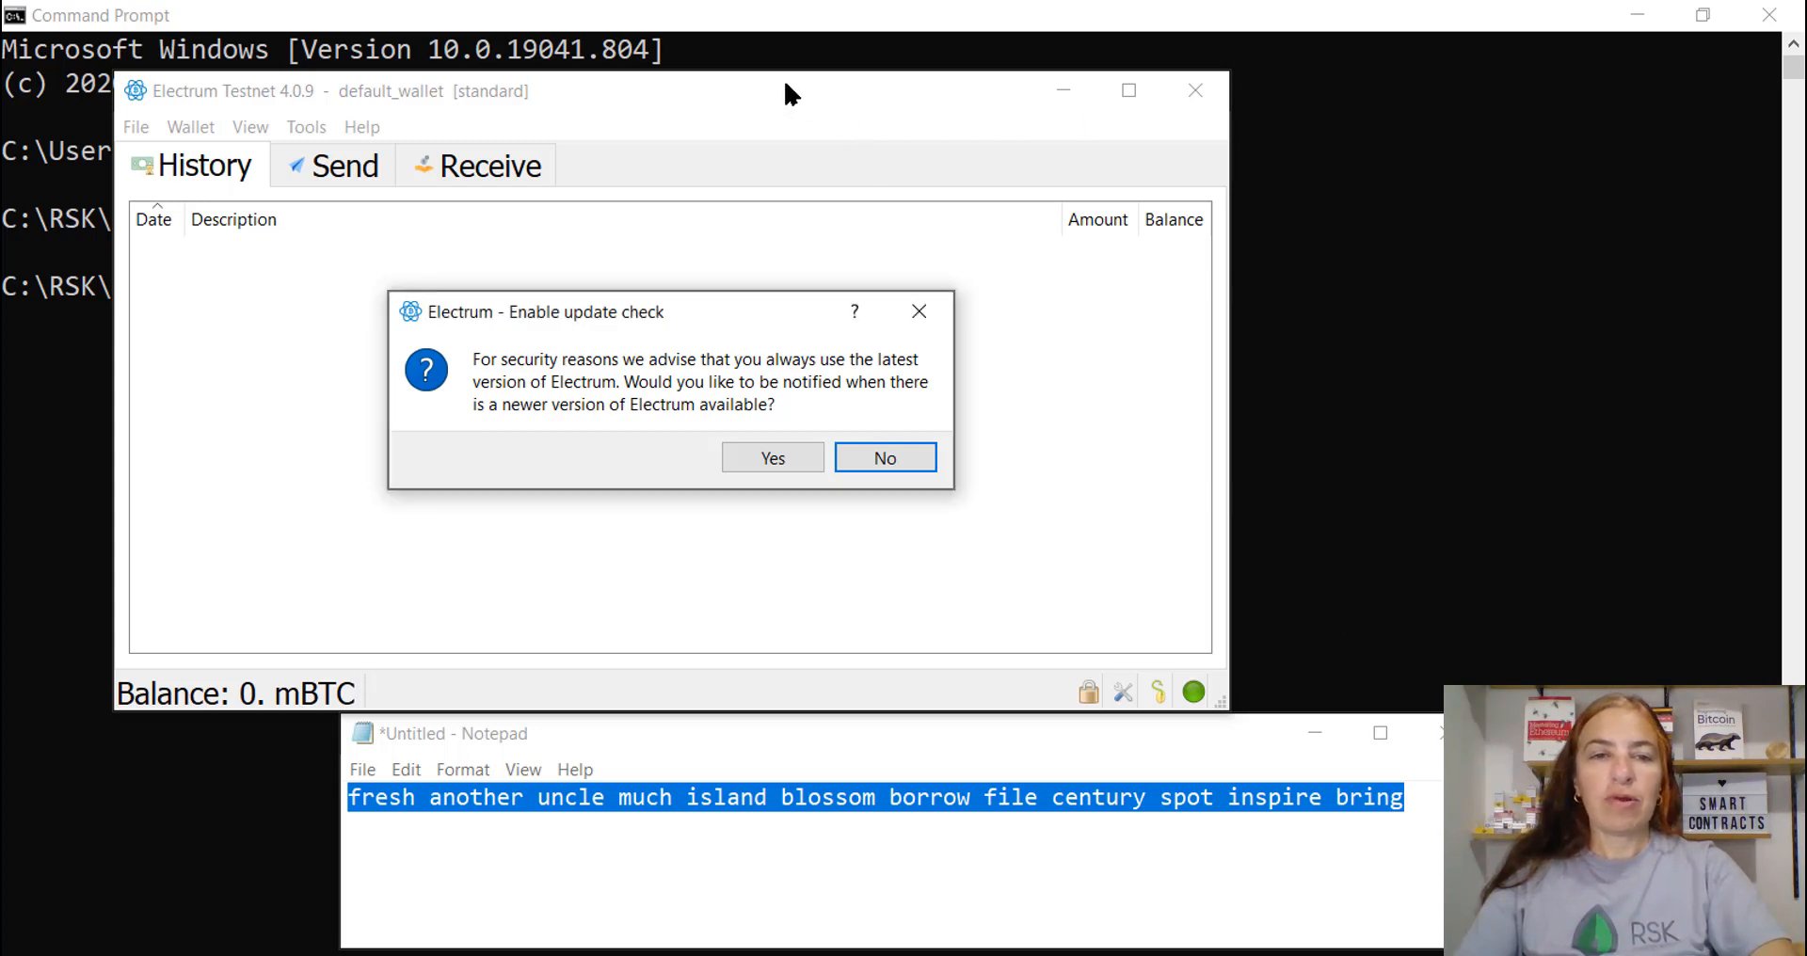
pyautogui.moveTo(550, 337)
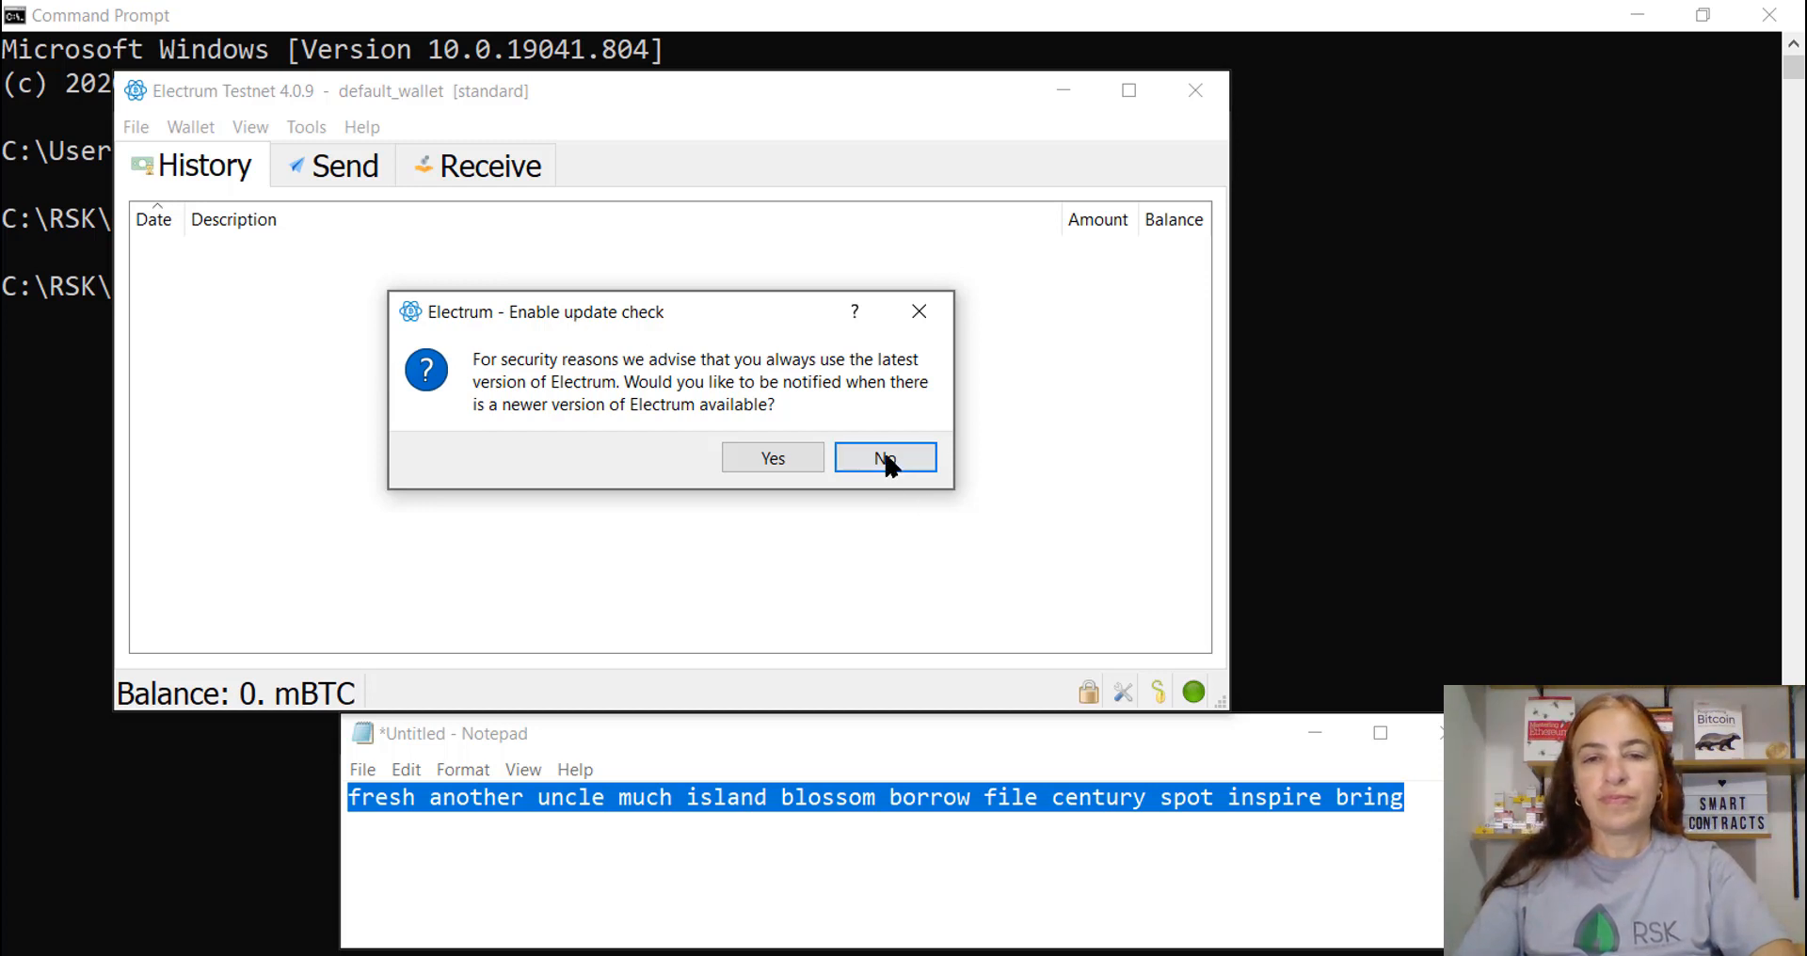
# - Answer No to Electrum's update-check prompt
pyautogui.click(885, 457)
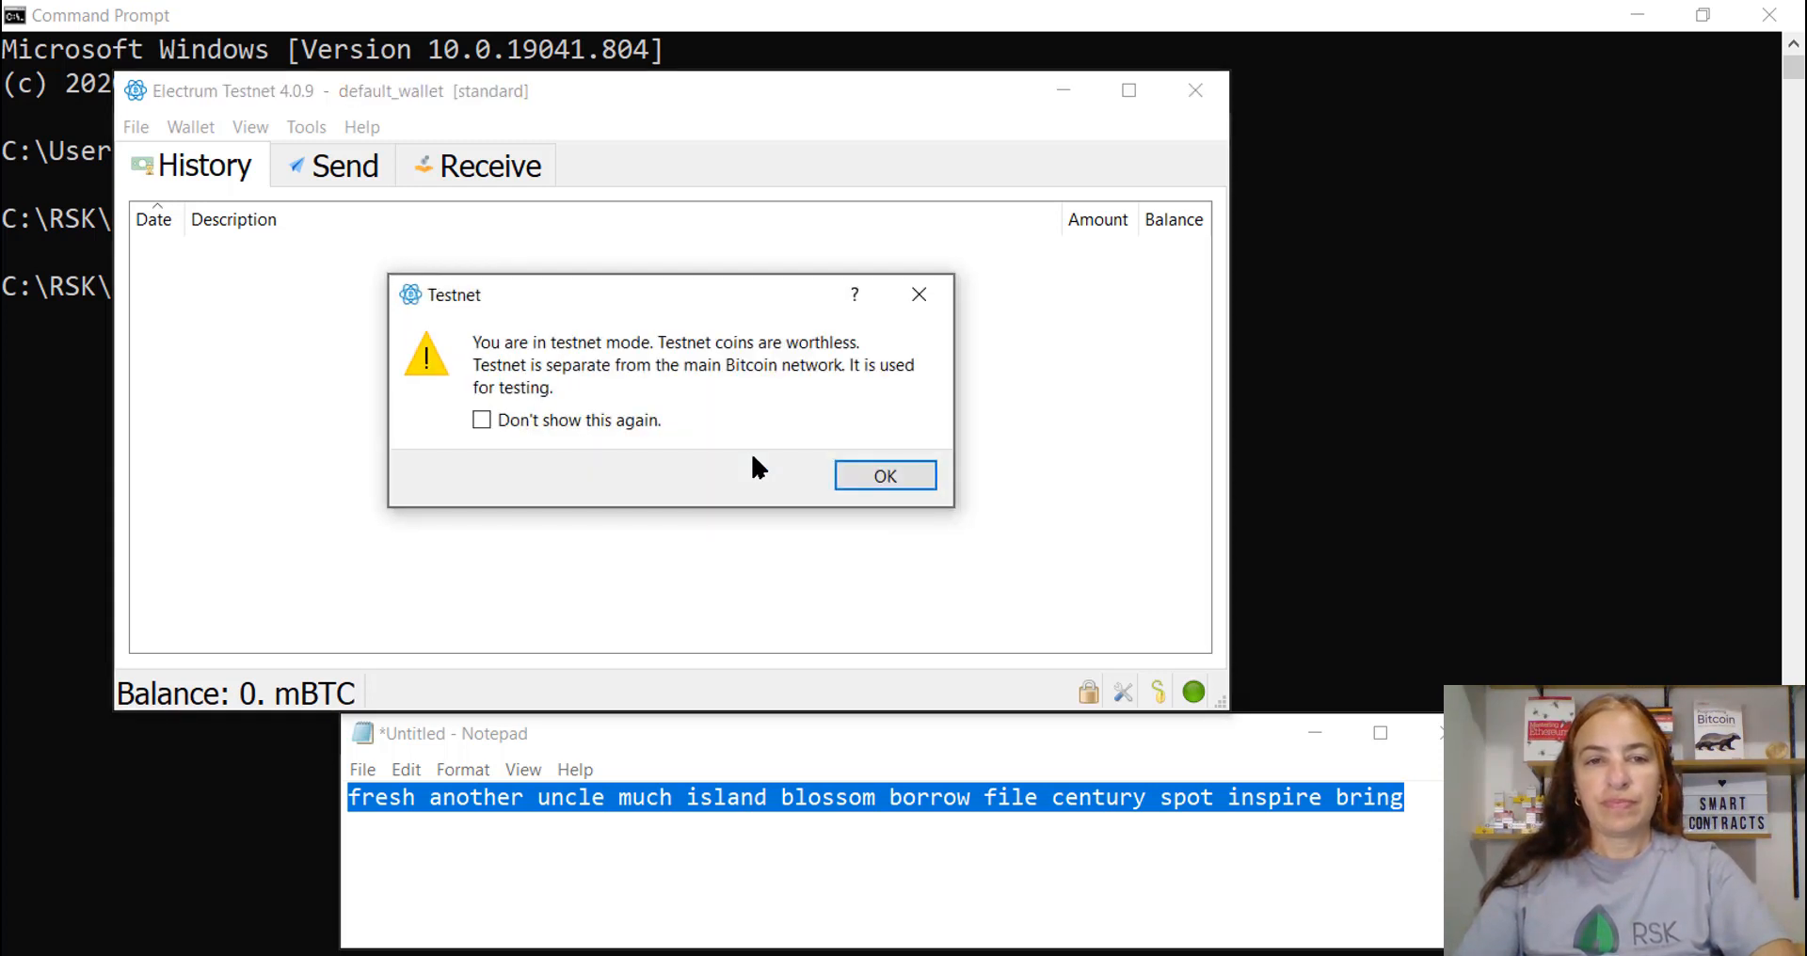
pyautogui.moveTo(531, 358)
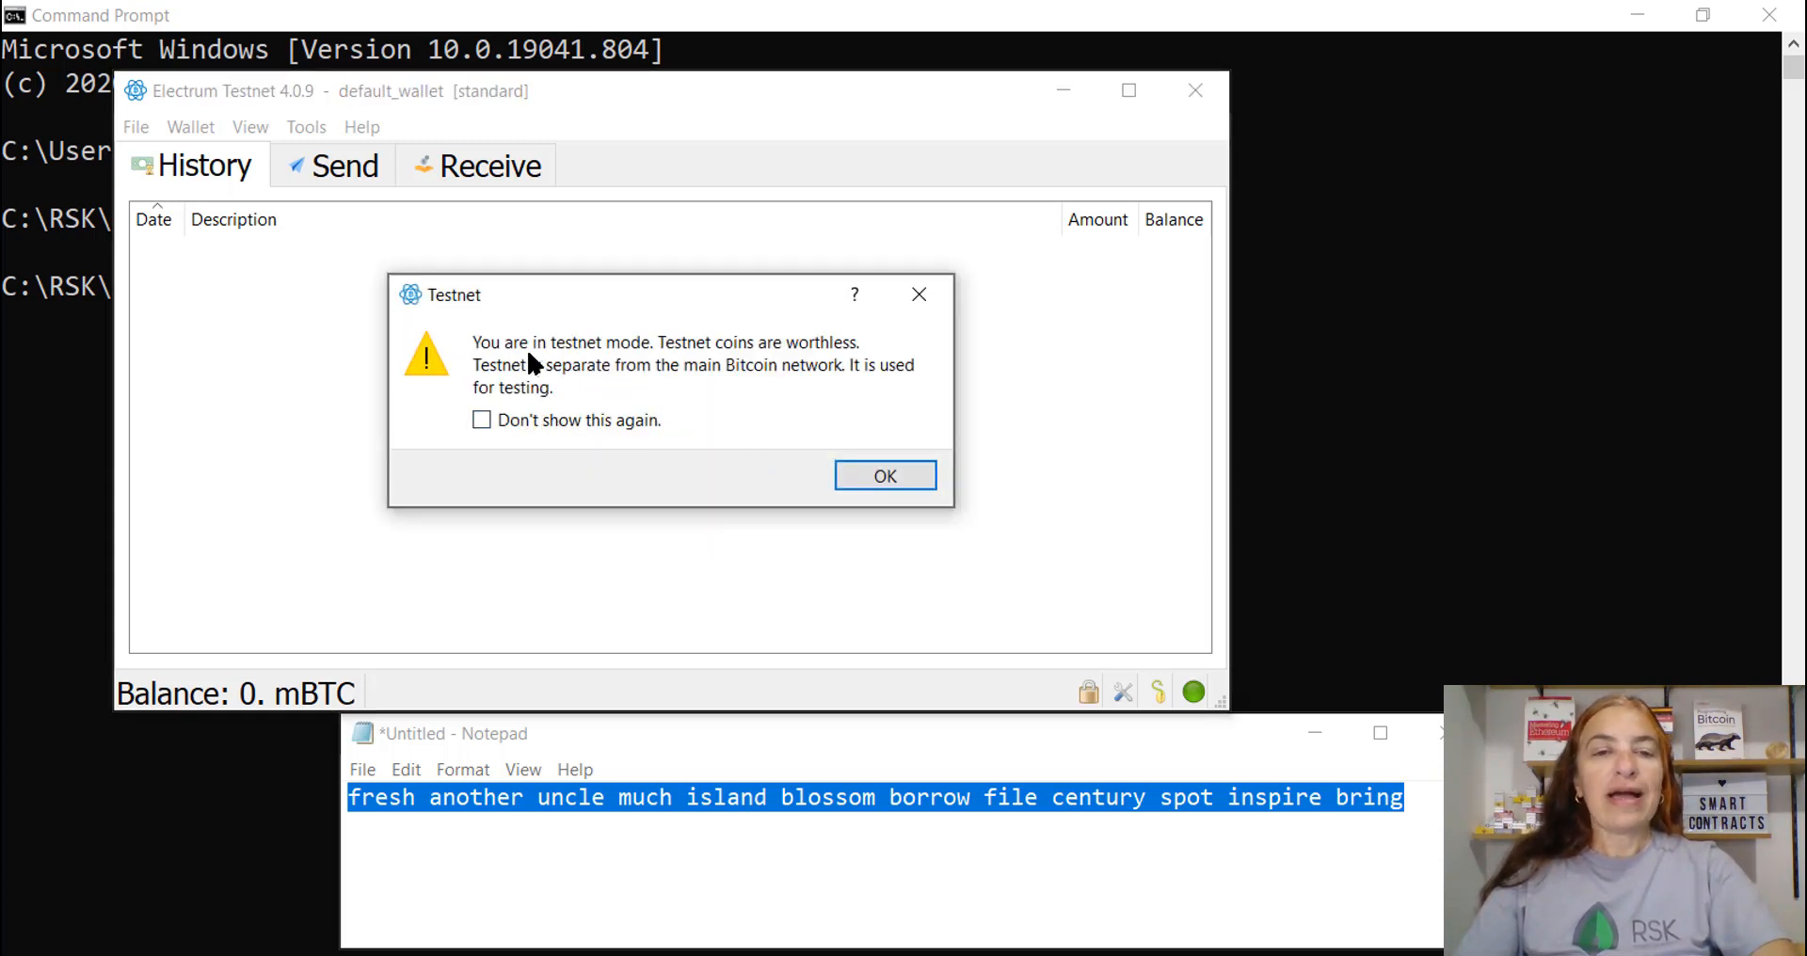
pyautogui.moveTo(682, 397)
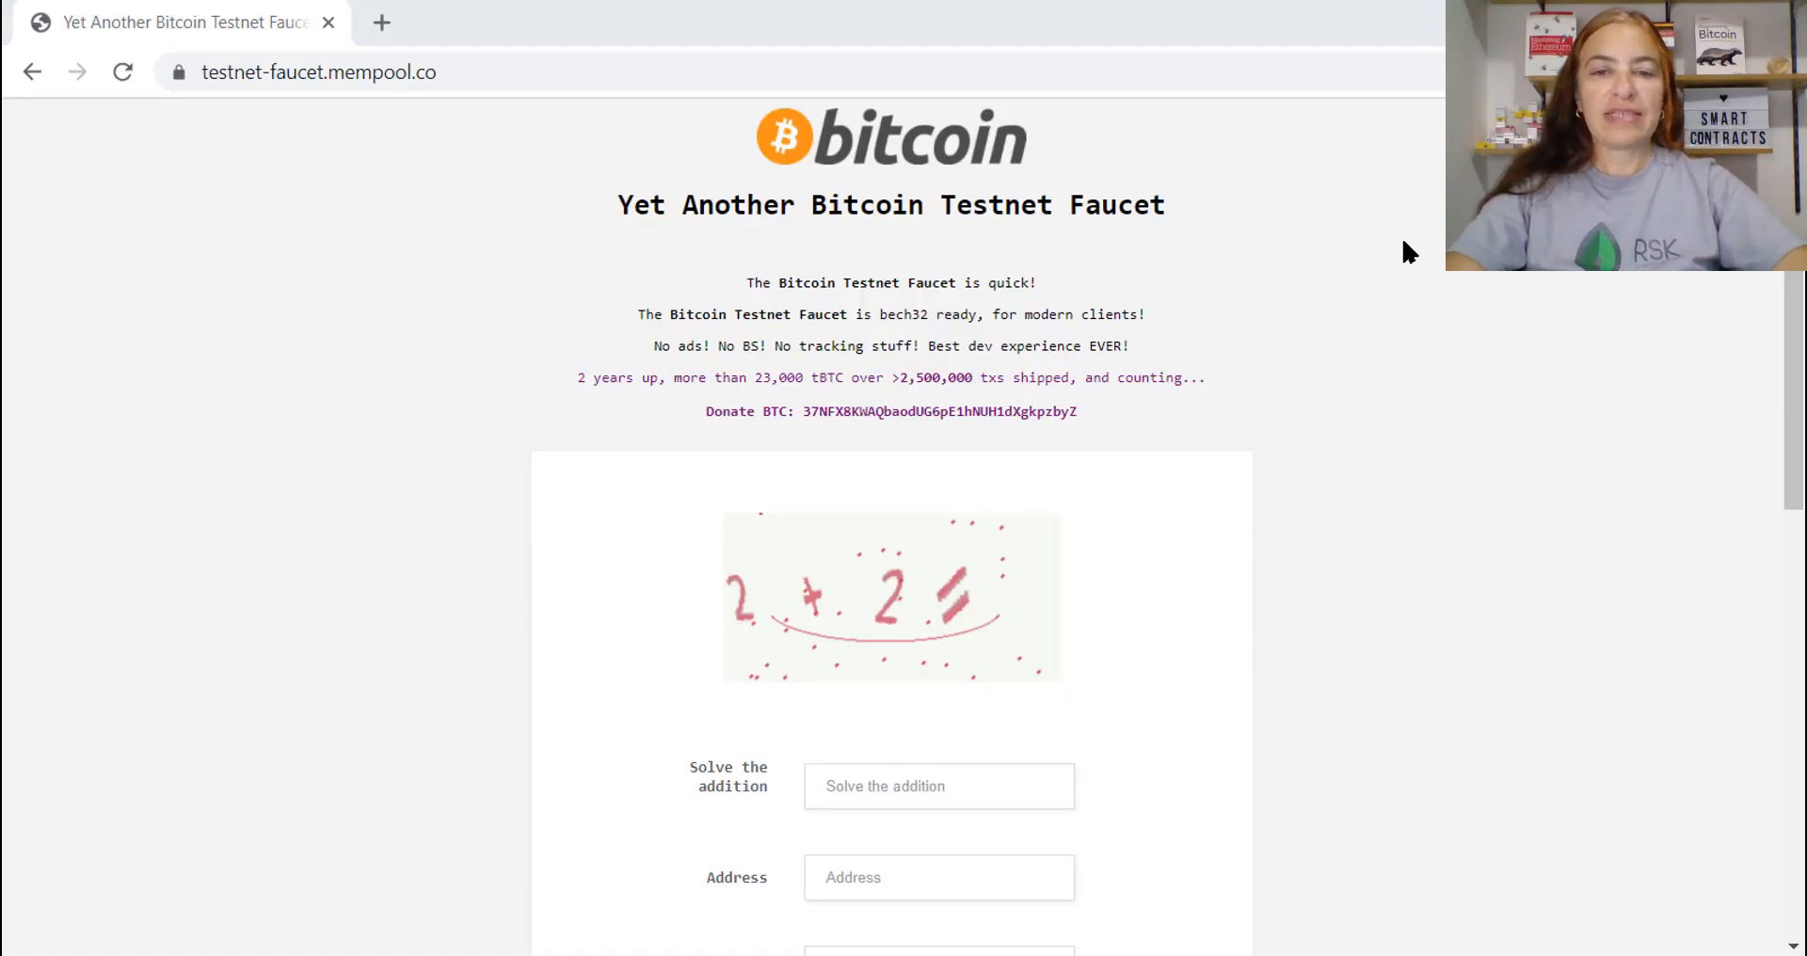
pyautogui.scroll(-3)
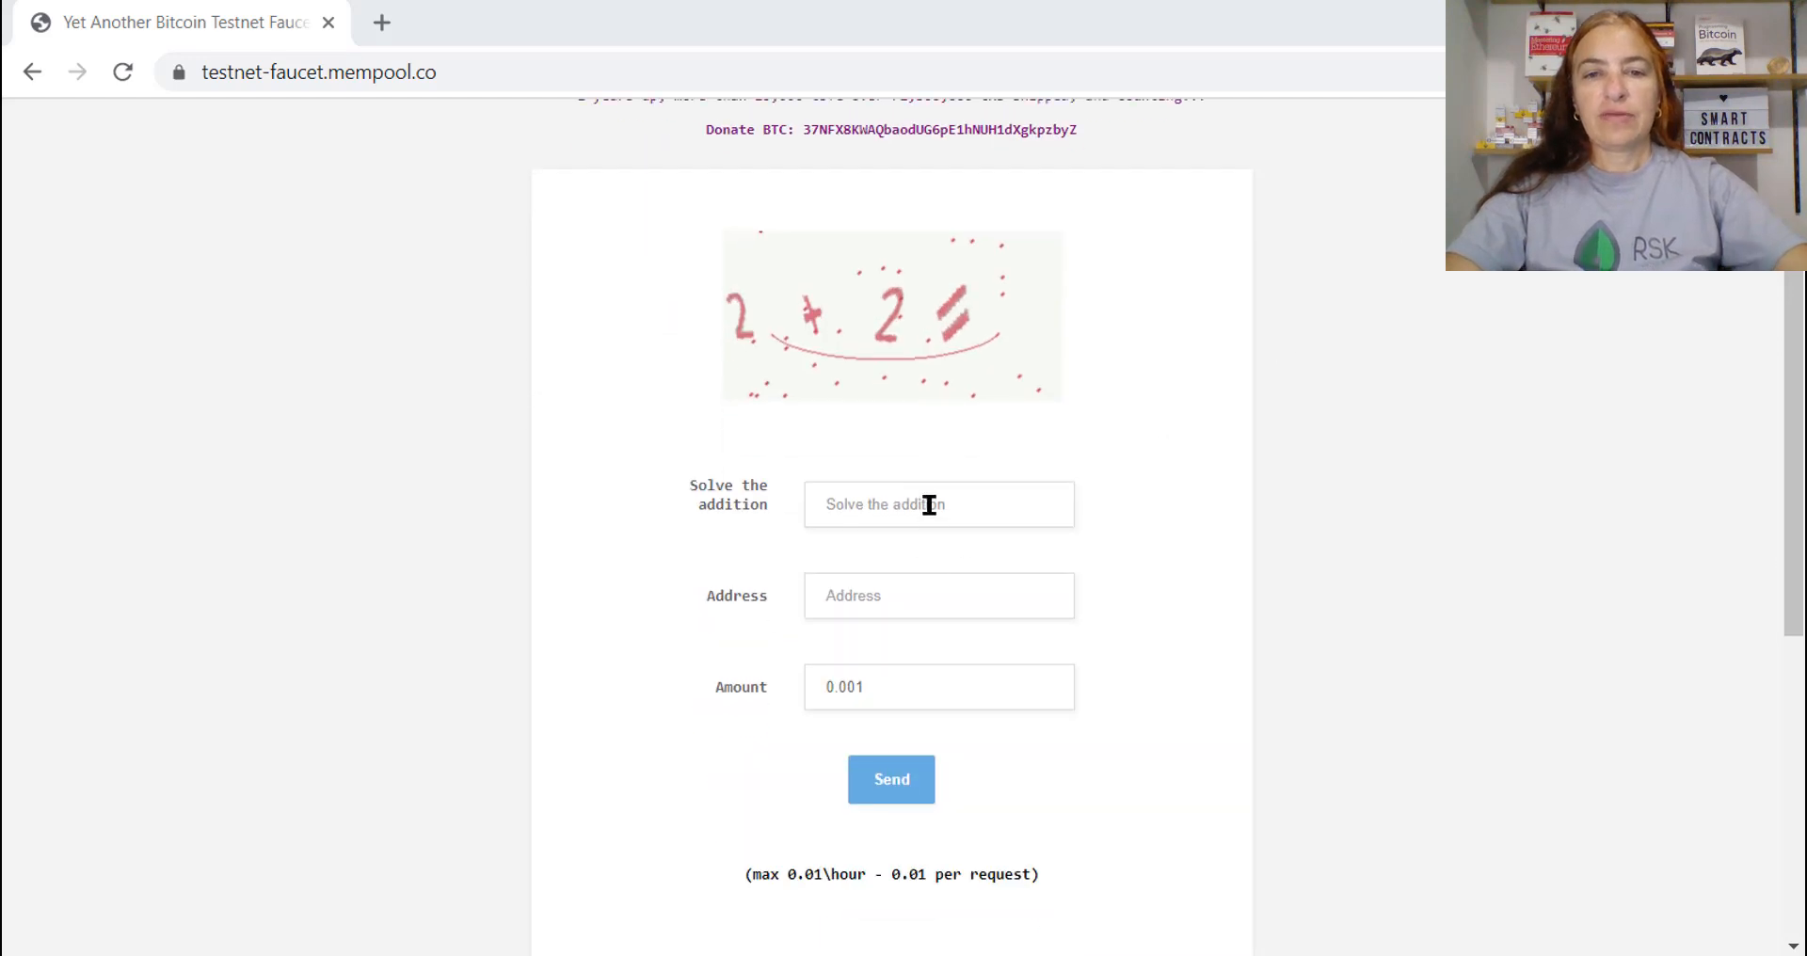
pyautogui.write('4')
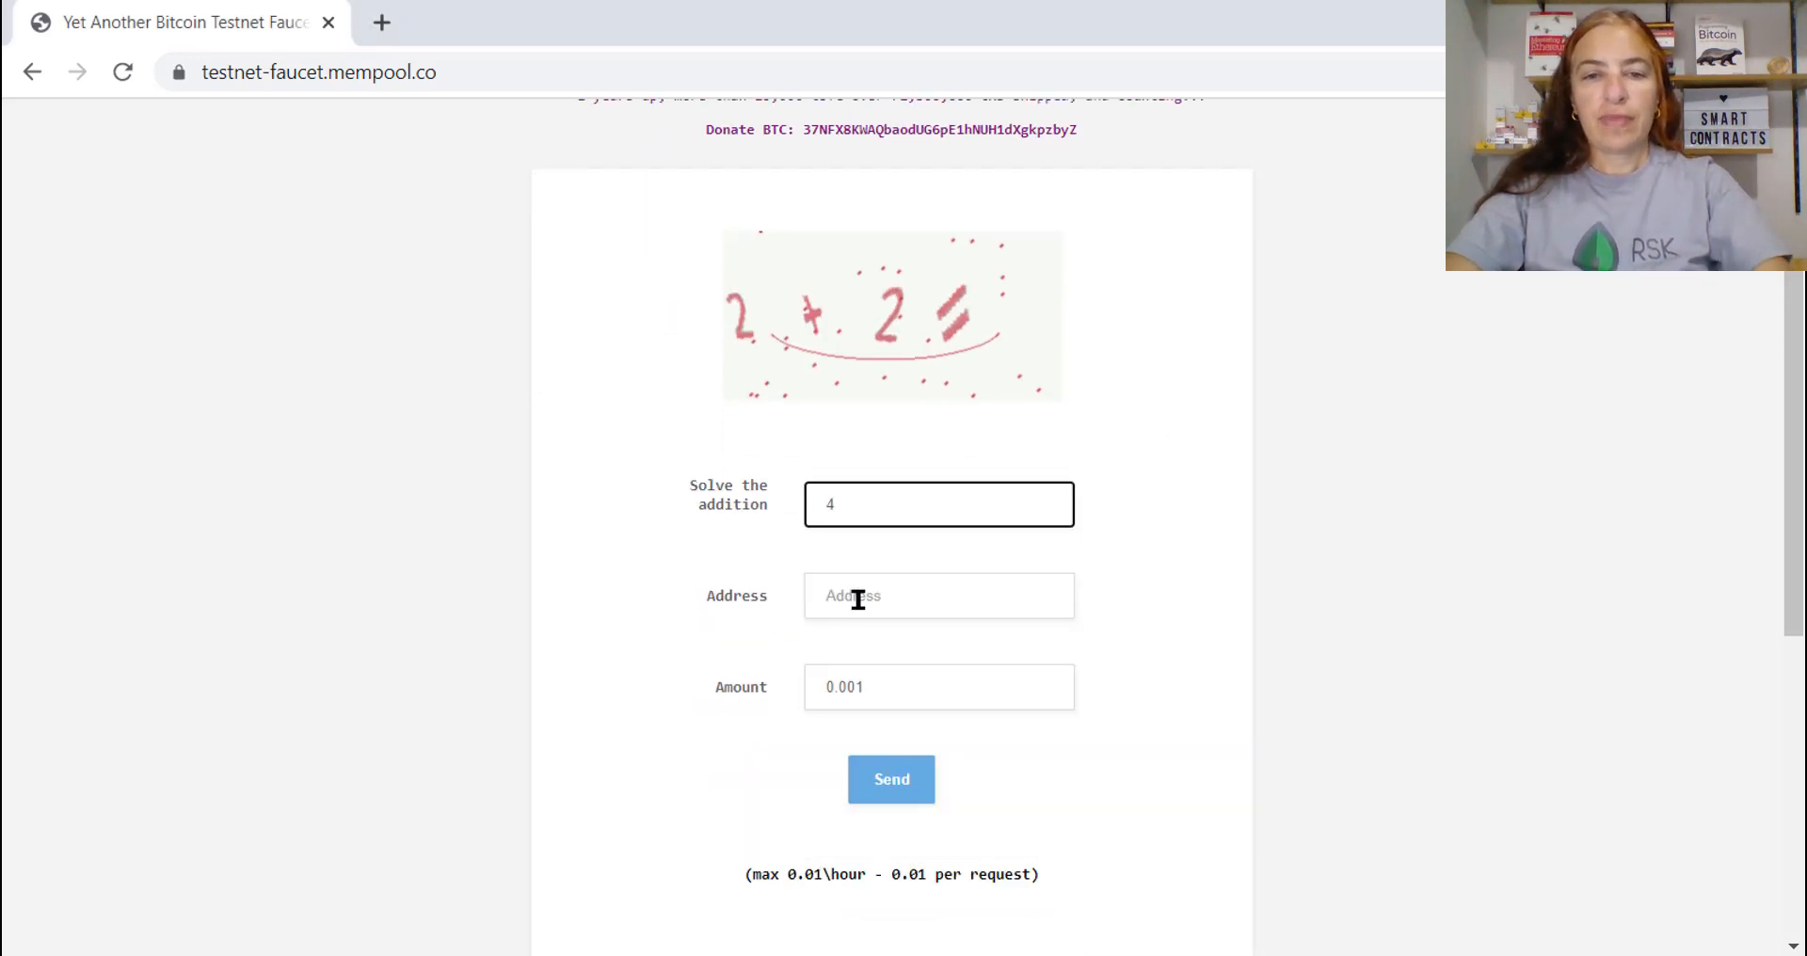
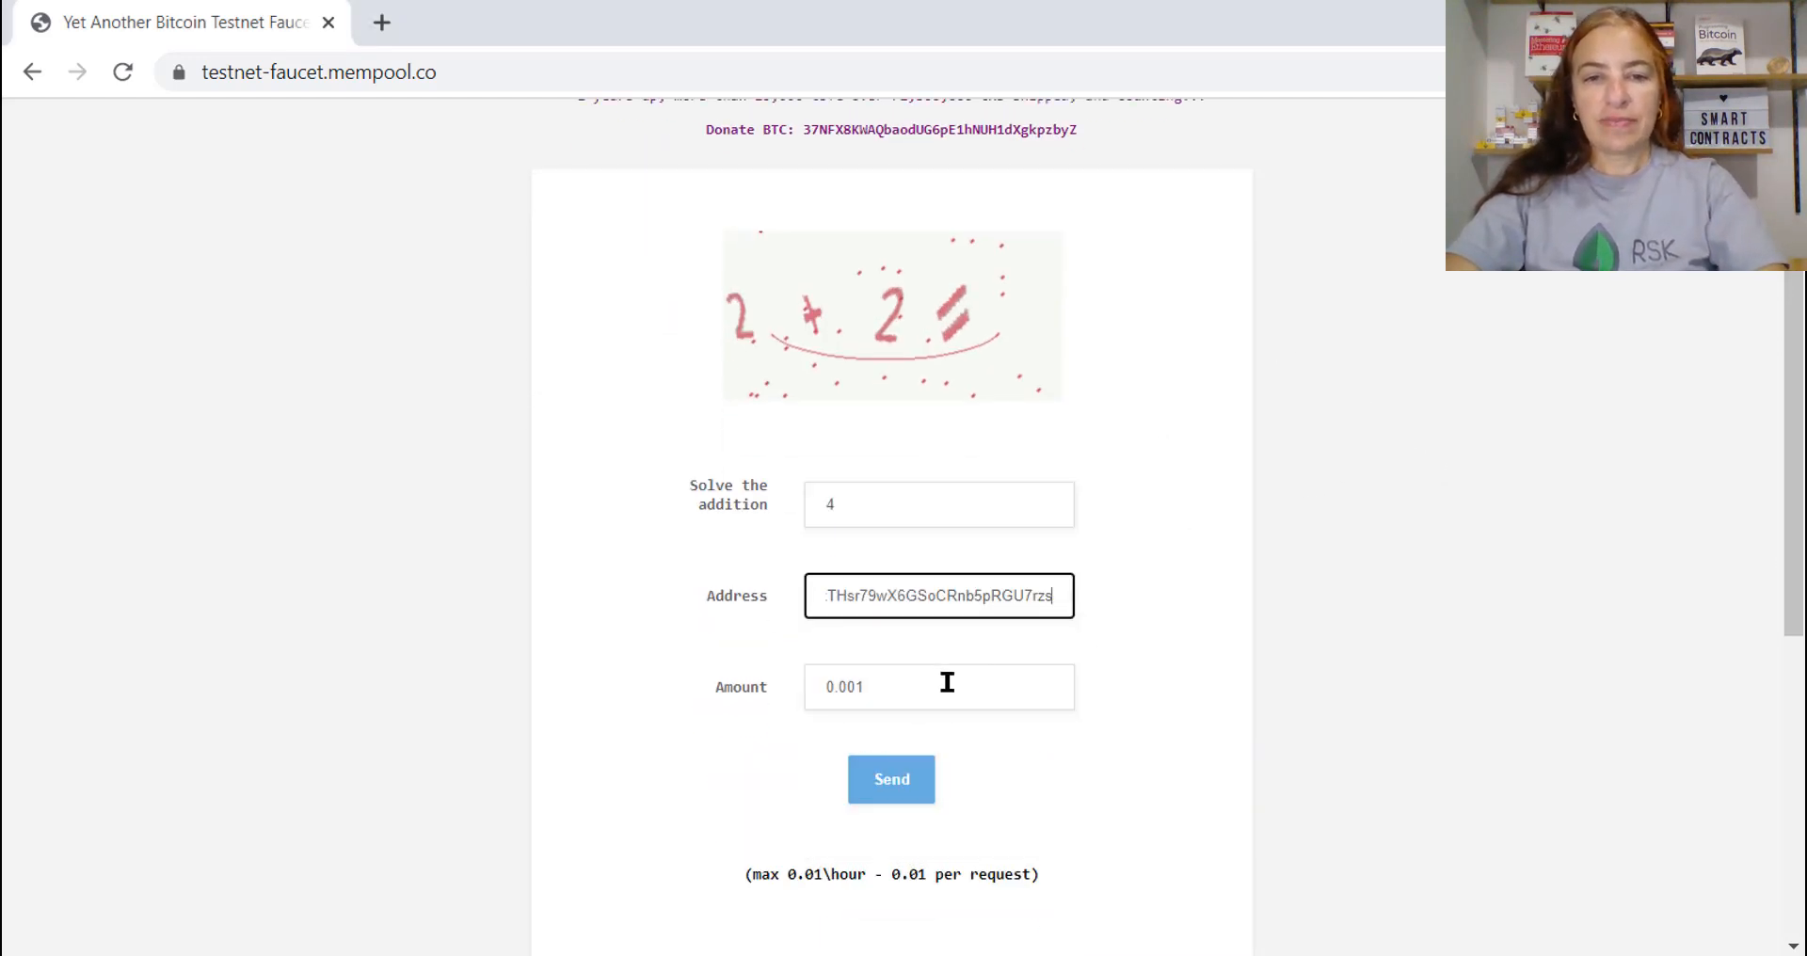
pyautogui.click(939, 687)
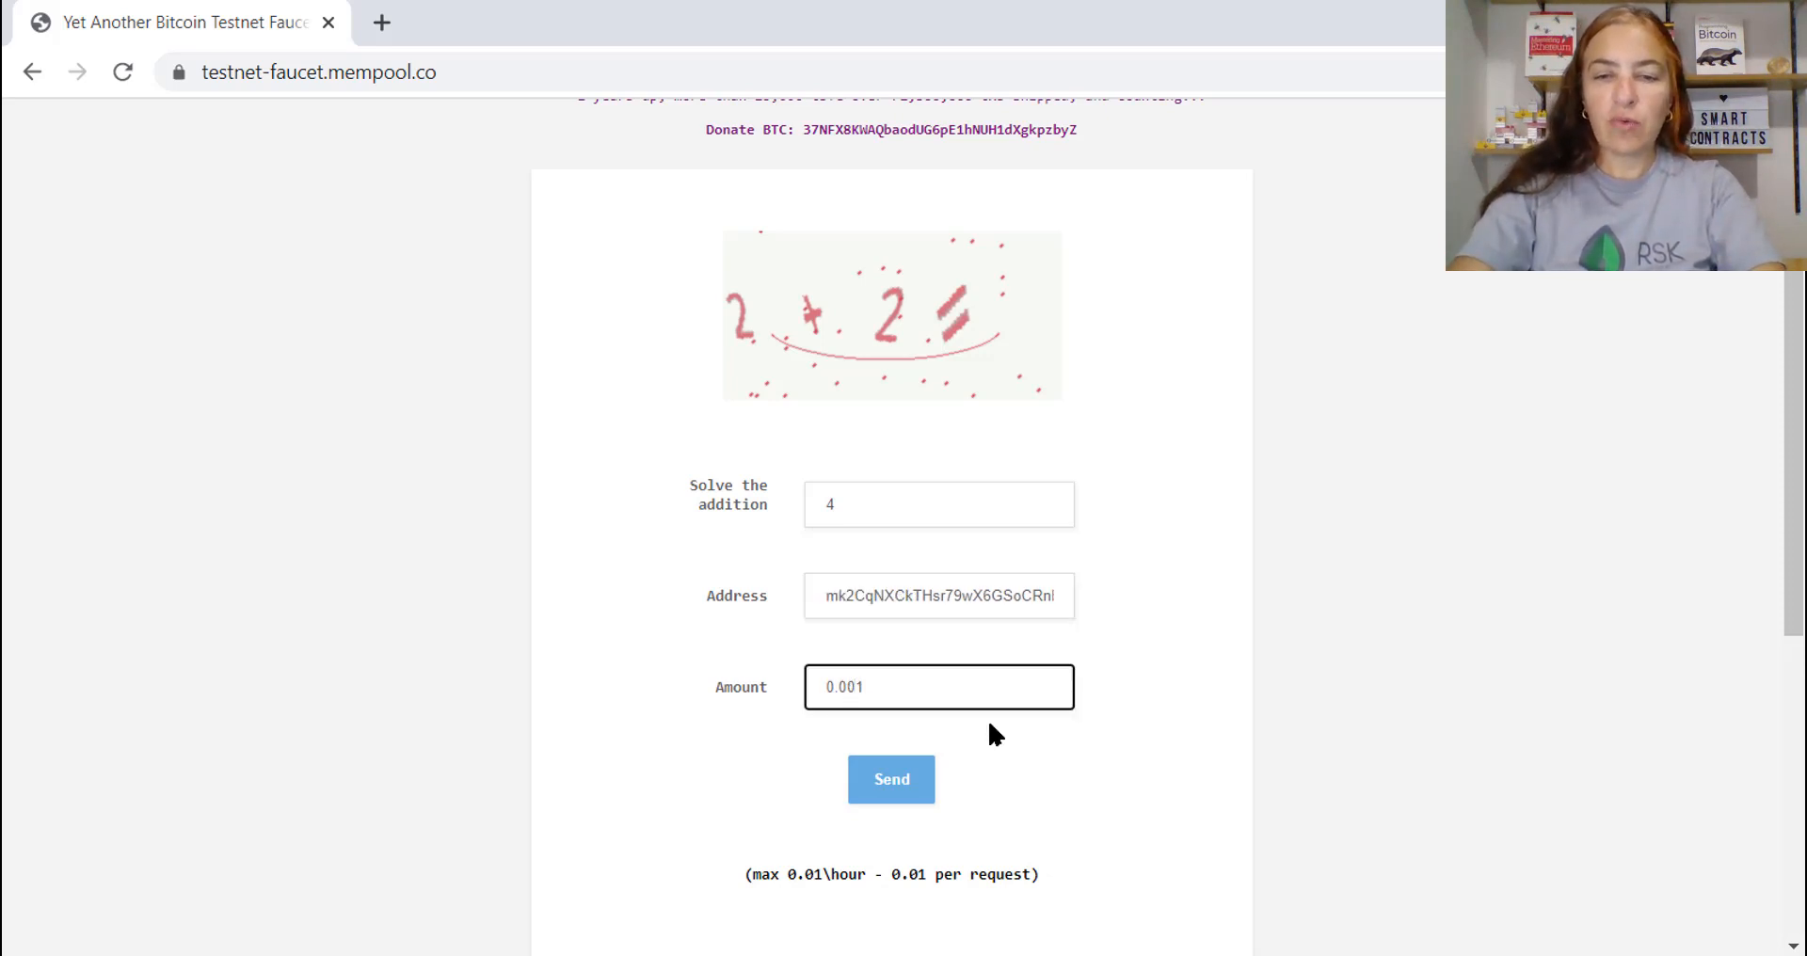
pyautogui.write('0.01')
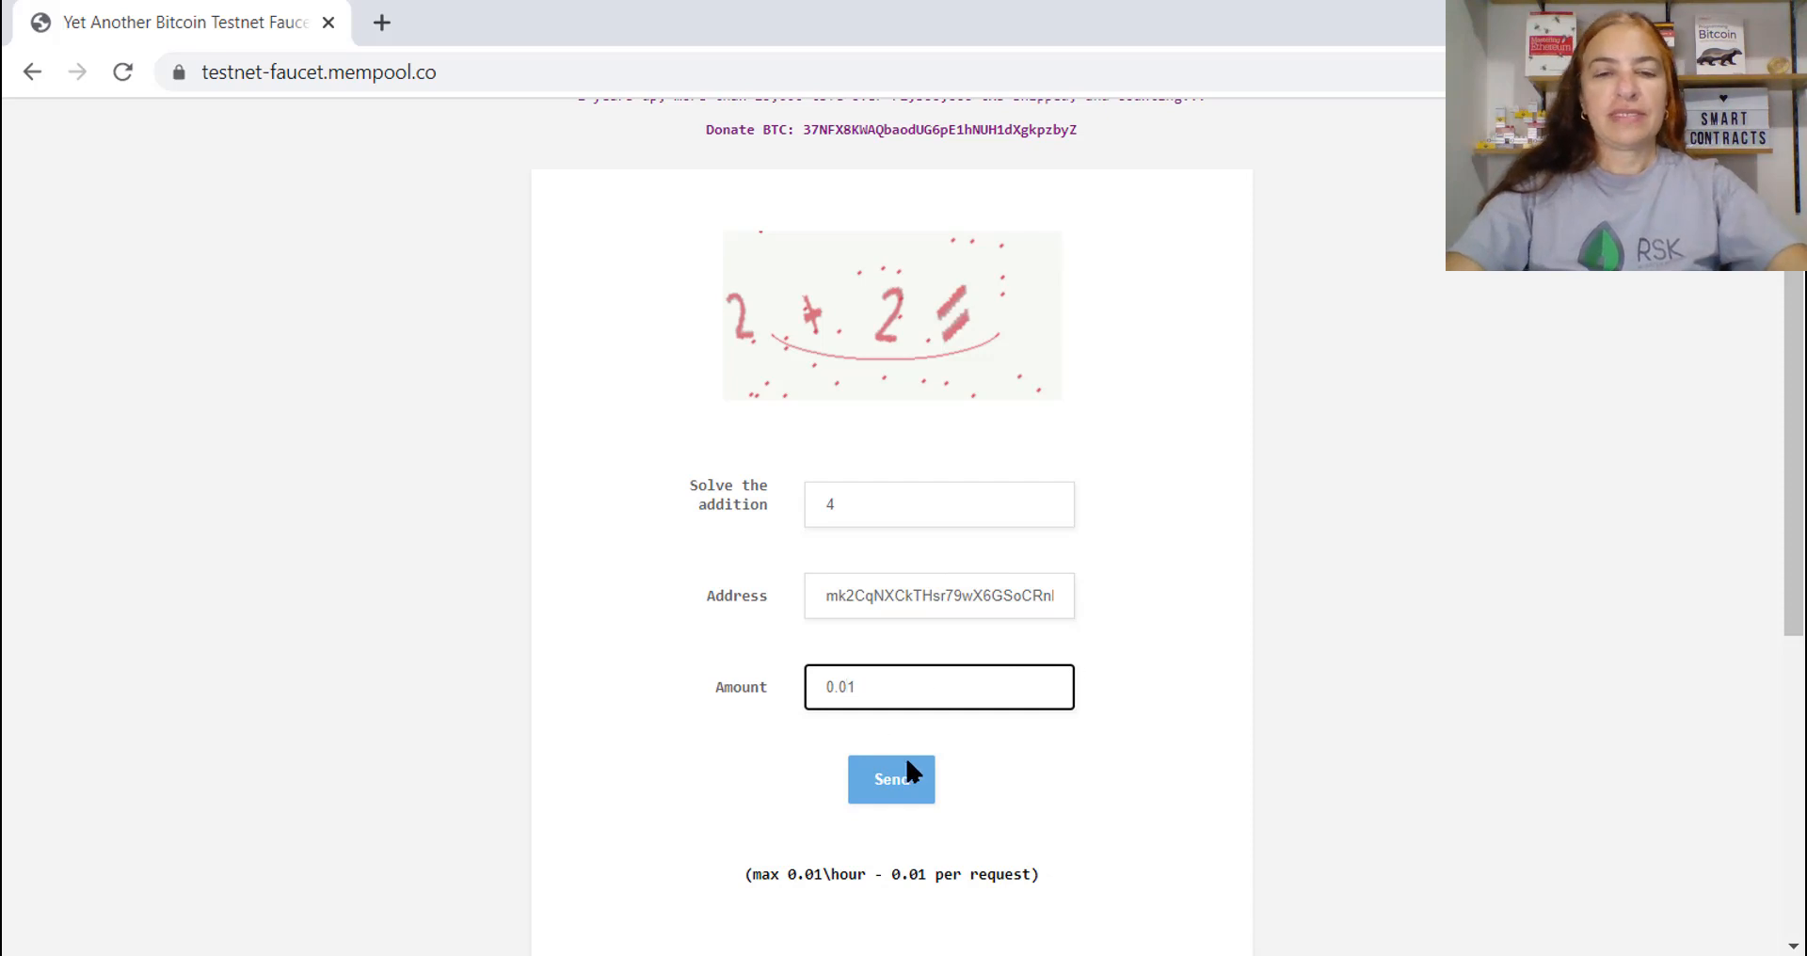
pyautogui.click(892, 780)
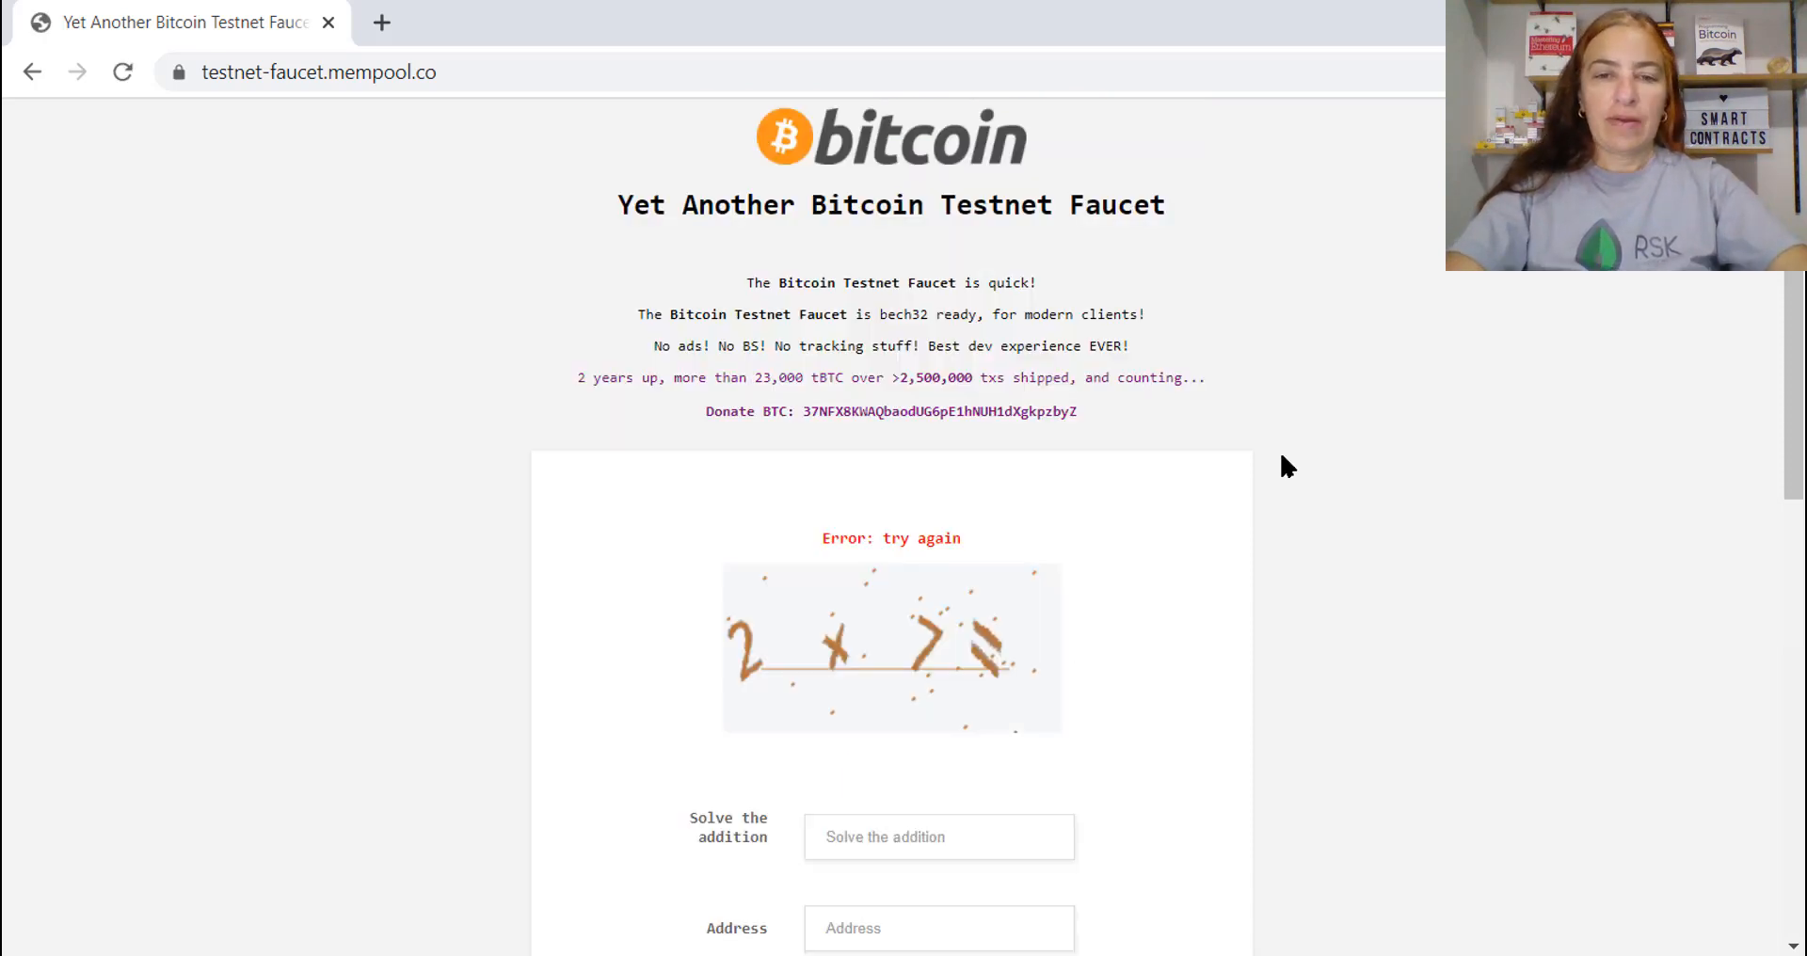
# - Resubmit the 0.01 tBTC request with the new captcha after the error, getting the transaction sent
pyautogui.scroll(-3)
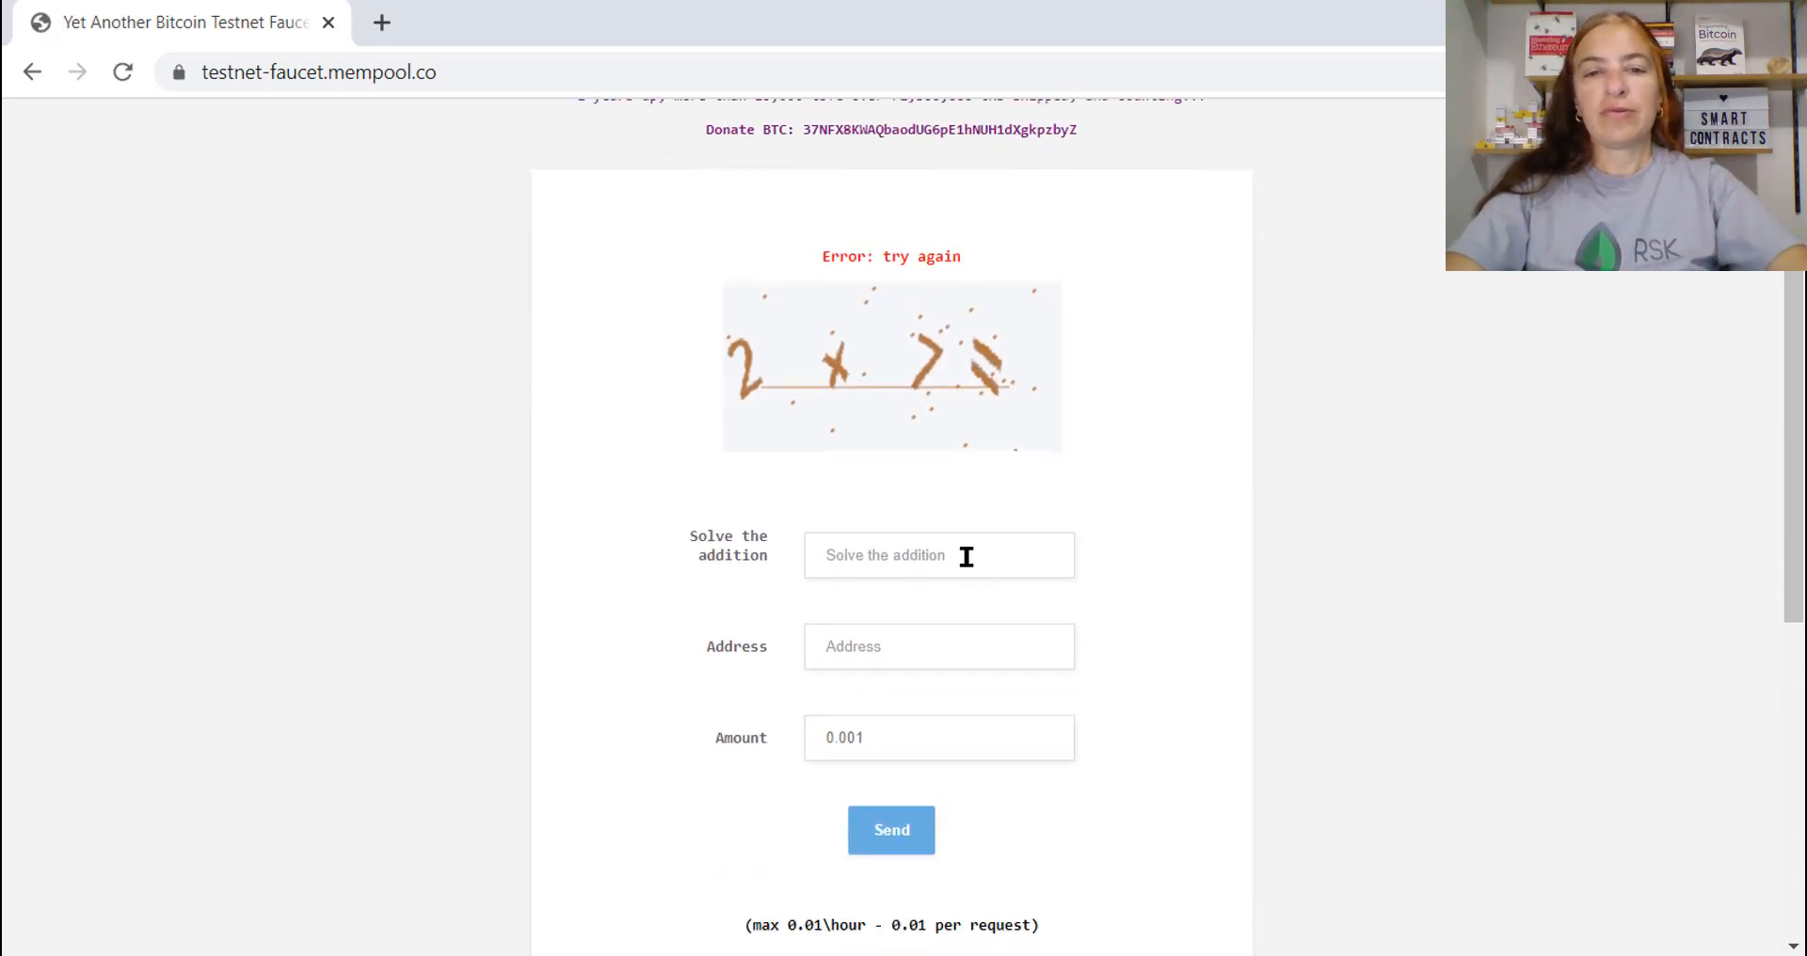
pyautogui.write('9')
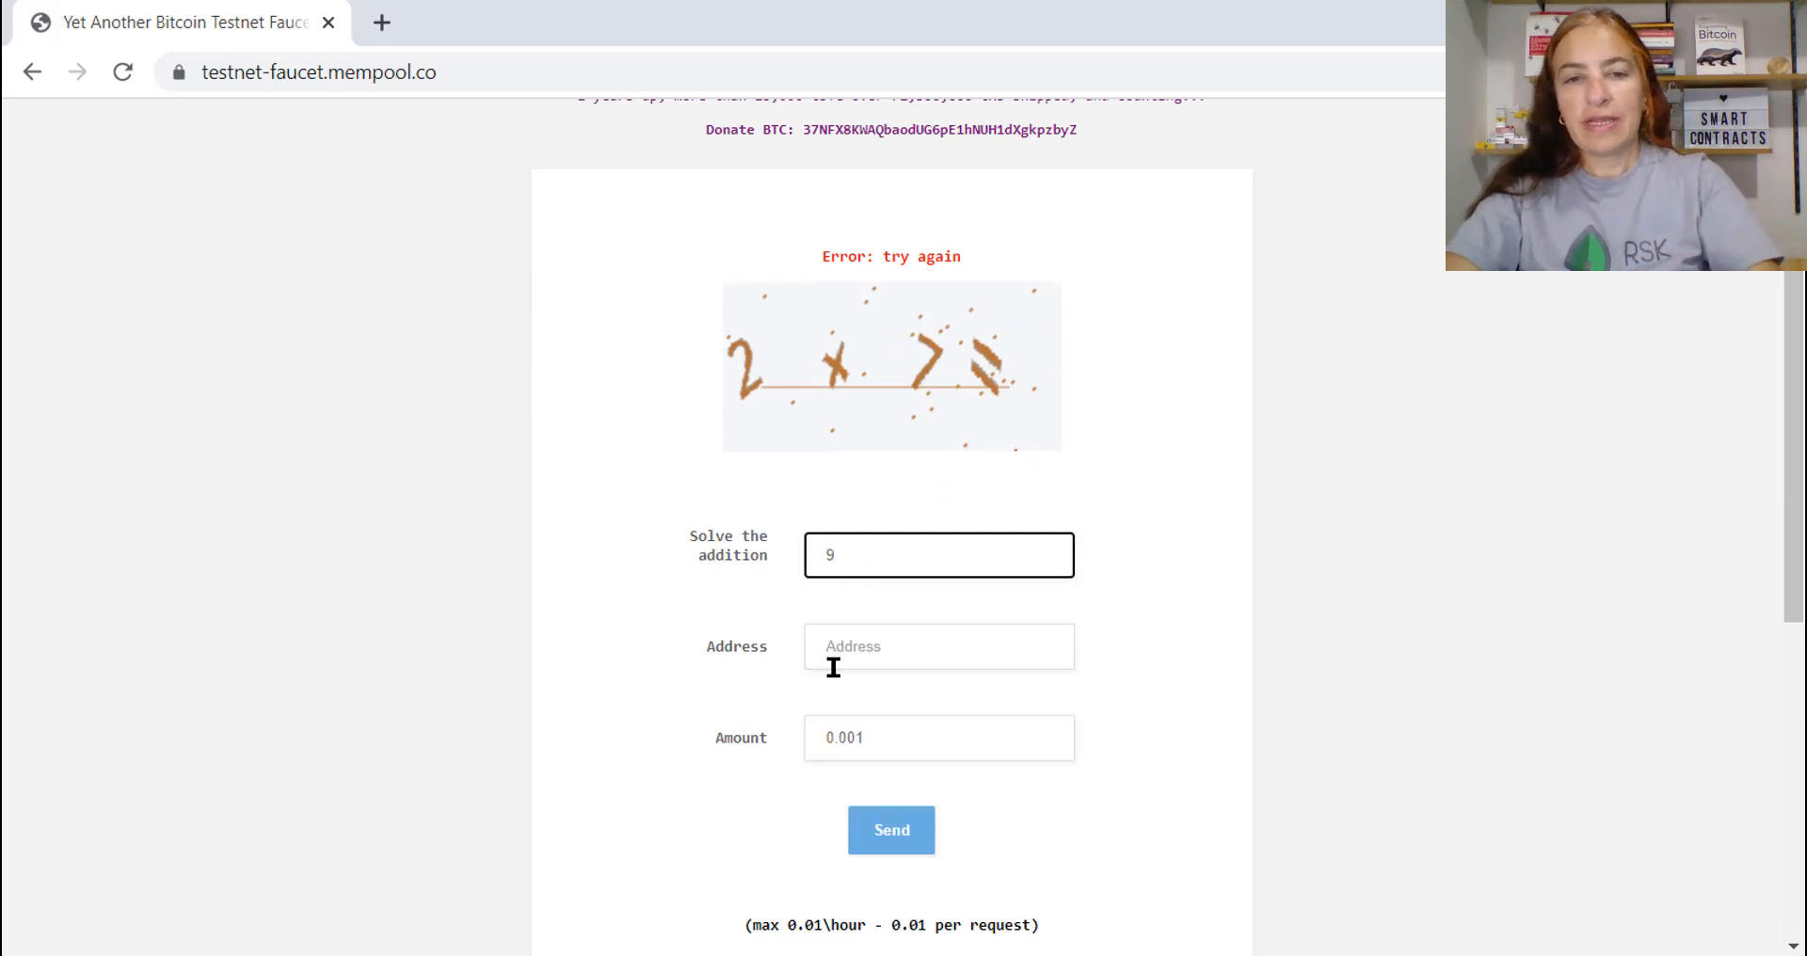
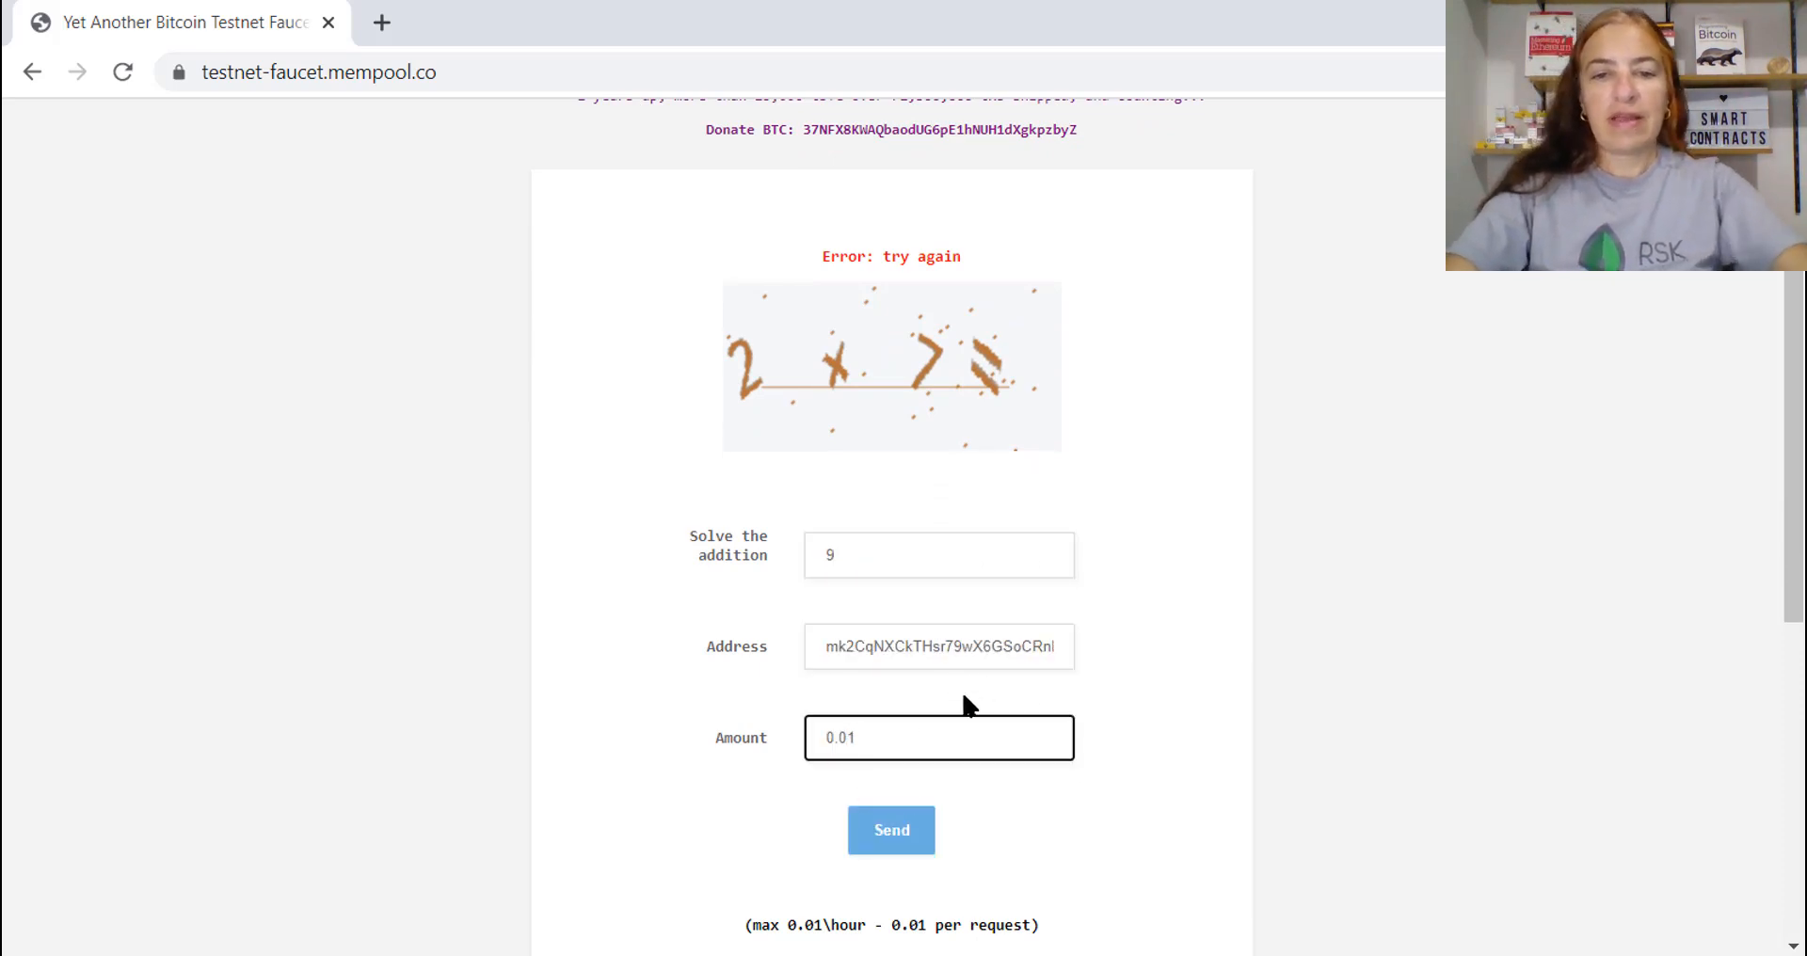
pyautogui.click(892, 828)
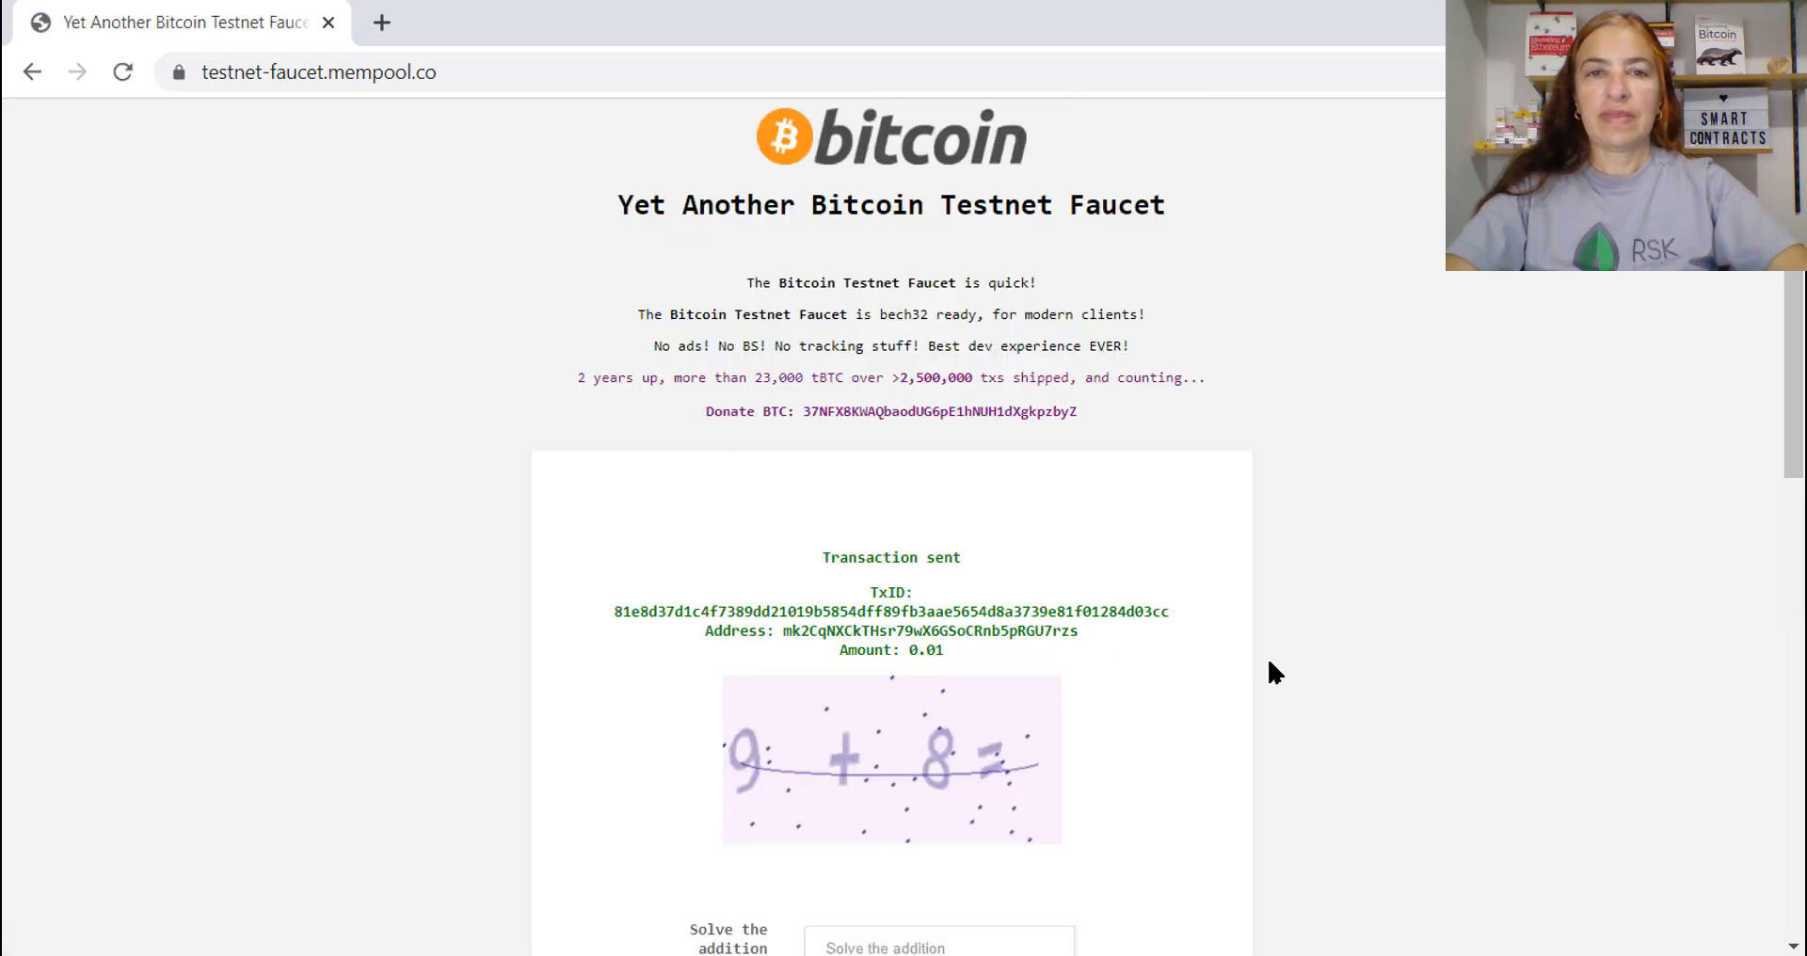
pyautogui.scroll(-3)
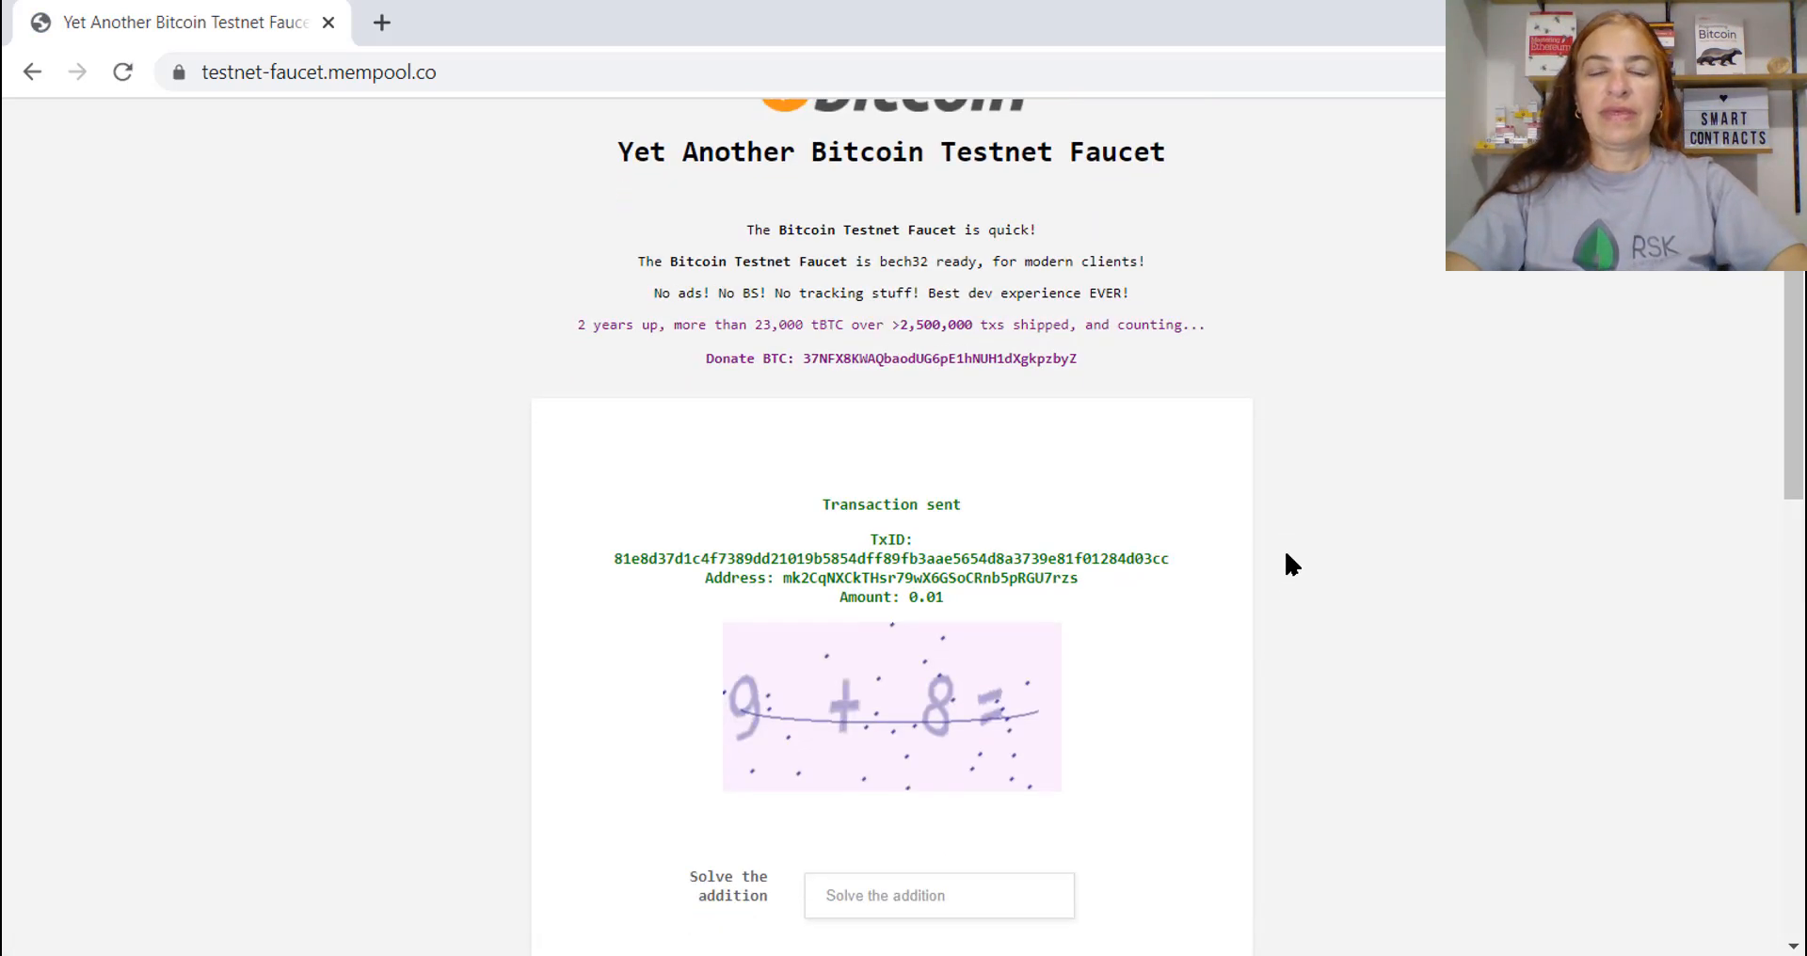
pyautogui.scroll(-3)
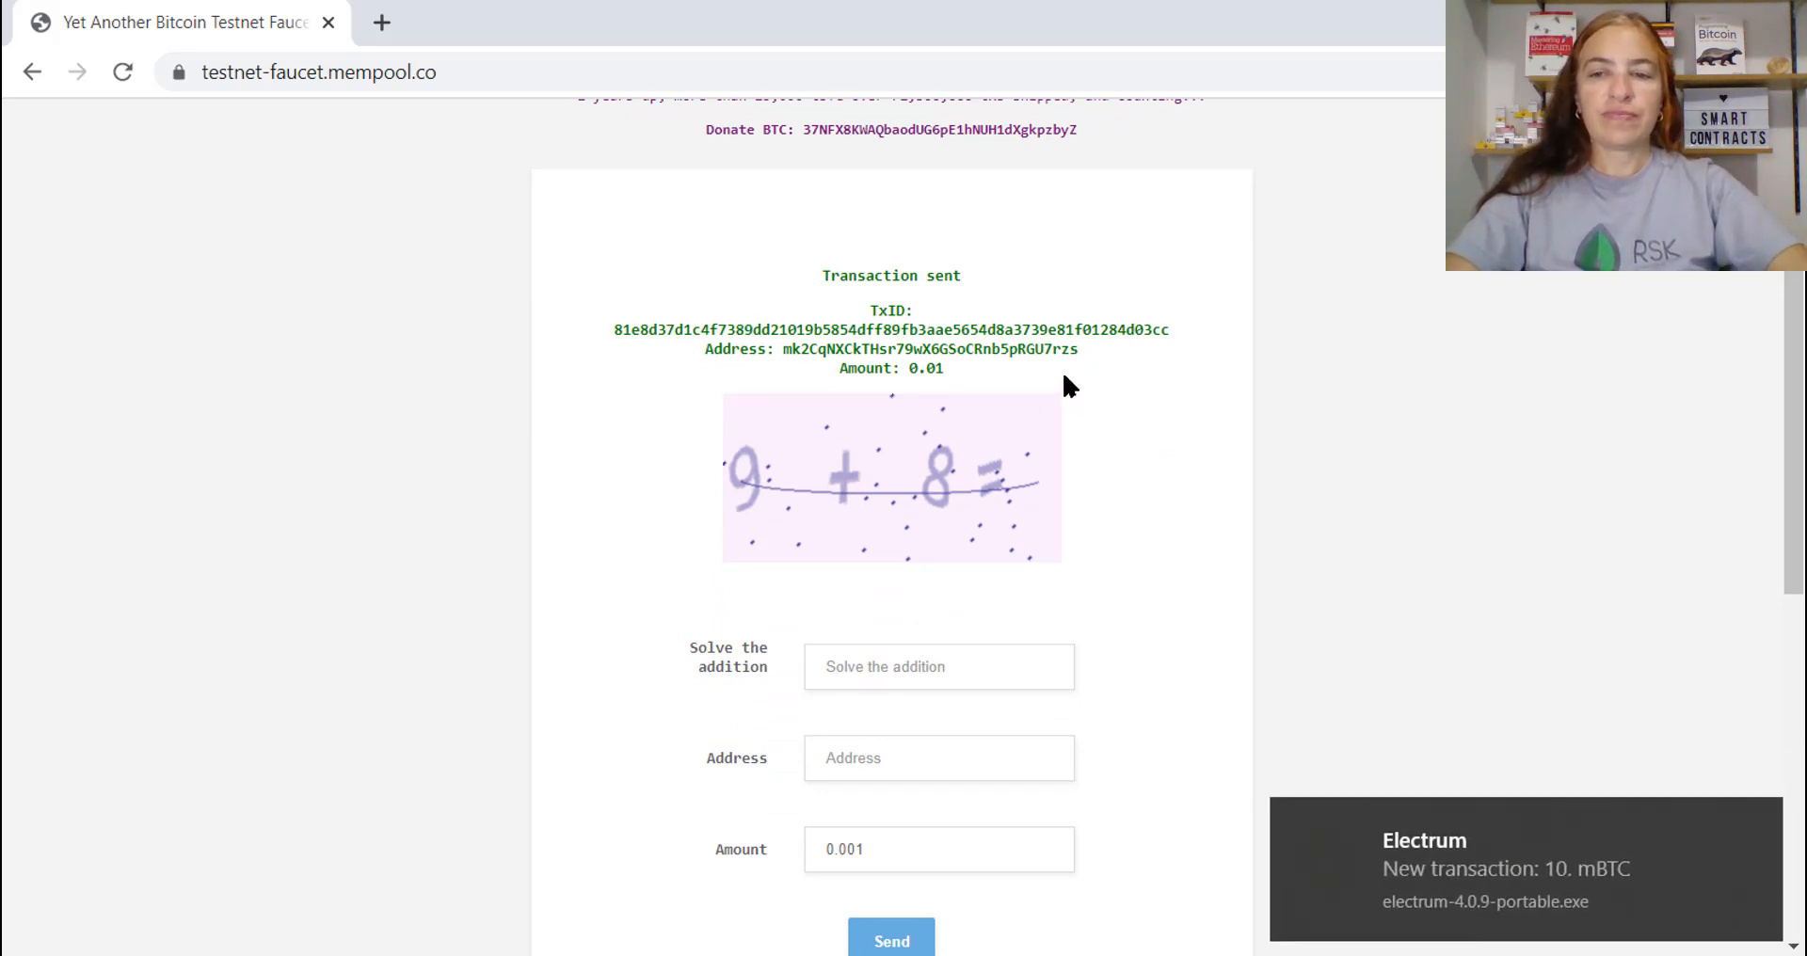
pyautogui.moveTo(1626, 887)
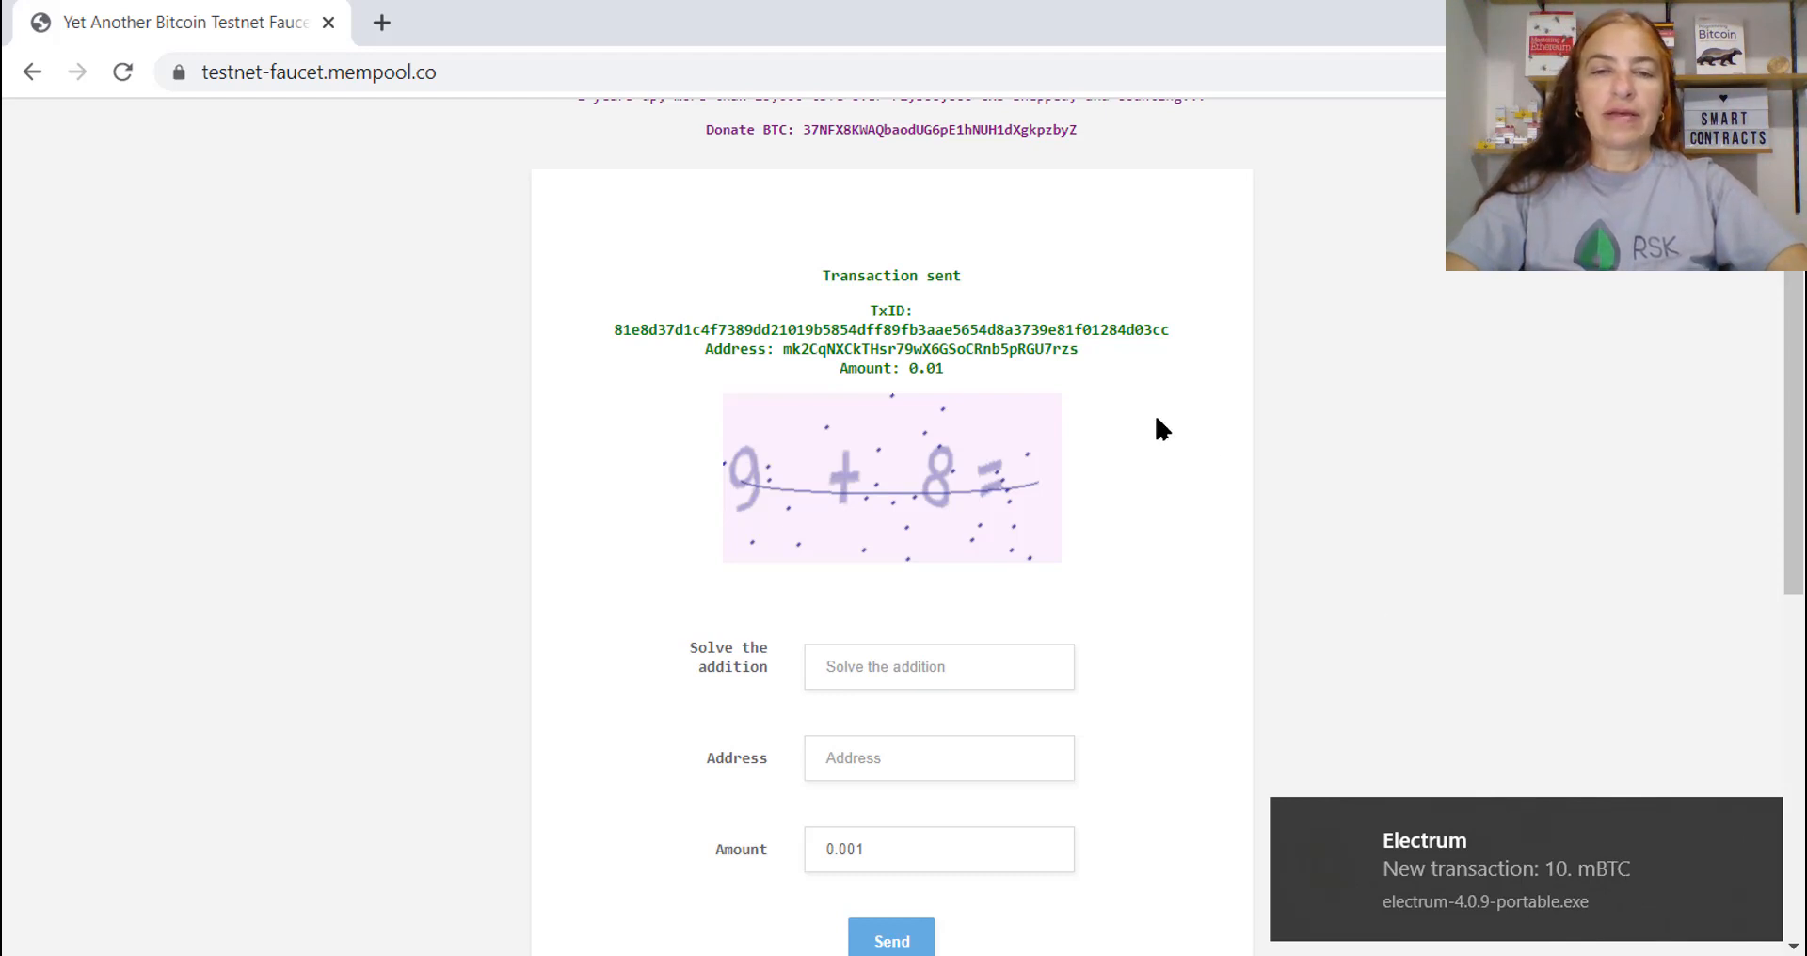
pyautogui.moveTo(1167, 271)
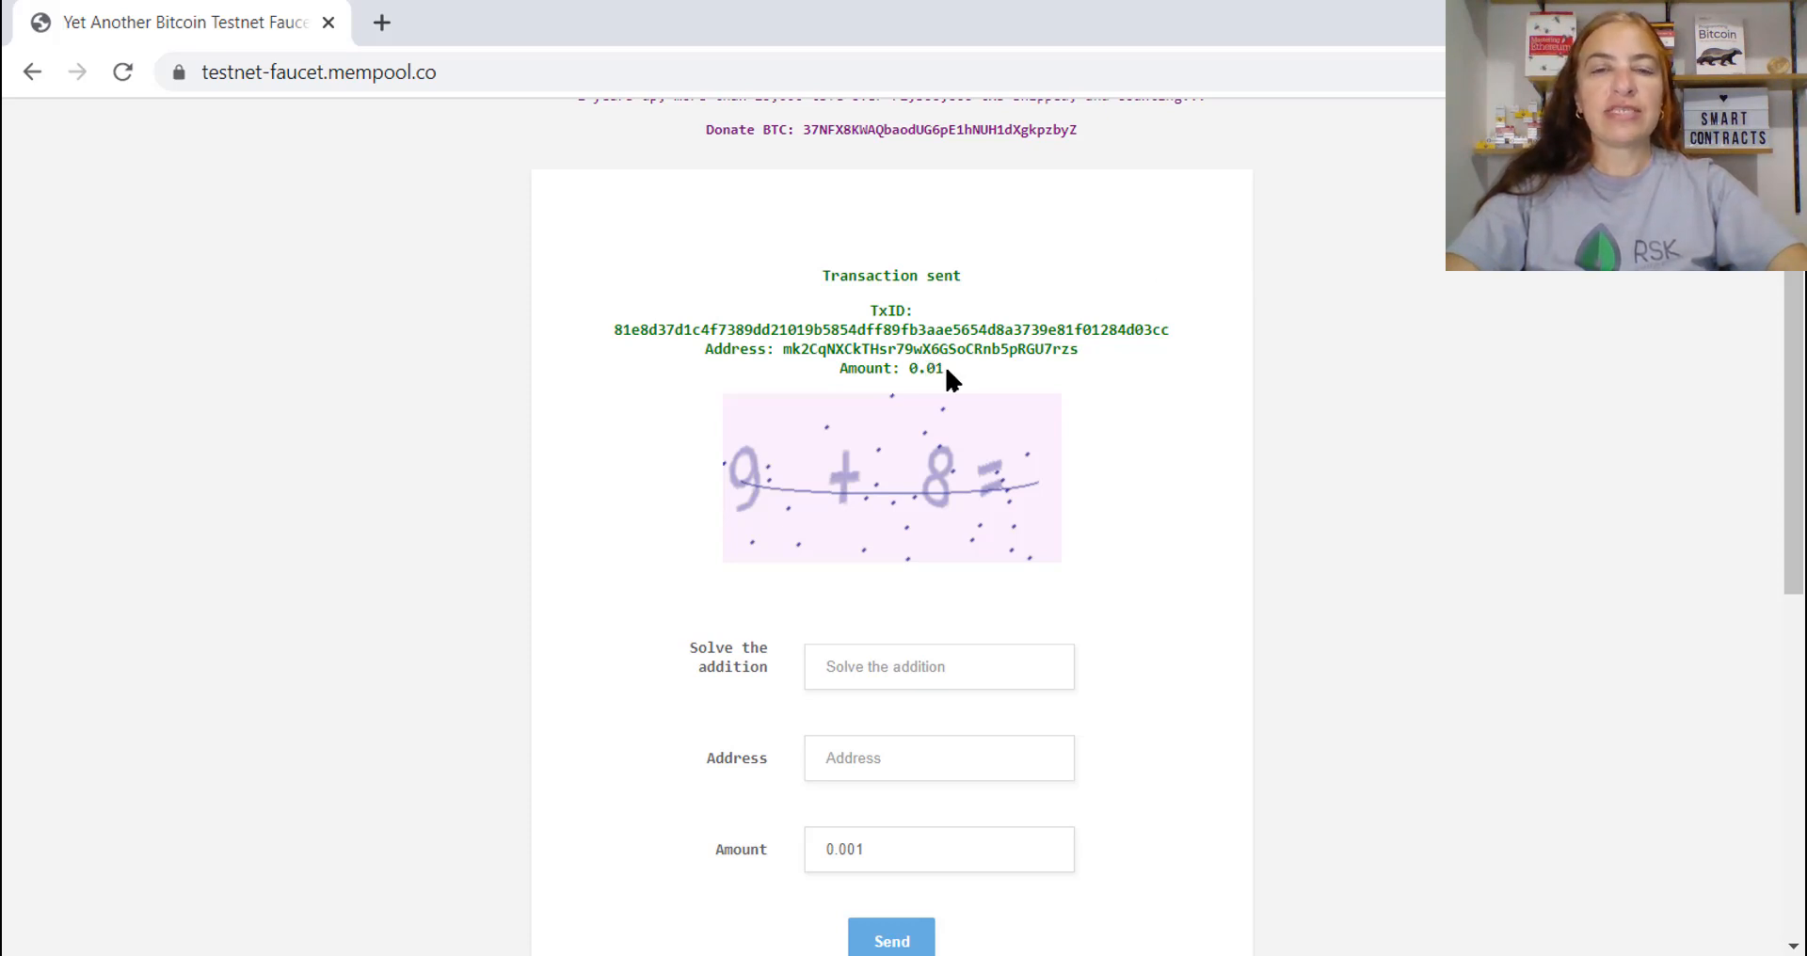
pyautogui.moveTo(966, 392)
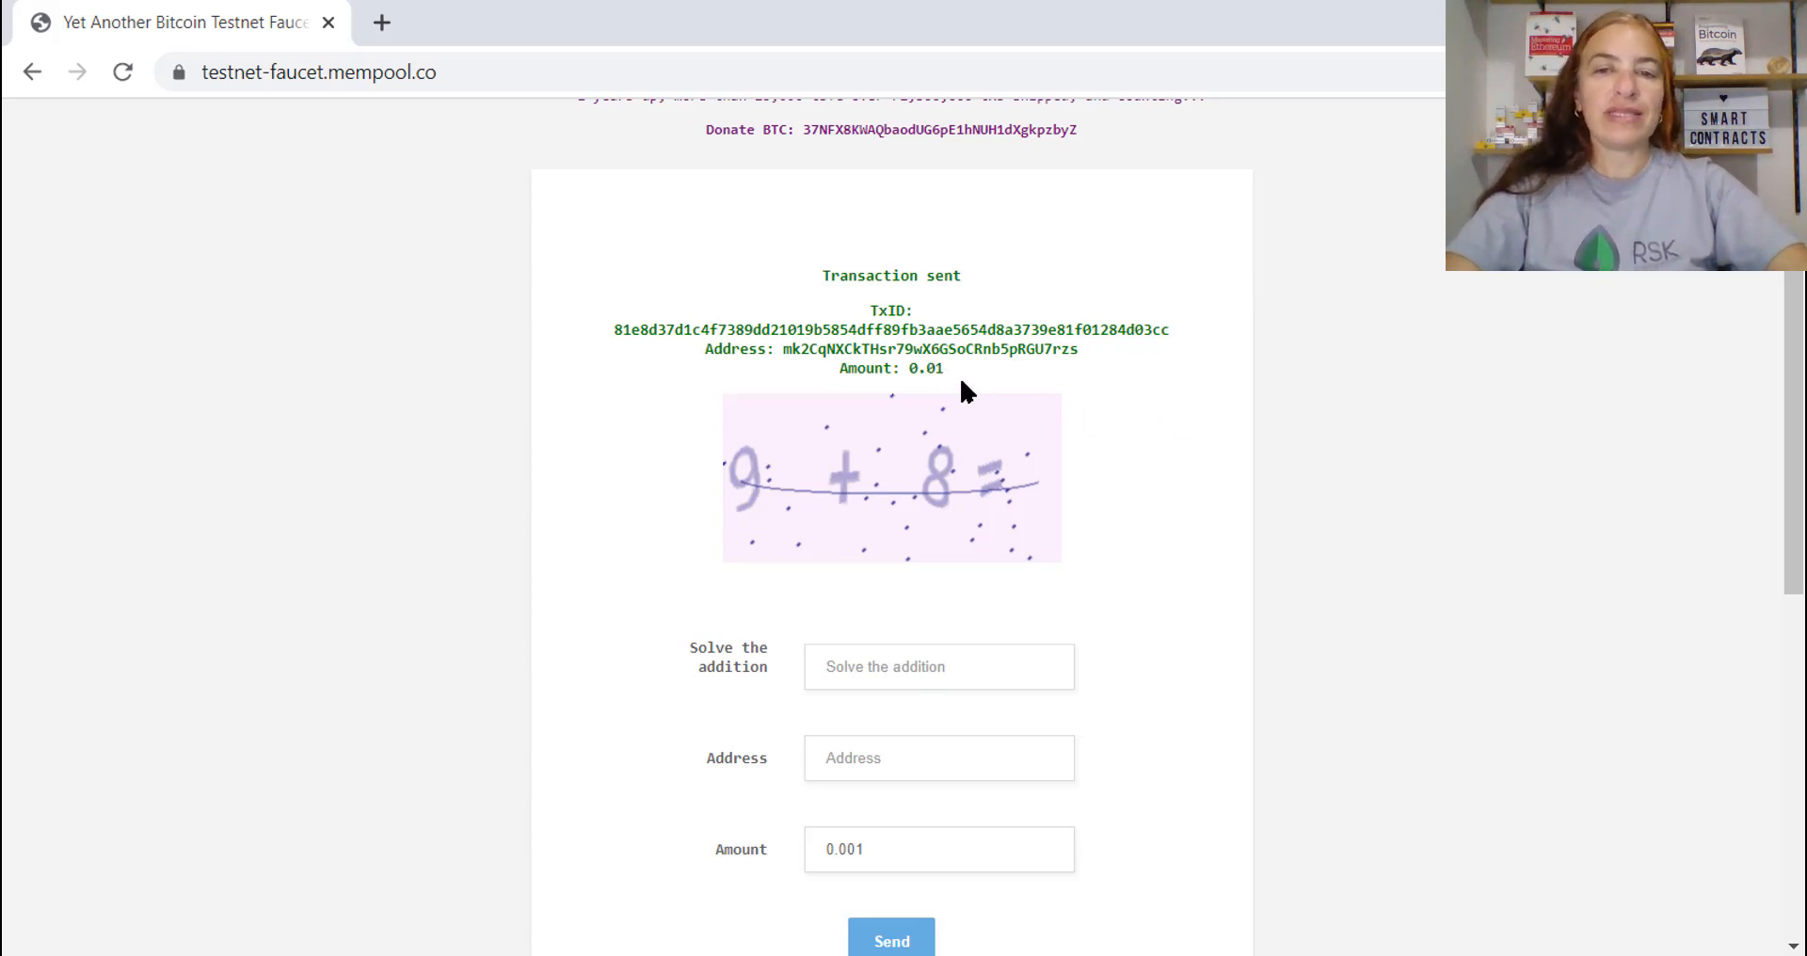
pyautogui.scroll(-3)
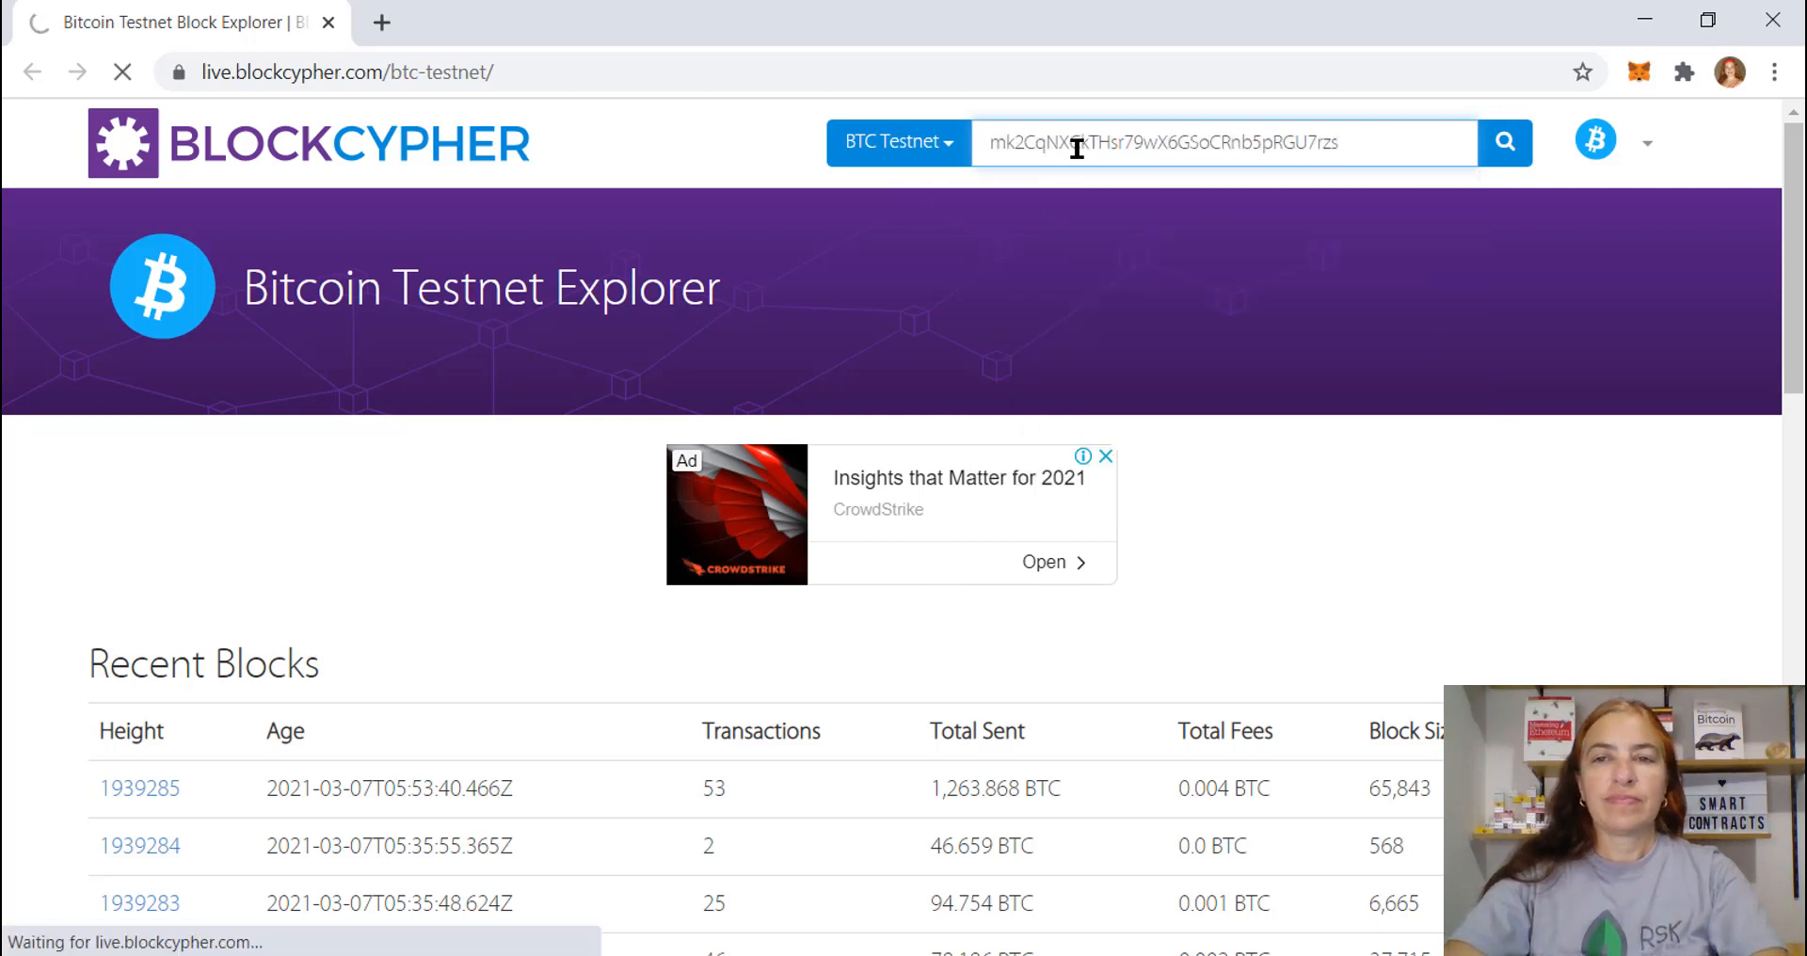
# - Search the wallet address in BlockCypher's Bitcoin Testnet explorer
pyautogui.click(1502, 142)
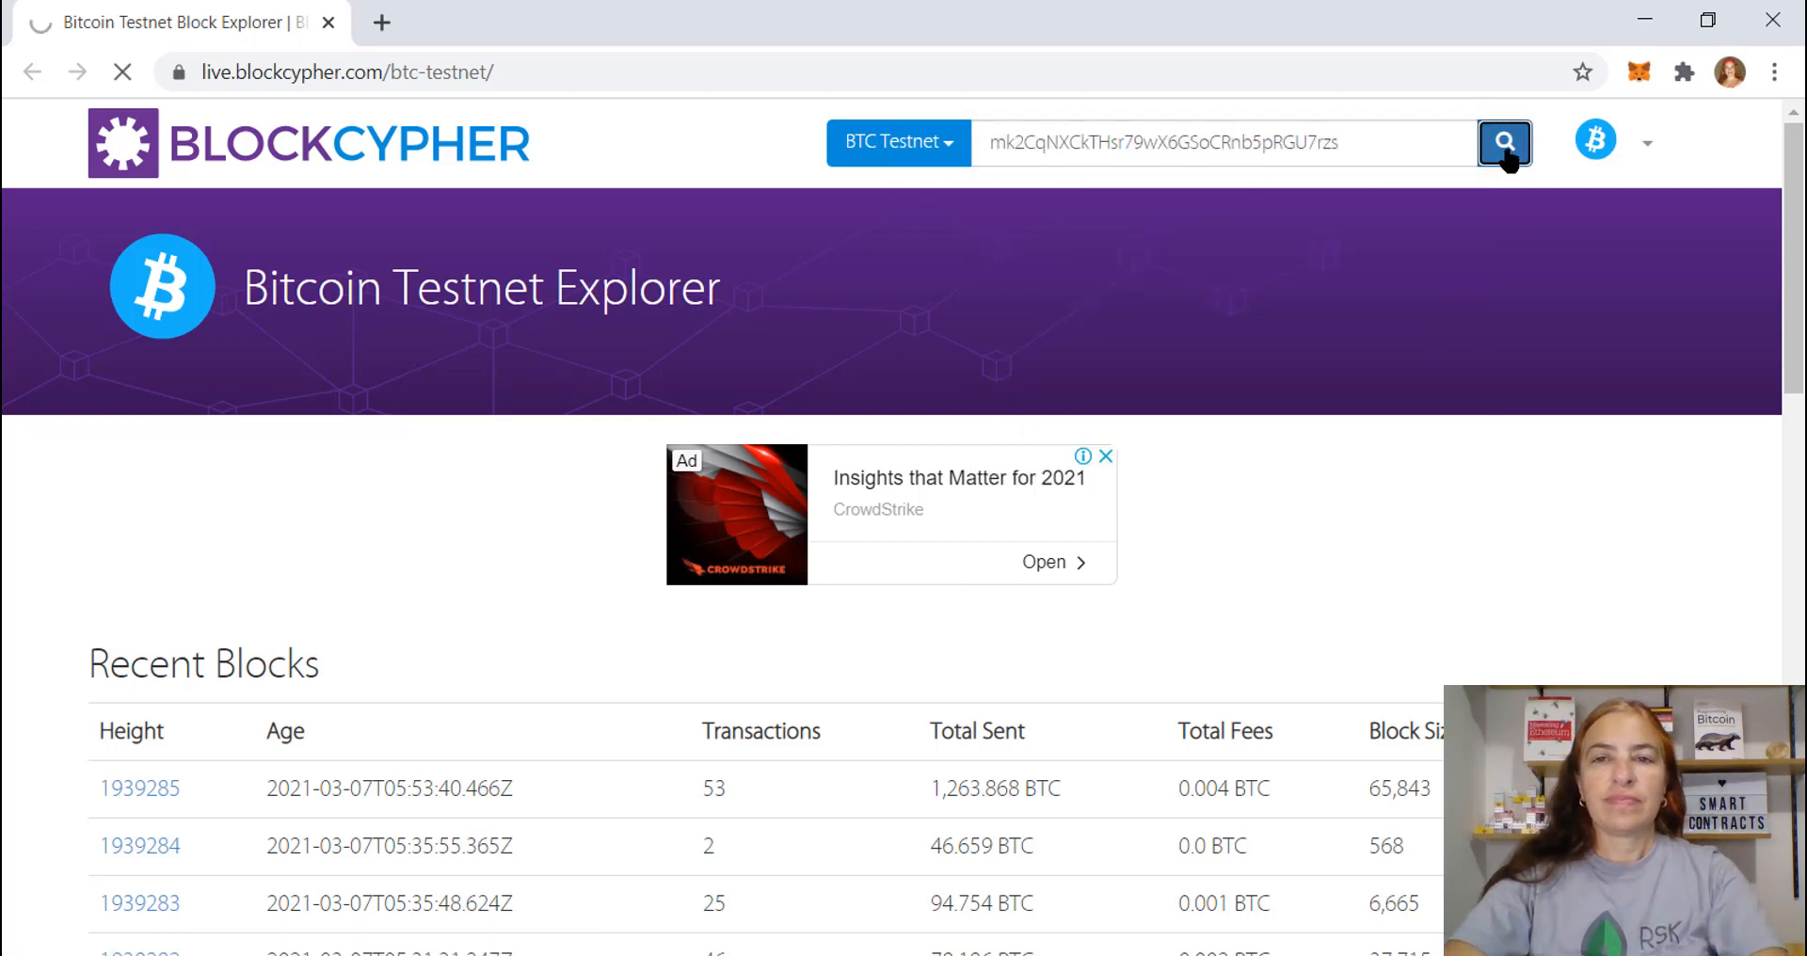
pyautogui.click(1504, 141)
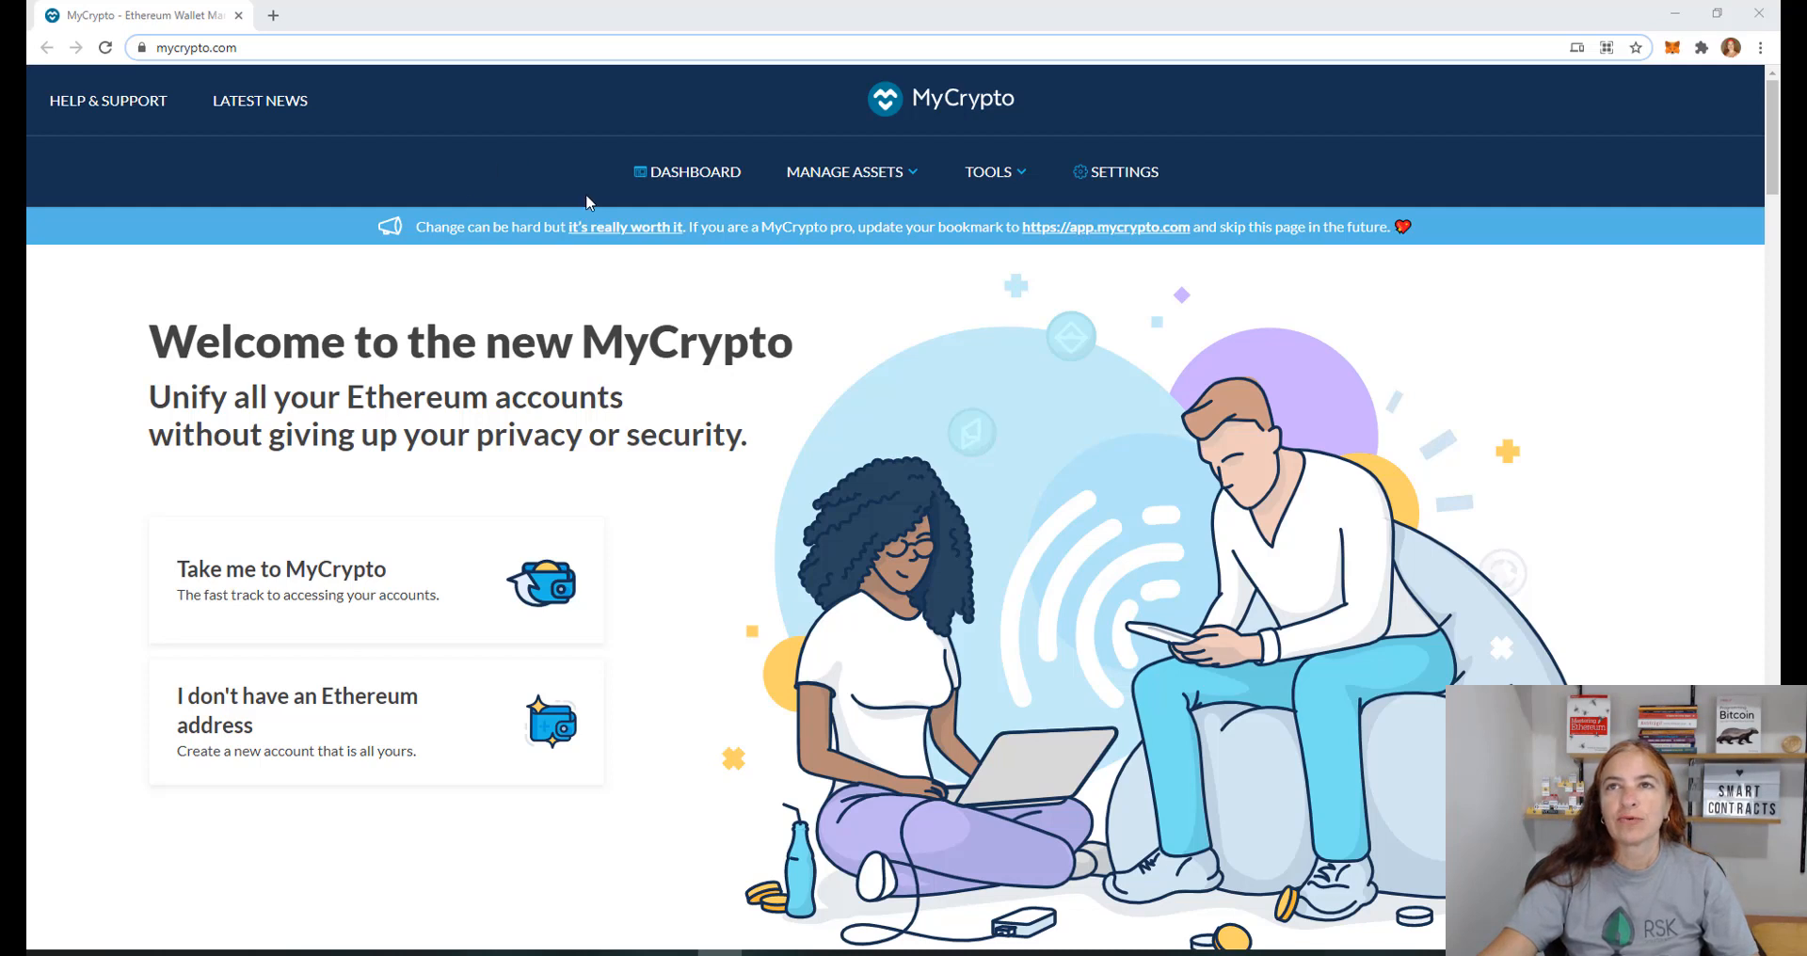
pyautogui.moveTo(1009, 335)
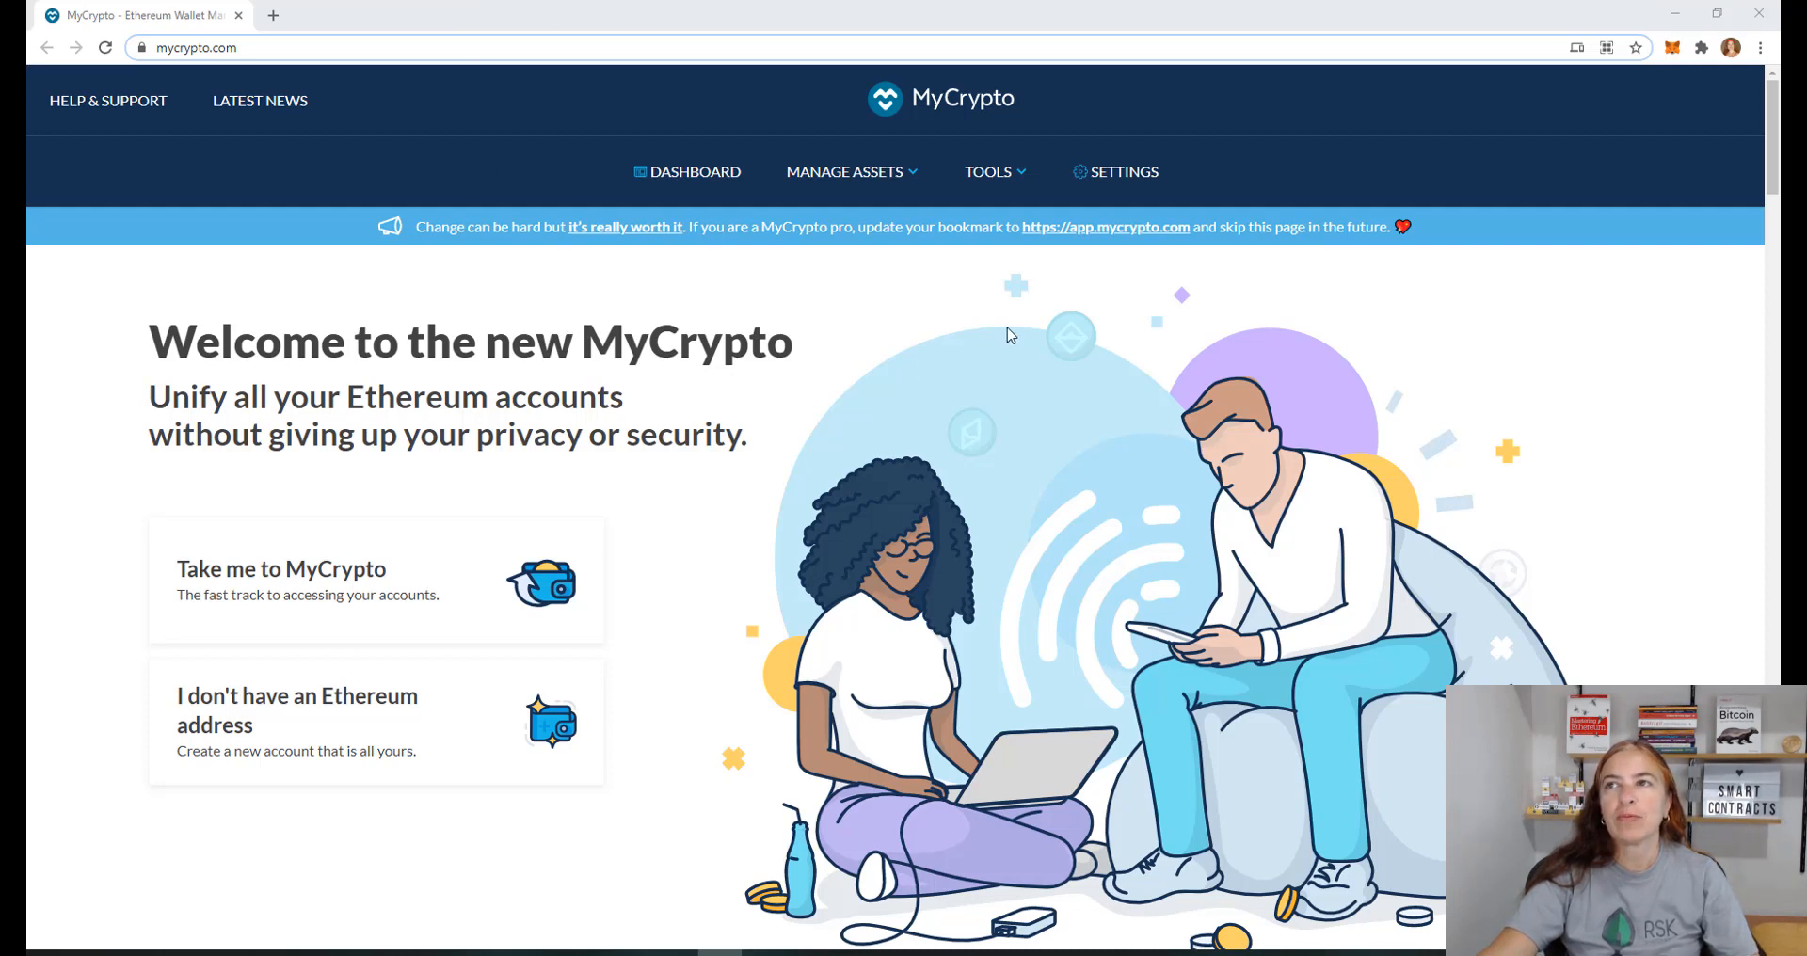
# - Start MyCrypto's Interact with Contracts tool and set the network to RSK Testnet
pyautogui.click(994, 171)
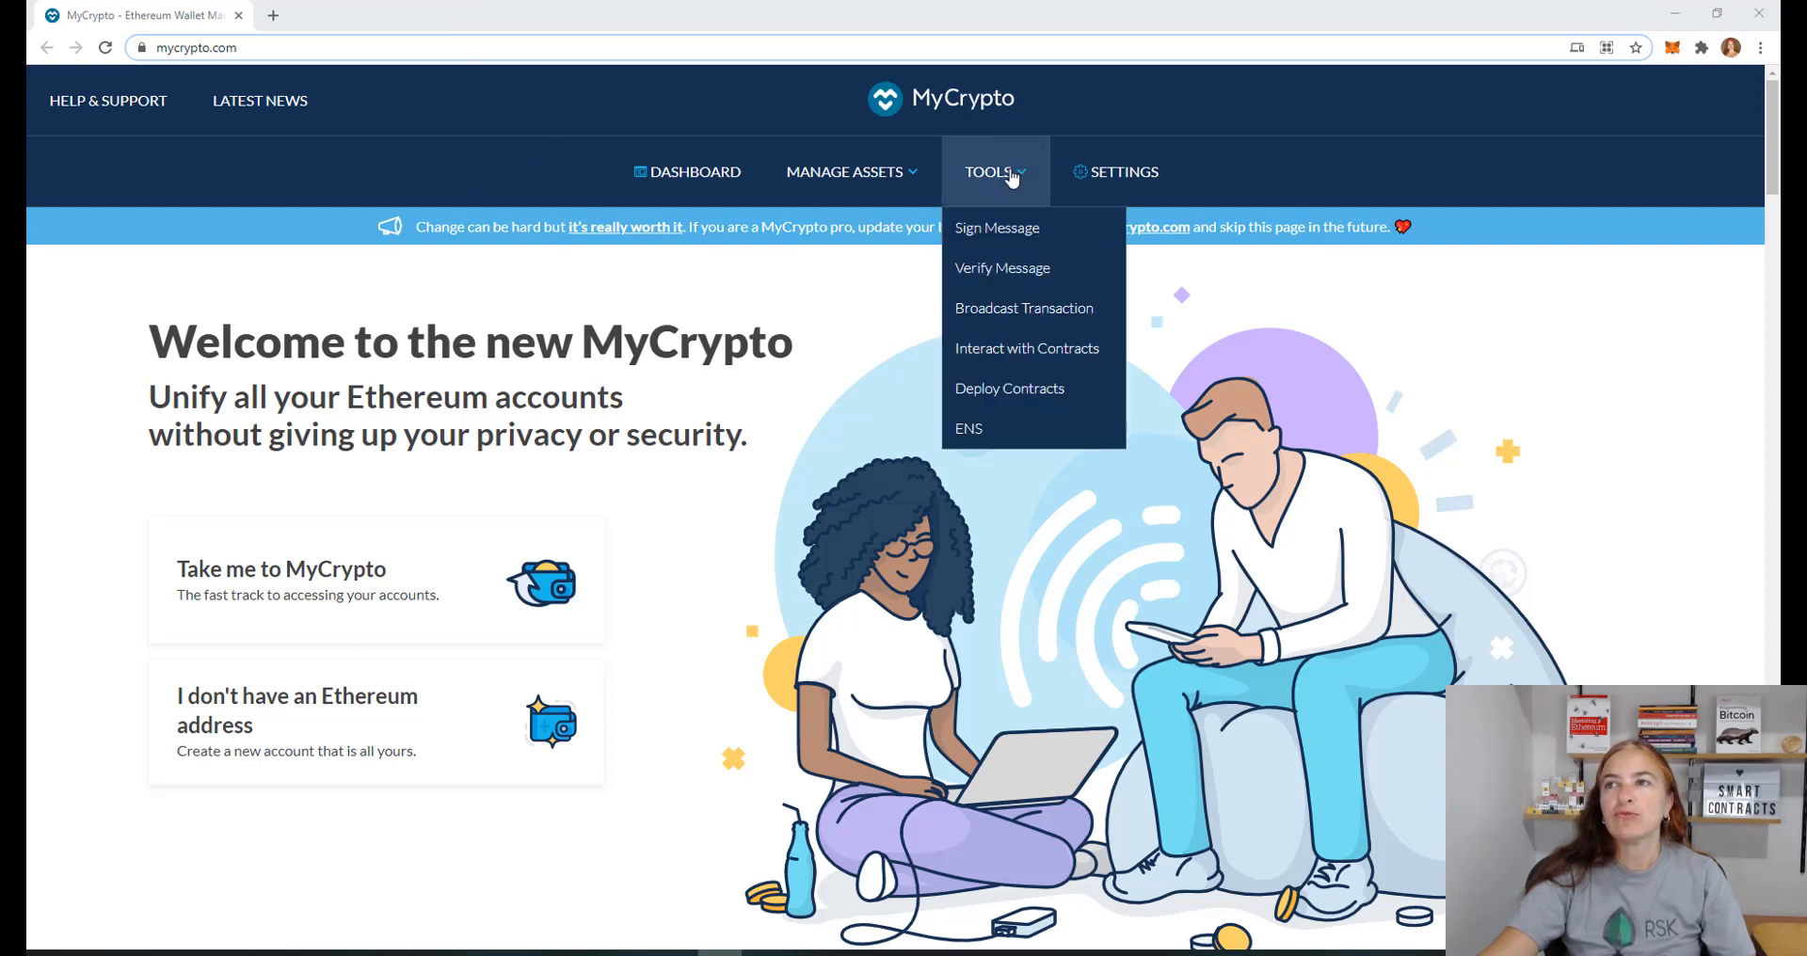
pyautogui.moveTo(1005, 350)
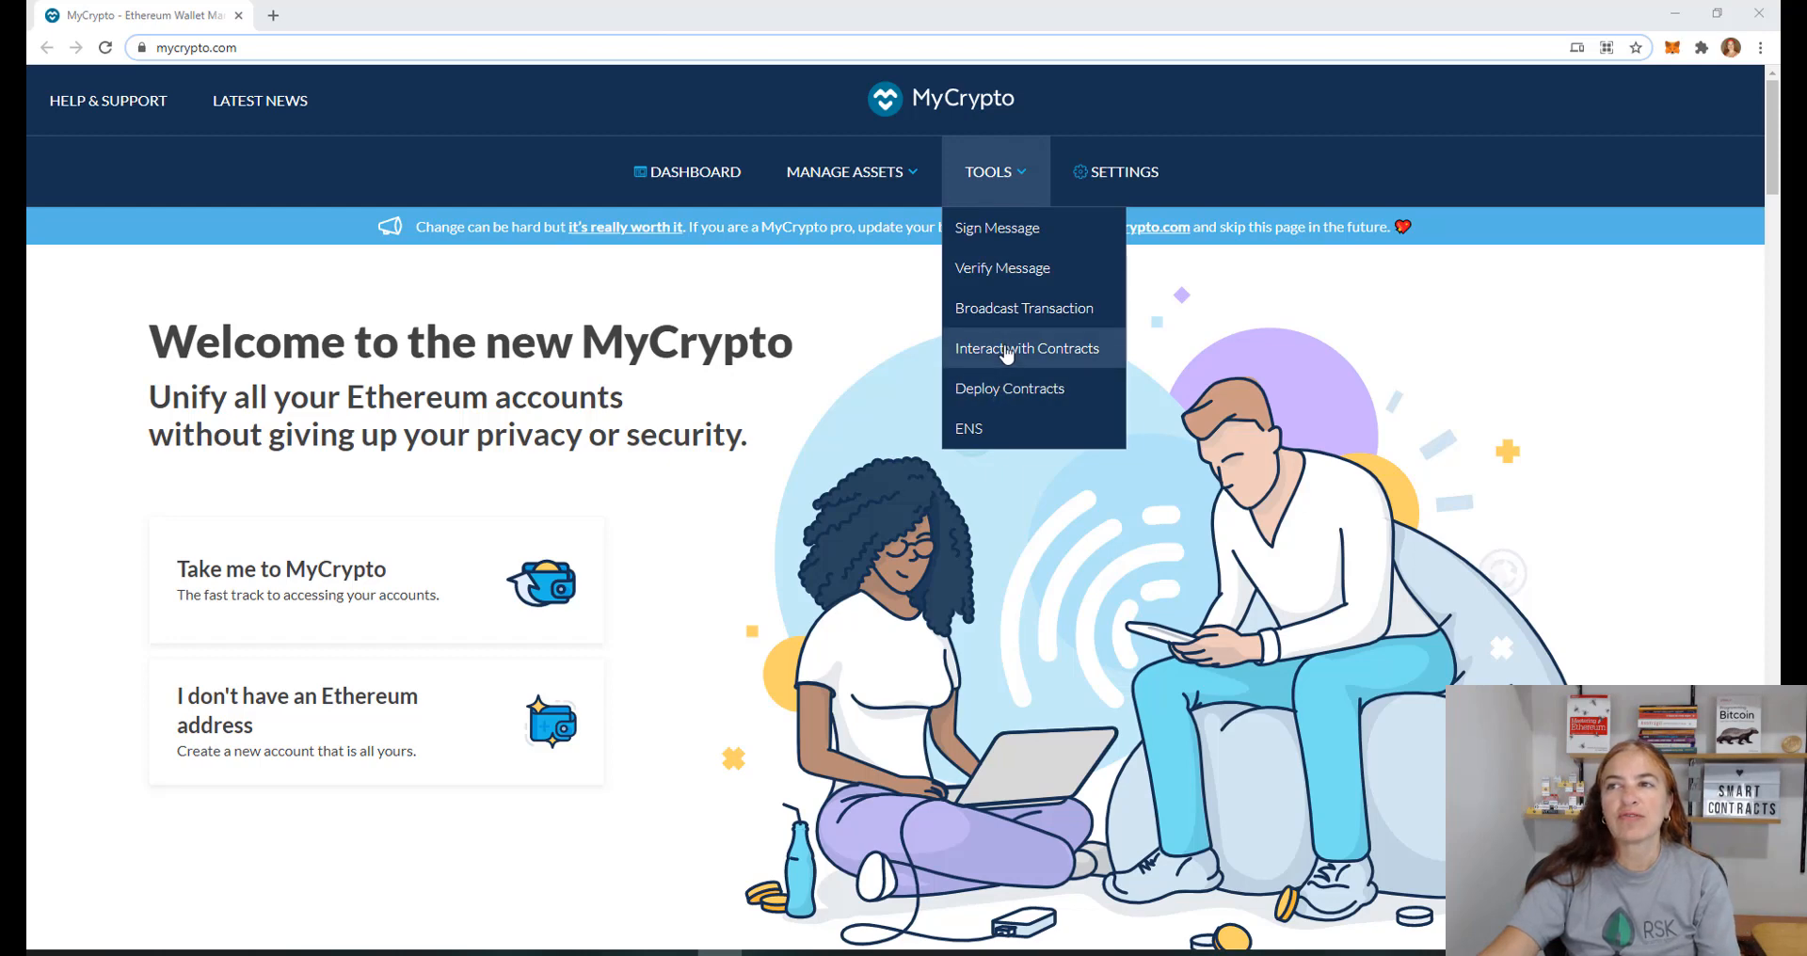
pyautogui.click(1027, 349)
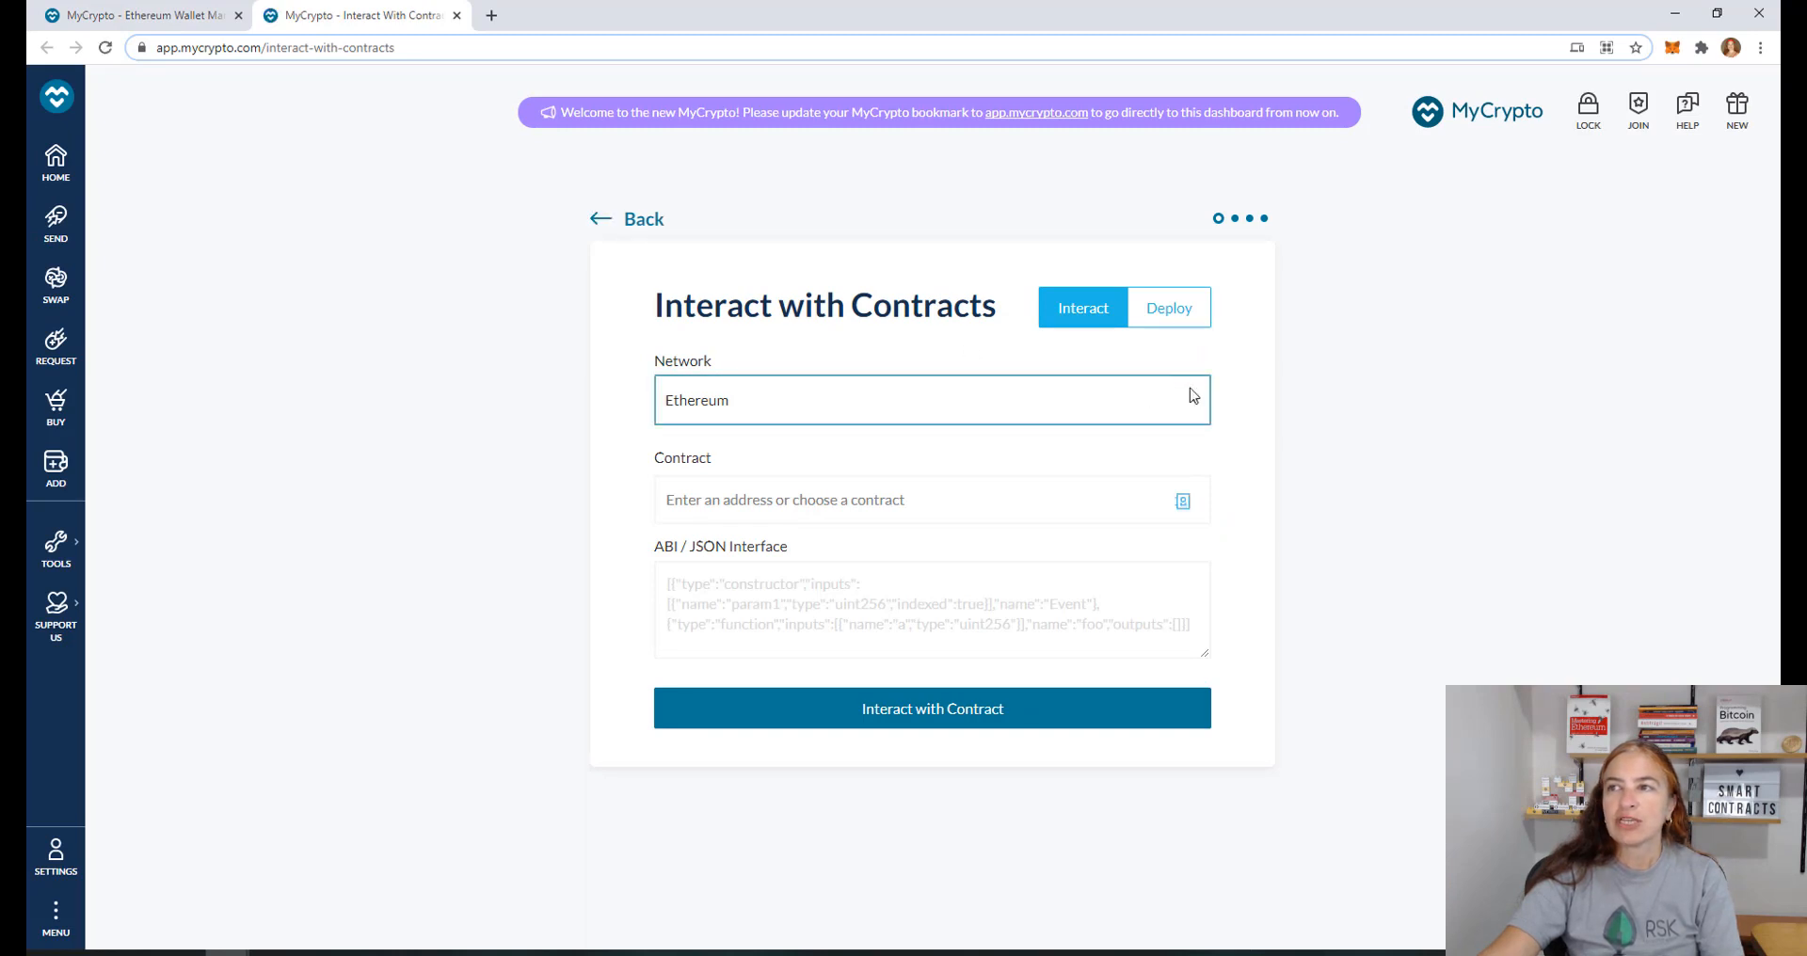
pyautogui.click(932, 399)
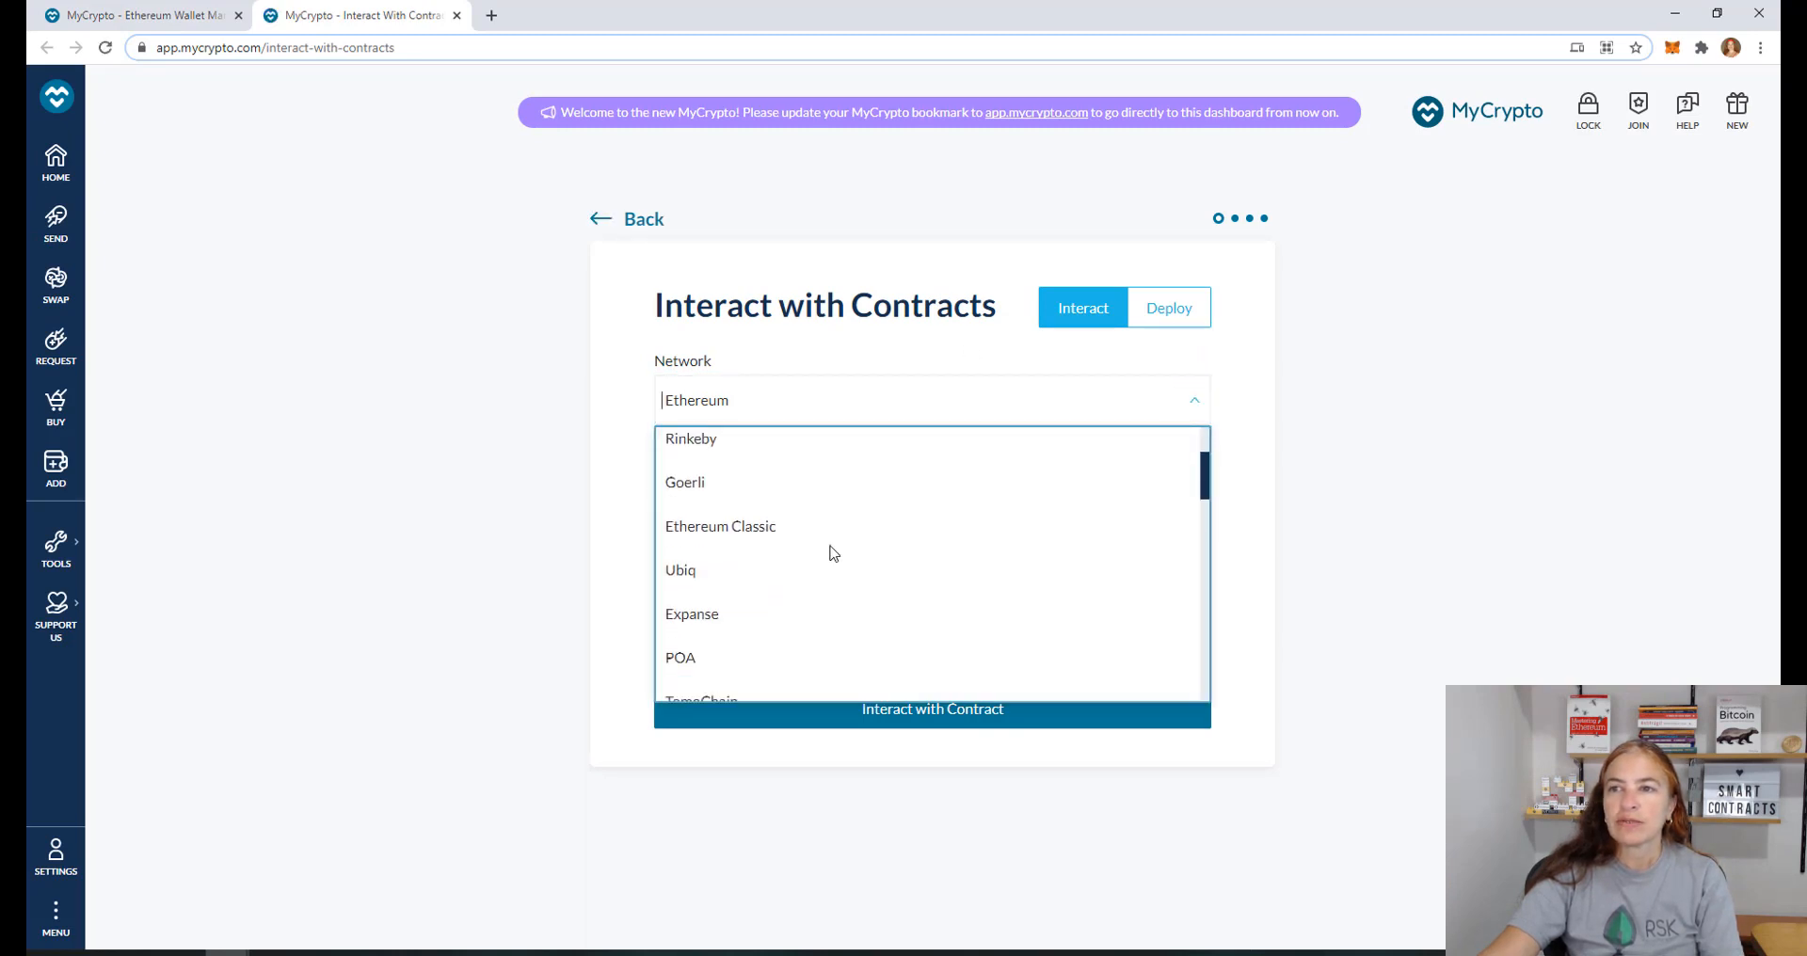
pyautogui.scroll(-3)
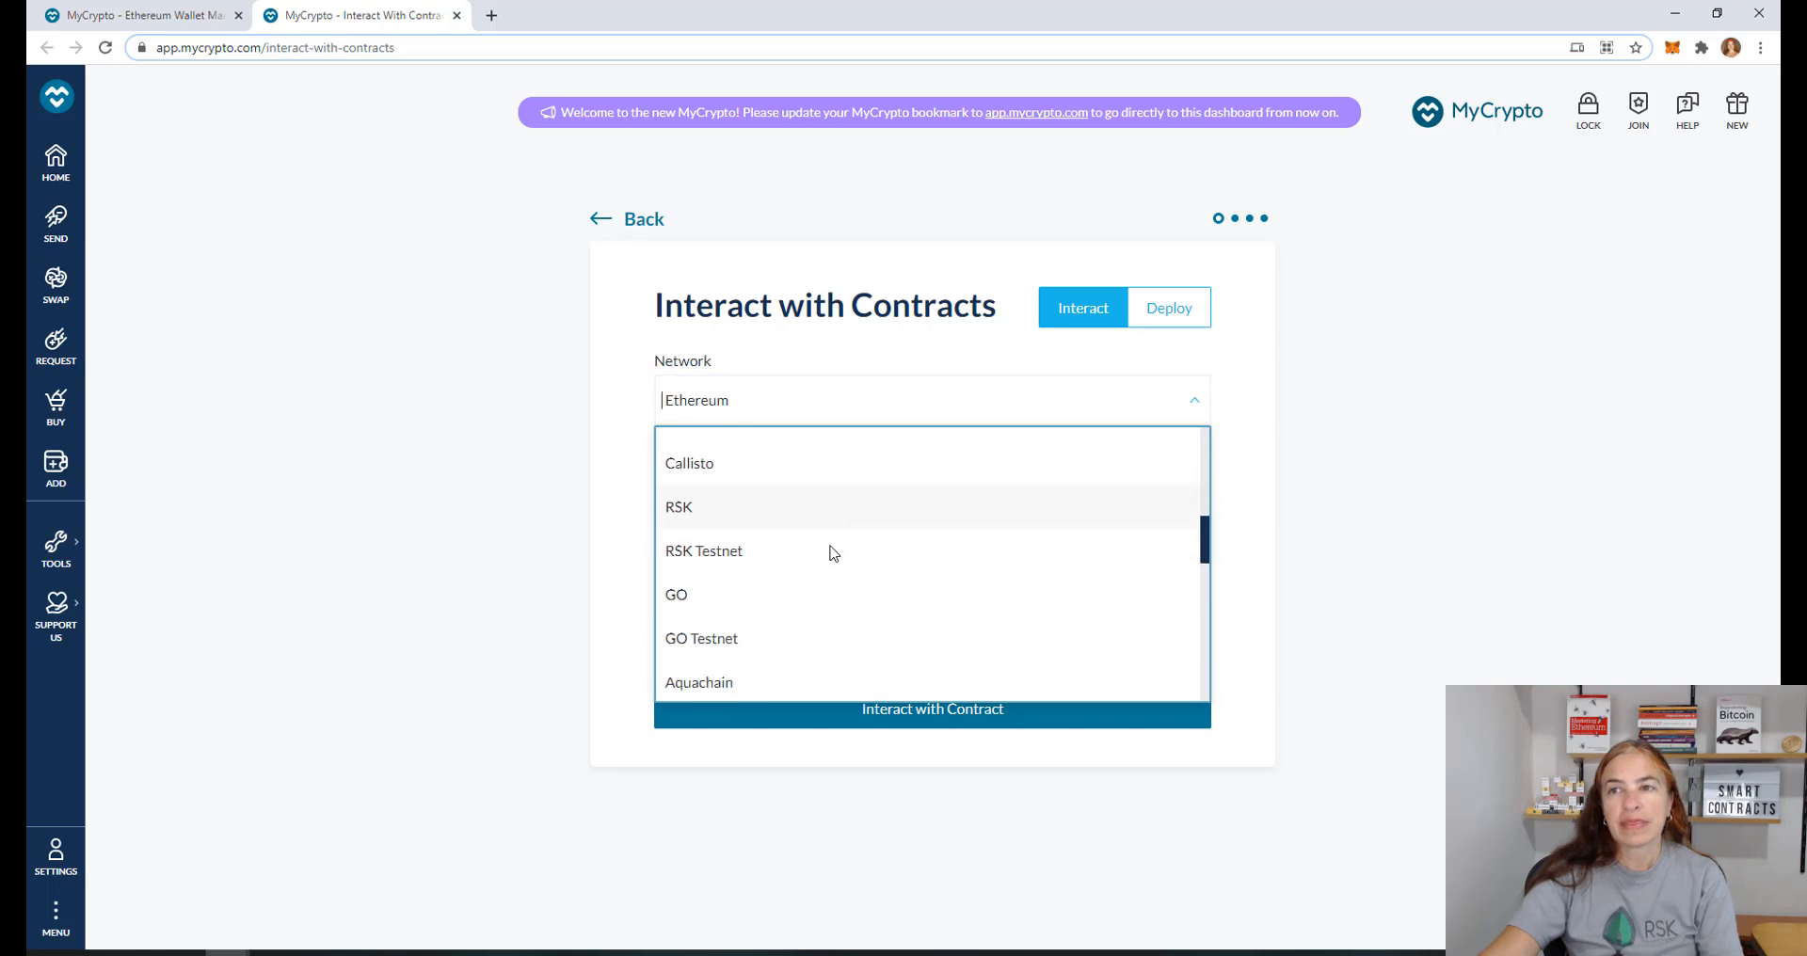
pyautogui.scroll(-3)
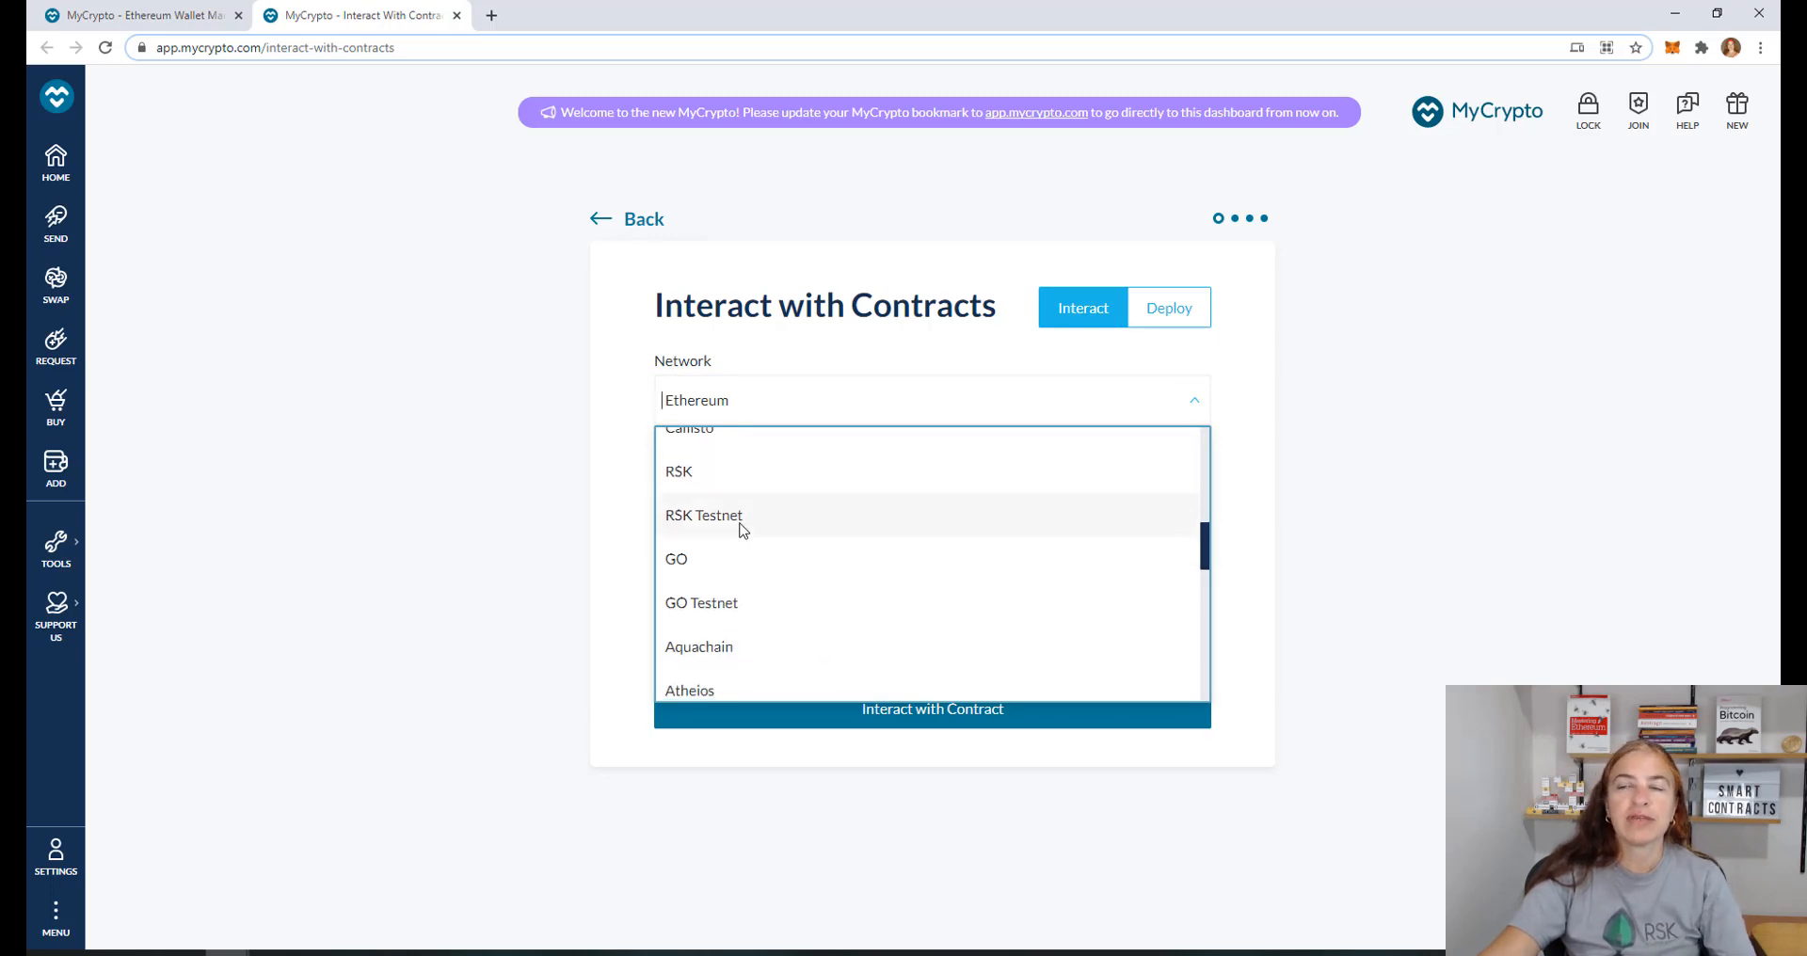
pyautogui.click(704, 516)
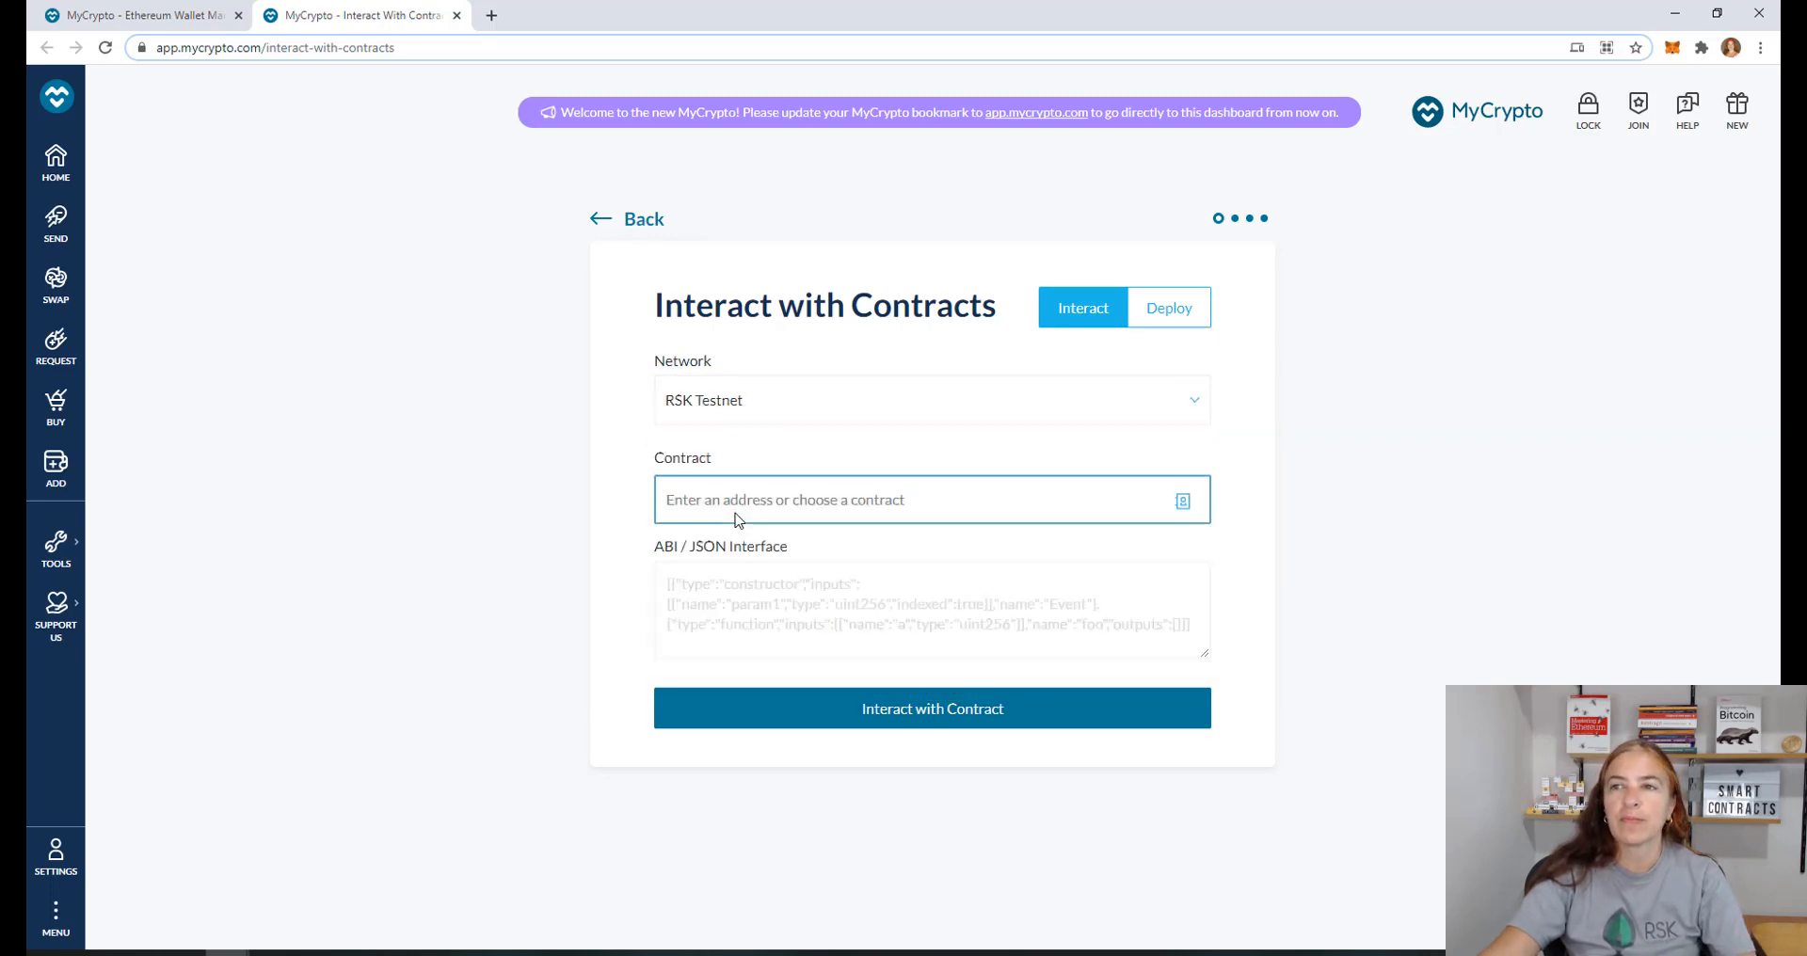
pyautogui.moveTo(1027, 502)
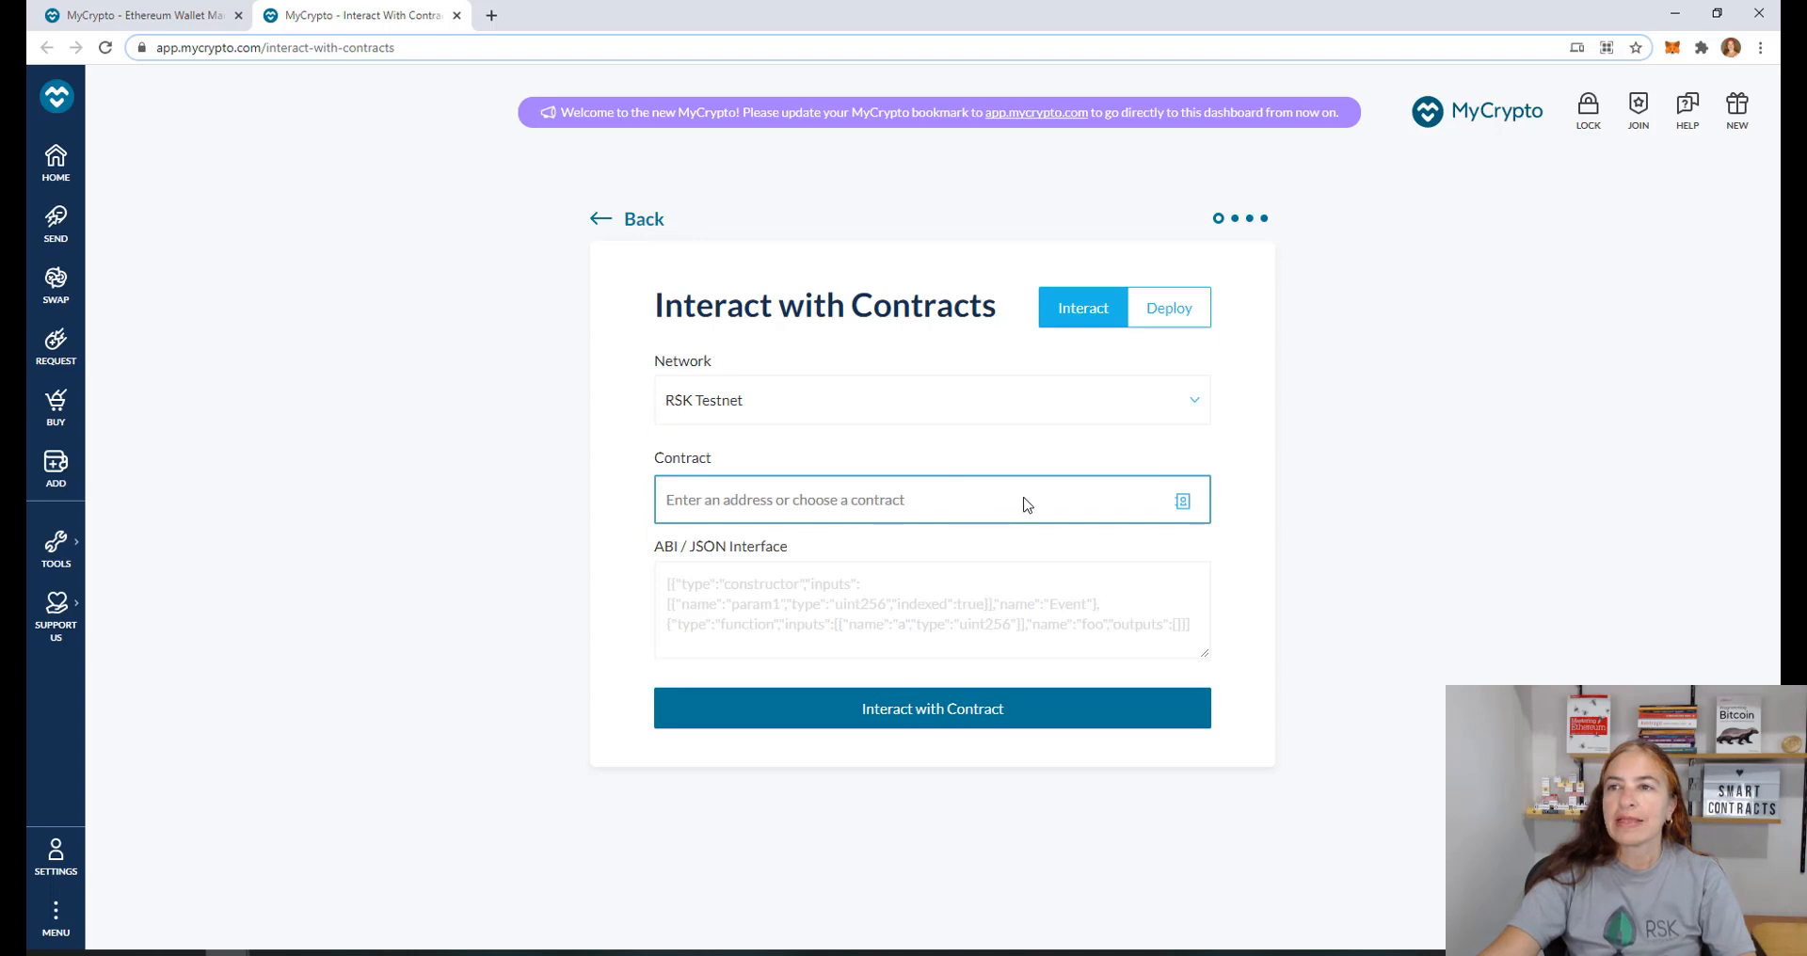
# - Choose the Bridge contract so its ABI fills in
pyautogui.click(902, 498)
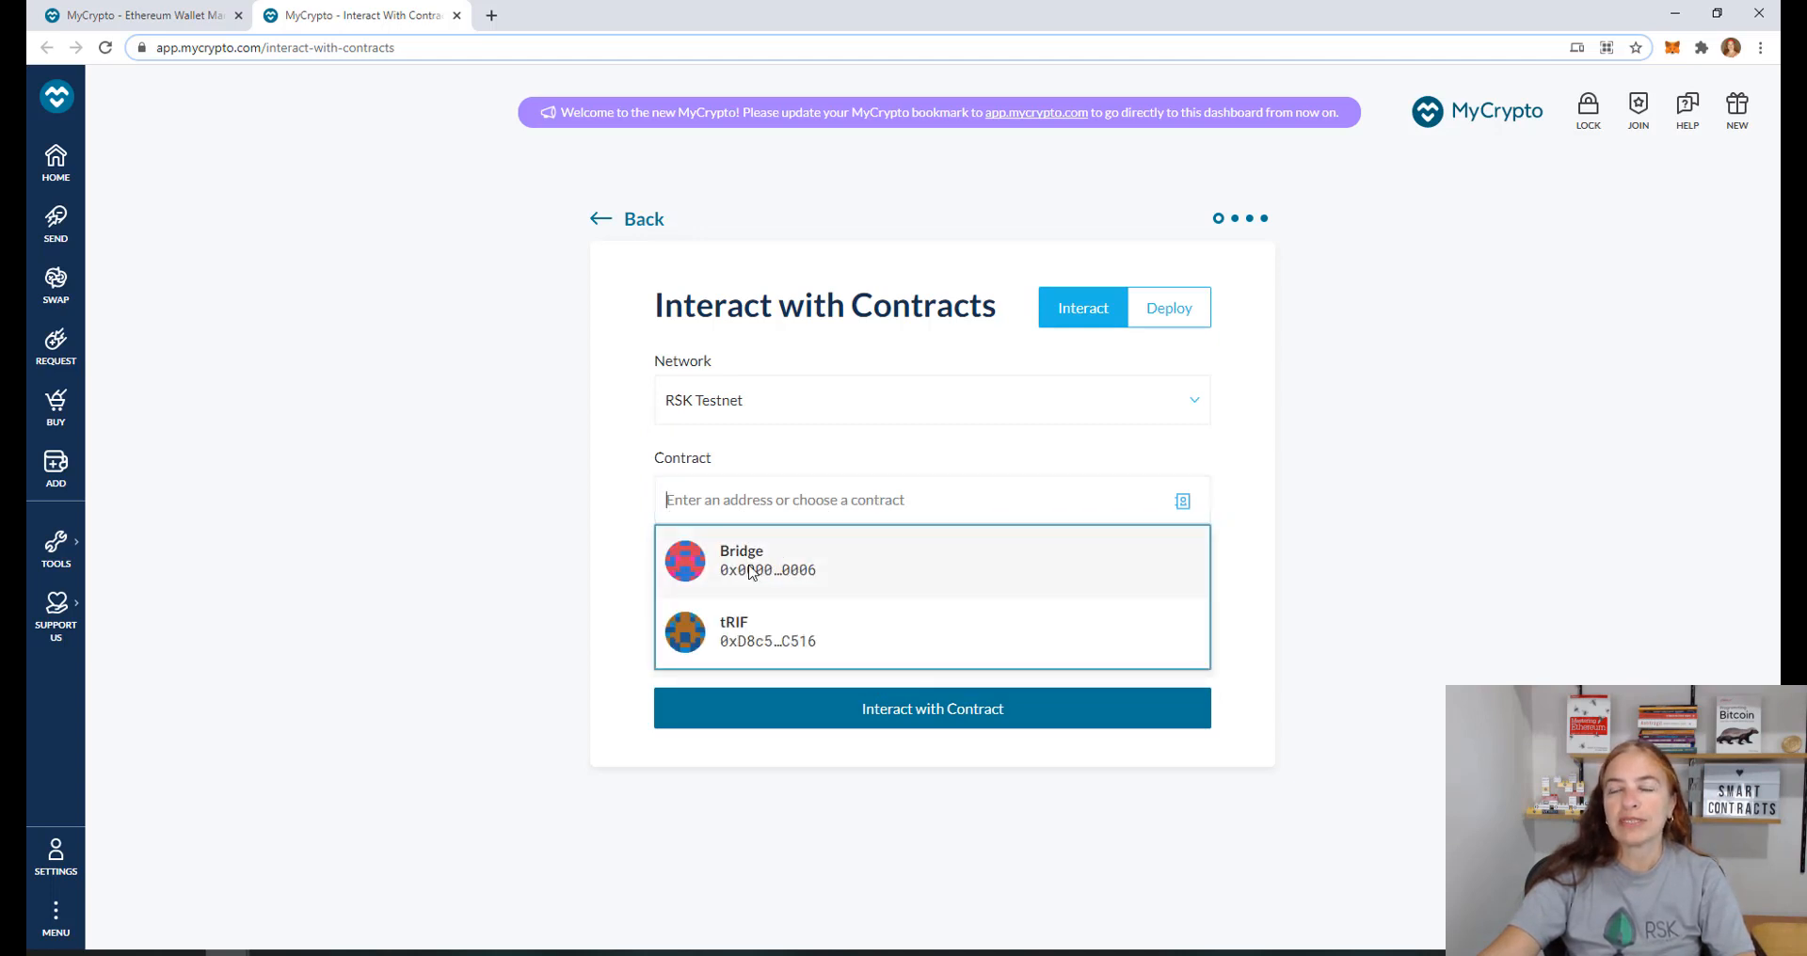
pyautogui.click(752, 559)
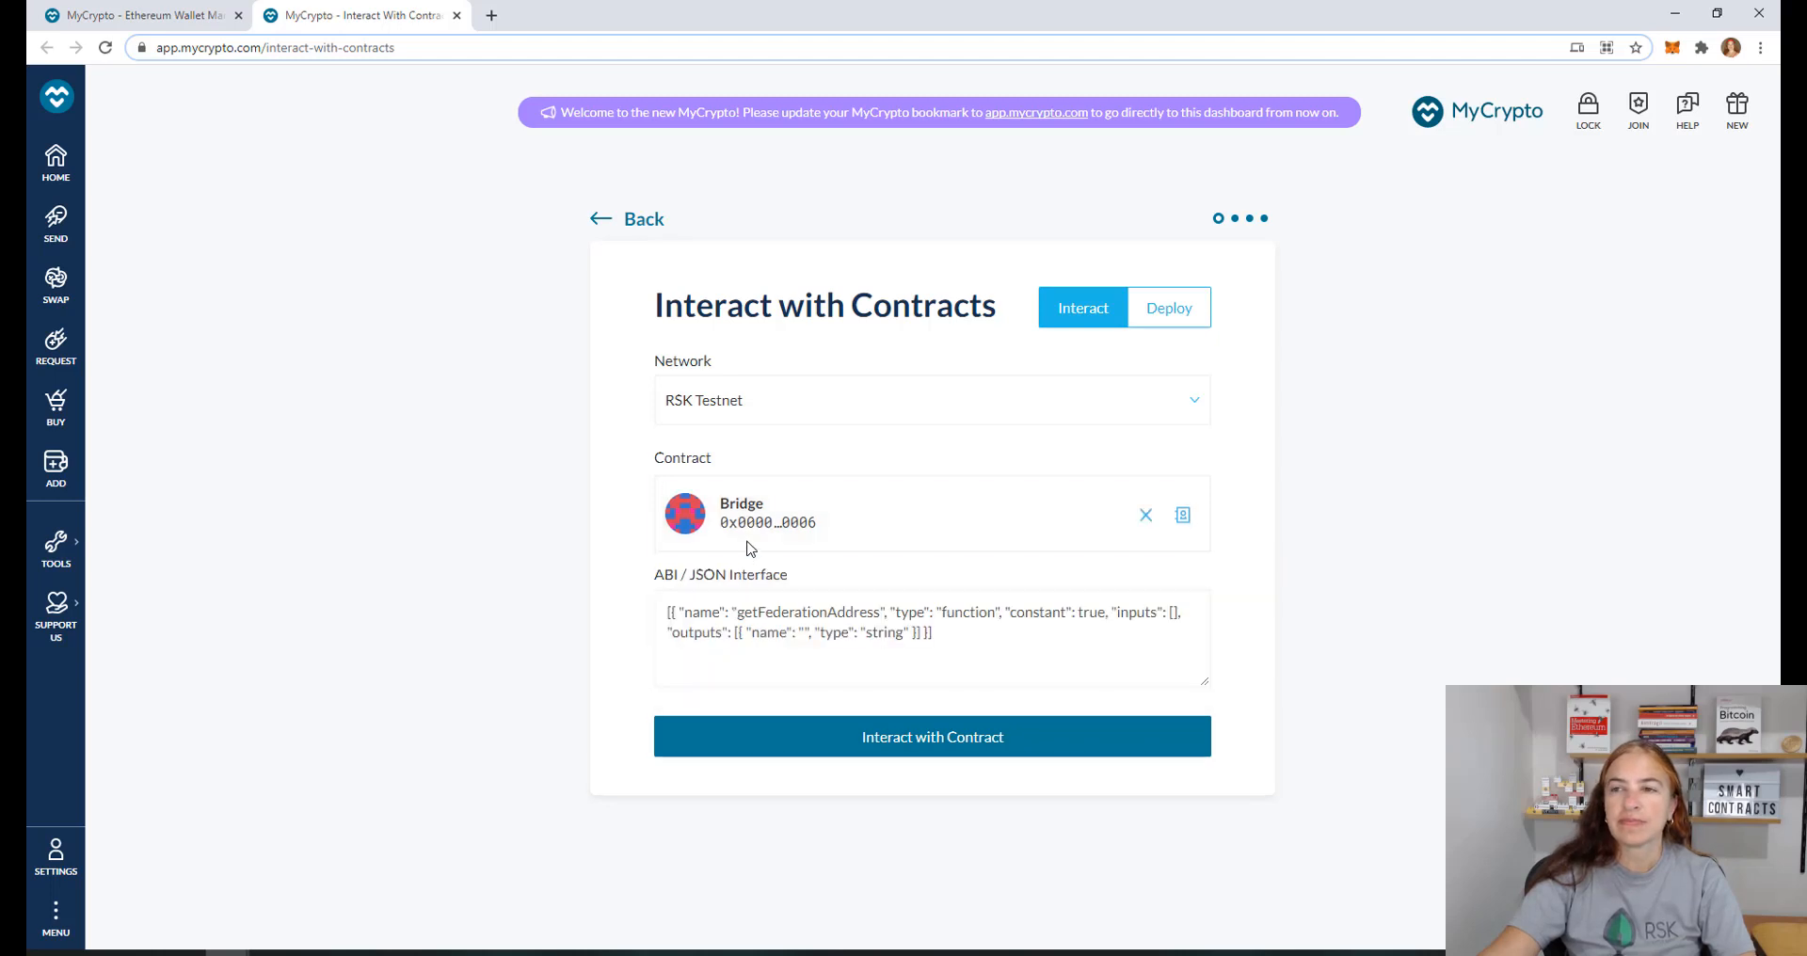
pyautogui.moveTo(952, 642)
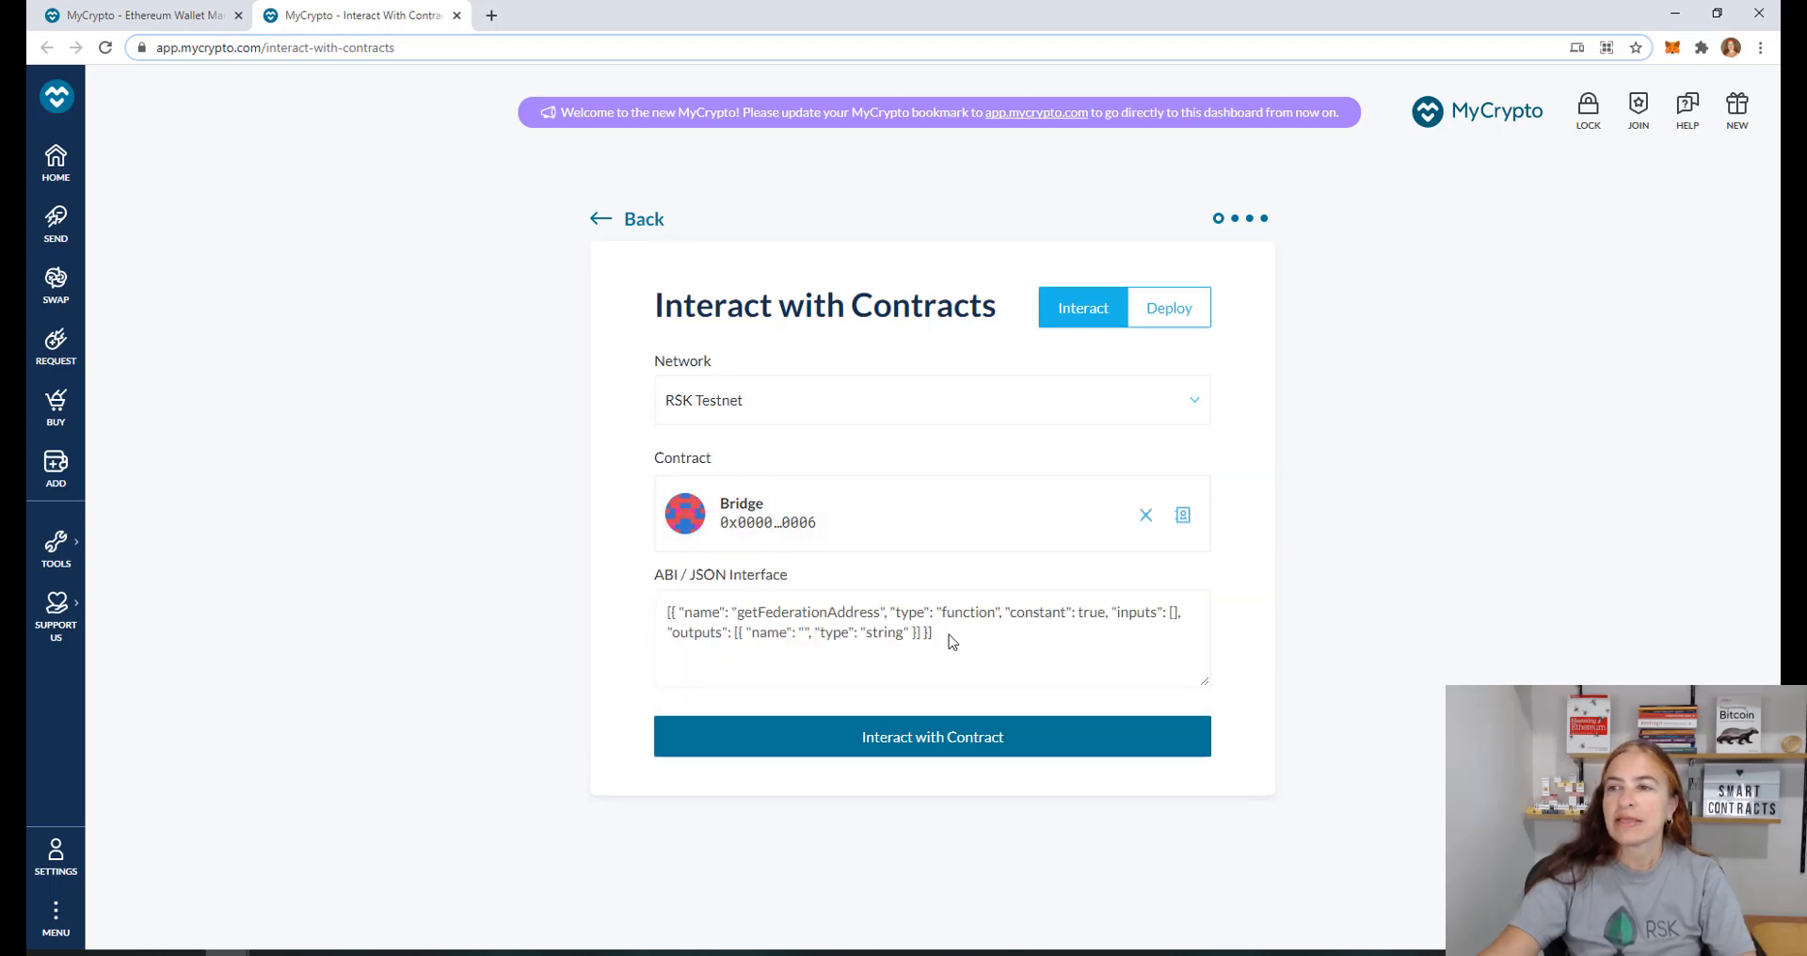
pyautogui.moveTo(915, 743)
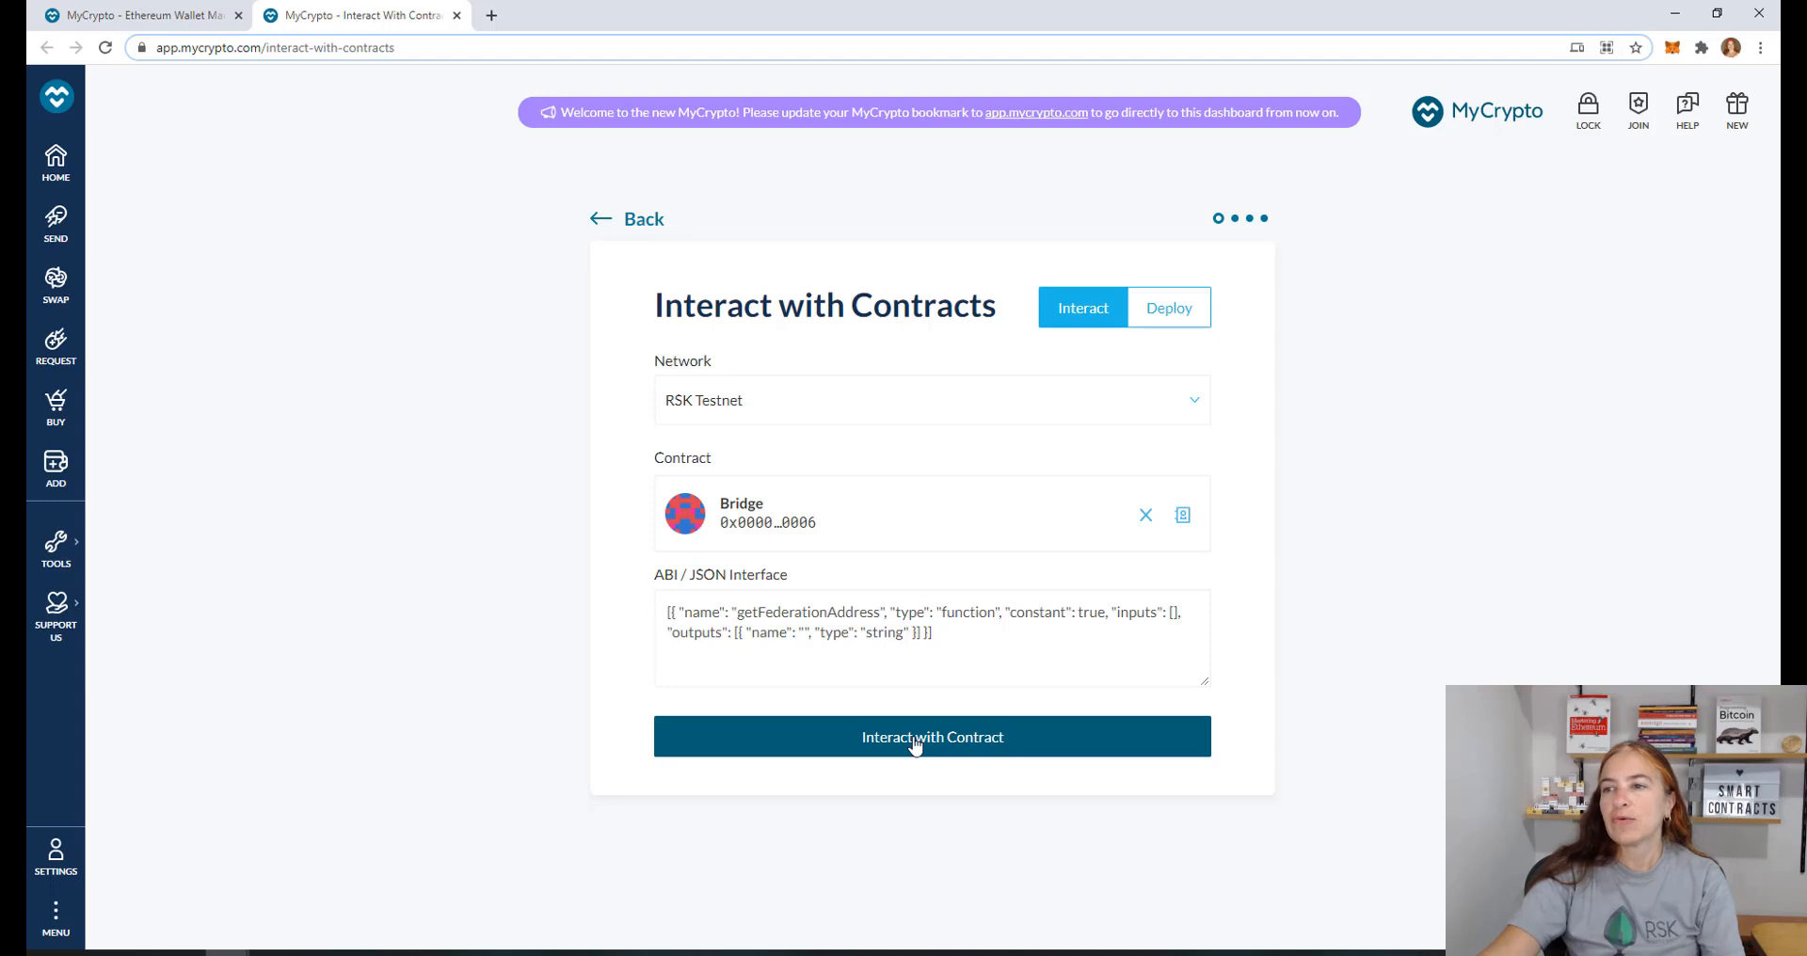
# - Load the Bridge contract's functions and read getFederationAddress, returning 2N1GMB8gxHYR5HLPSRgf9CJ9Lunjb9CTnKB
pyautogui.click(917, 736)
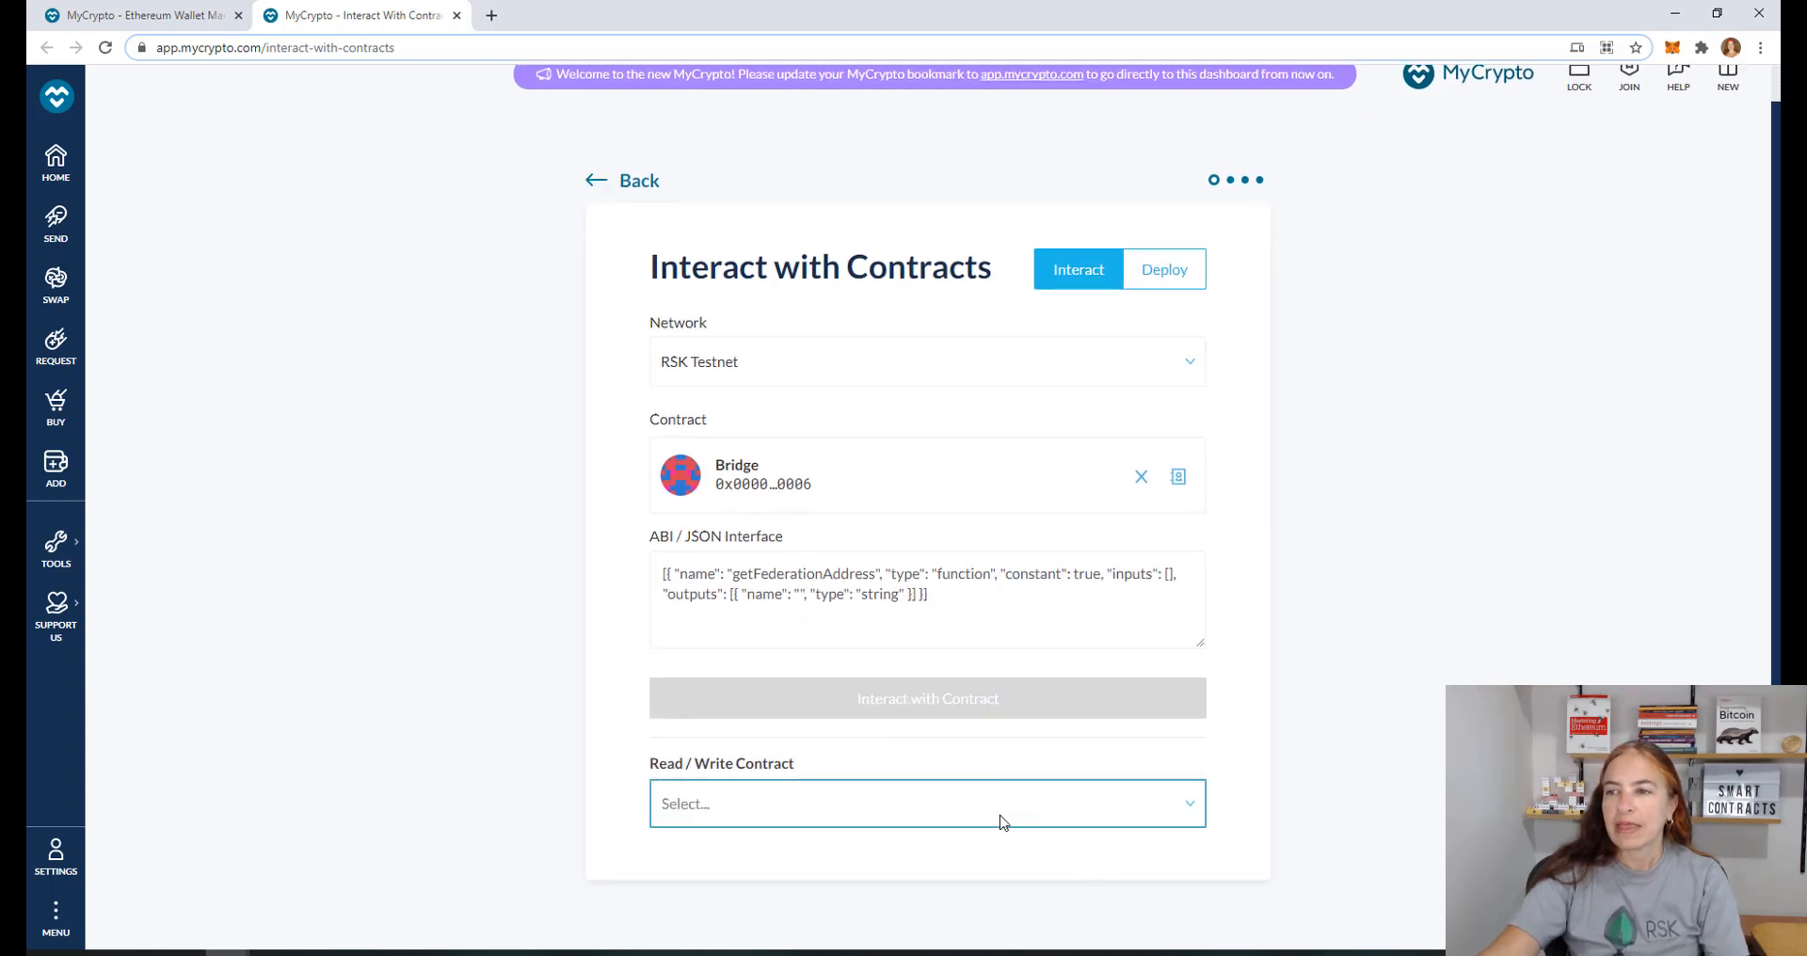
pyautogui.click(928, 804)
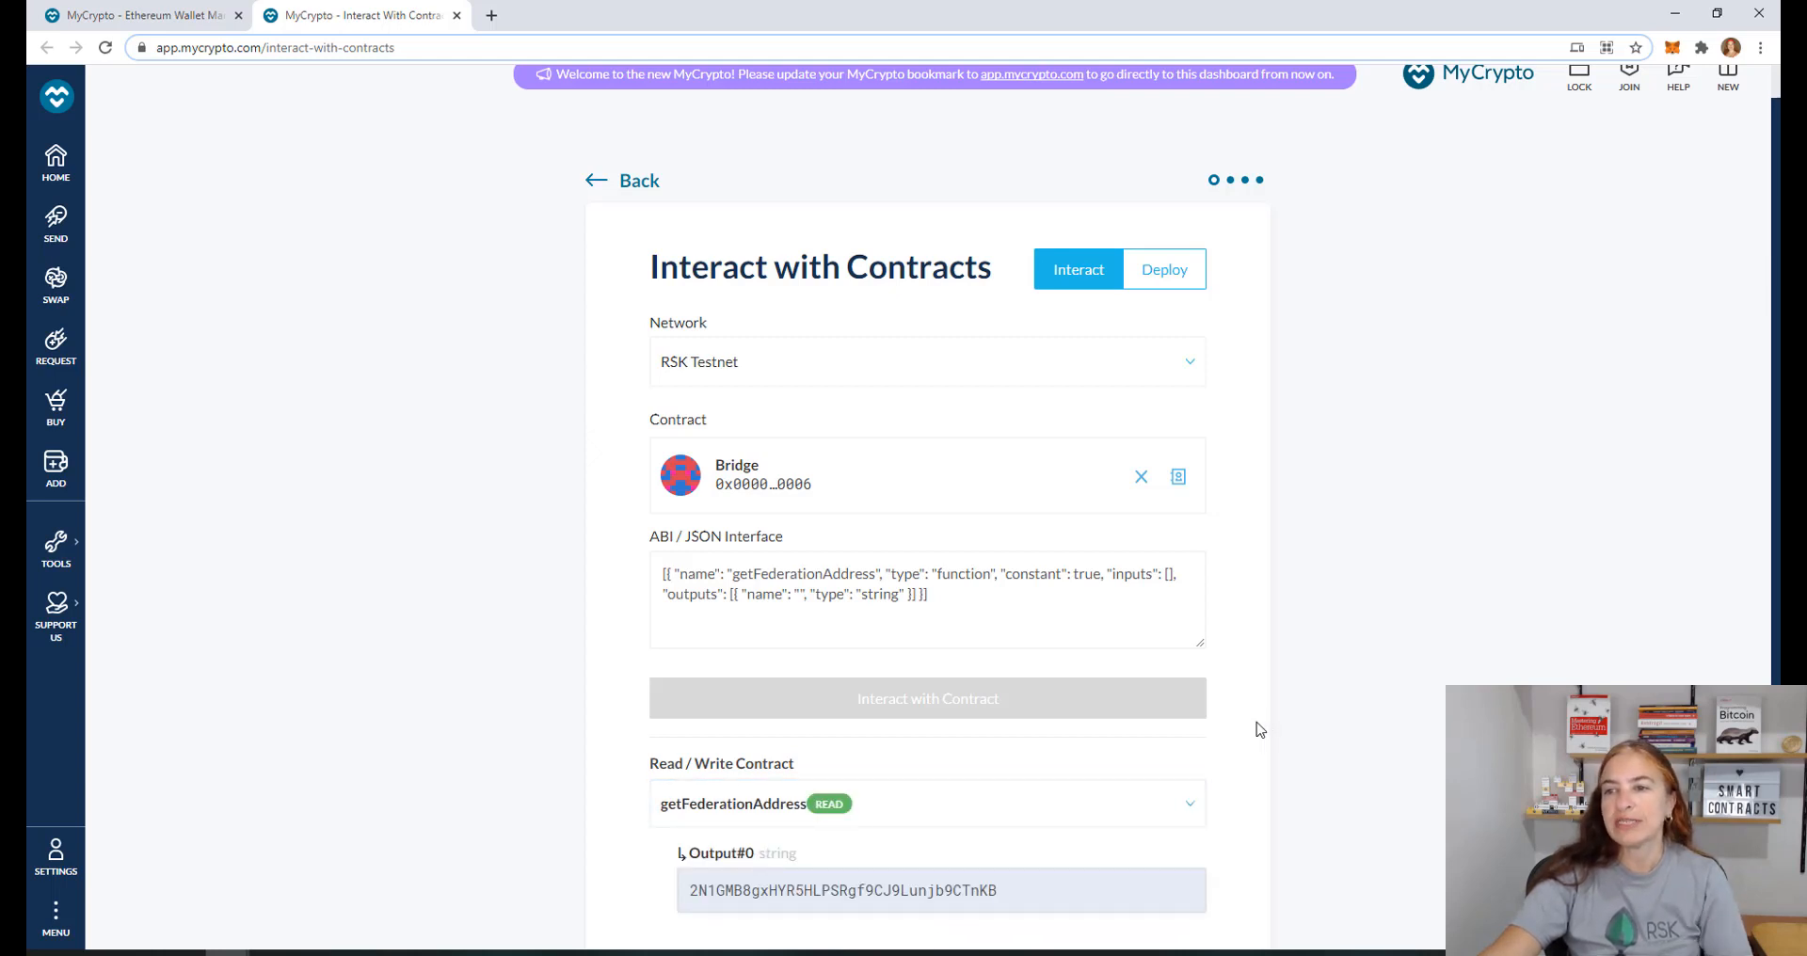
pyautogui.scroll(-3)
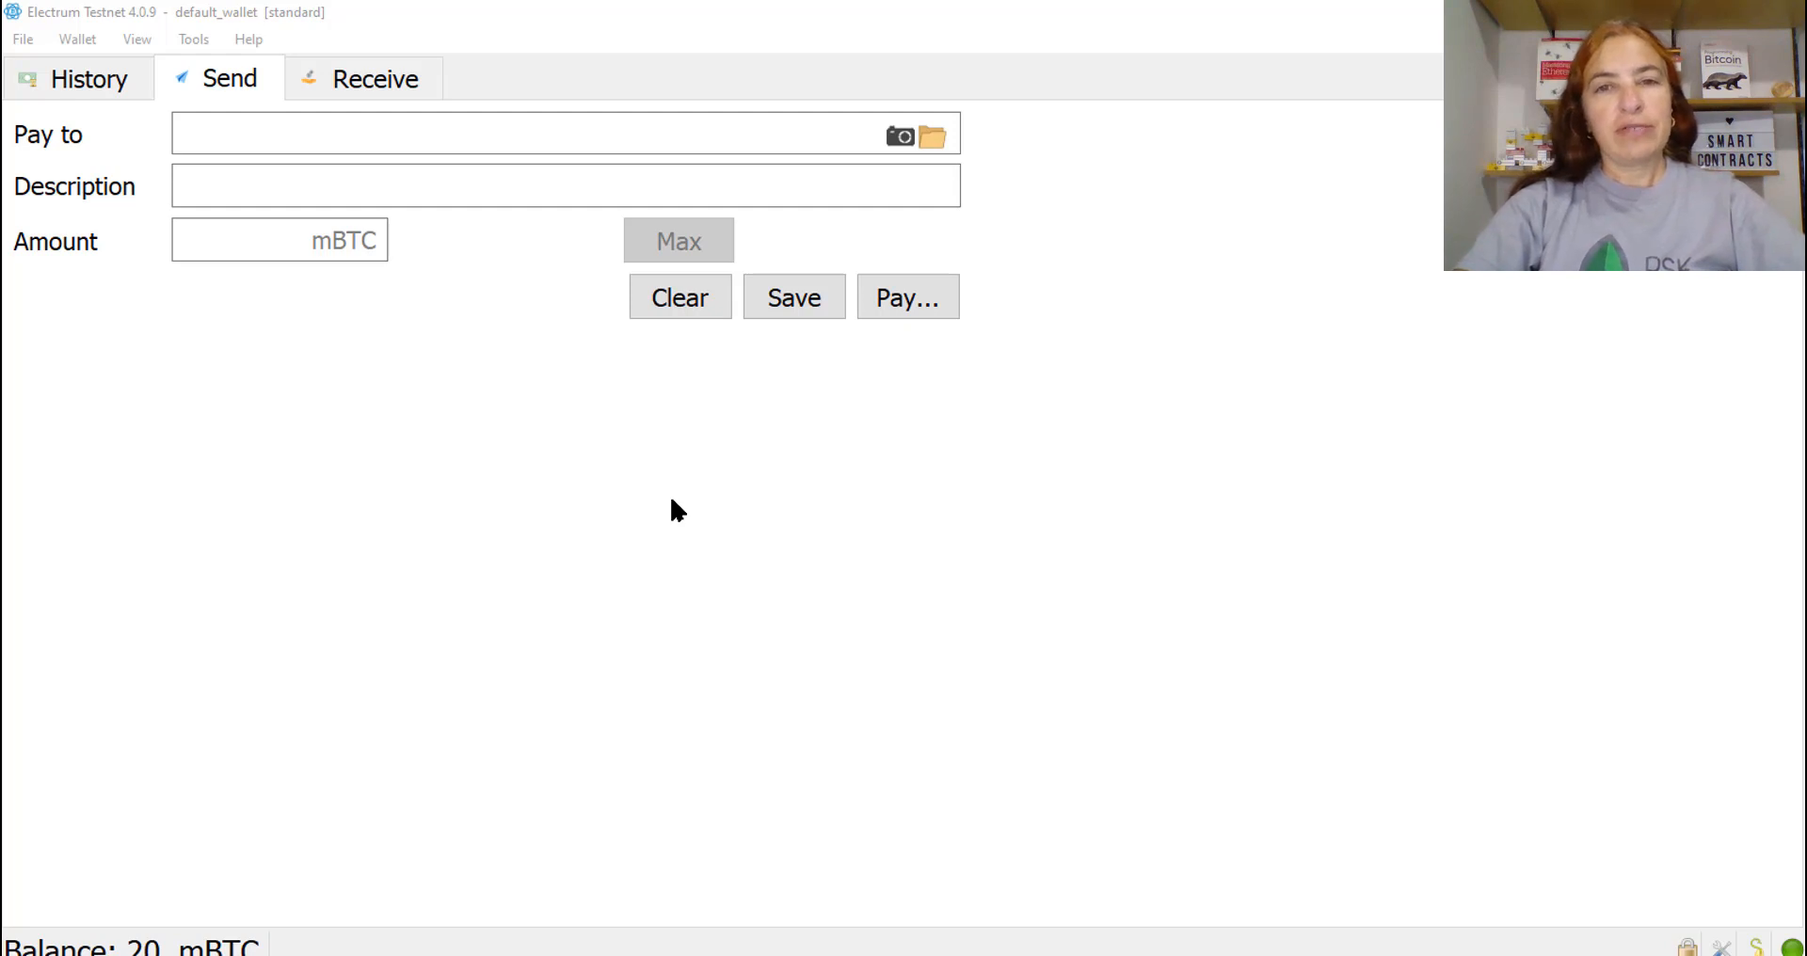
pyautogui.moveTo(862, 9)
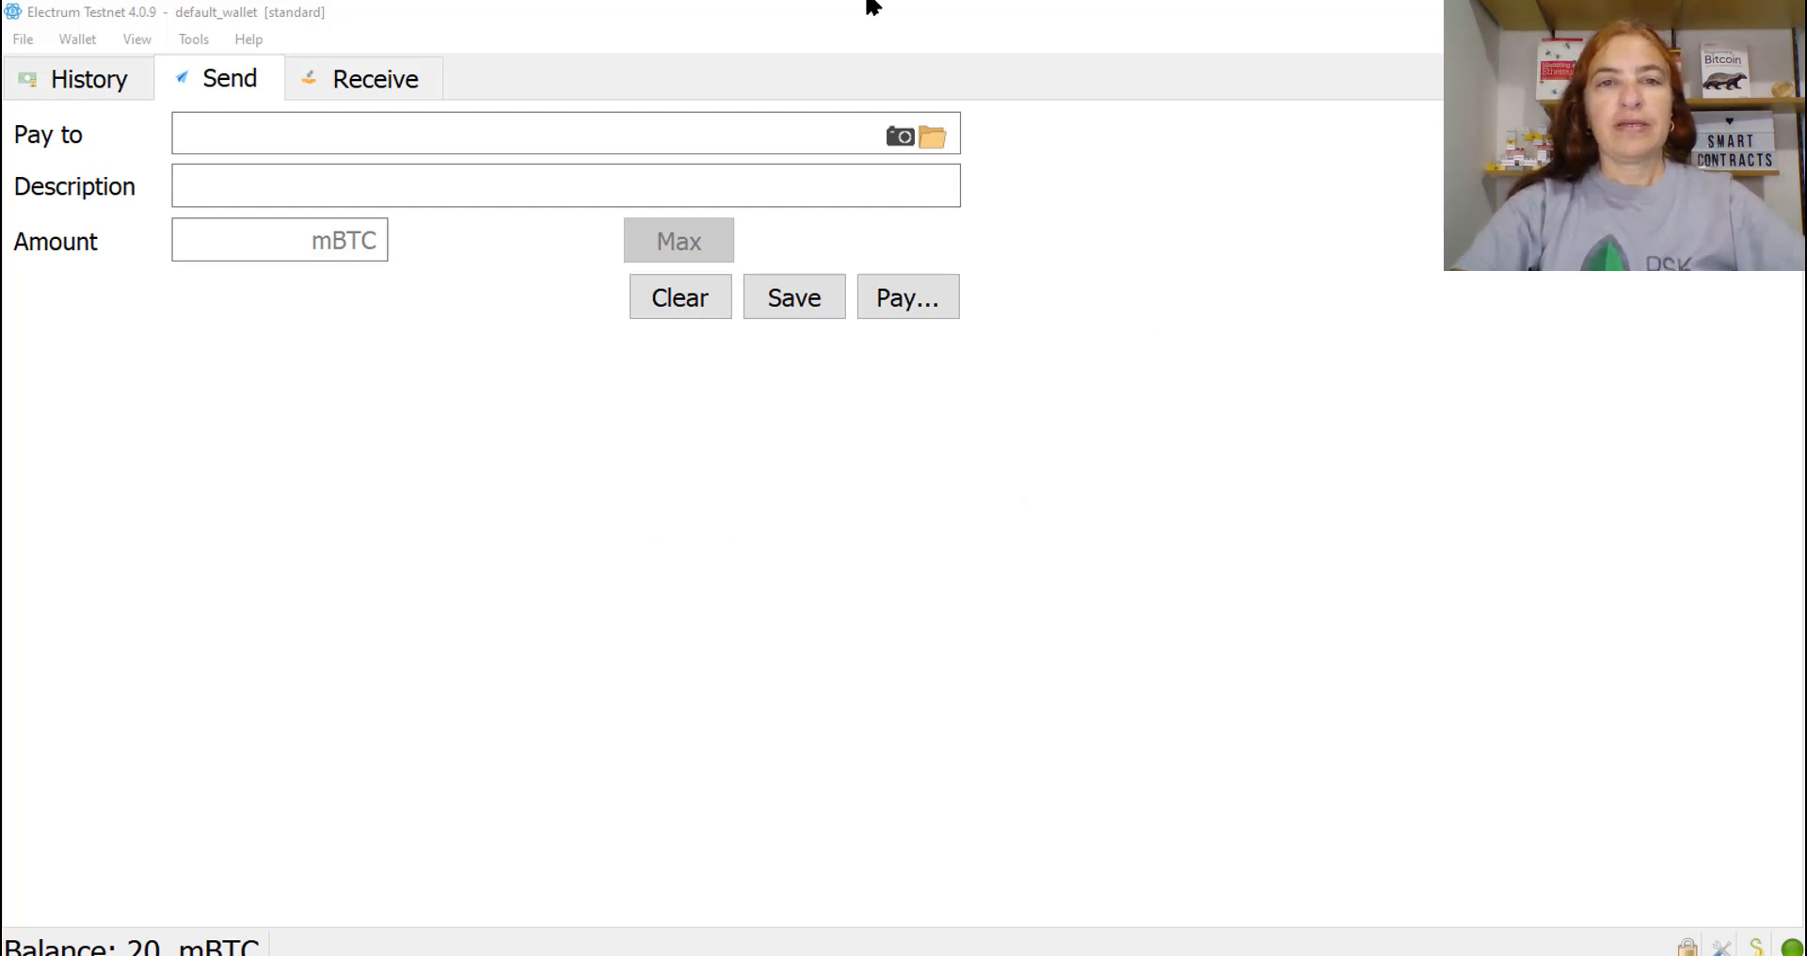
pyautogui.moveTo(91, 32)
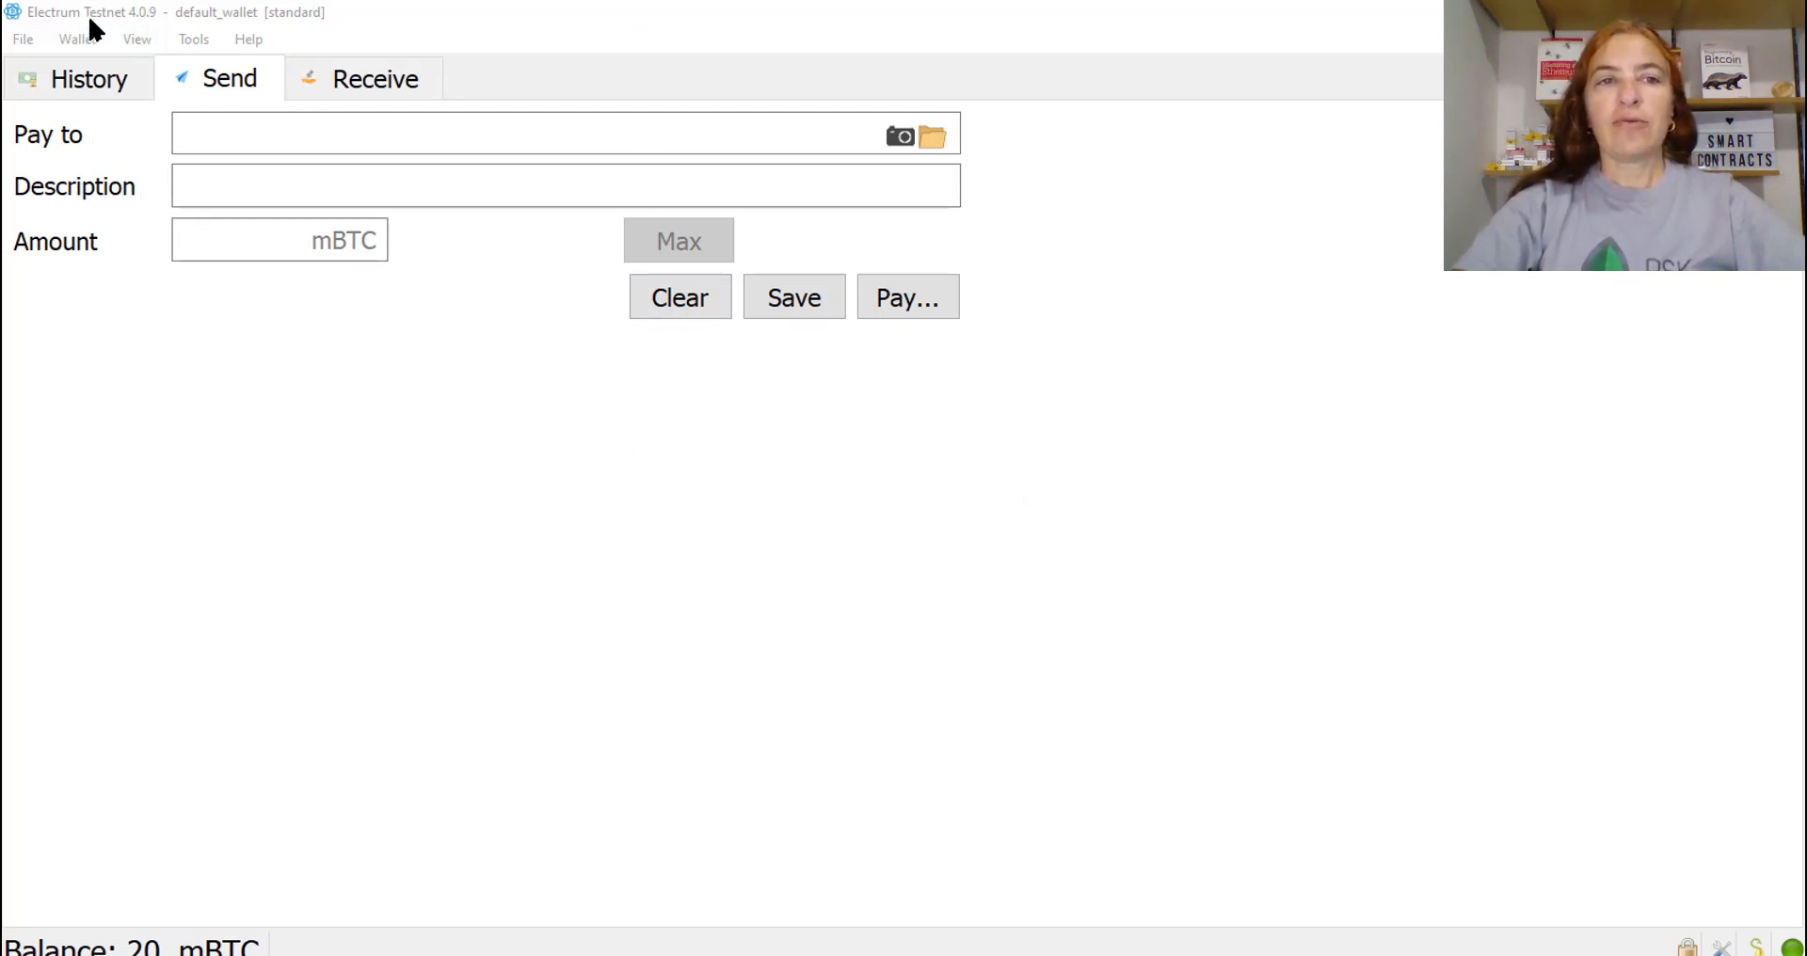
pyautogui.moveTo(219, 96)
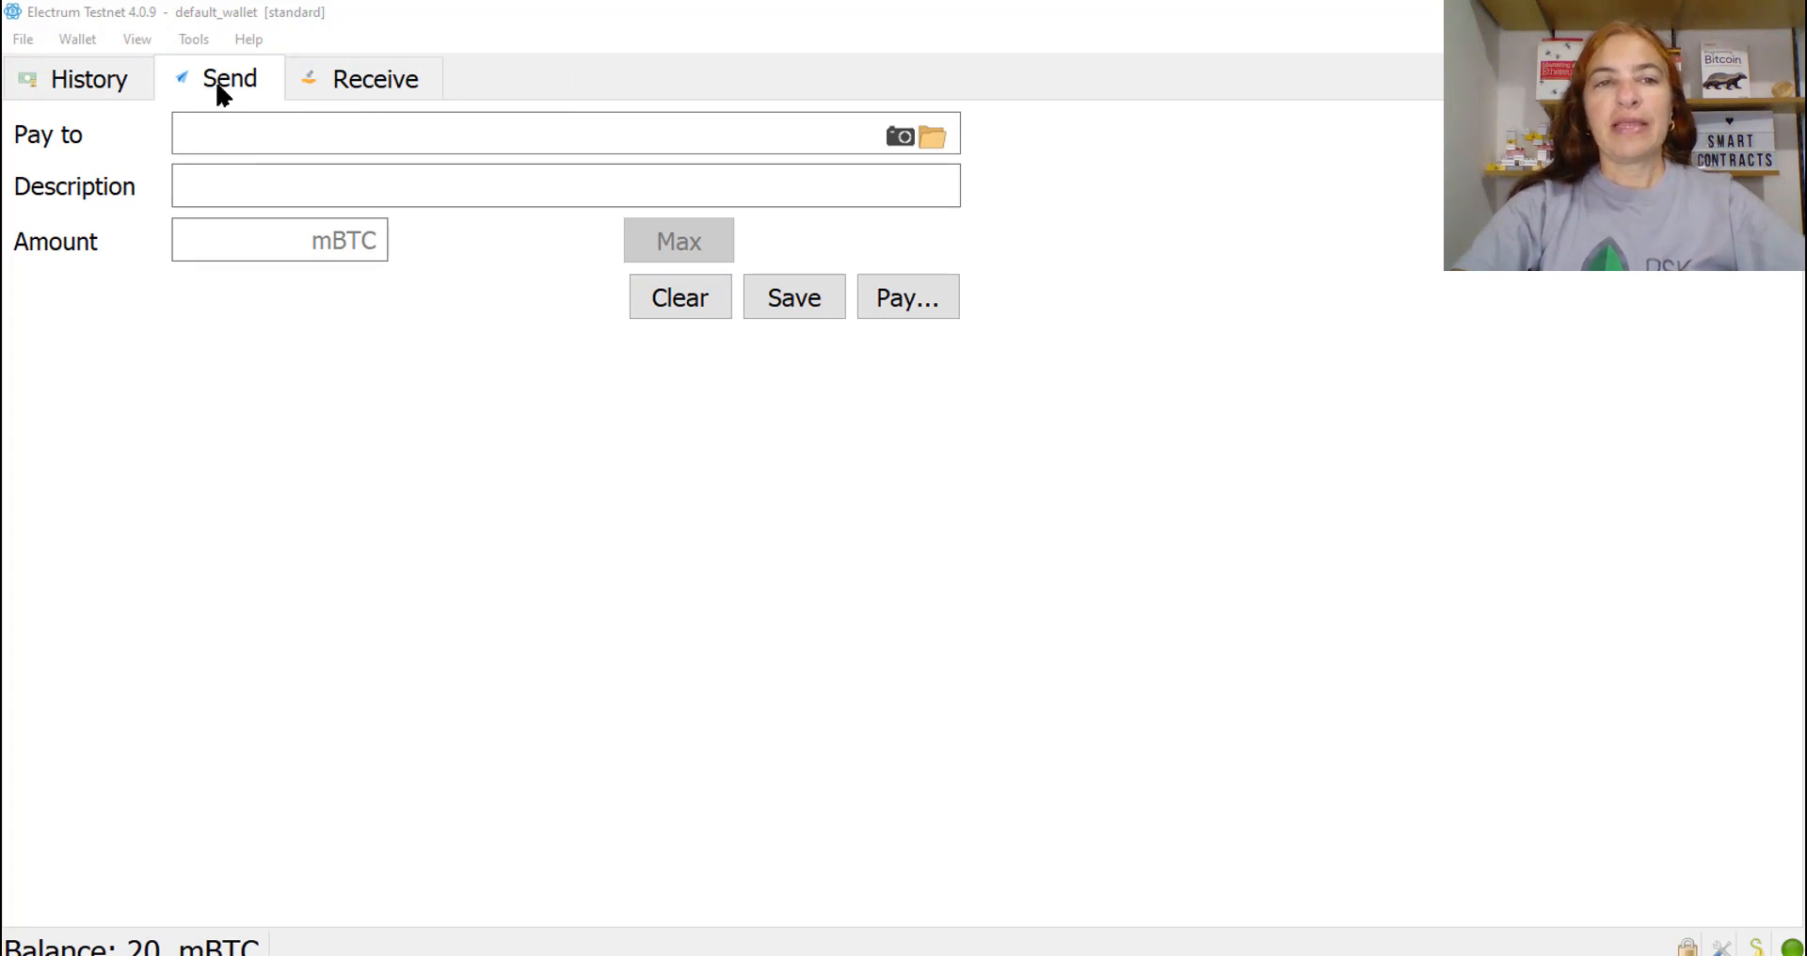
pyautogui.moveTo(286, 141)
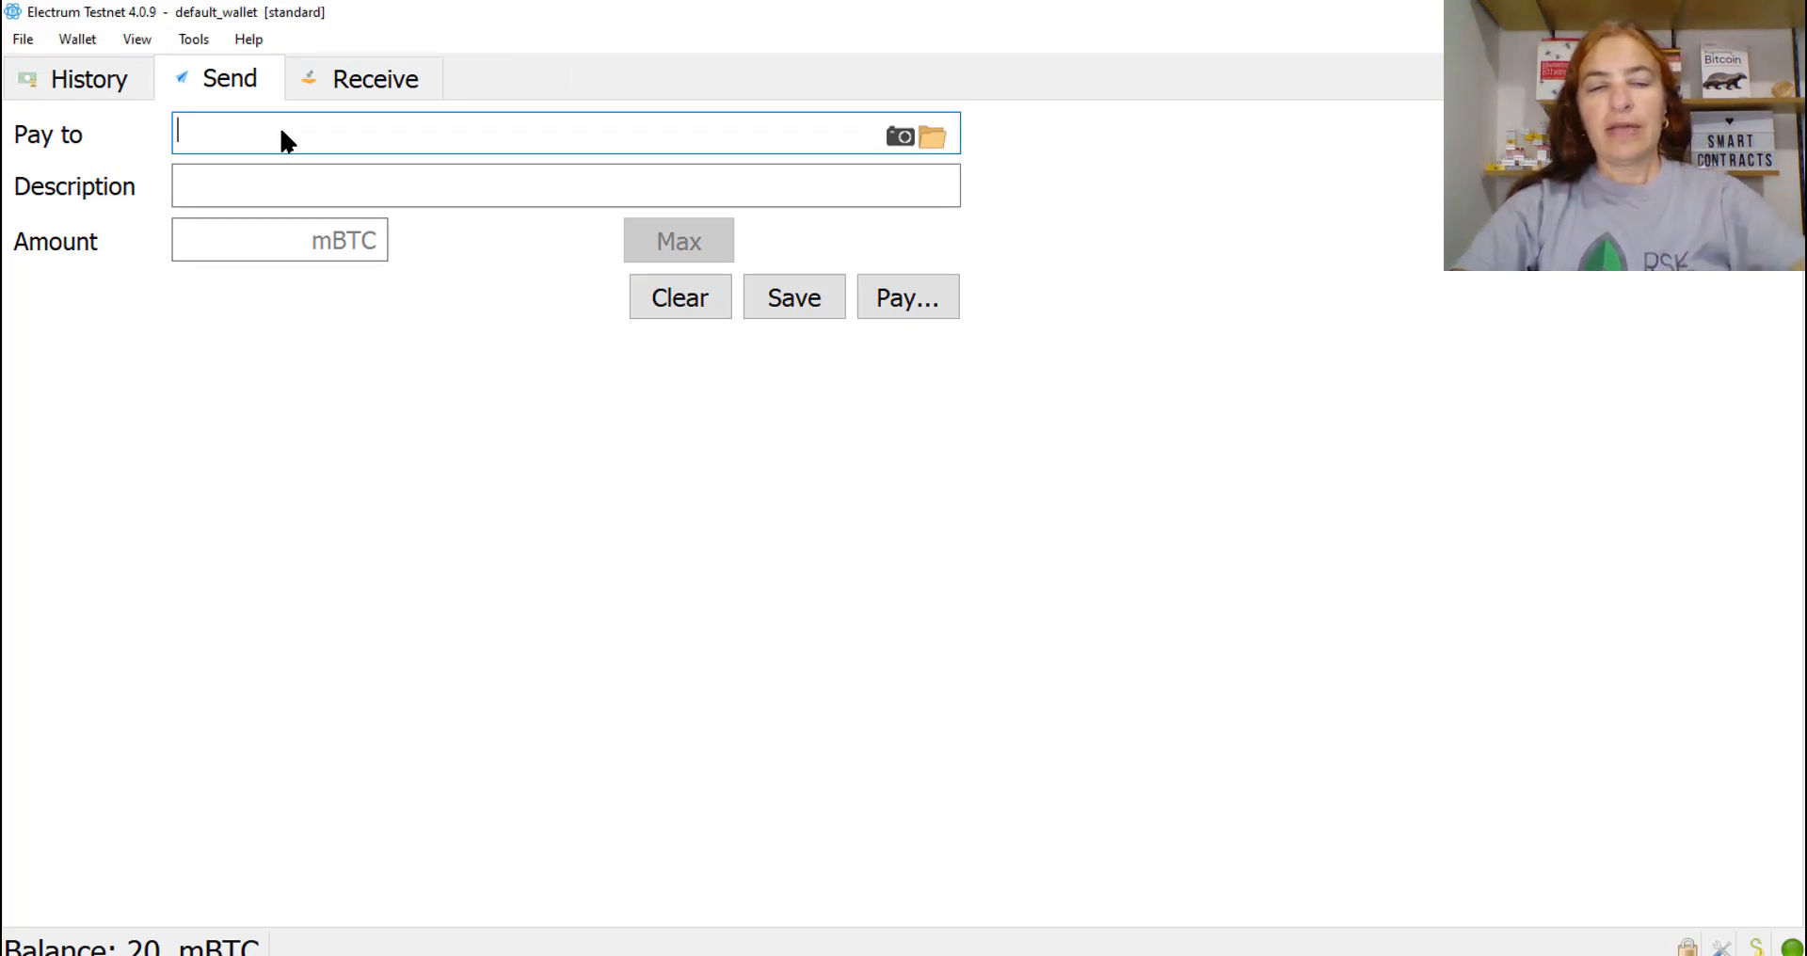
# - Pay 10 mBTC to 2N1GMB8gxHYR5HLPSRgf9CJ9Lunjb9CTnKB, entering the wallet password and broadcasting
pyautogui.write('2N1GMB8gxHYR5HLPSRgf9CJ9Lunjb9CTnKB')
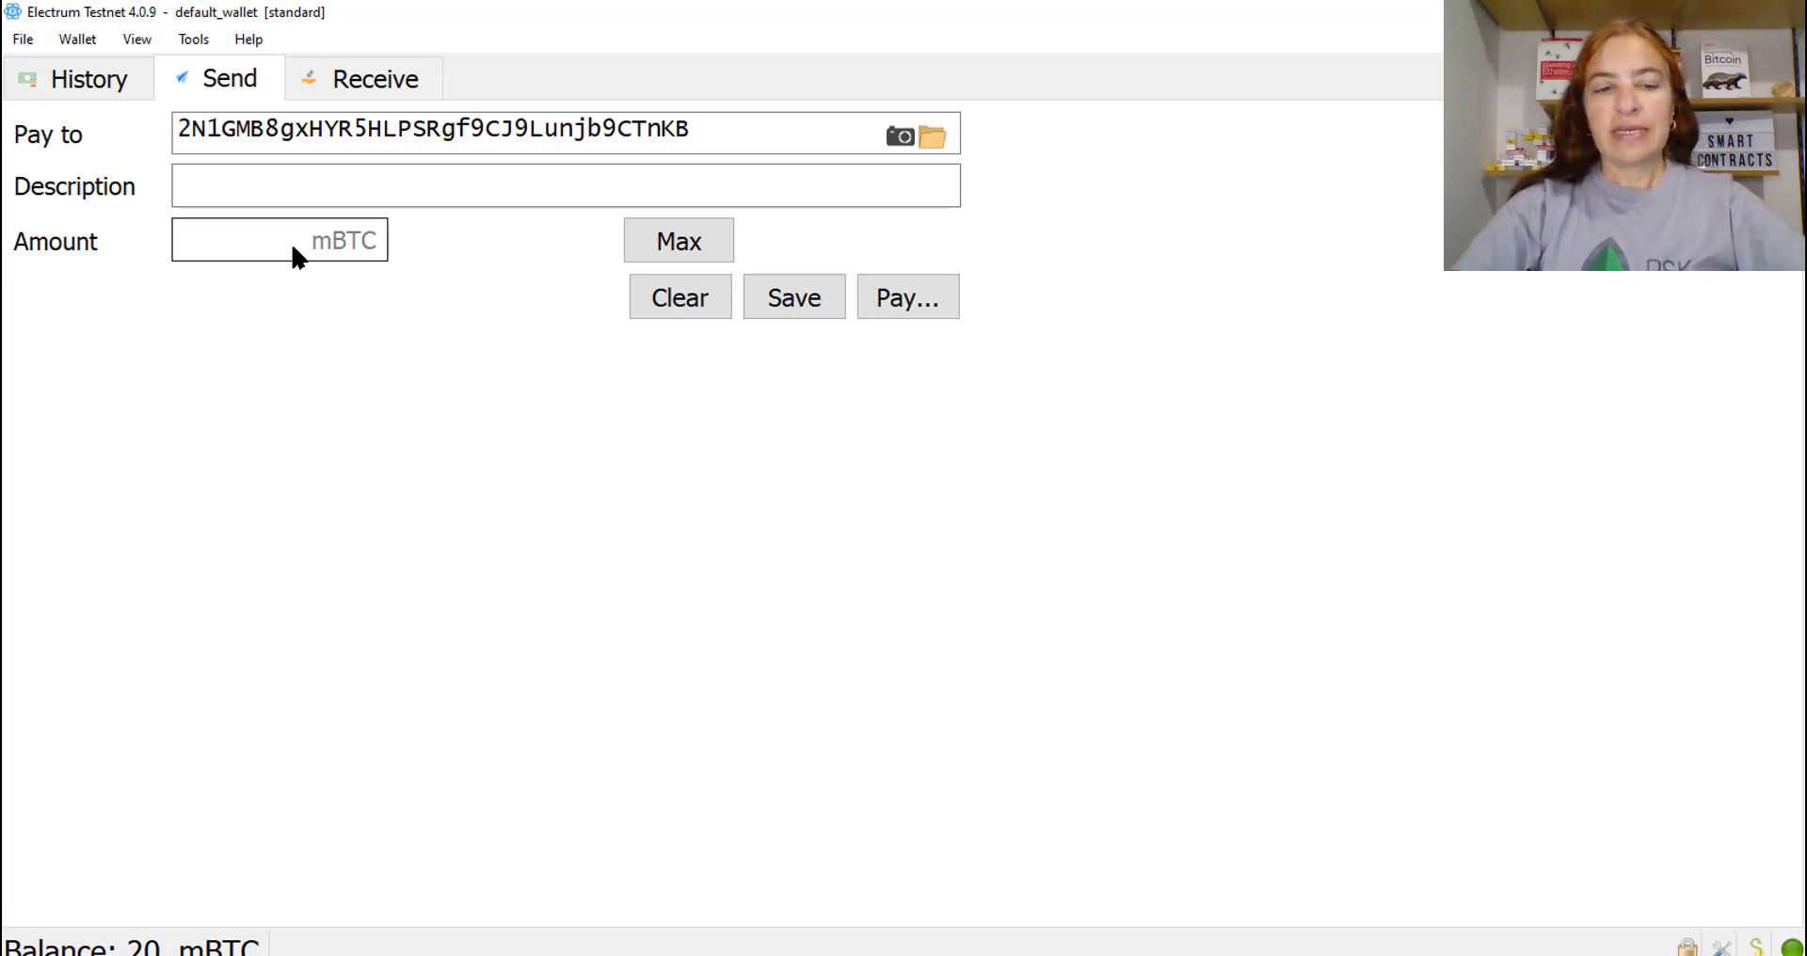
pyautogui.write('10')
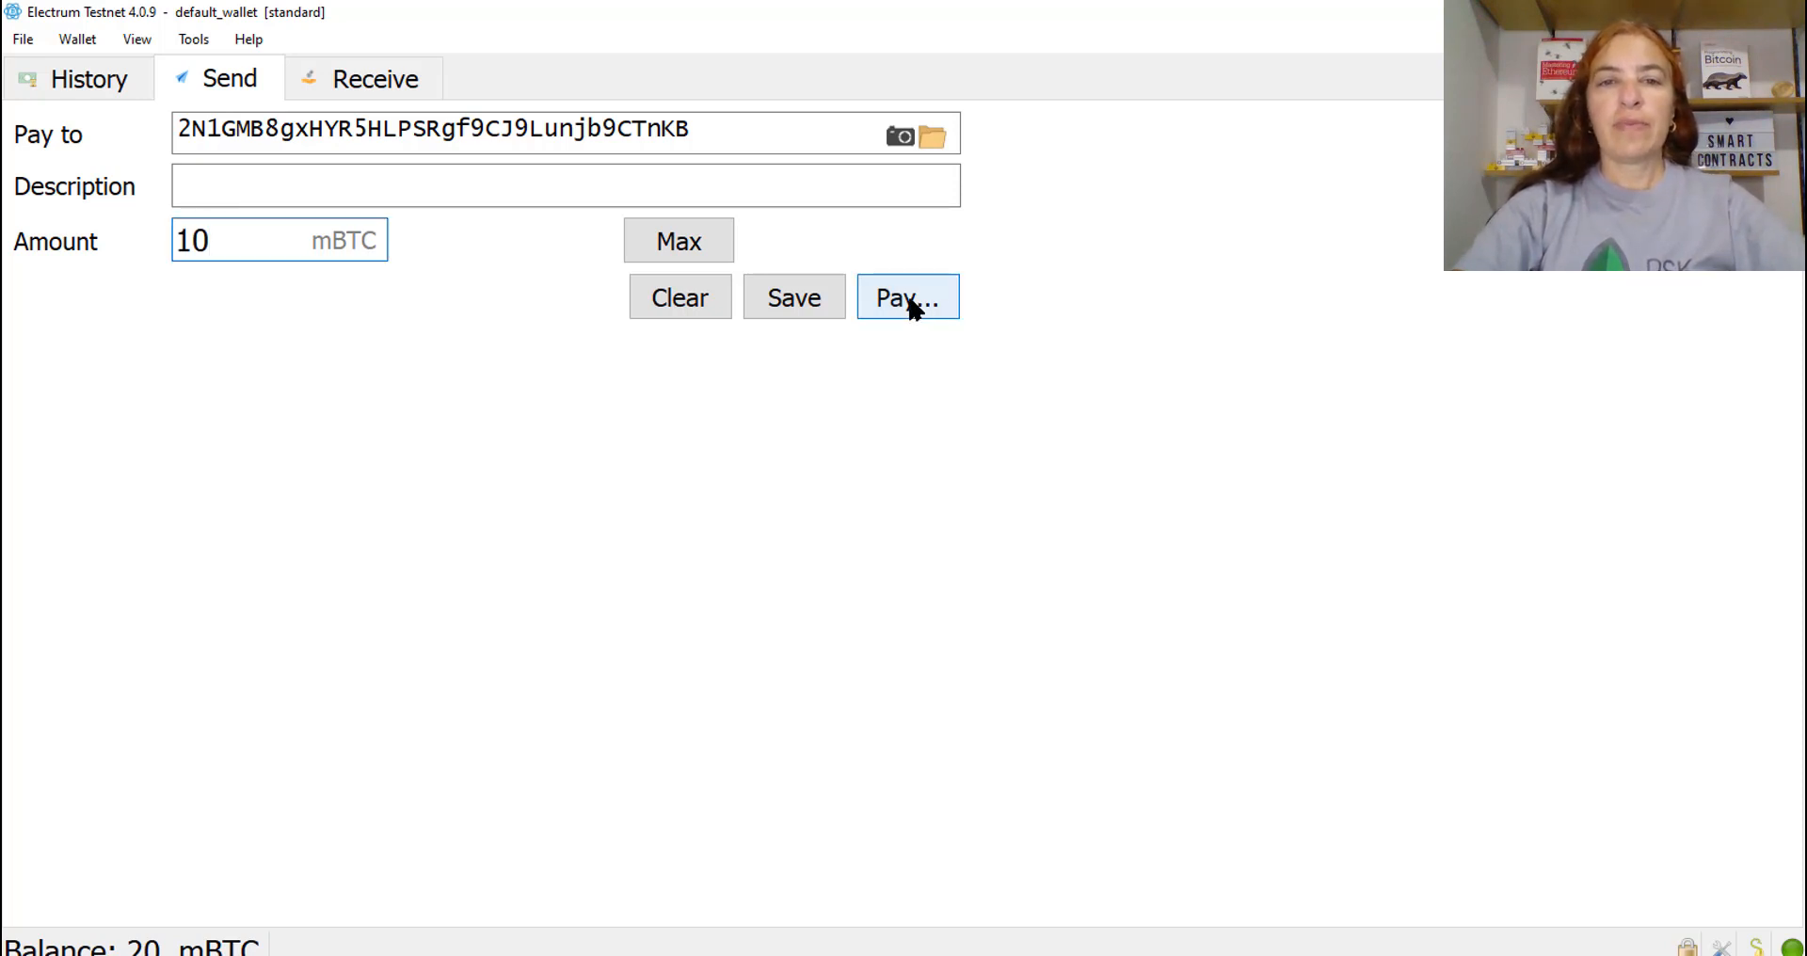
pyautogui.click(908, 297)
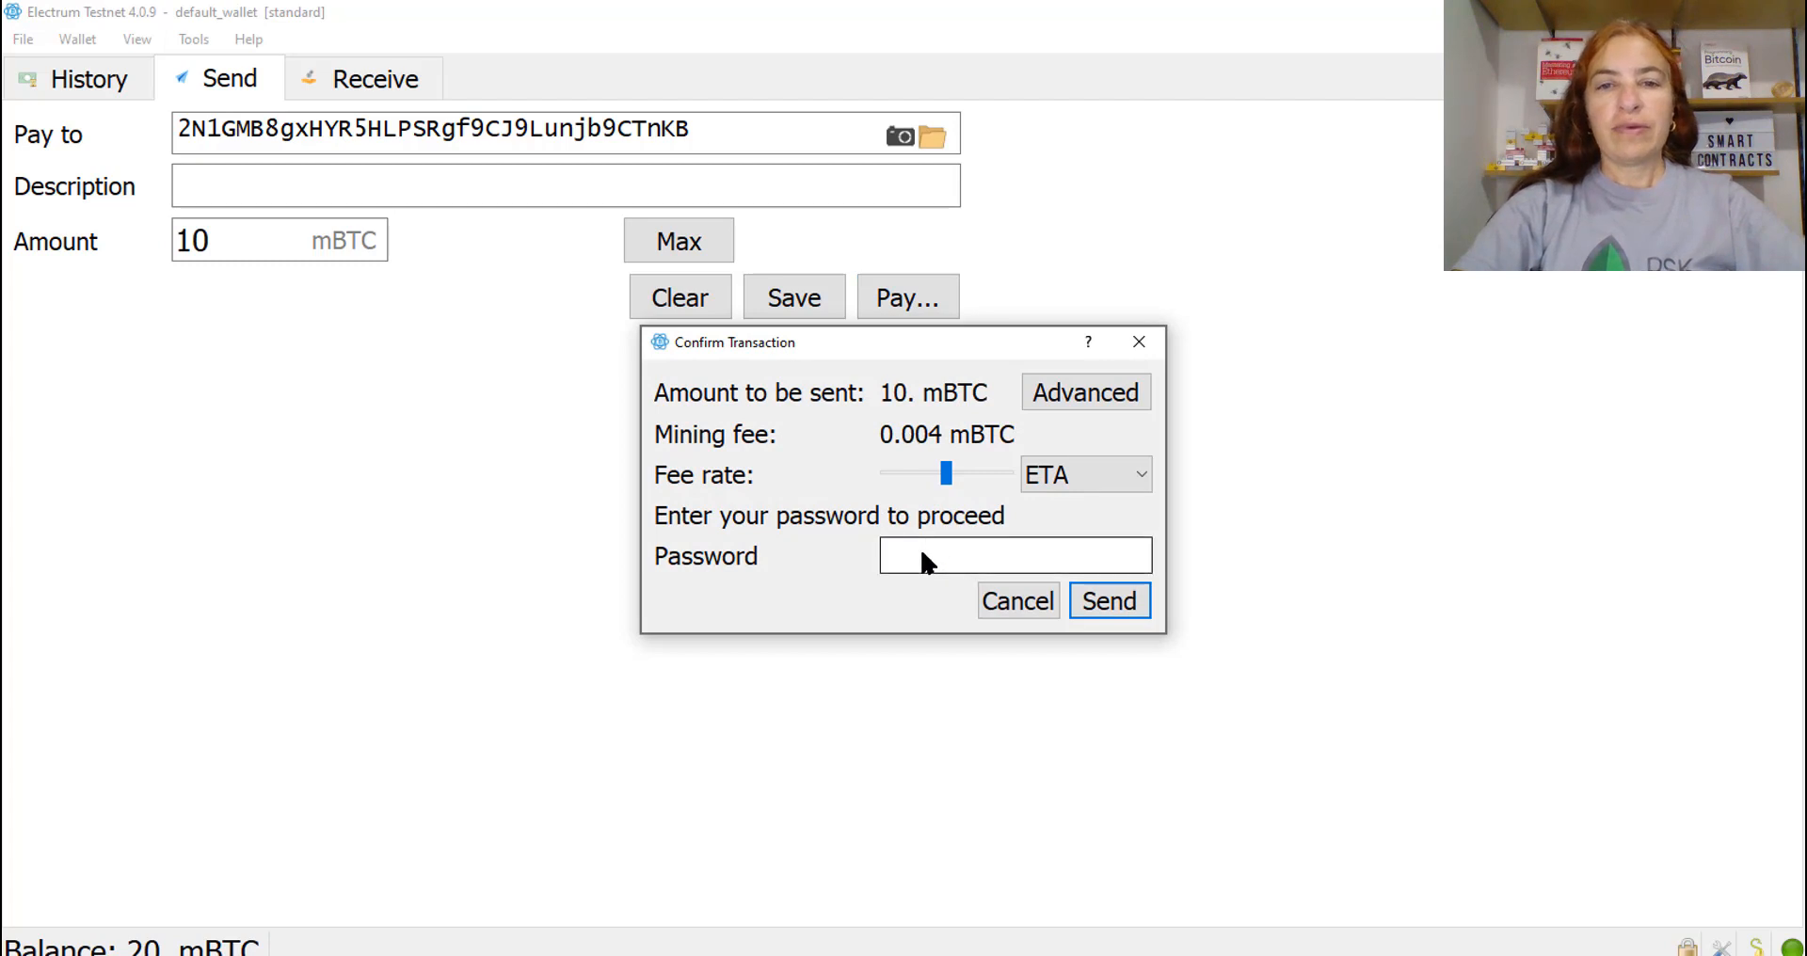
pyautogui.write('•')
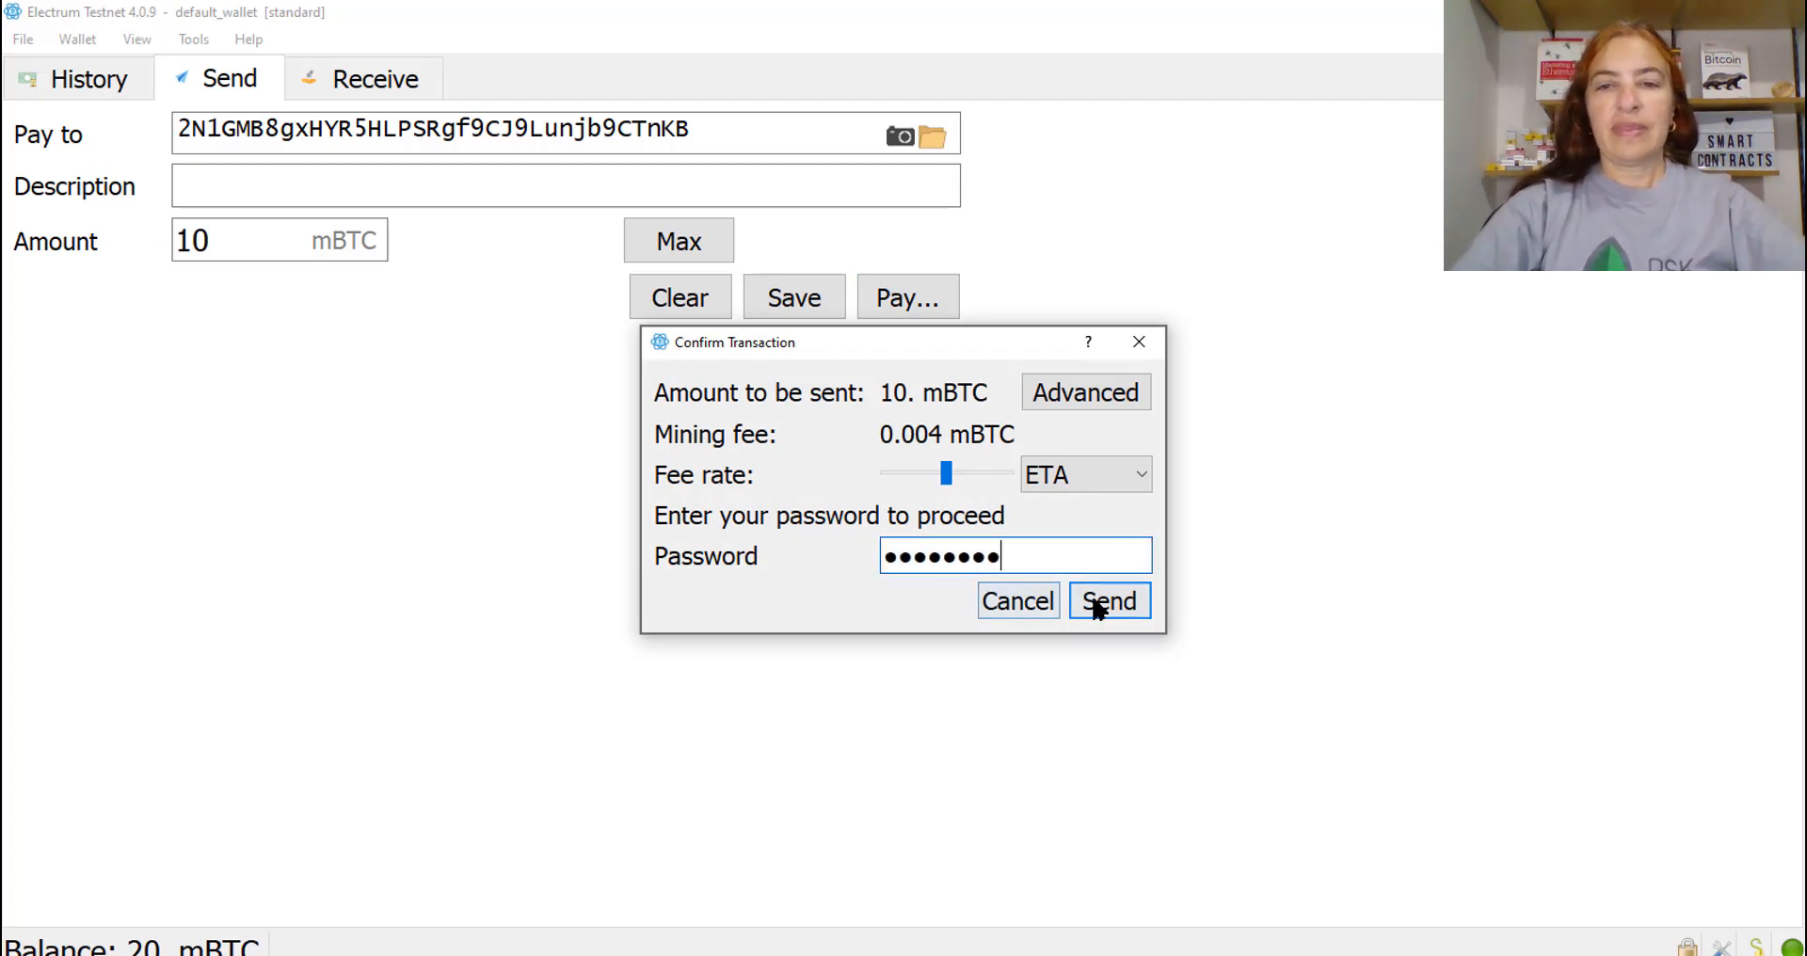
pyautogui.click(1109, 600)
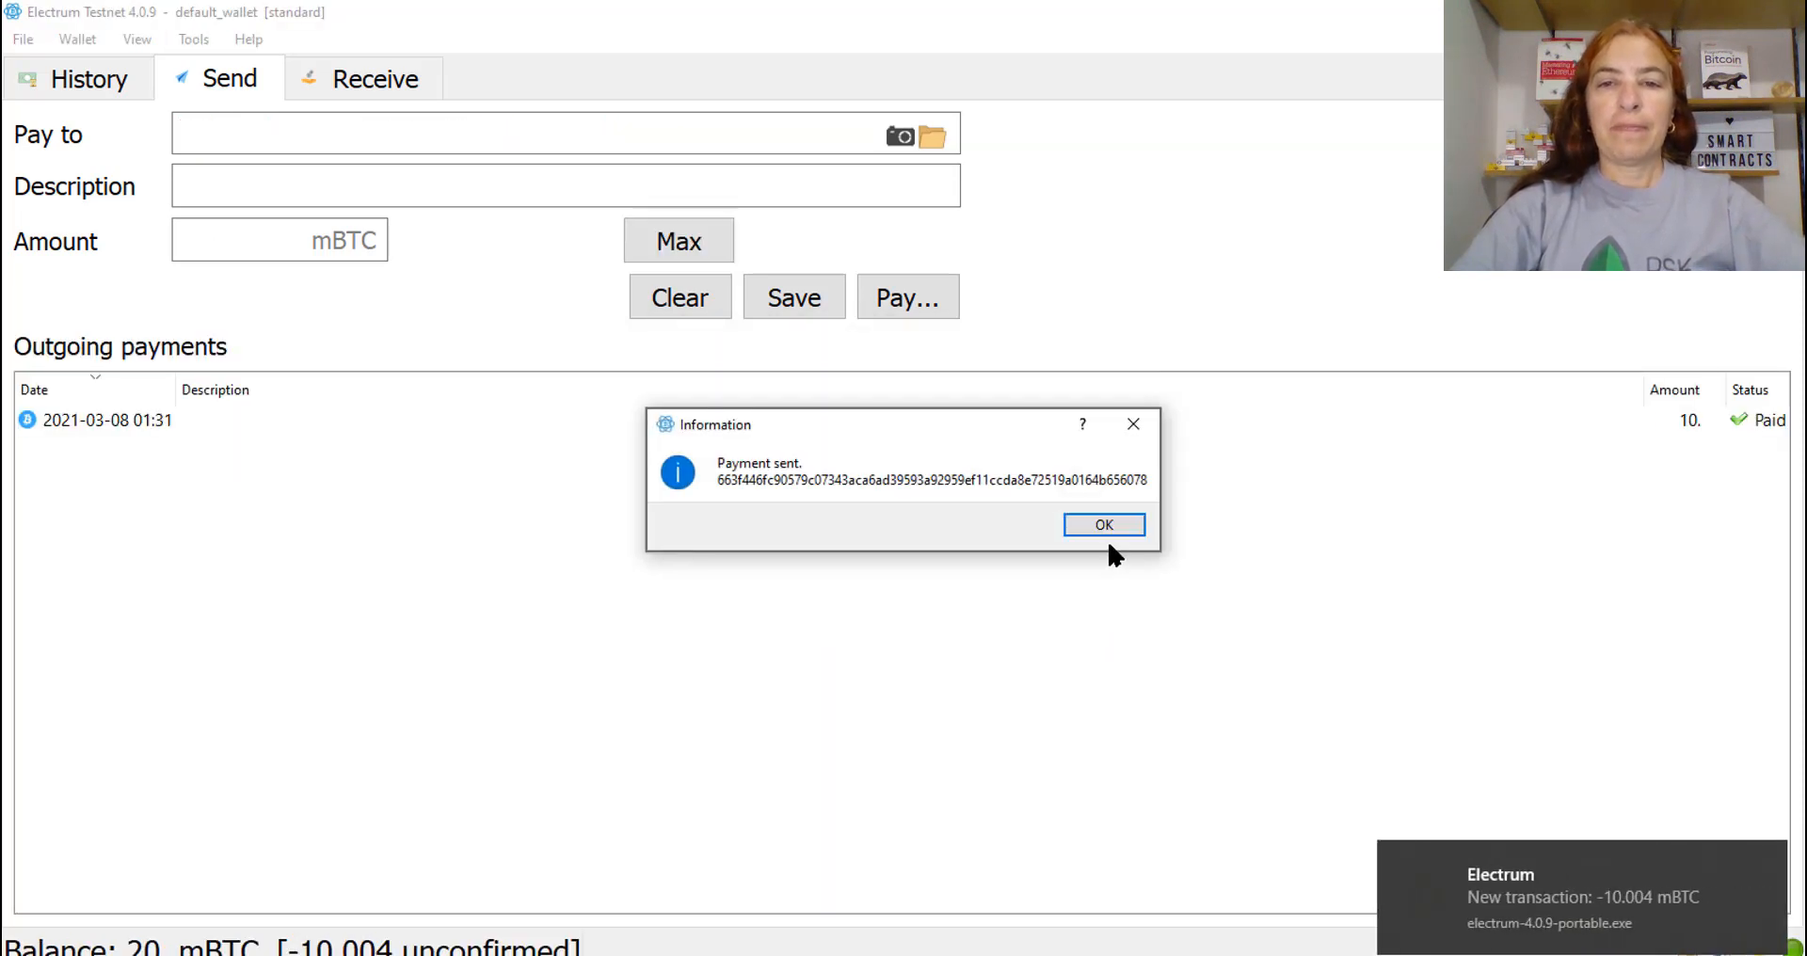
# - Dismiss the payment-sent notice, leaving the balance at 9.996 mBTC
pyautogui.click(1102, 523)
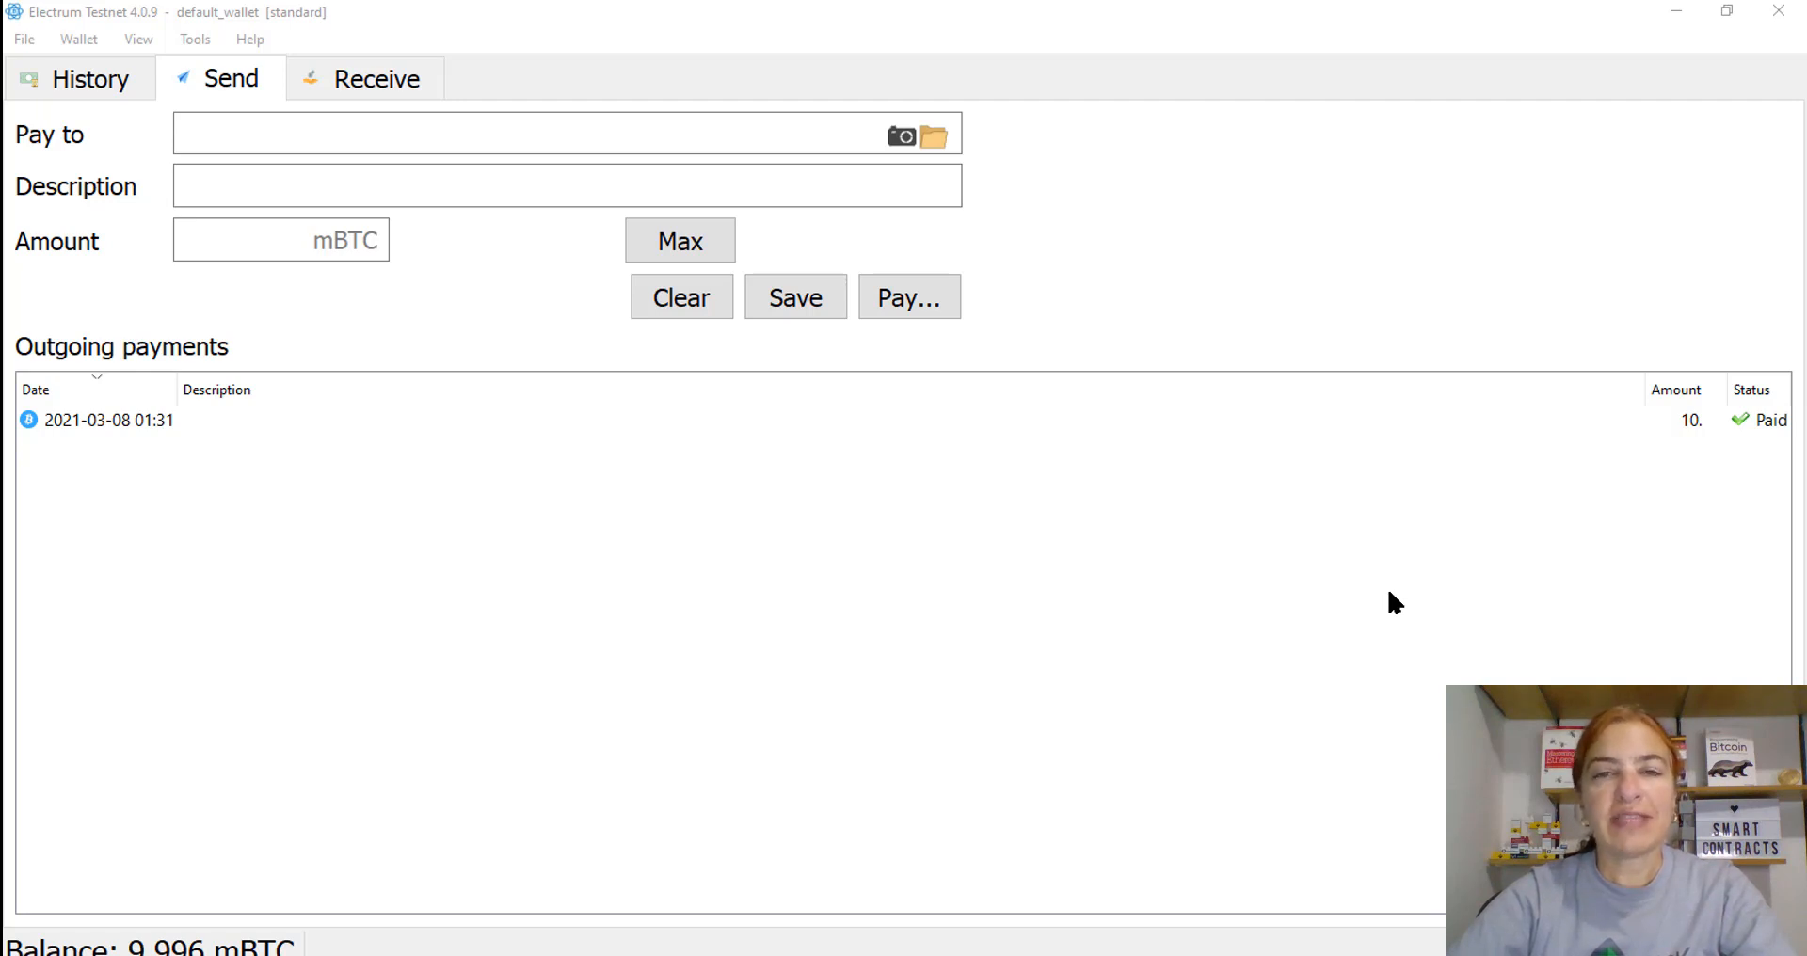
pyautogui.moveTo(722, 610)
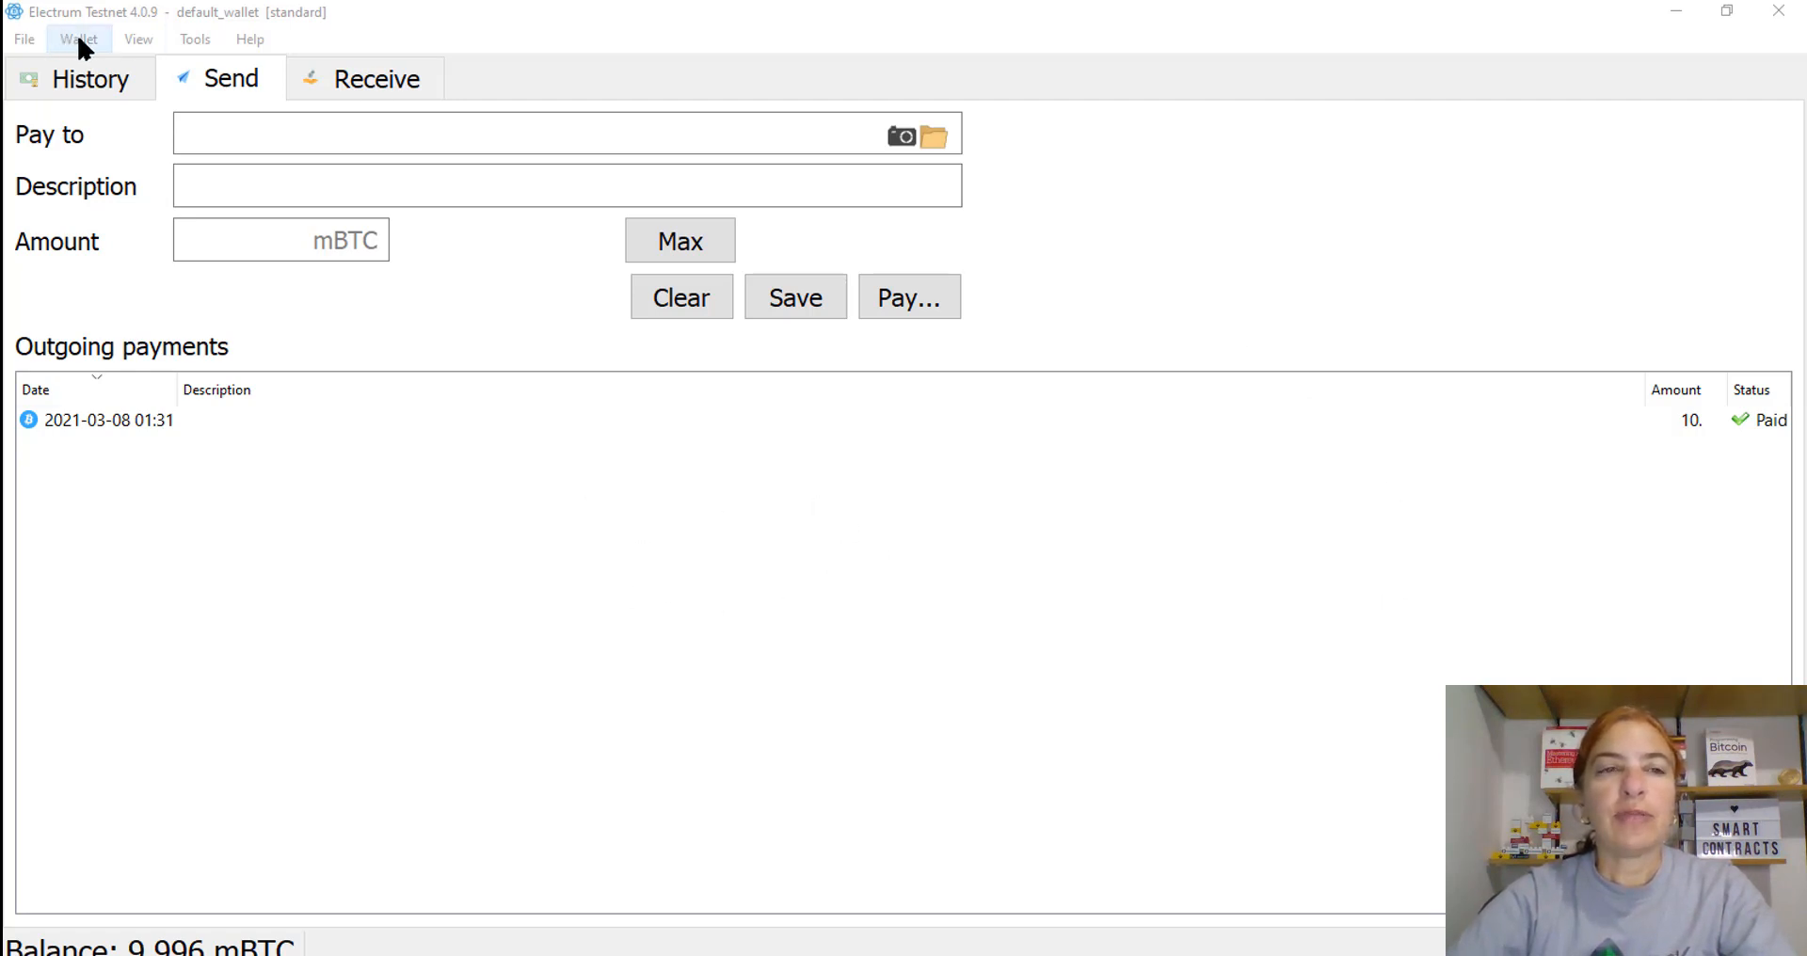
# - Reveal the wallet's private keys with the password, copy the first address and key, then cancel
pyautogui.click(83, 39)
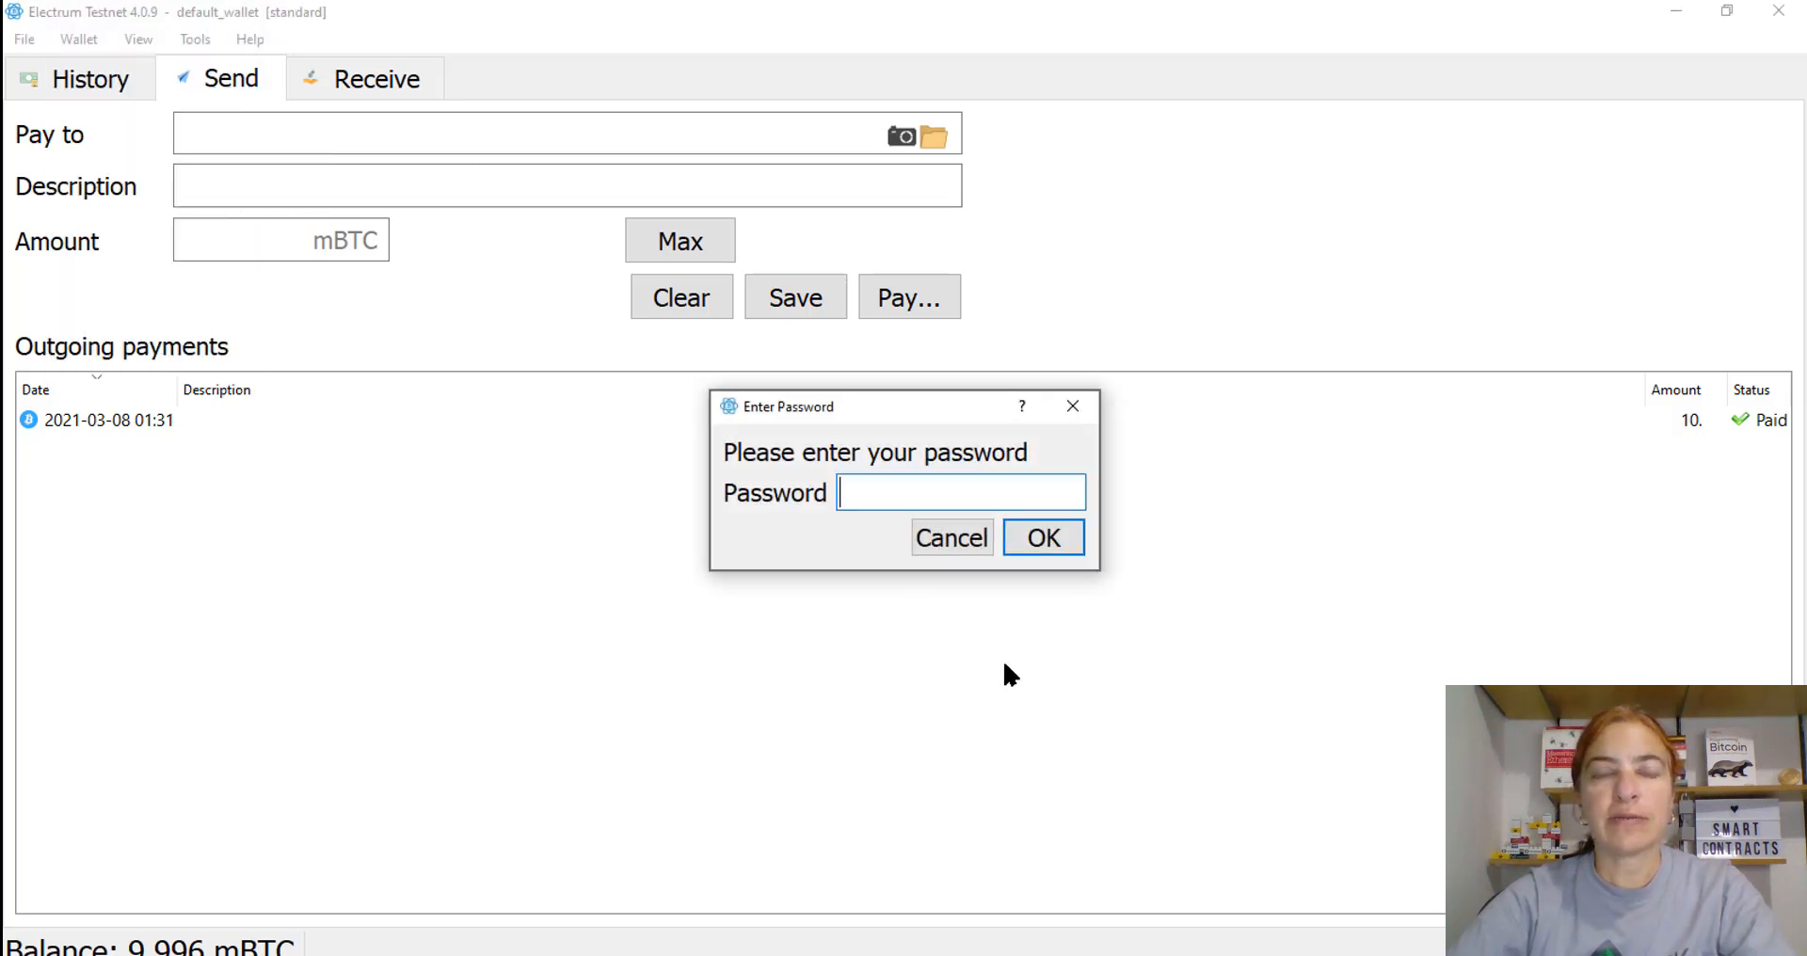
pyautogui.write('•••••')
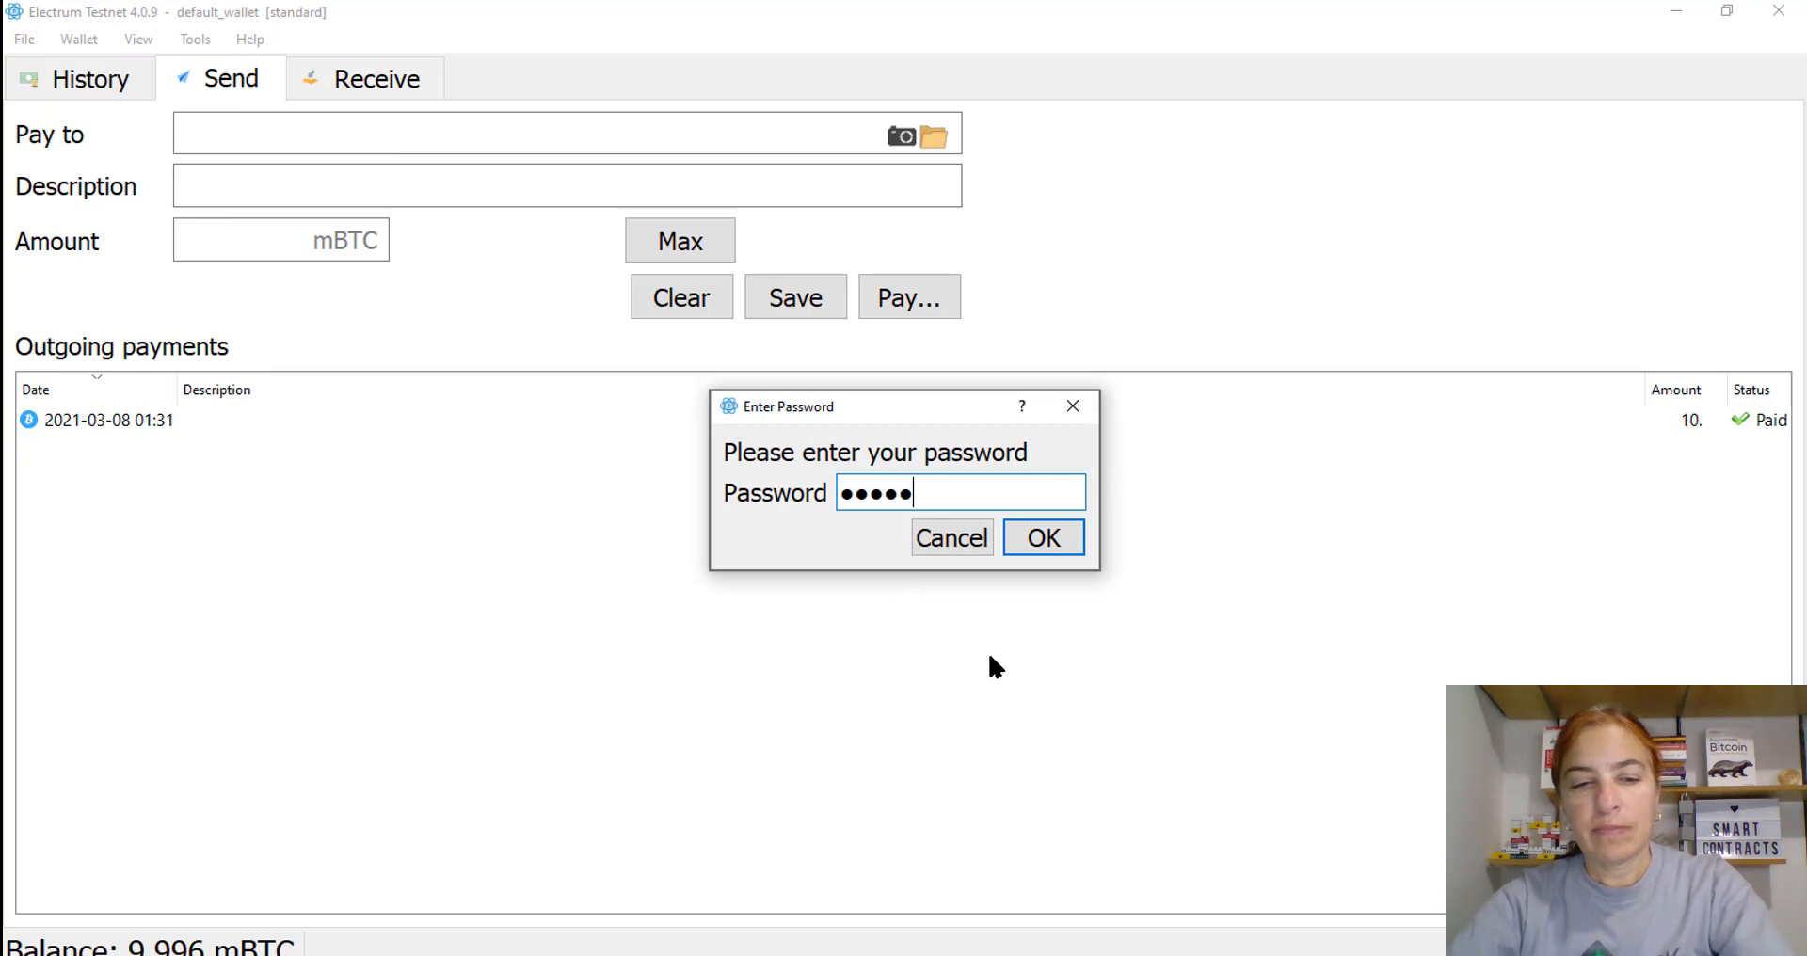
pyautogui.click(1043, 537)
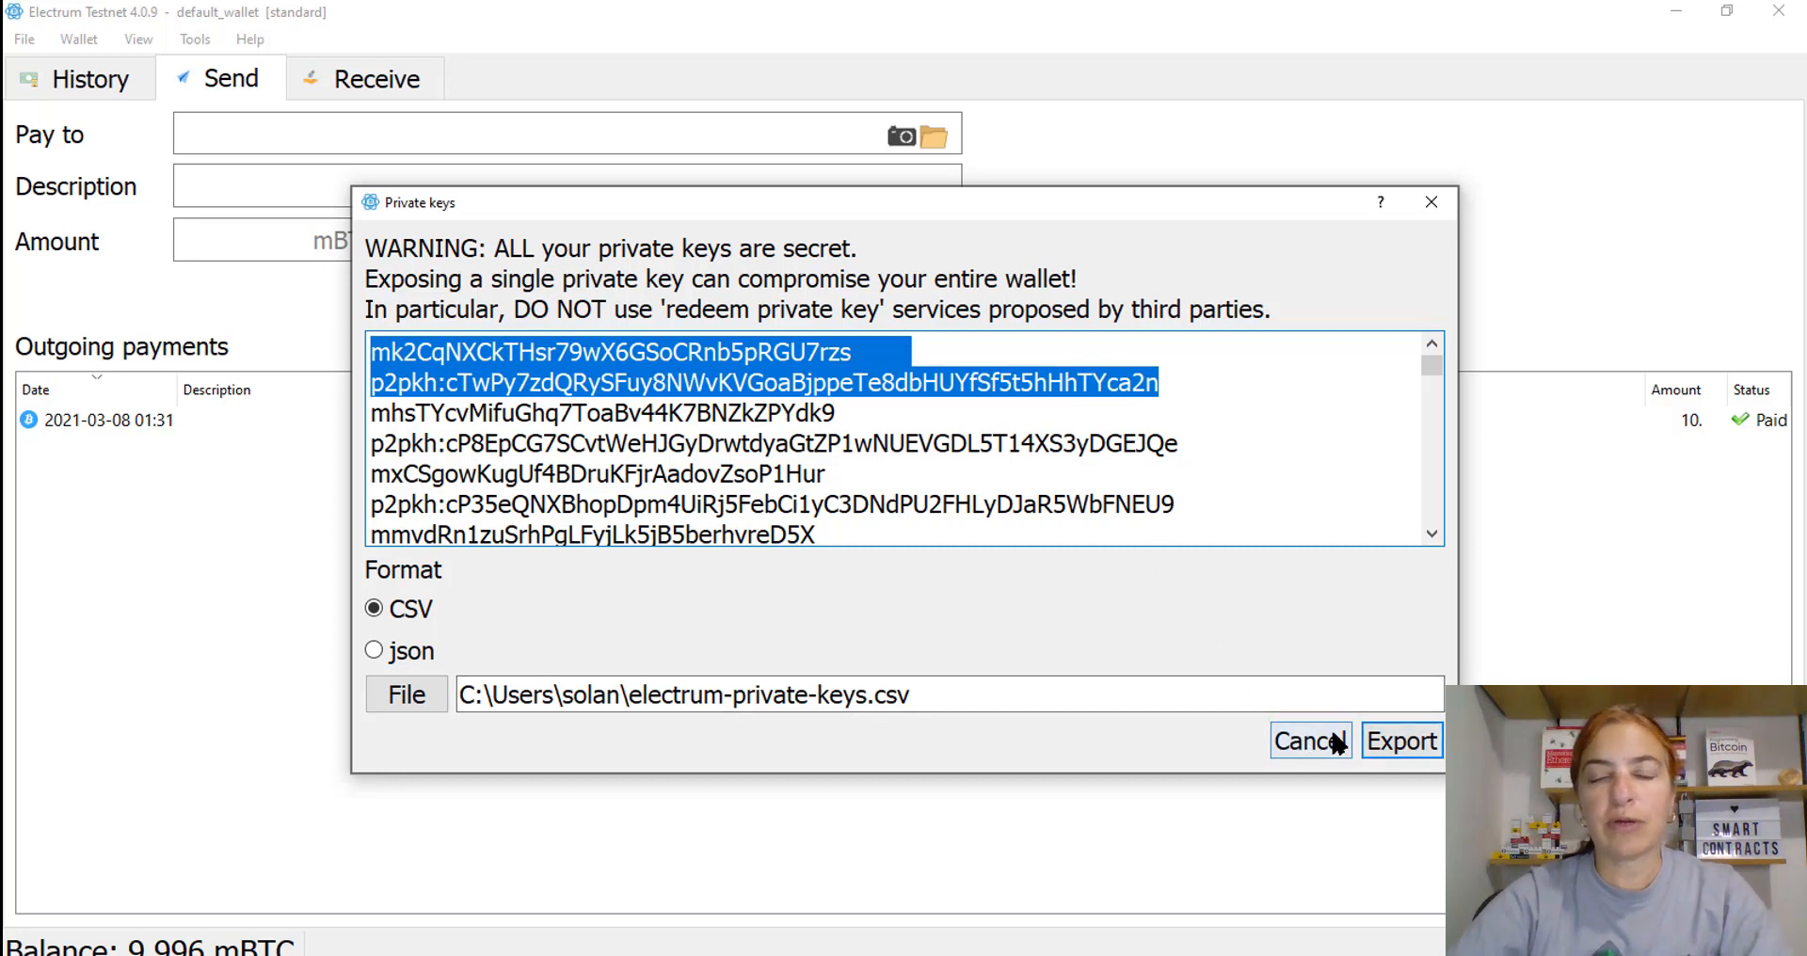
pyautogui.click(1310, 742)
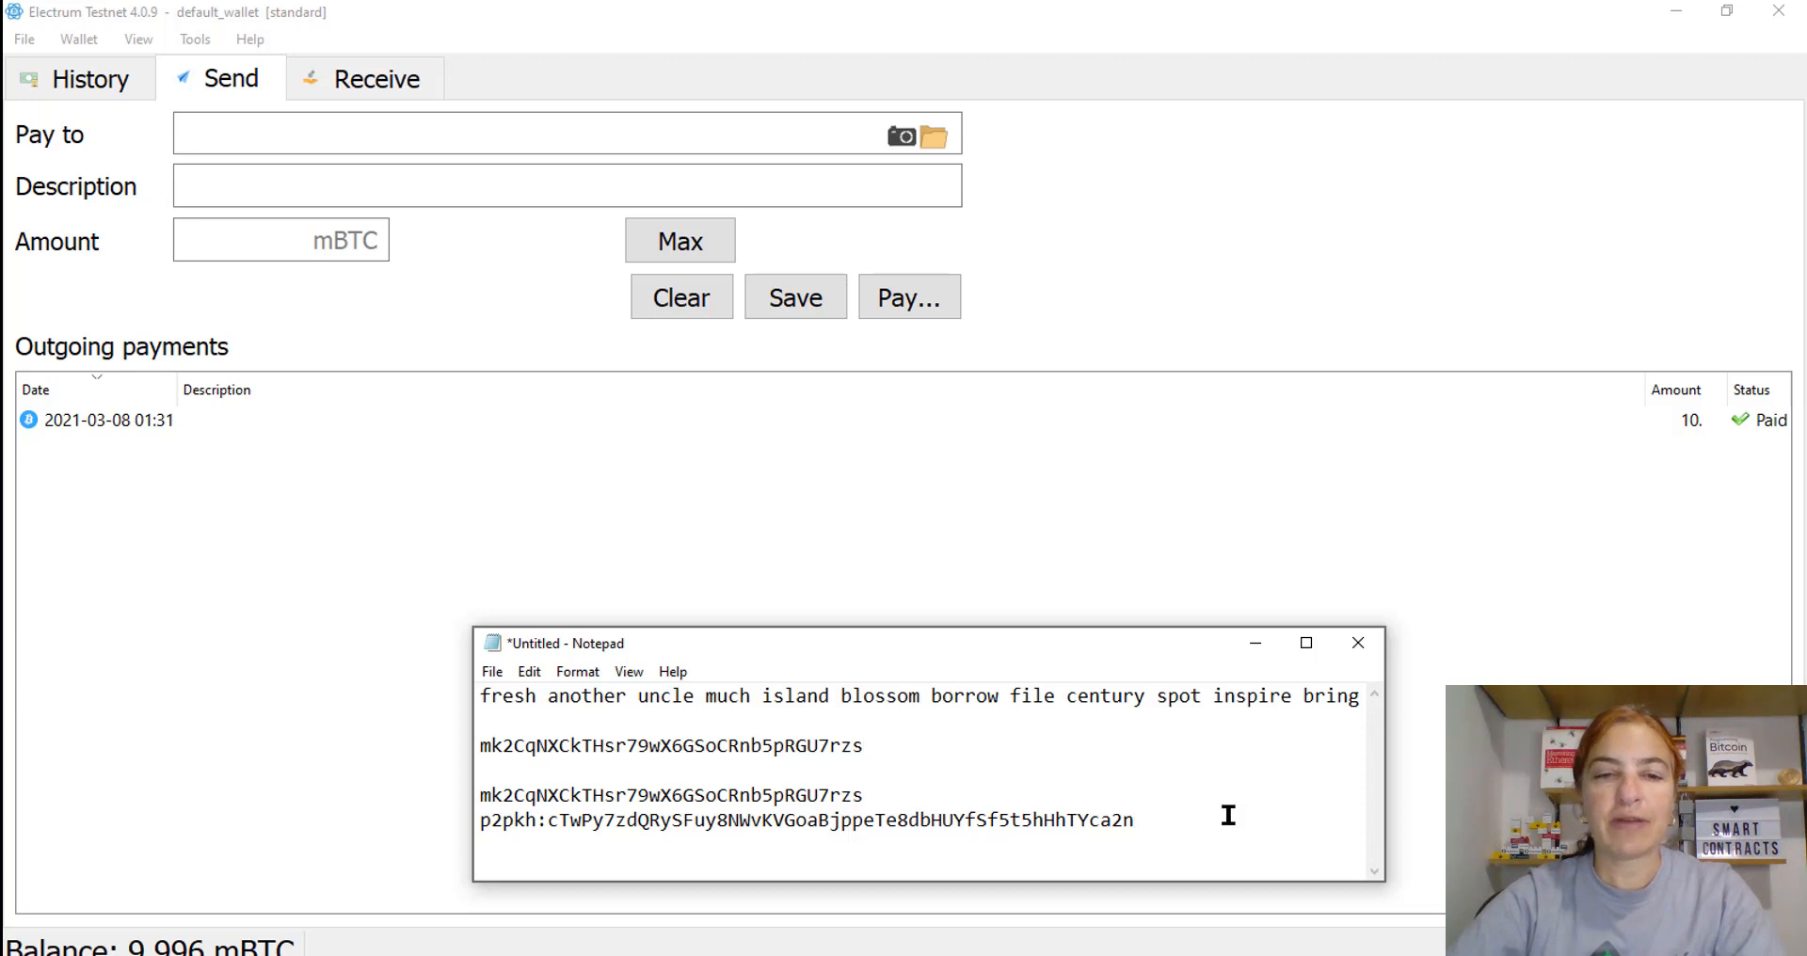
pyautogui.doubleClick(565, 829)
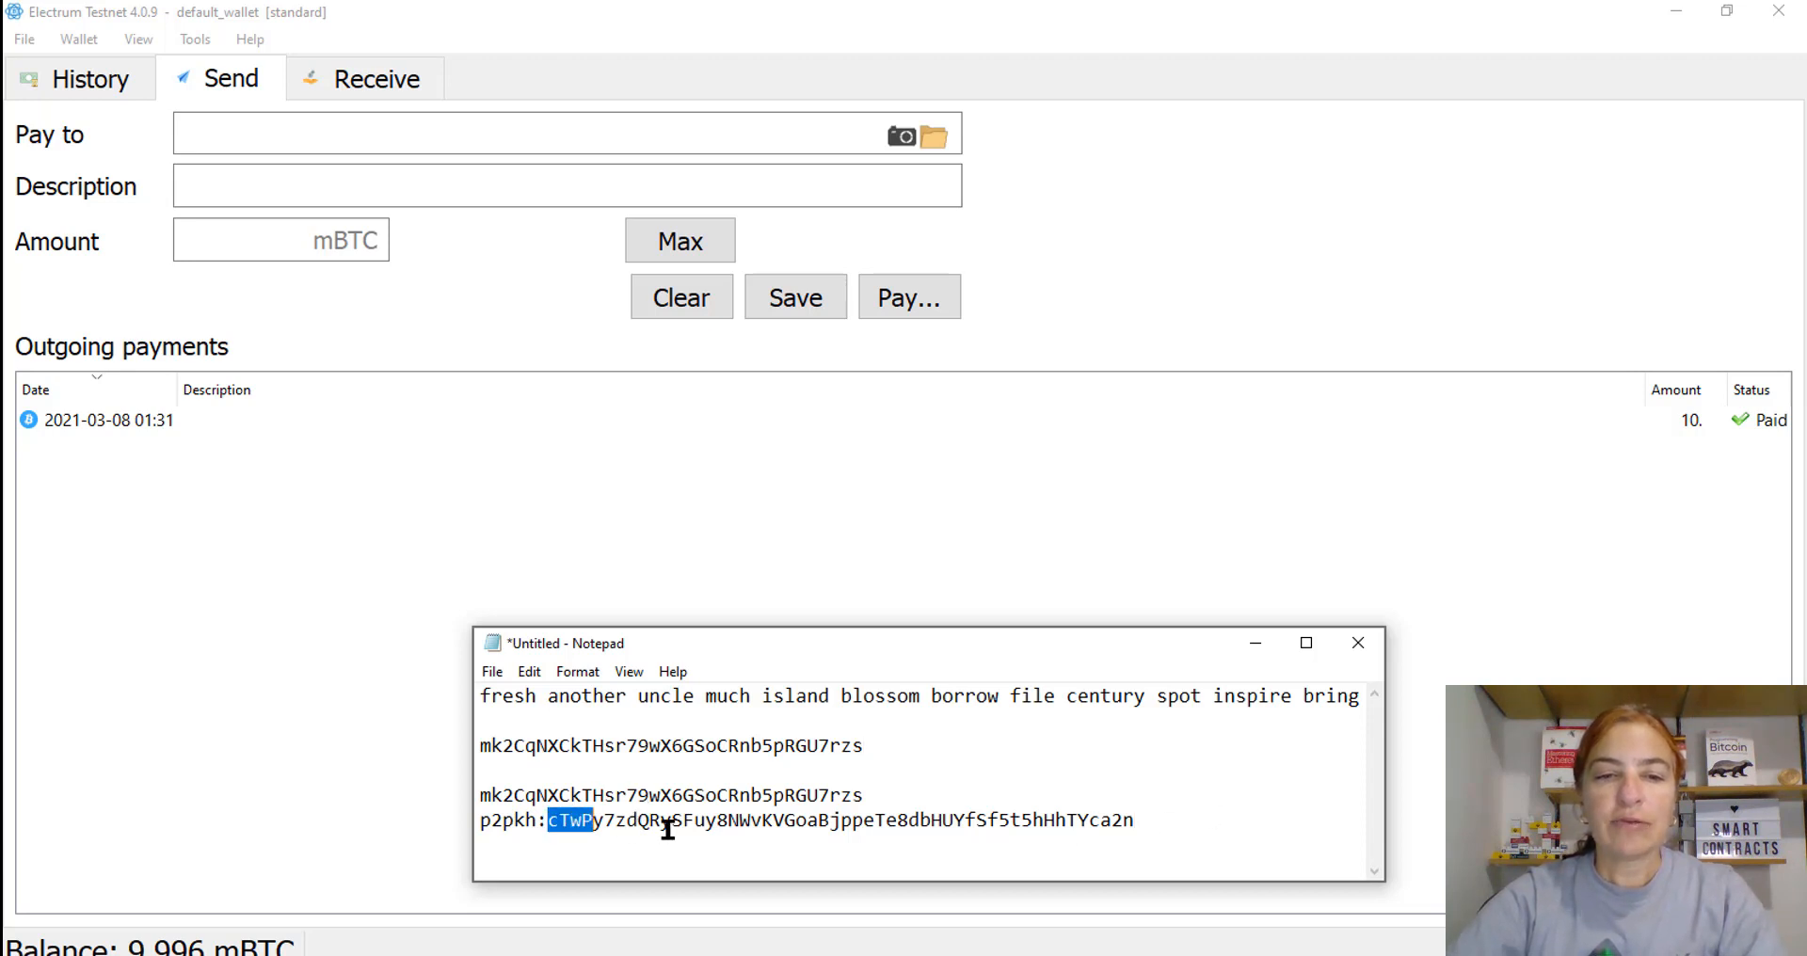
pyautogui.moveTo(548, 821); pyautogui.dragTo(1133, 820)
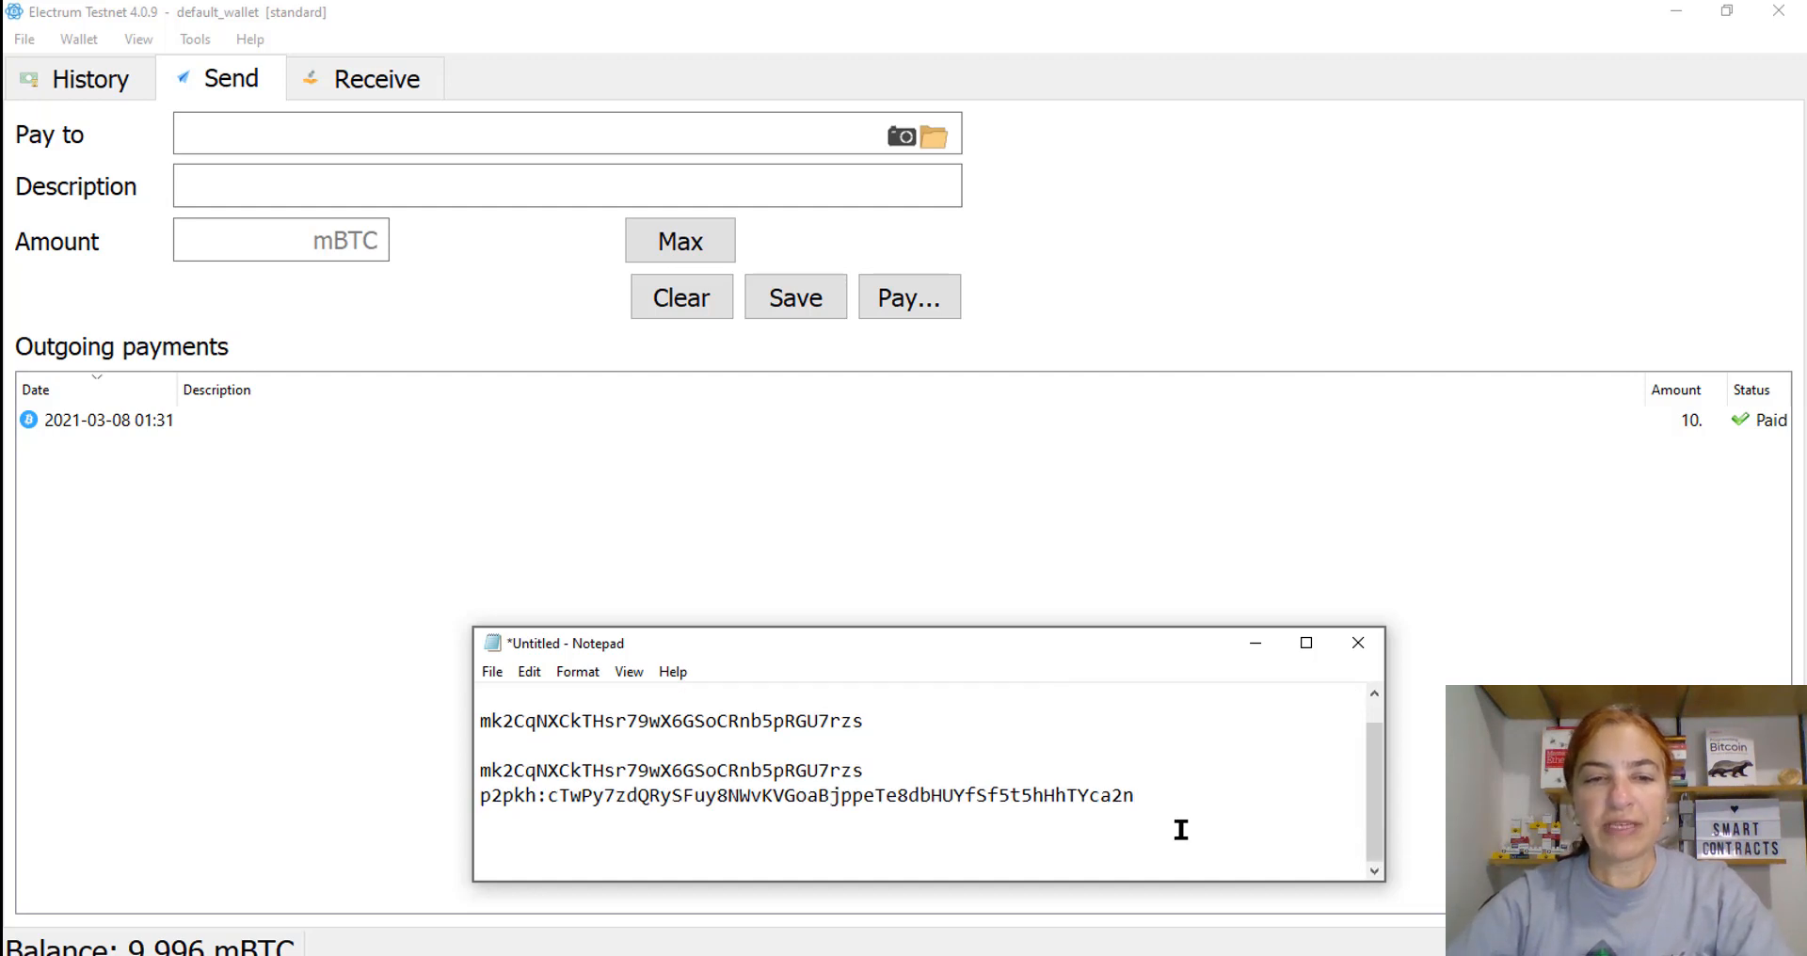
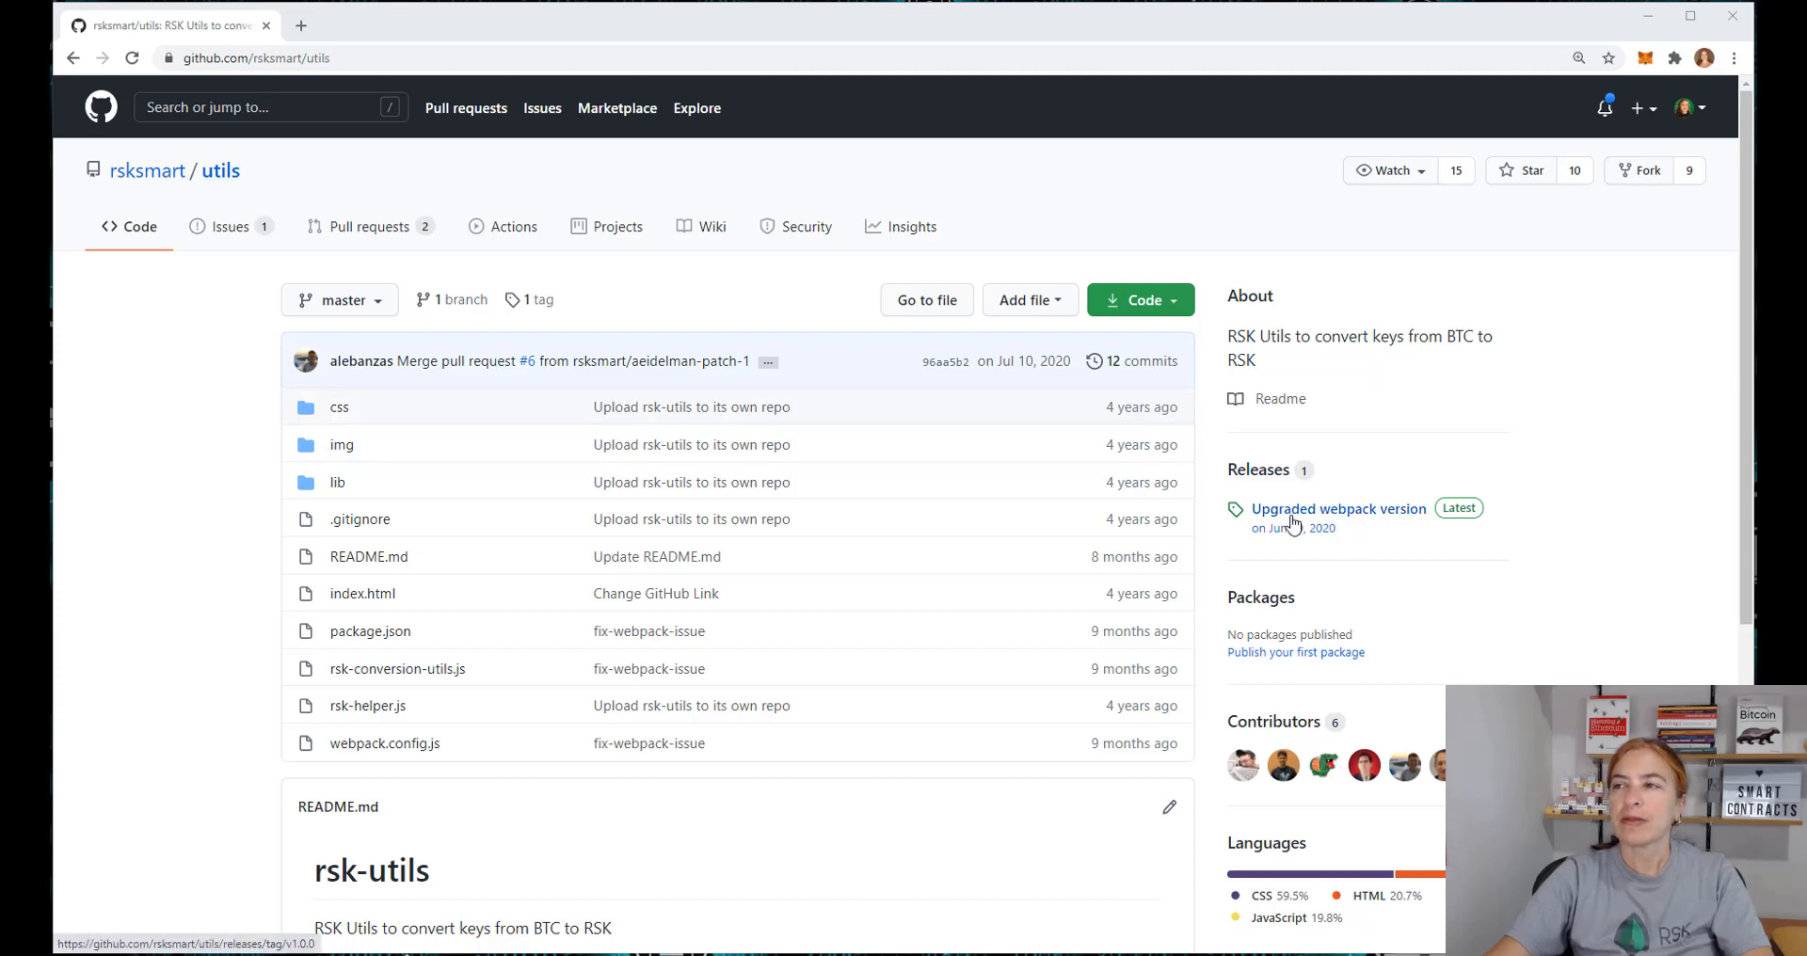
# - Download build.zip from the rsksmart/utils v1.0.0 release assets
pyautogui.click(1338, 508)
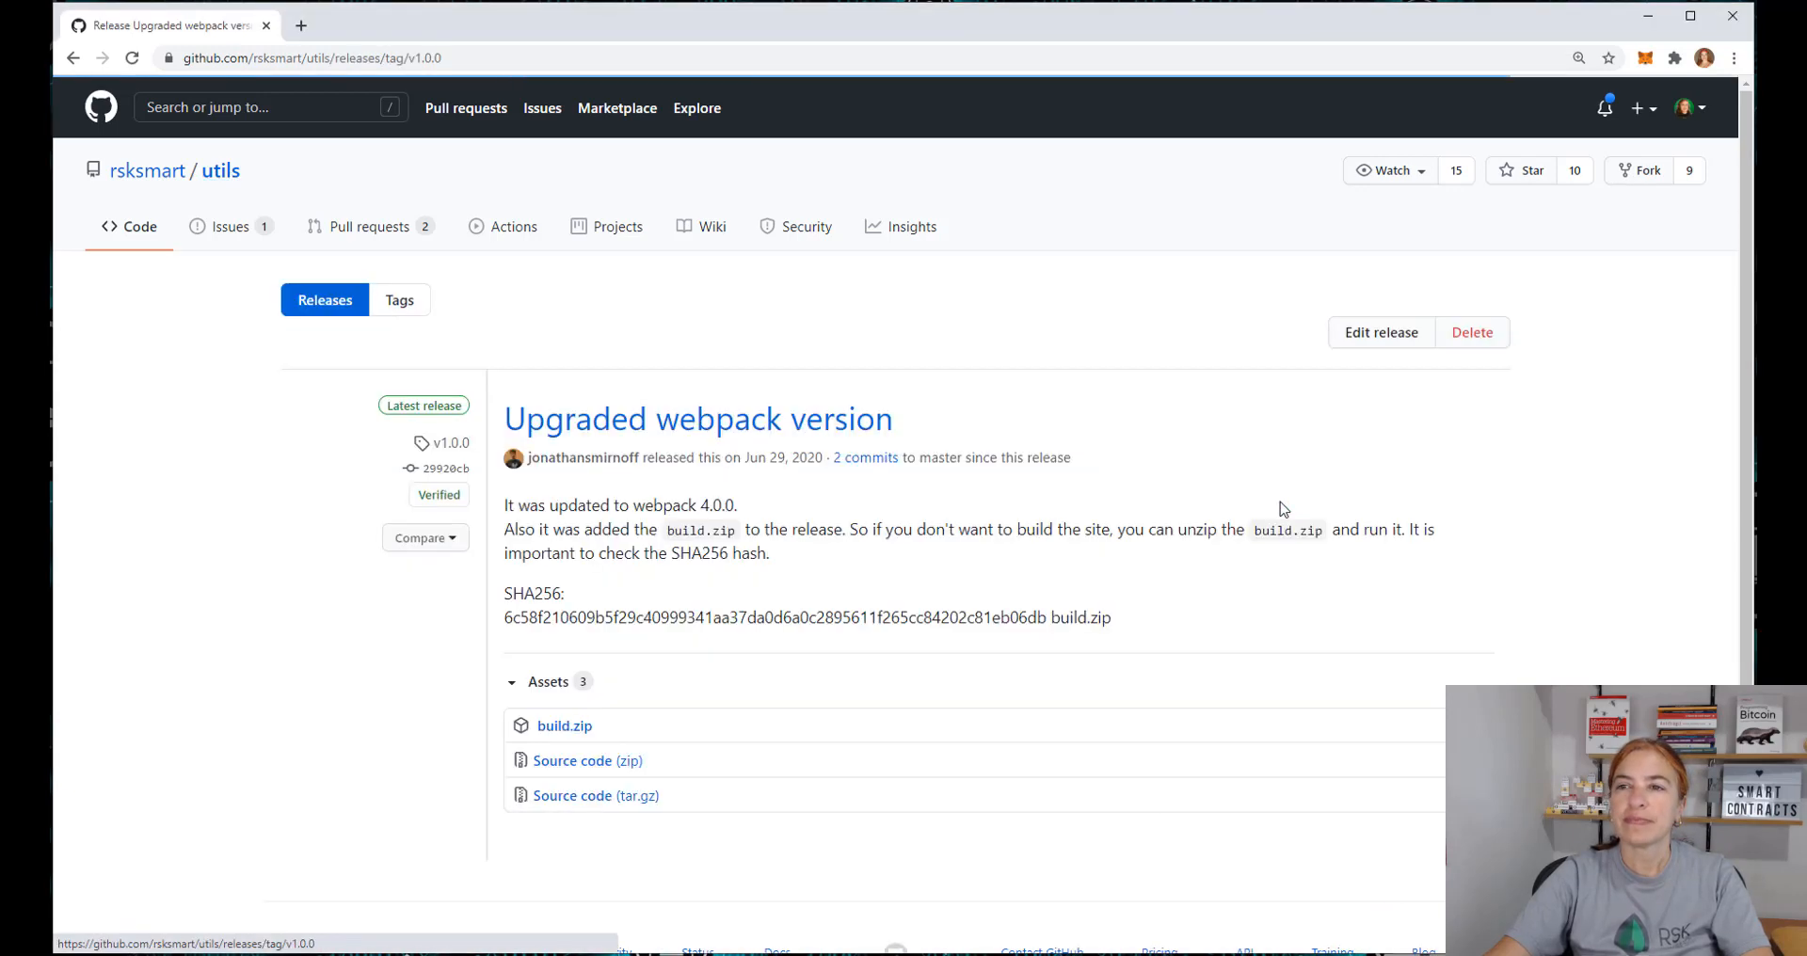
pyautogui.moveTo(564, 725)
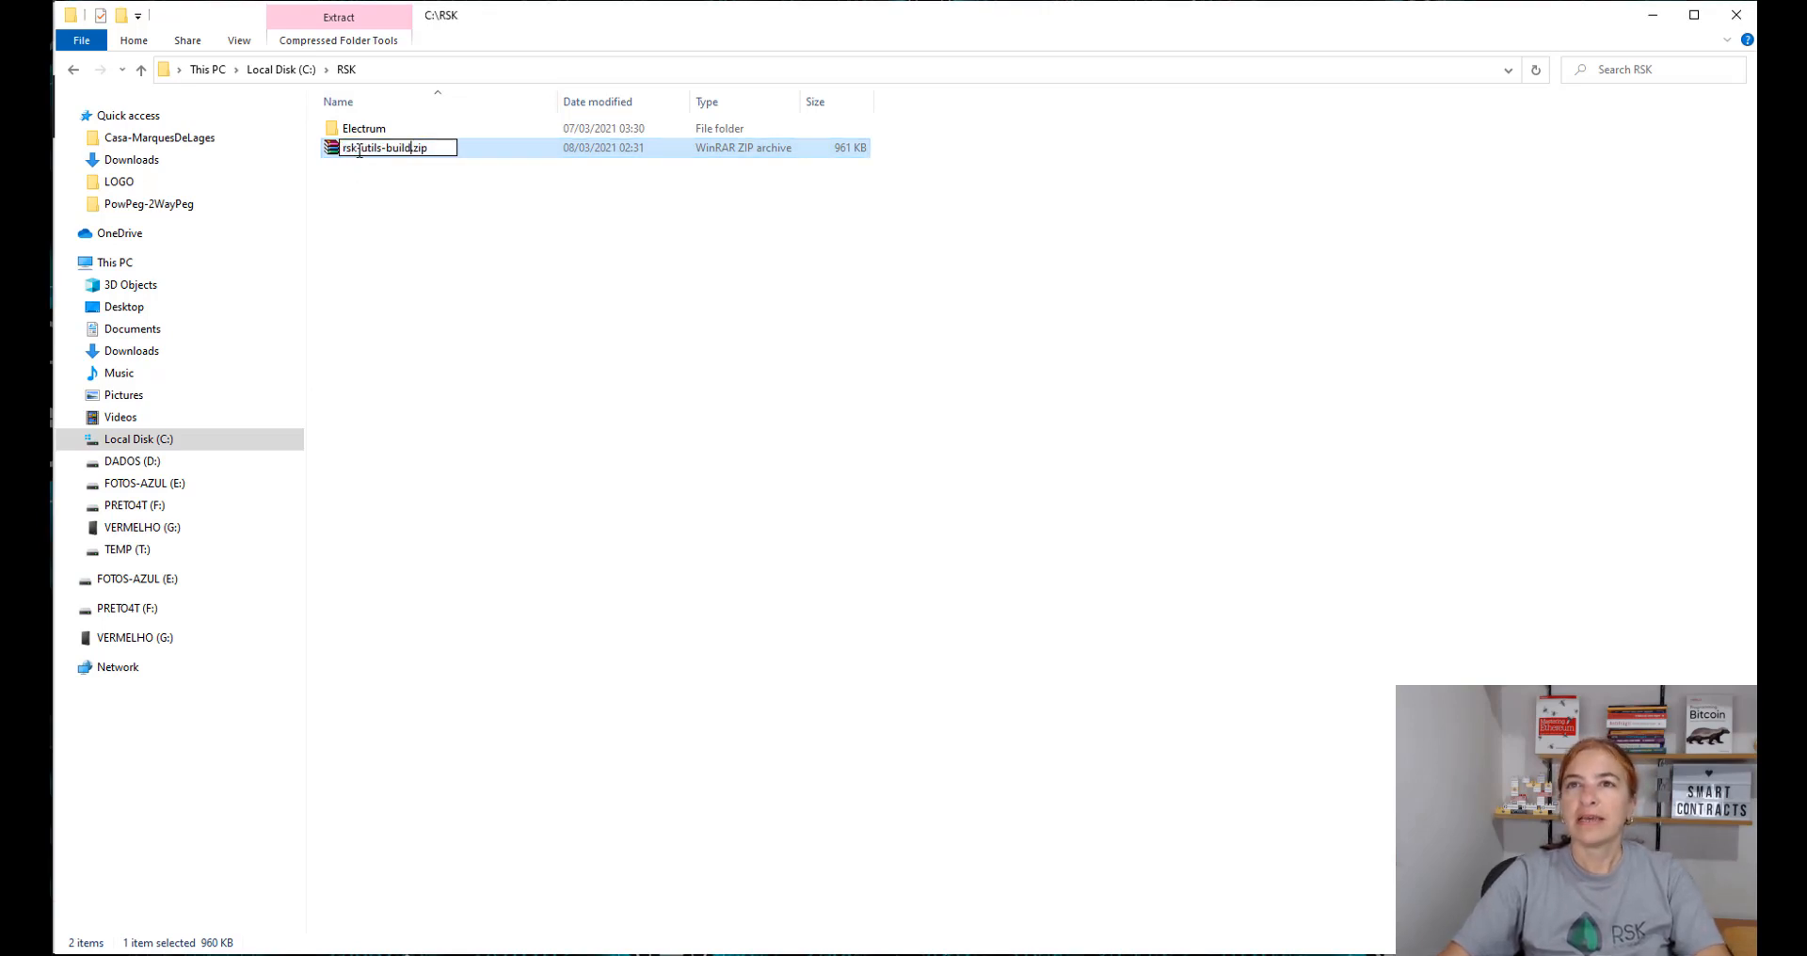
# - Rename the zip, extract rsk-utils-build.zip here with WinRAR and enter the build folder
pyautogui.press('Enter')
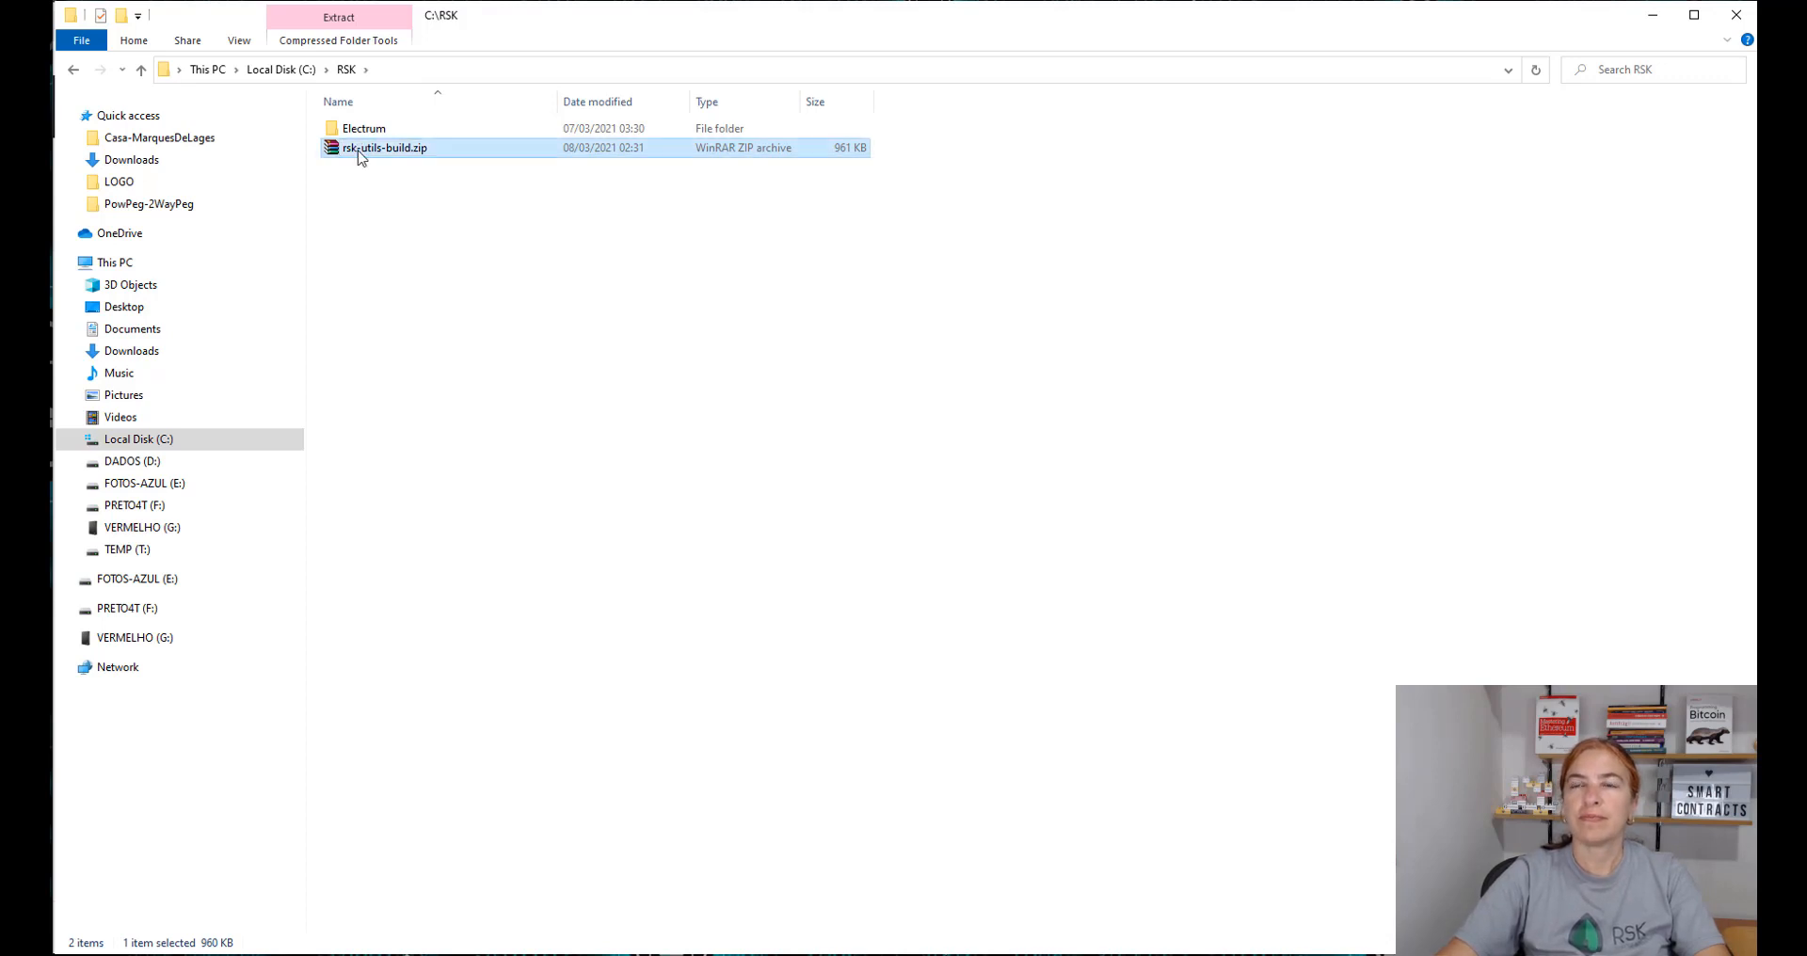
pyautogui.rightClick(361, 154)
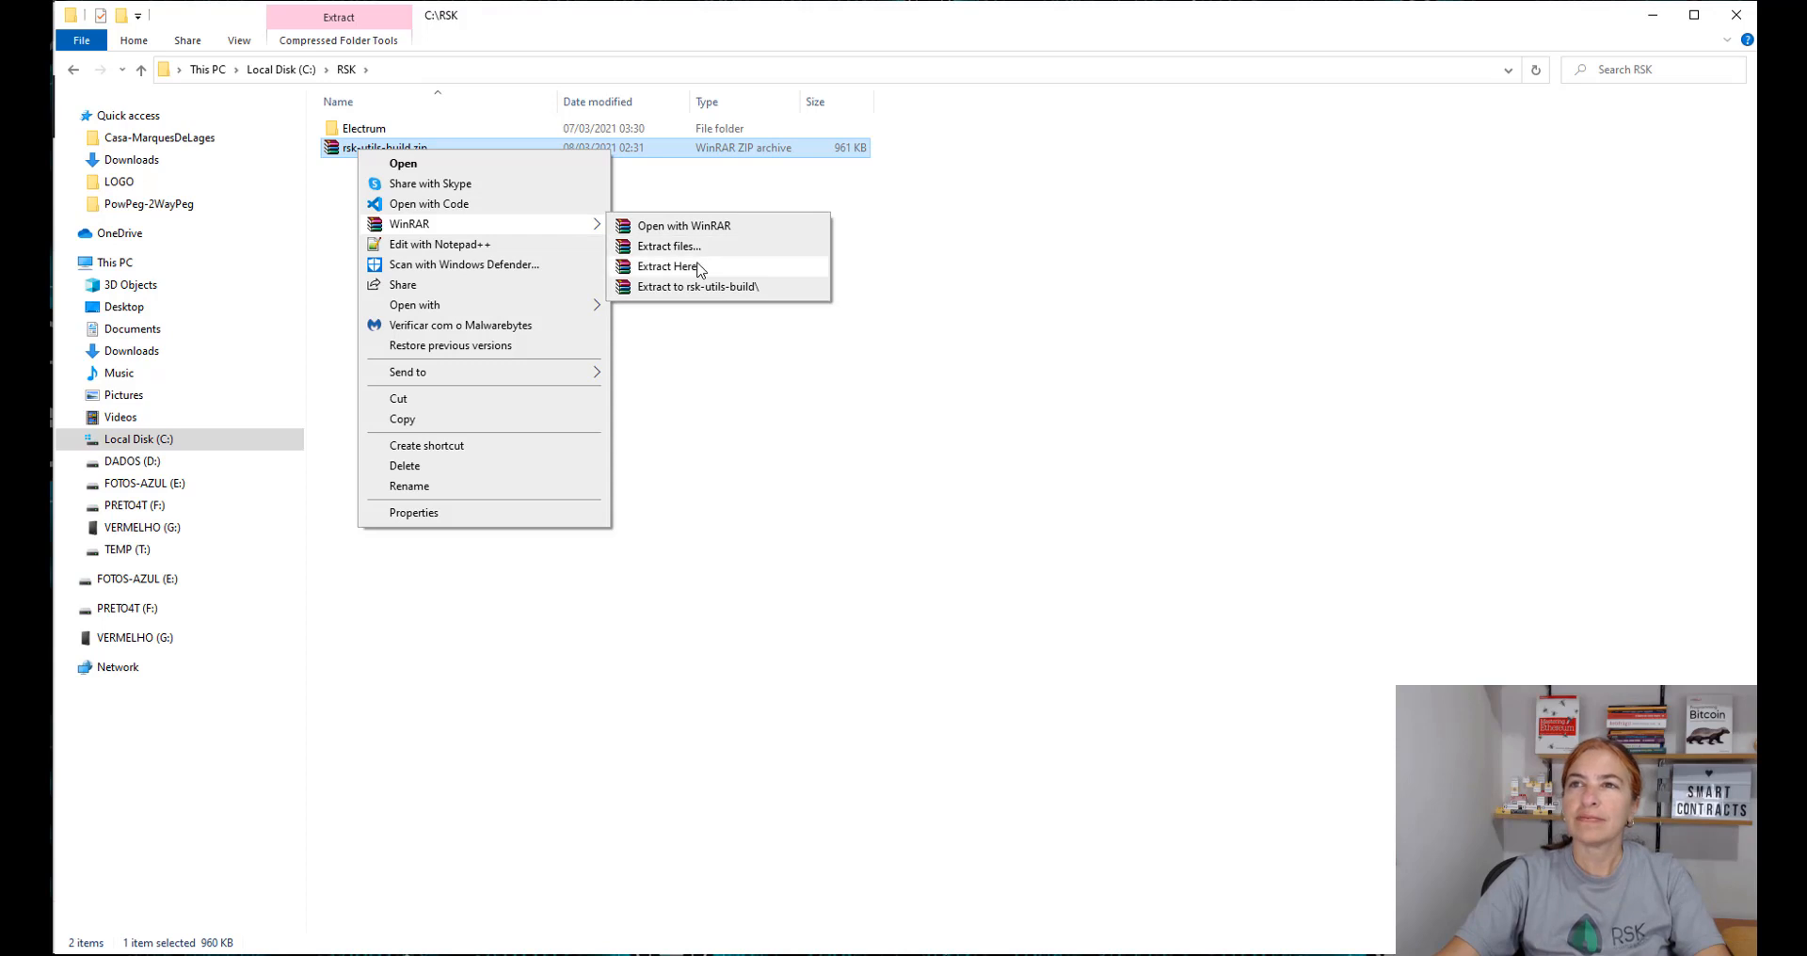
pyautogui.click(685, 266)
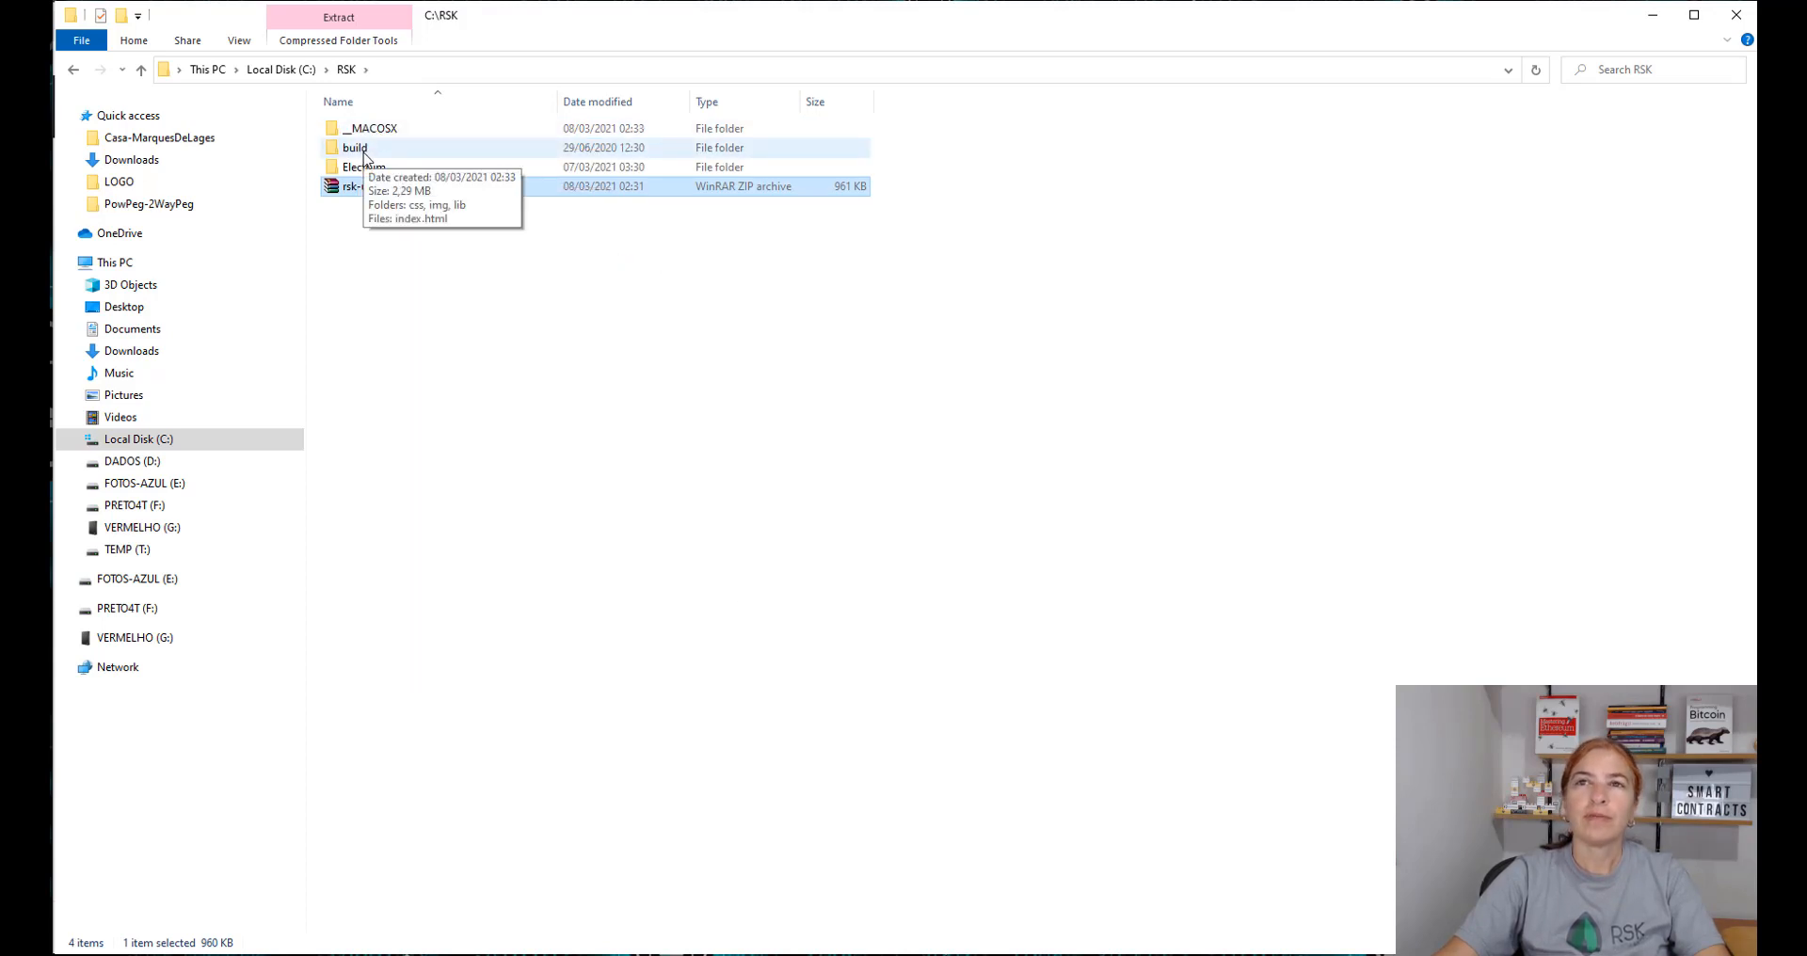
pyautogui.doubleClick(354, 146)
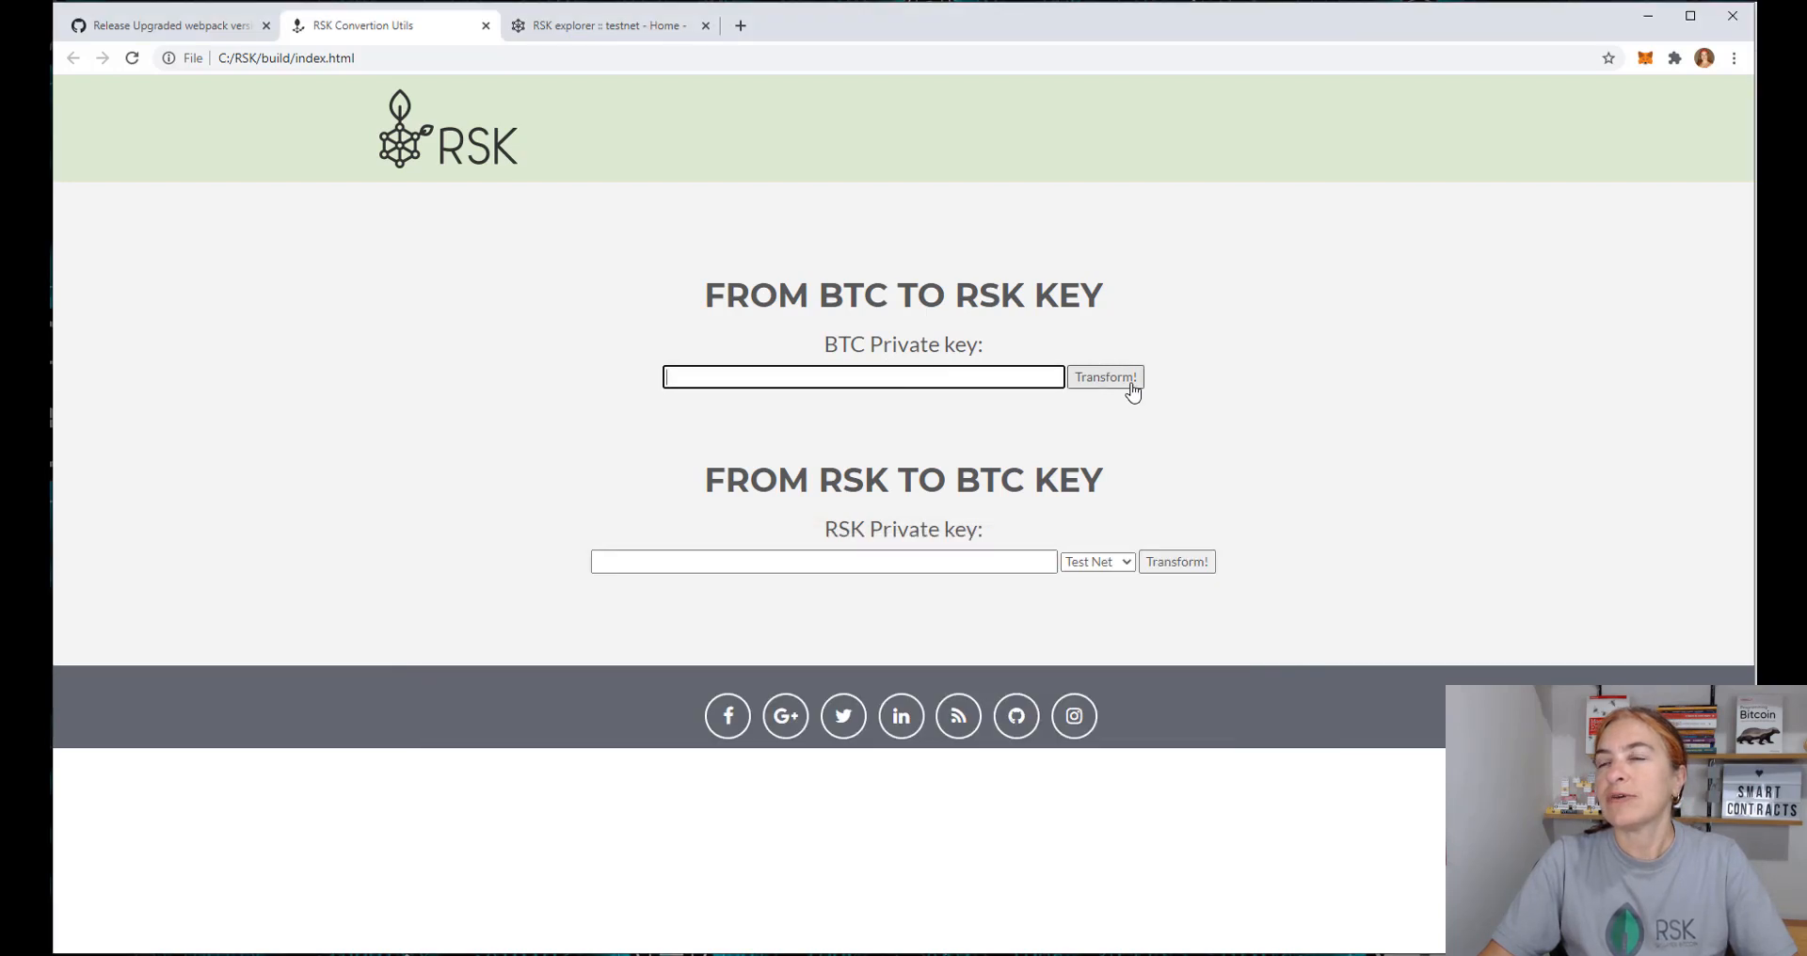
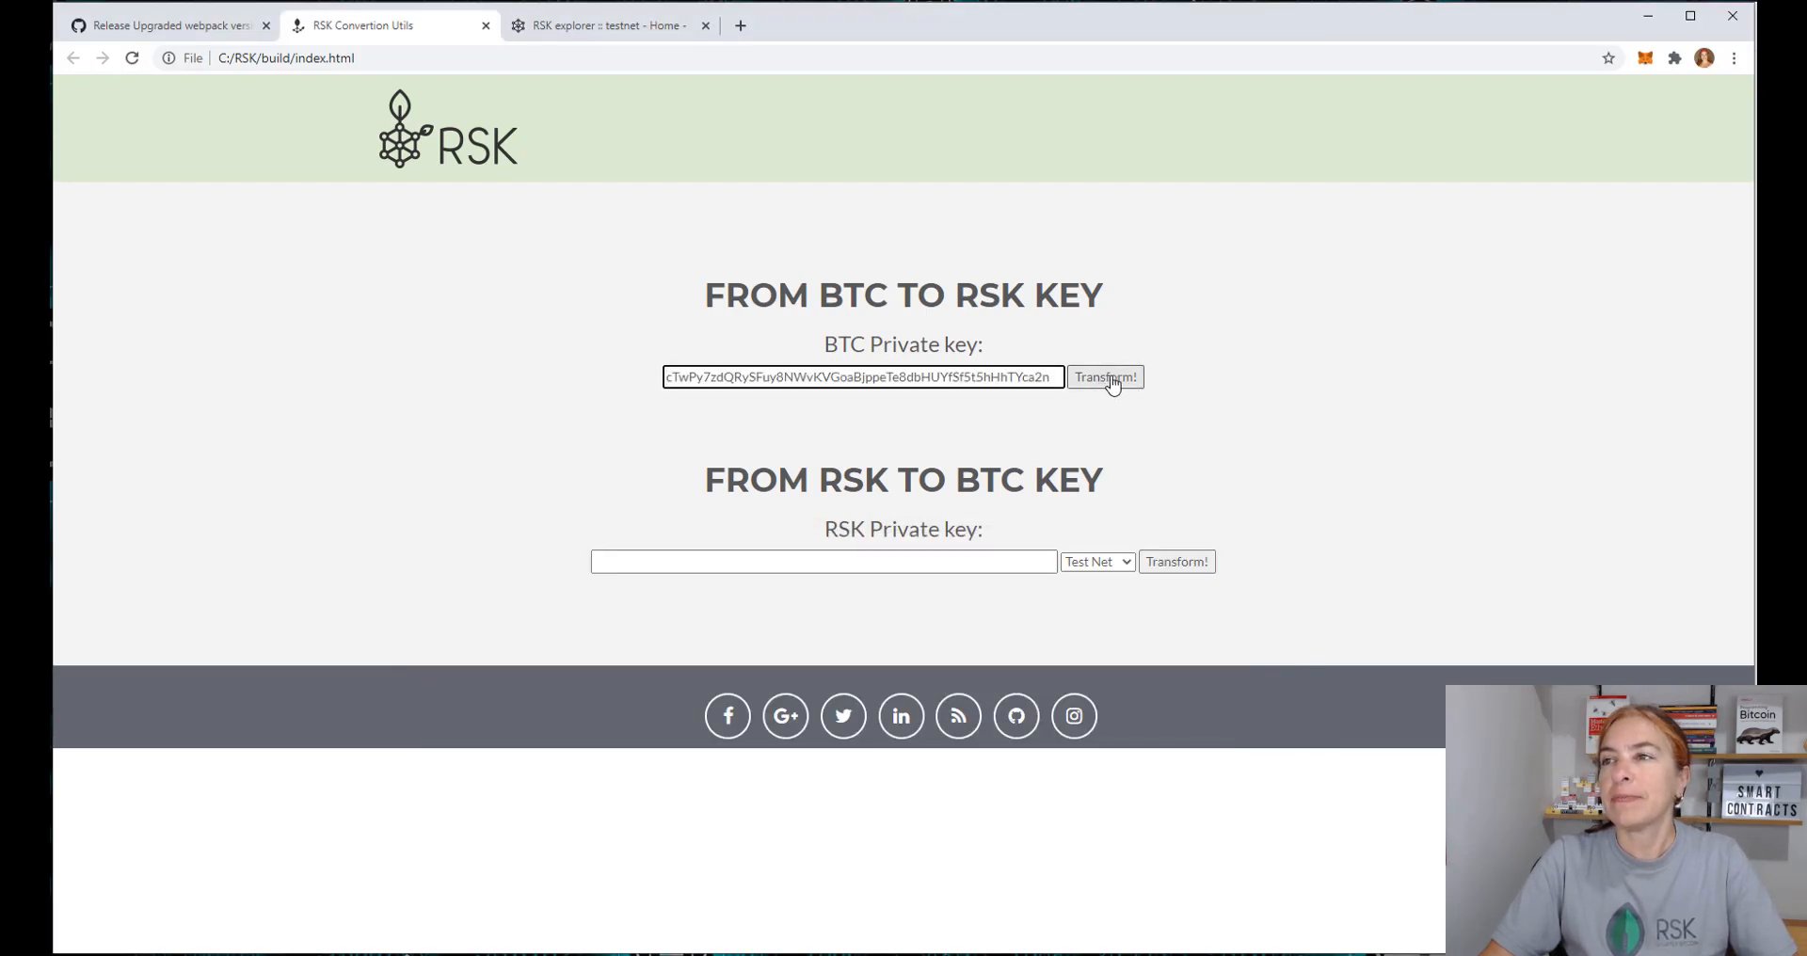
pyautogui.click(1105, 376)
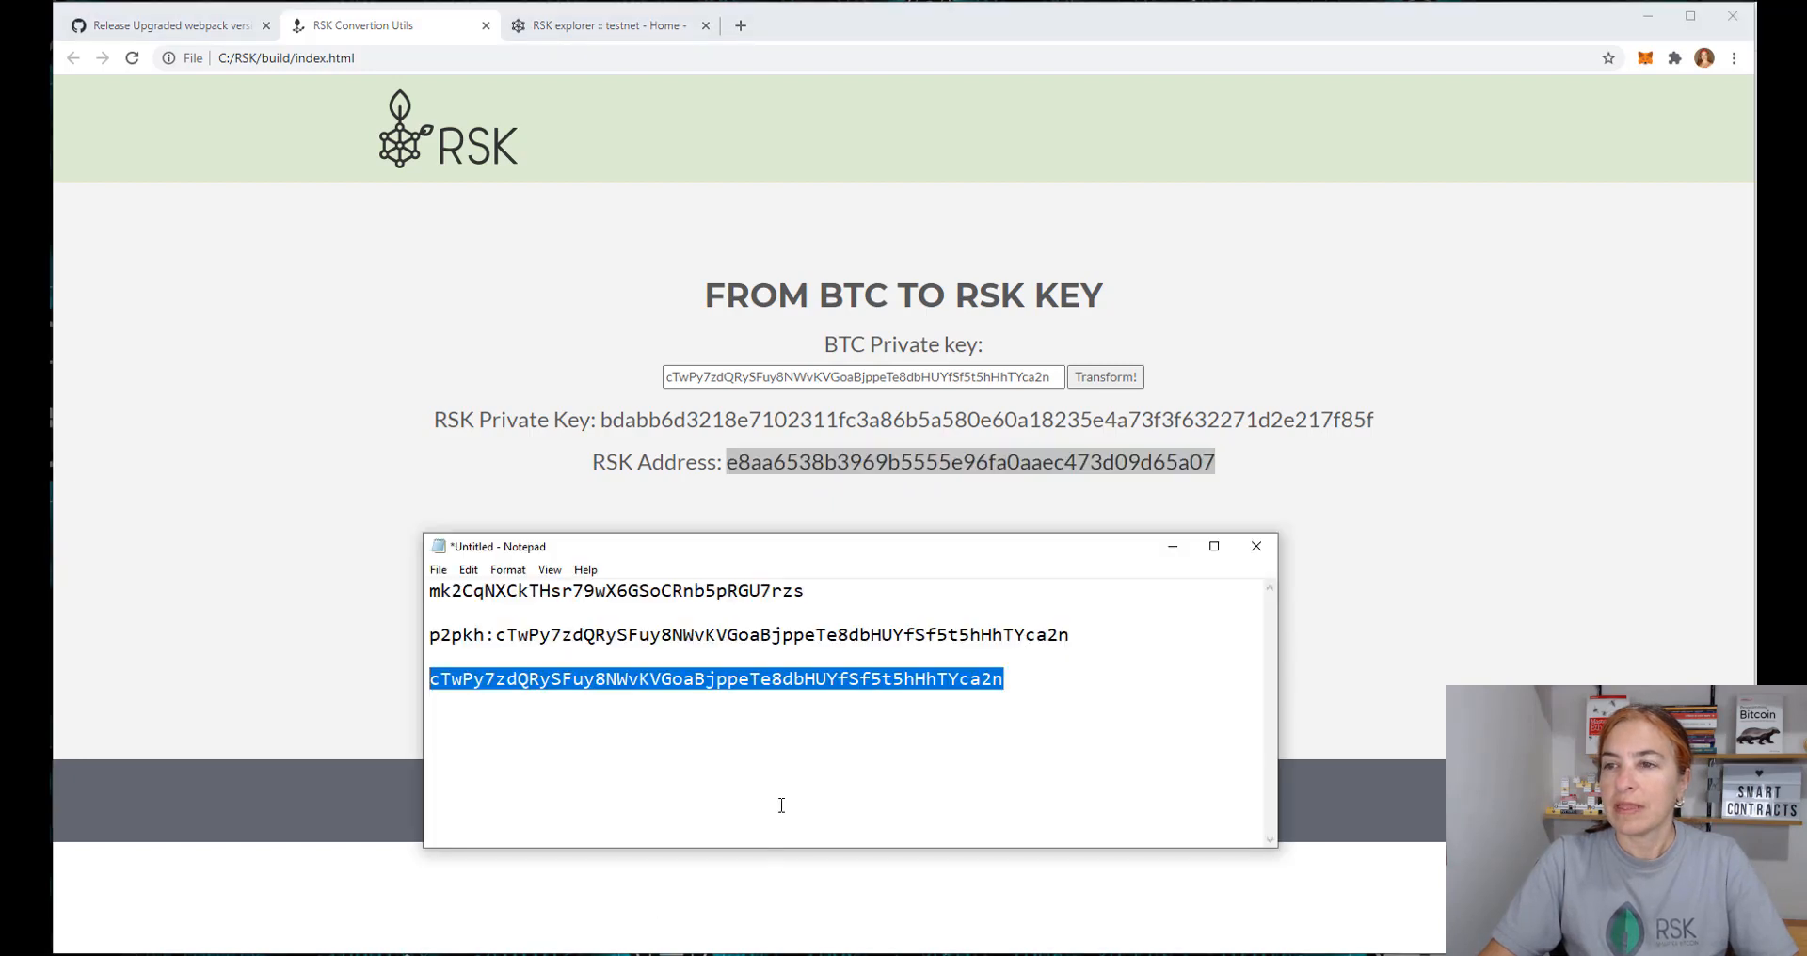
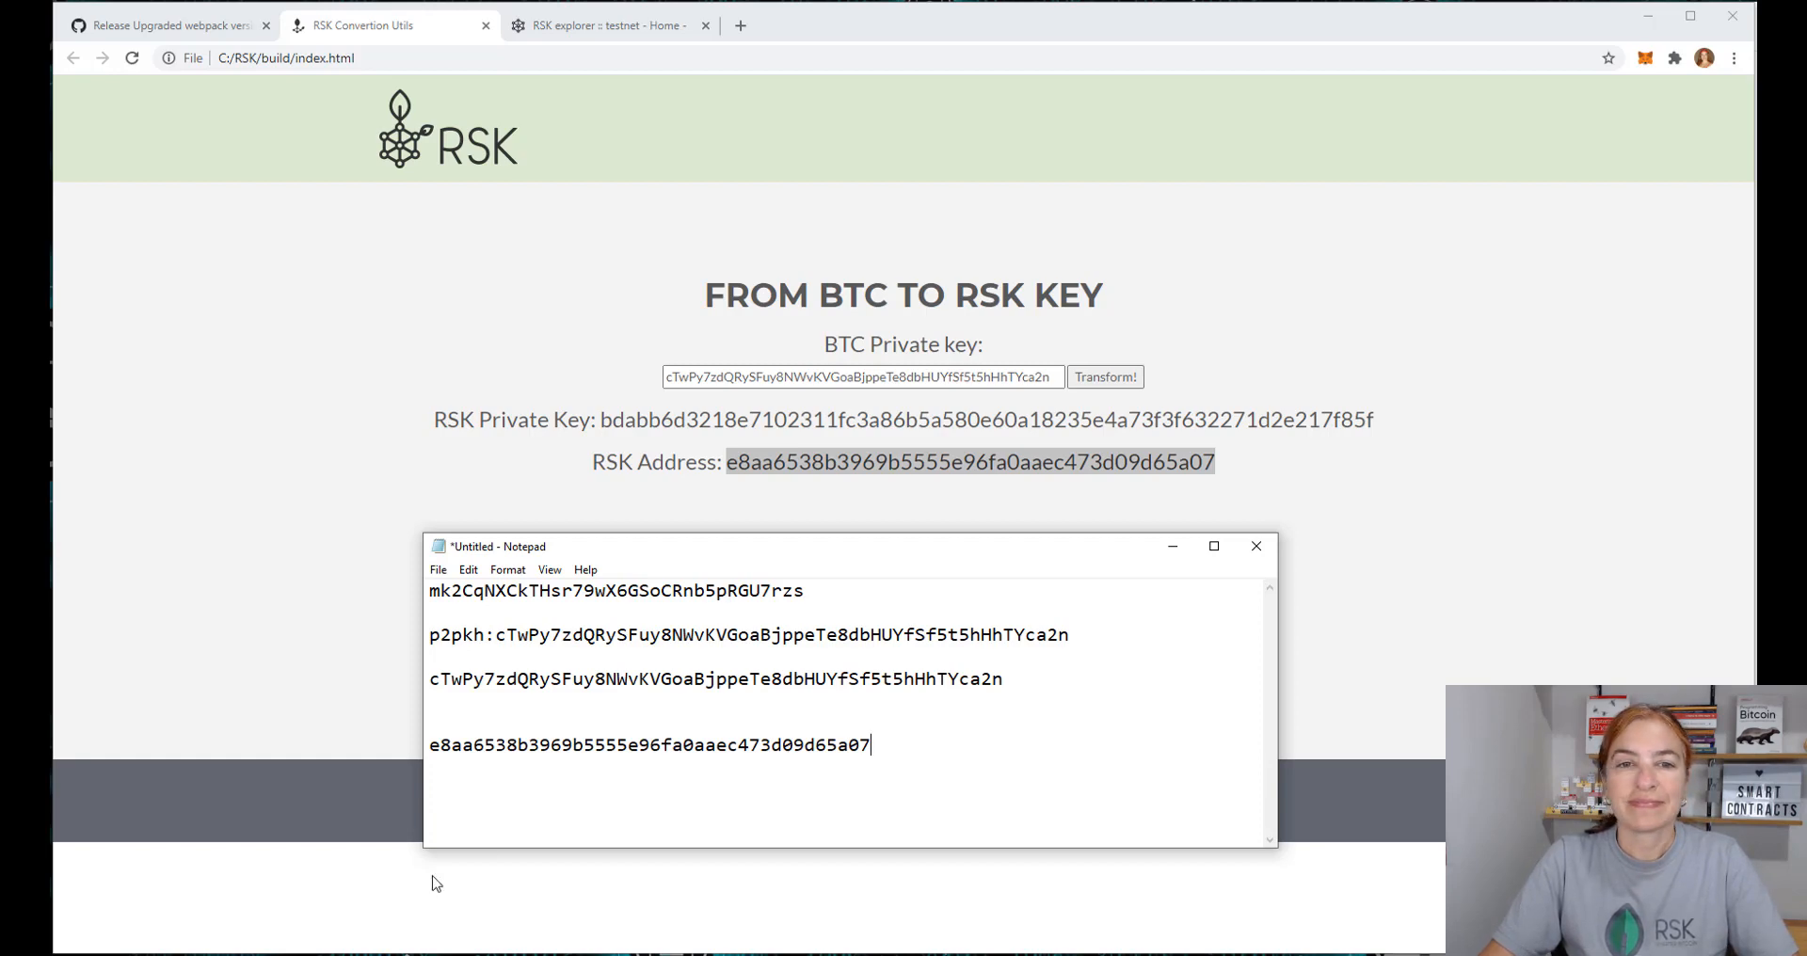
pyautogui.click(603, 25)
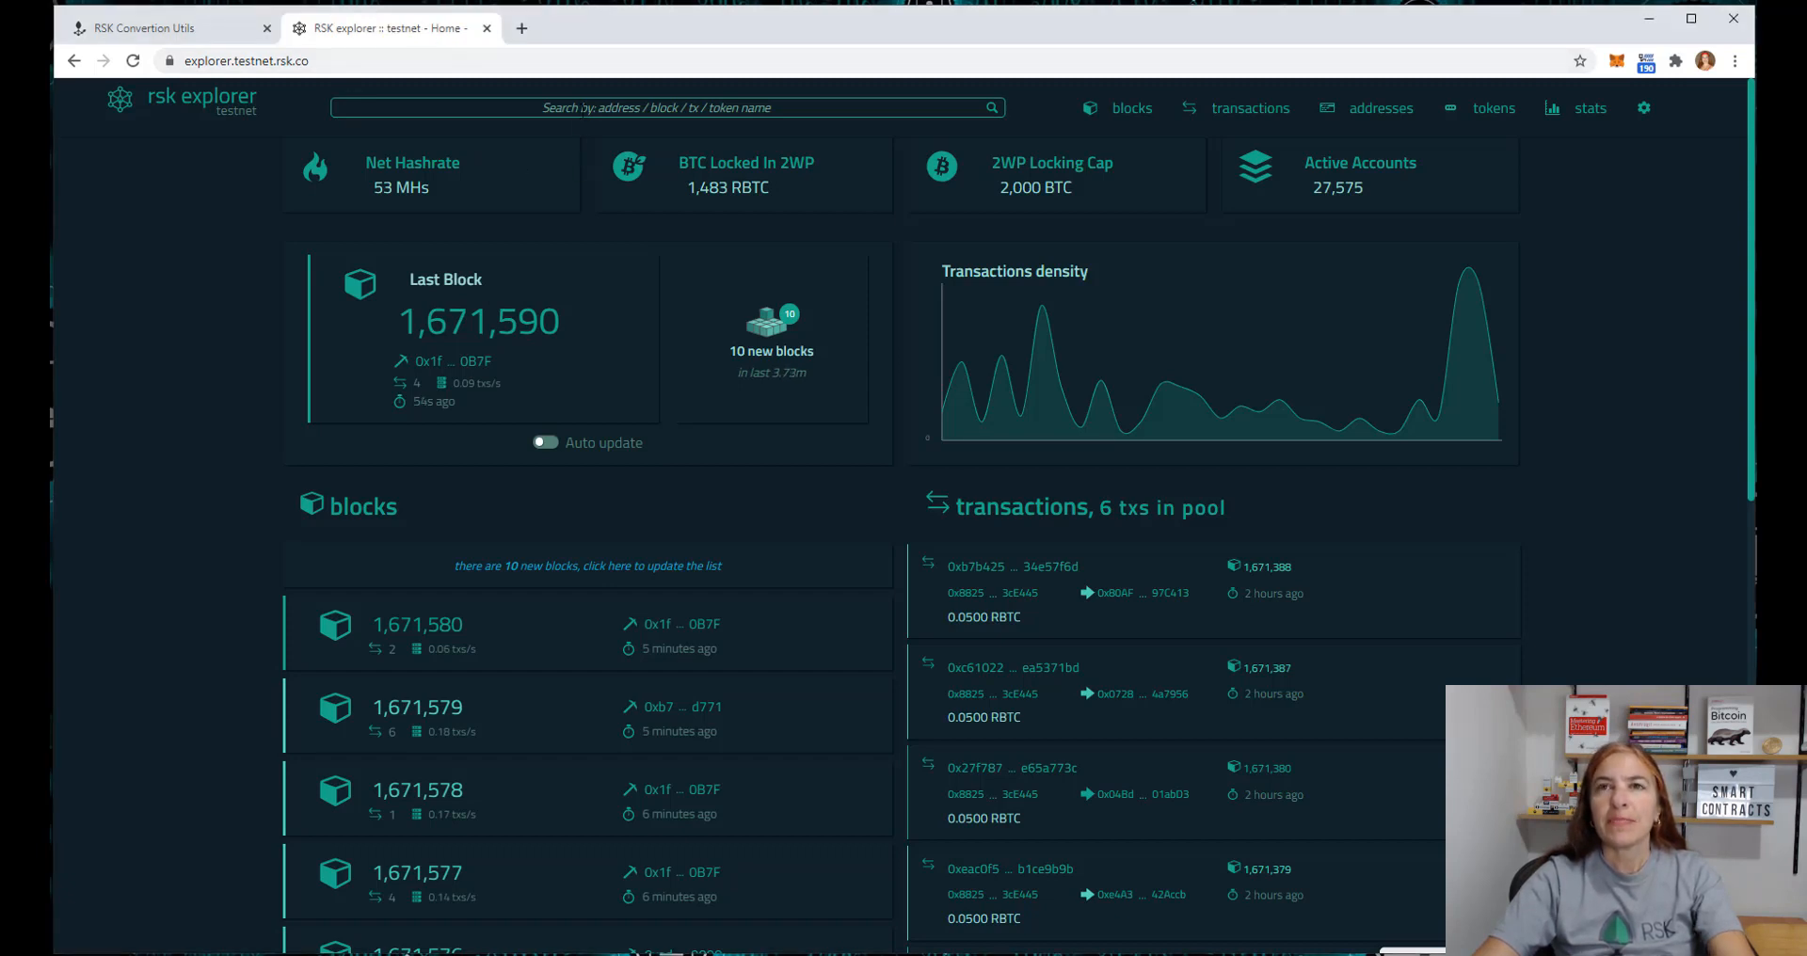
# - Select the derived RSK address on the Conversion Utils page and prefix it with 0x in Notepad
pyautogui.click(141, 28)
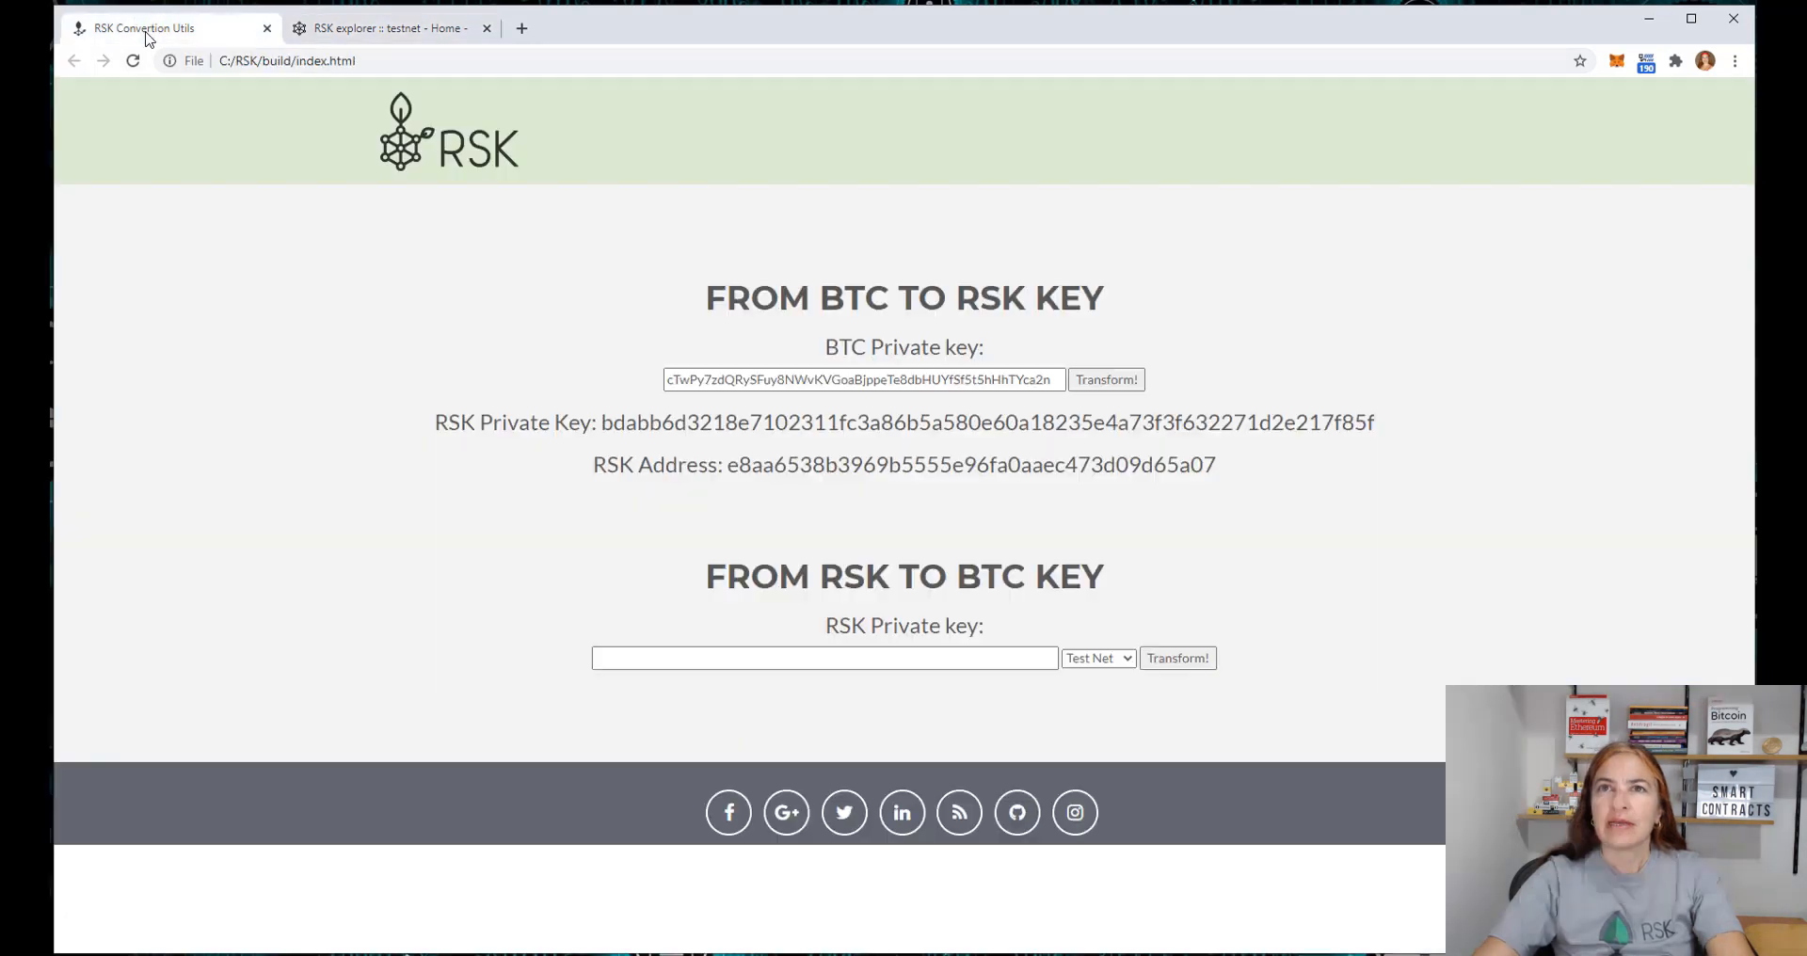
pyautogui.doubleClick(751, 465)
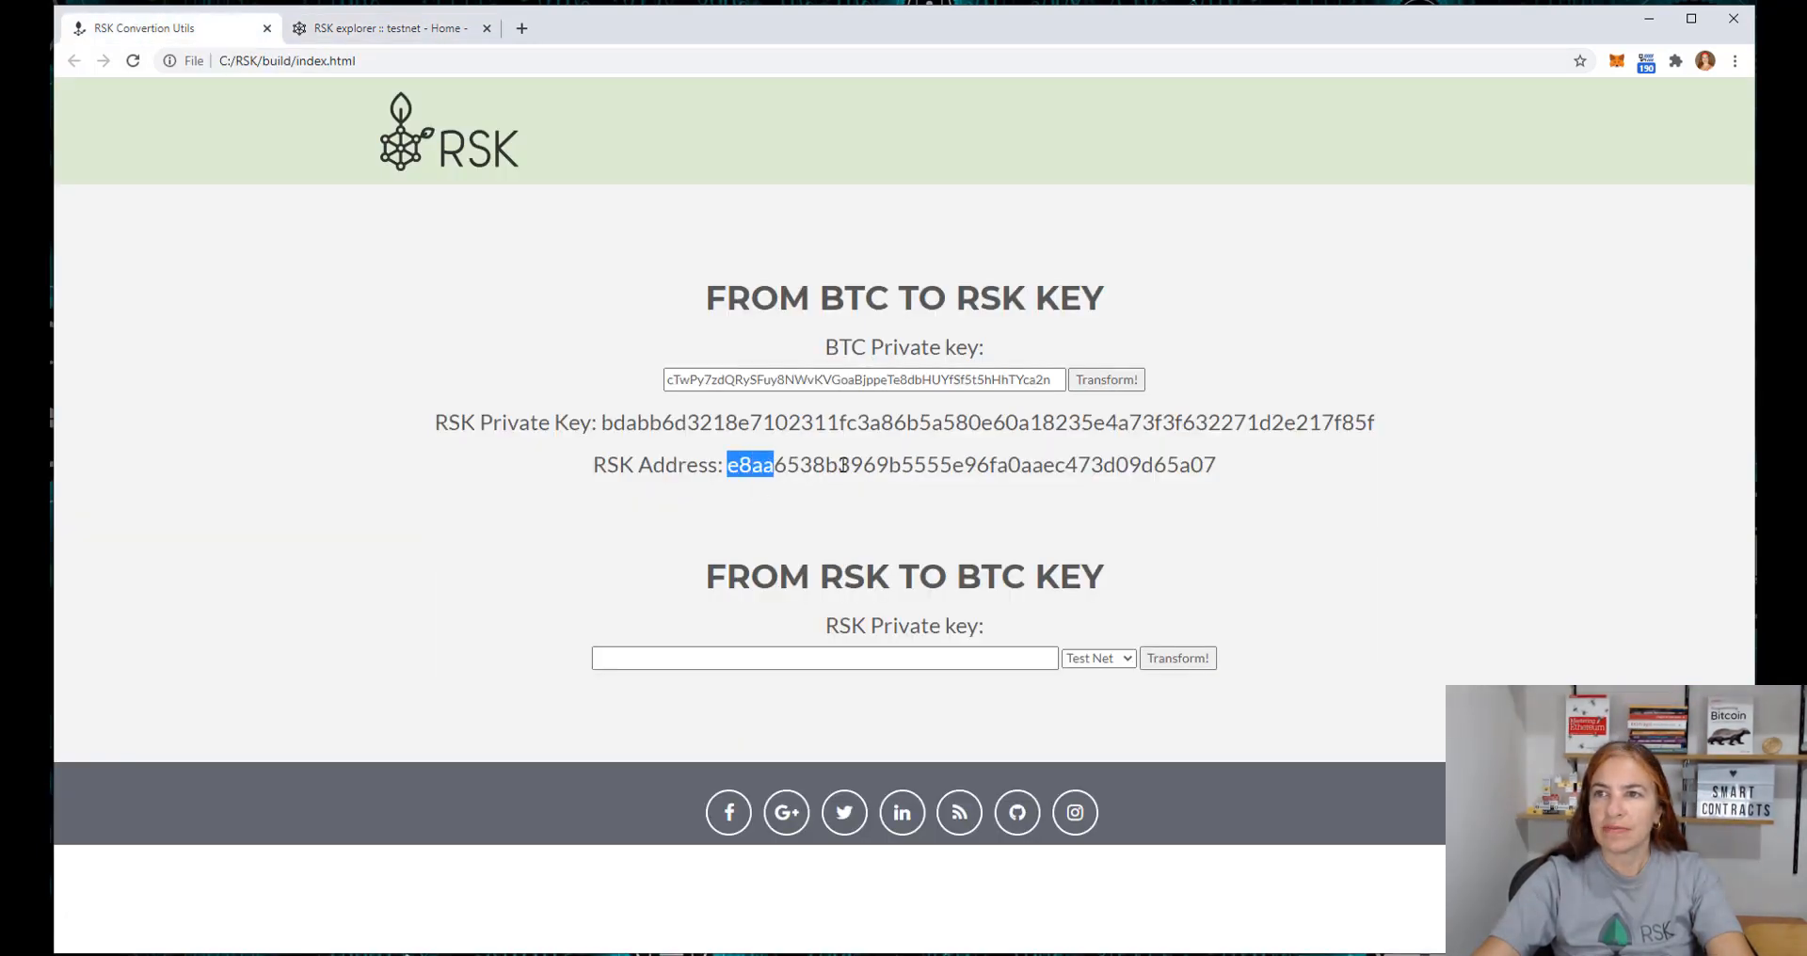
pyautogui.moveTo(728, 464); pyautogui.dragTo(1214, 465)
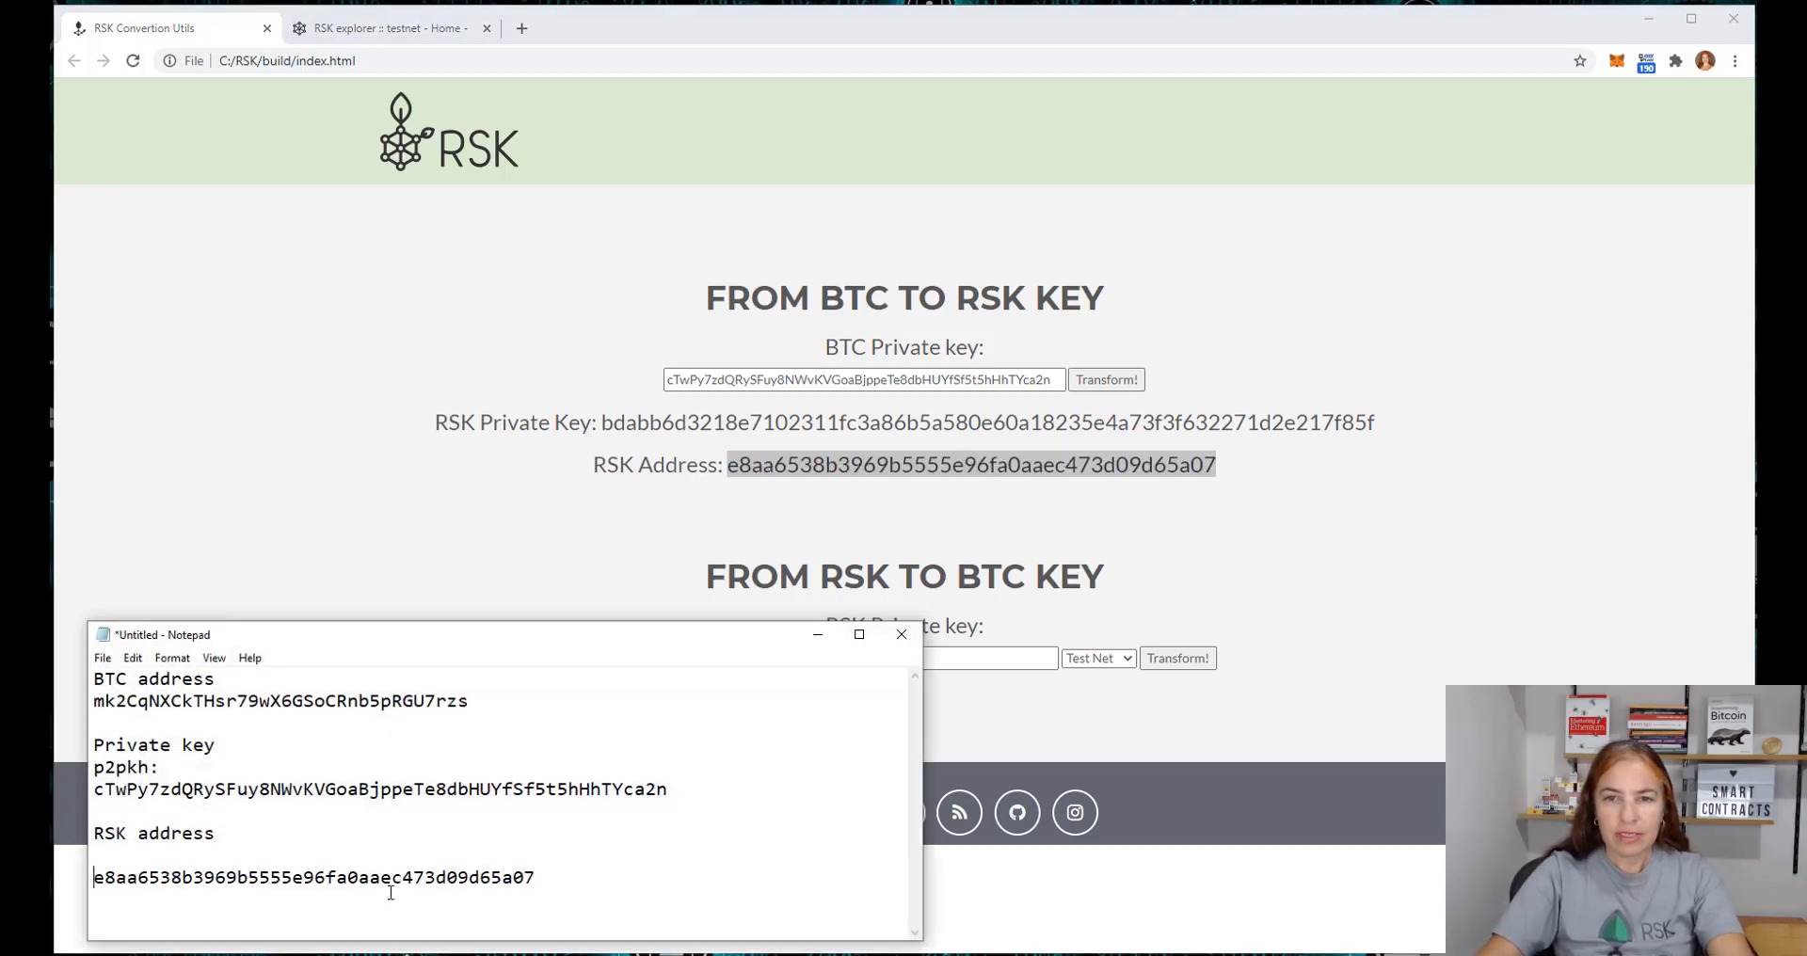
pyautogui.write('0x')
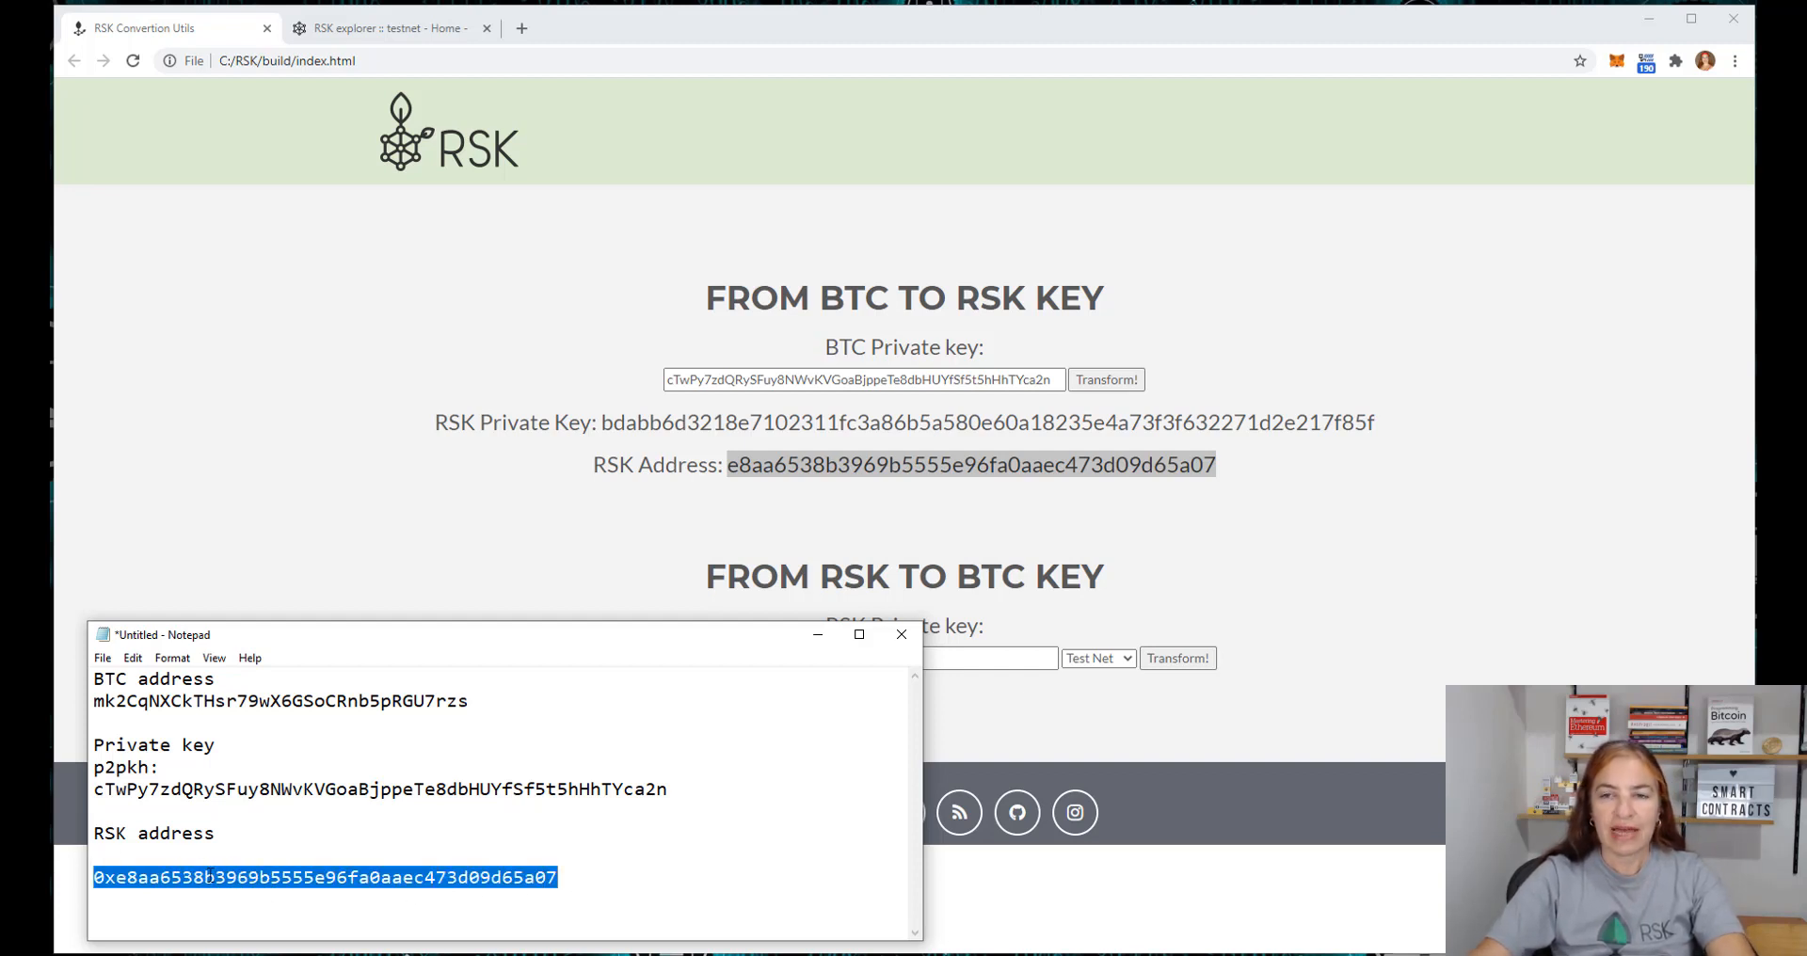
pyautogui.click(384, 28)
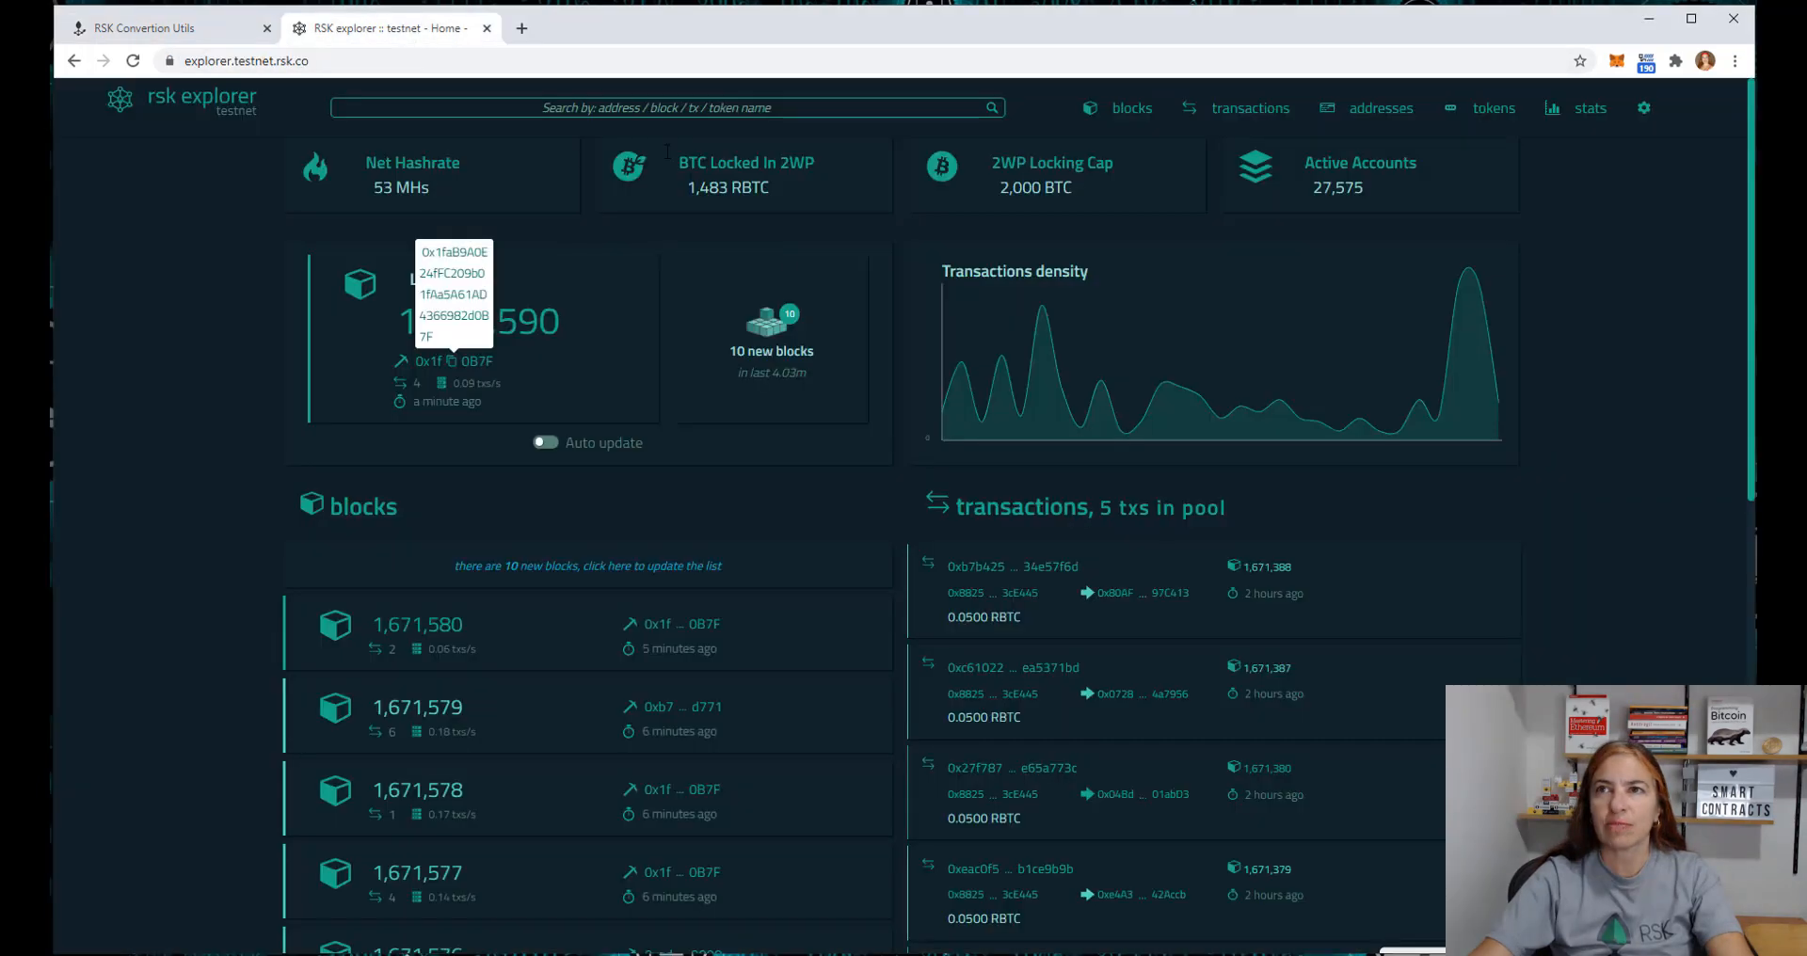
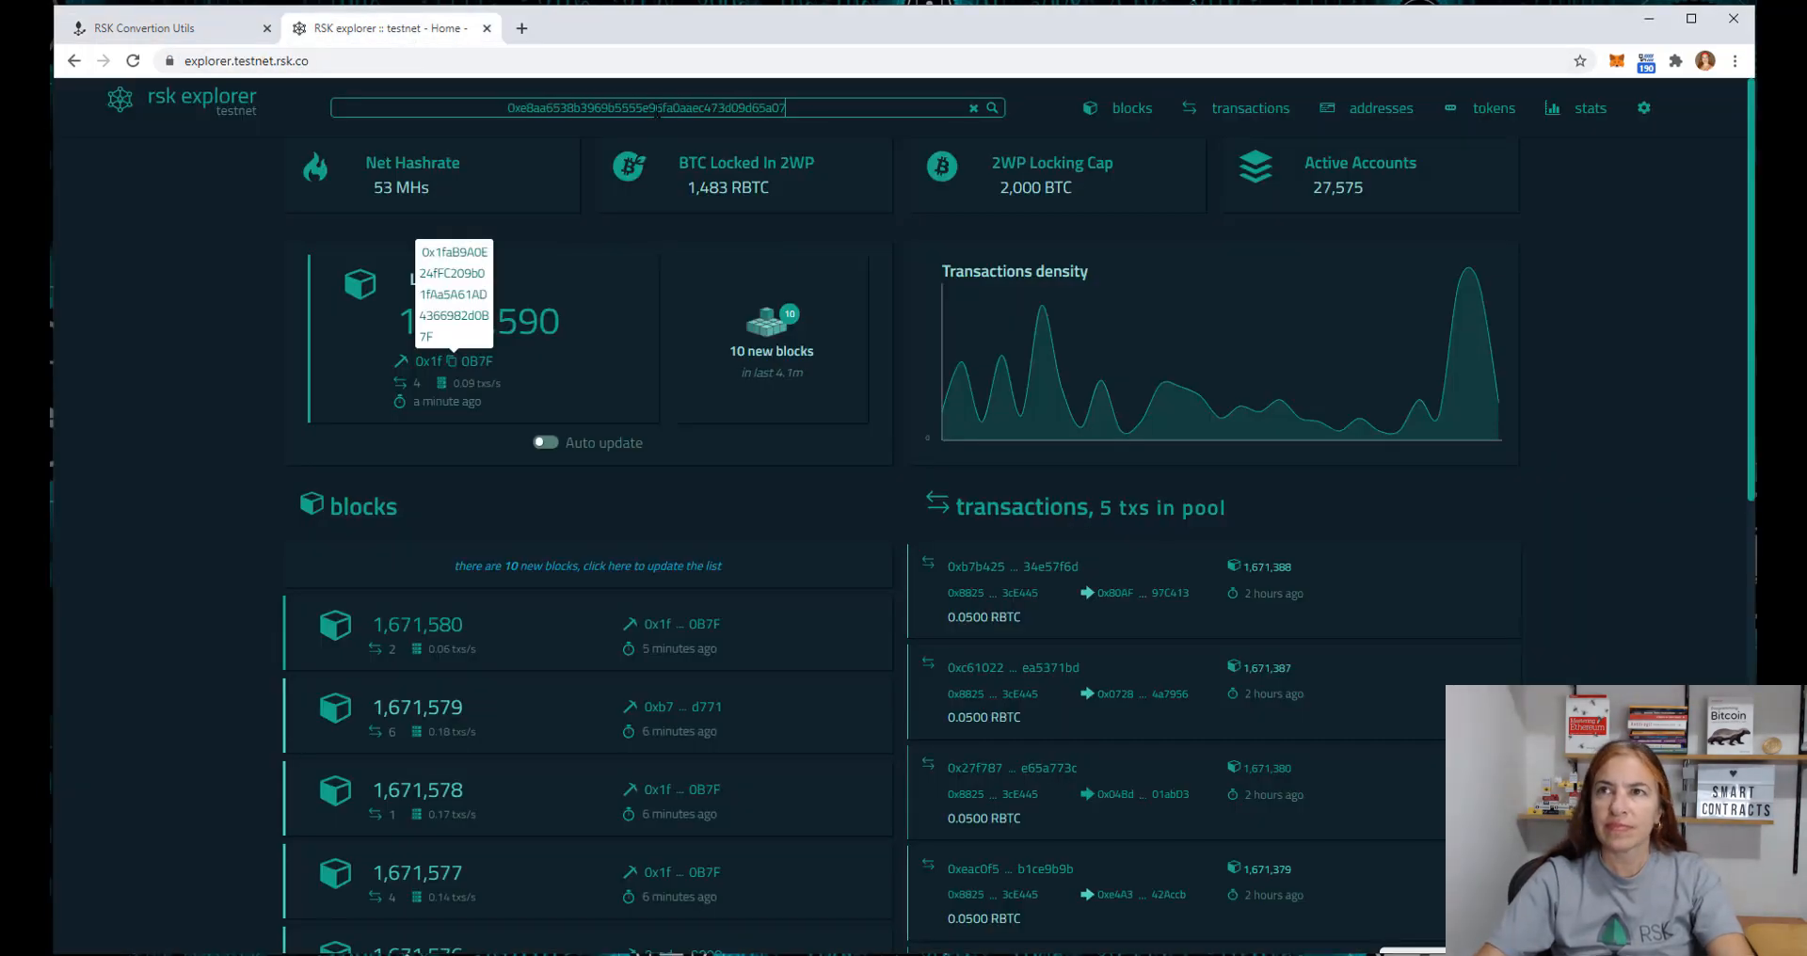
pyautogui.click(994, 107)
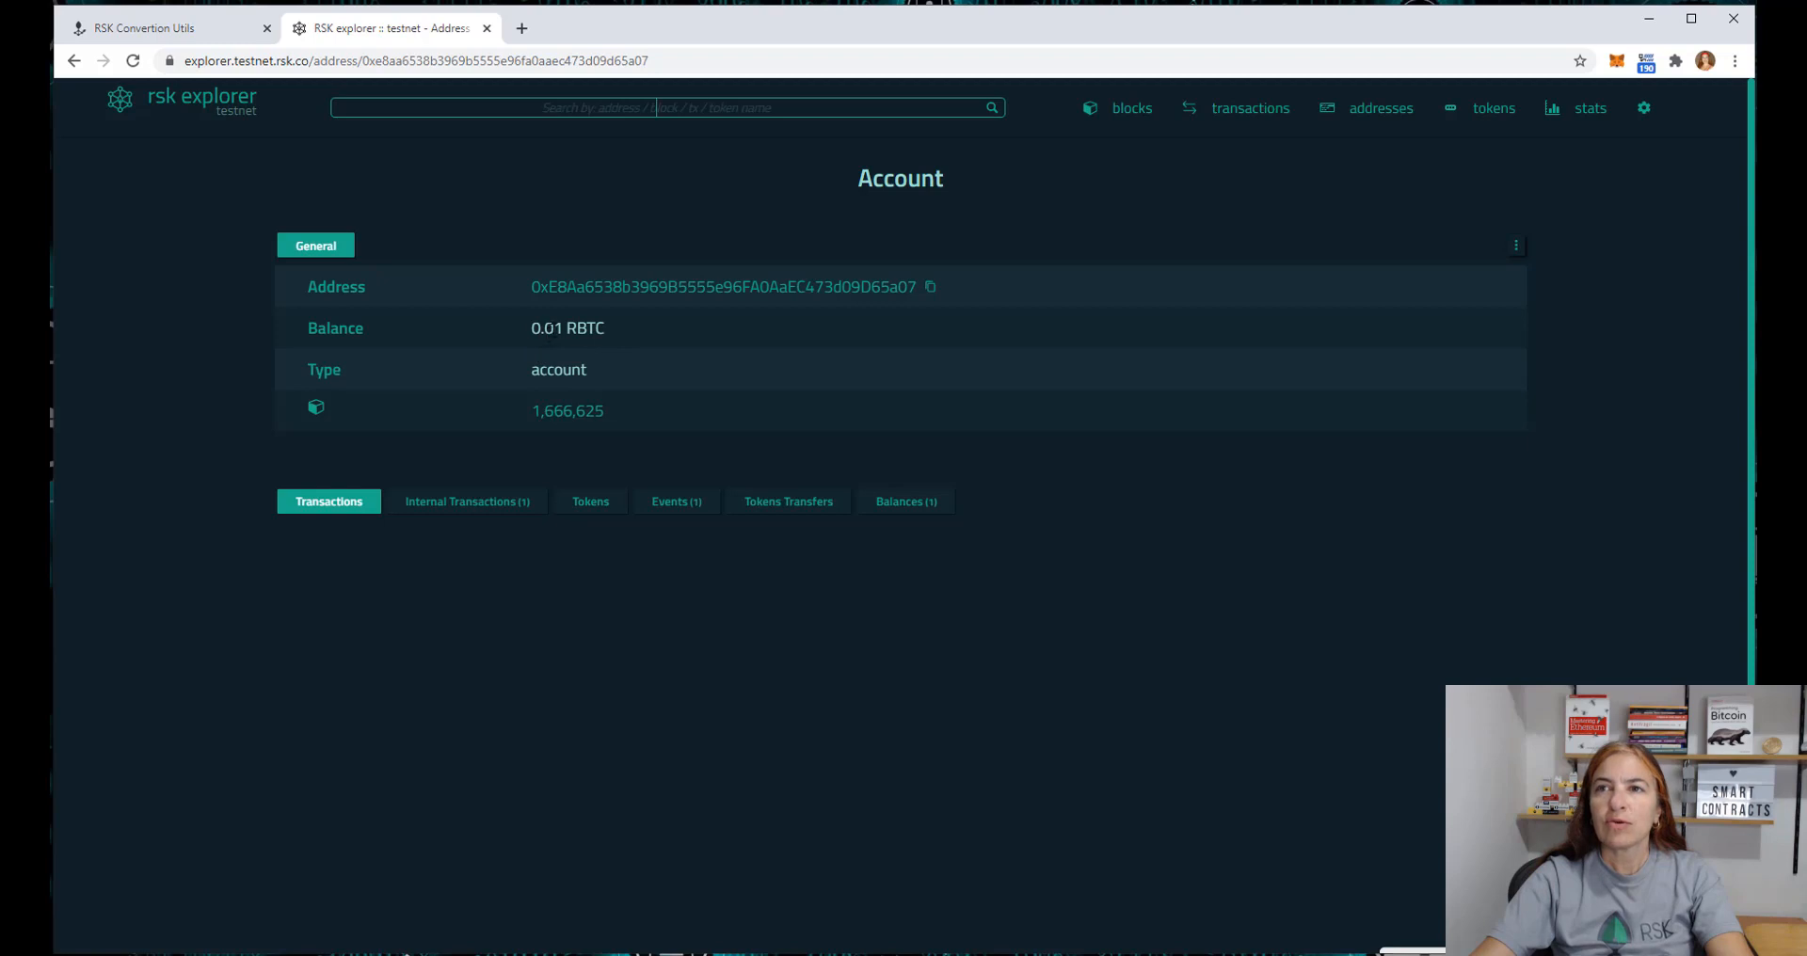
pyautogui.moveTo(617, 331)
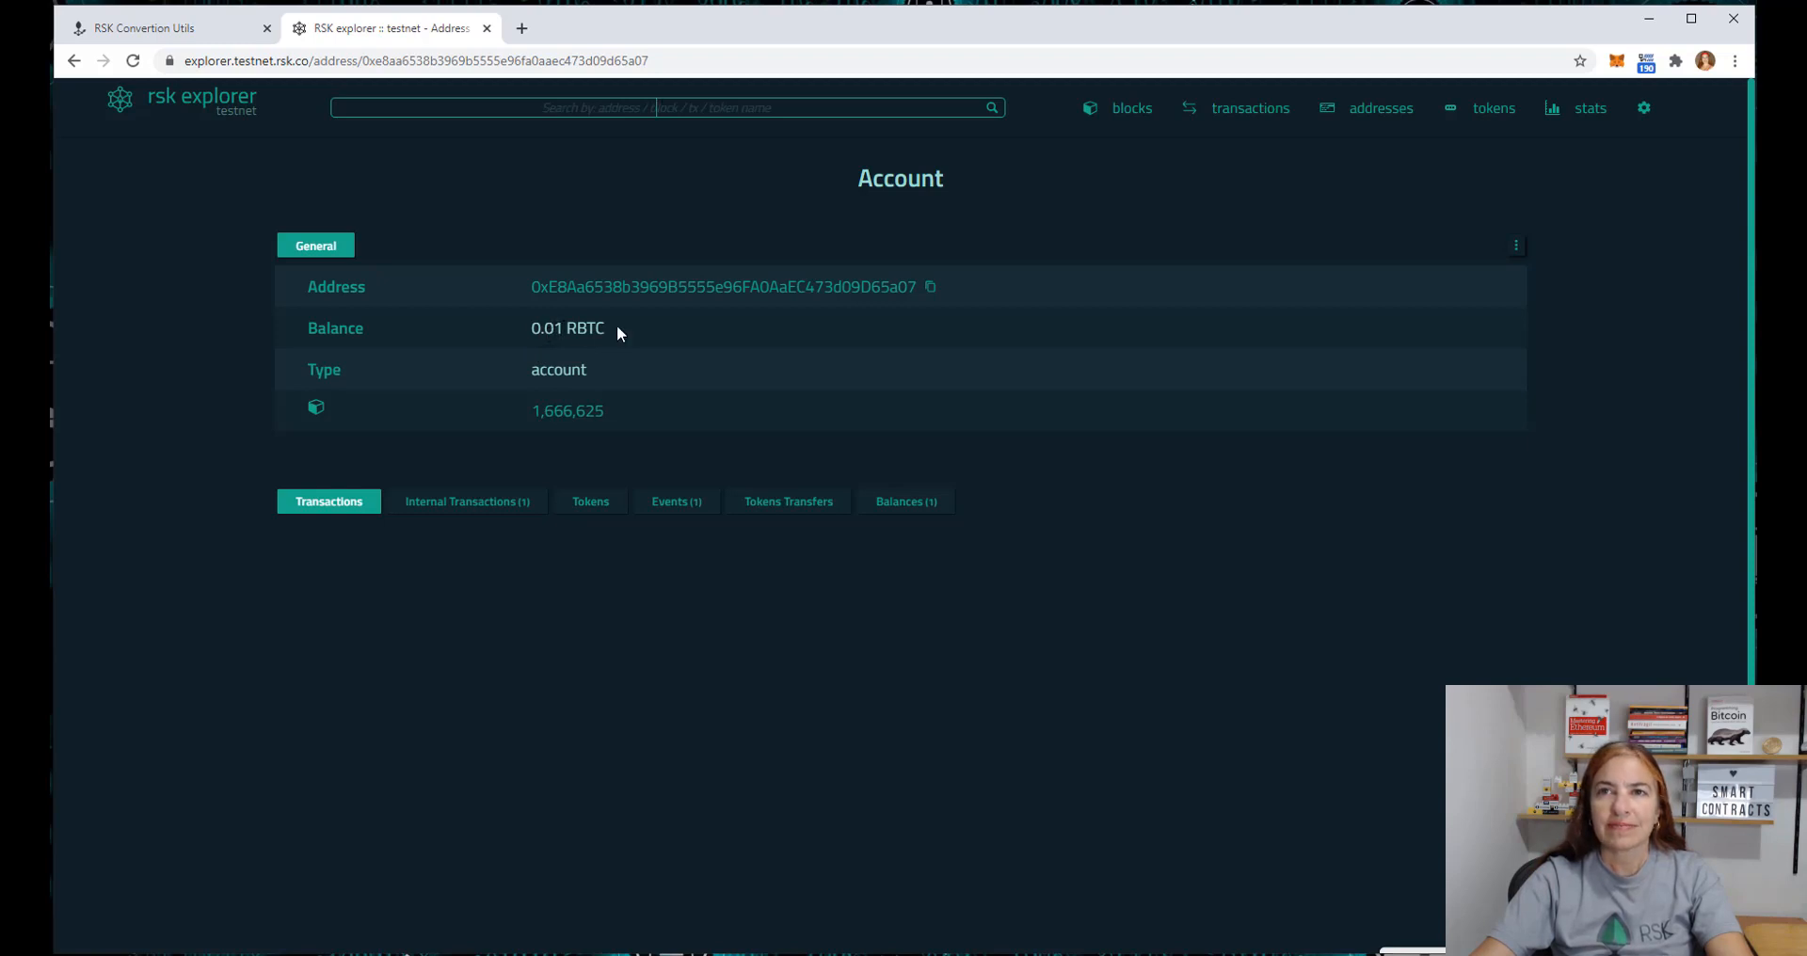
pyautogui.click(151, 27)
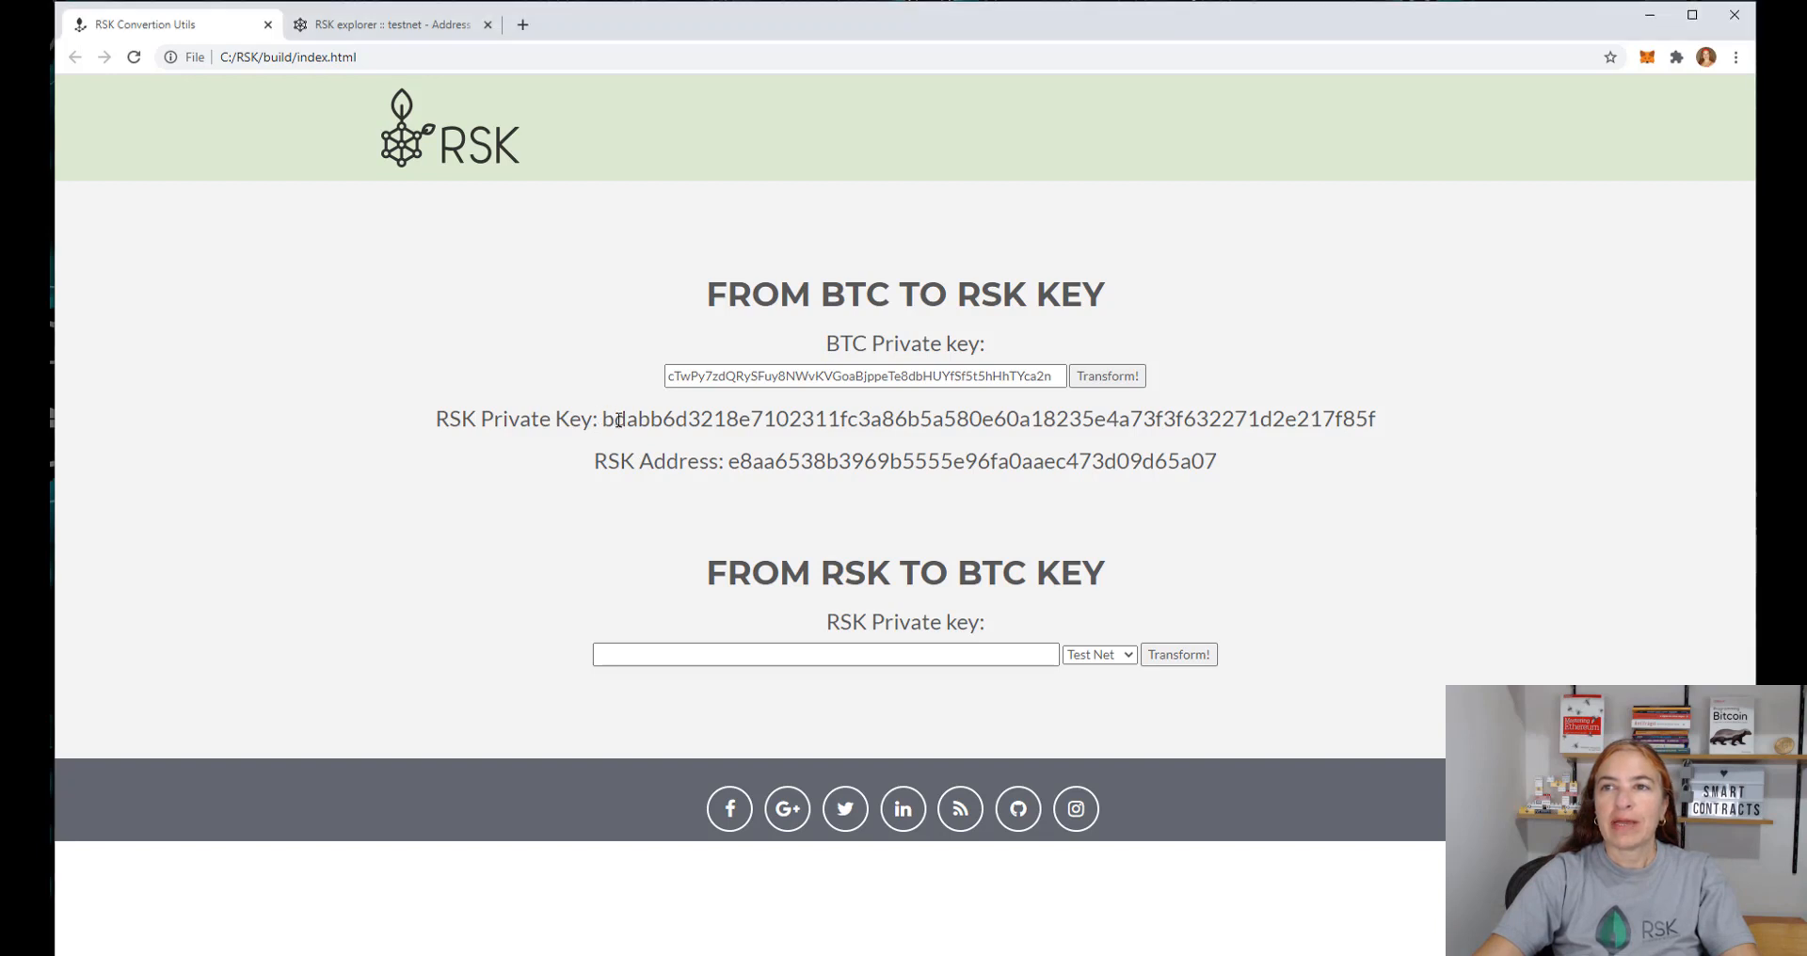
# - Select and copy the derived RSK private key value from Conversion Utils
pyautogui.moveTo(602, 418); pyautogui.dragTo(1372, 418)
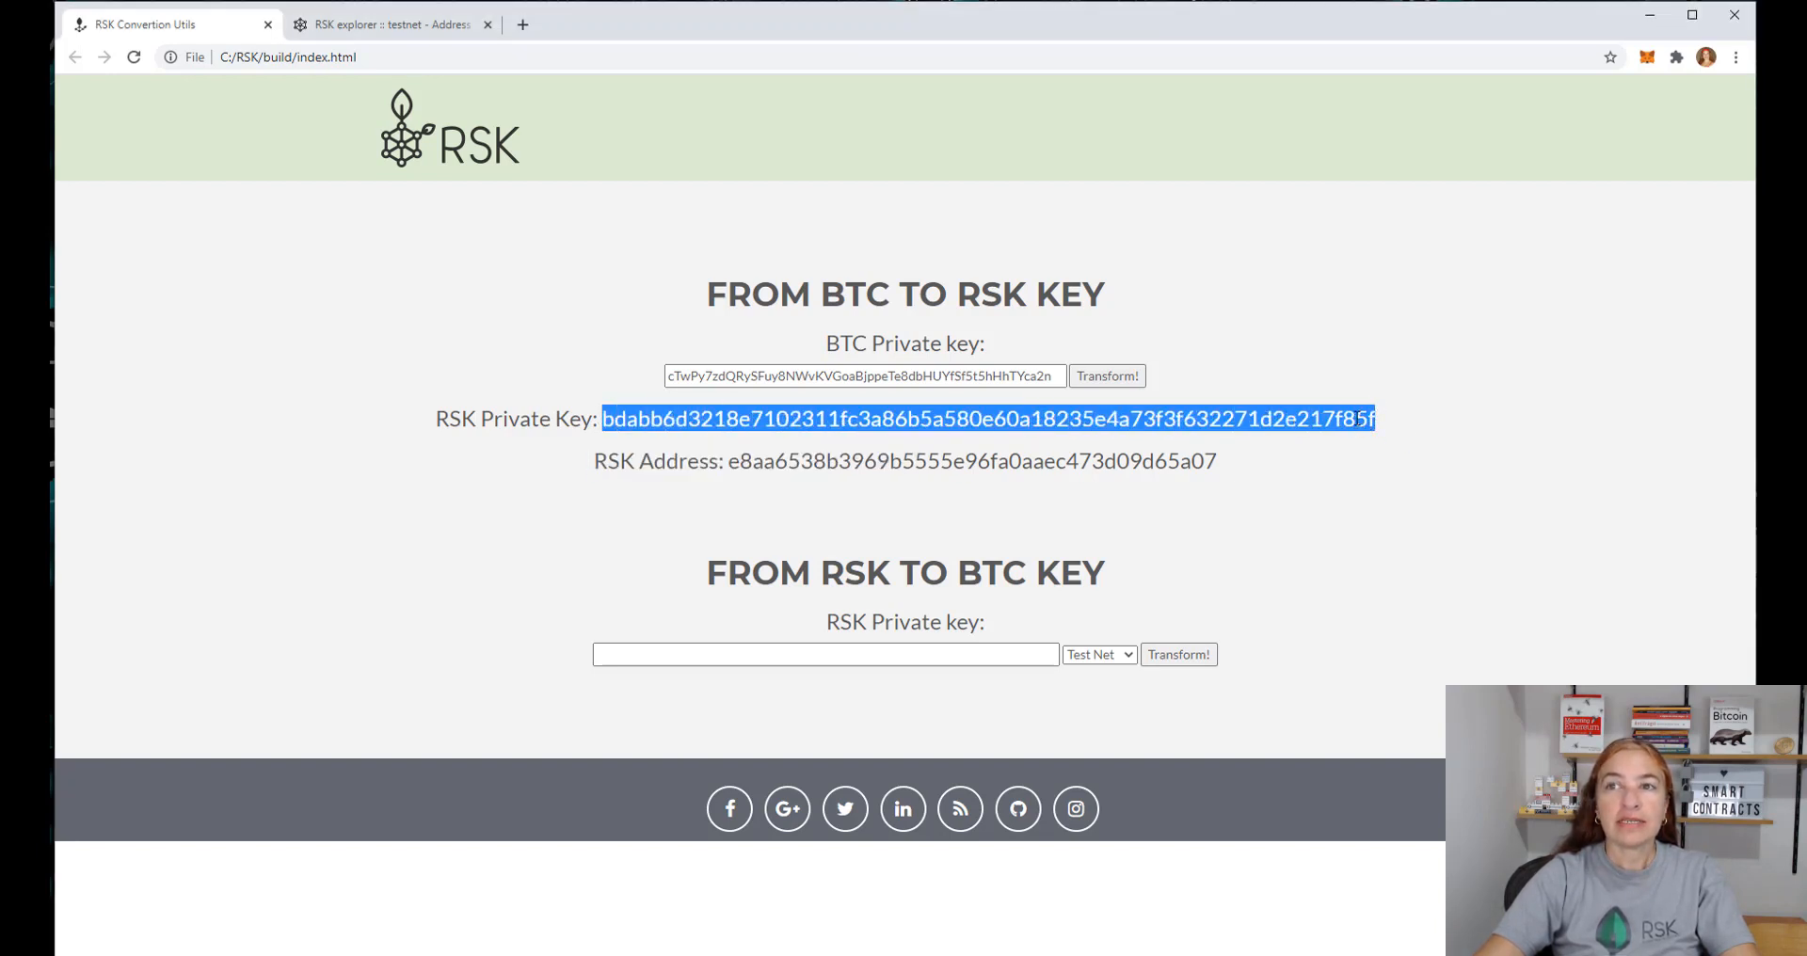
pyautogui.click(1343, 322)
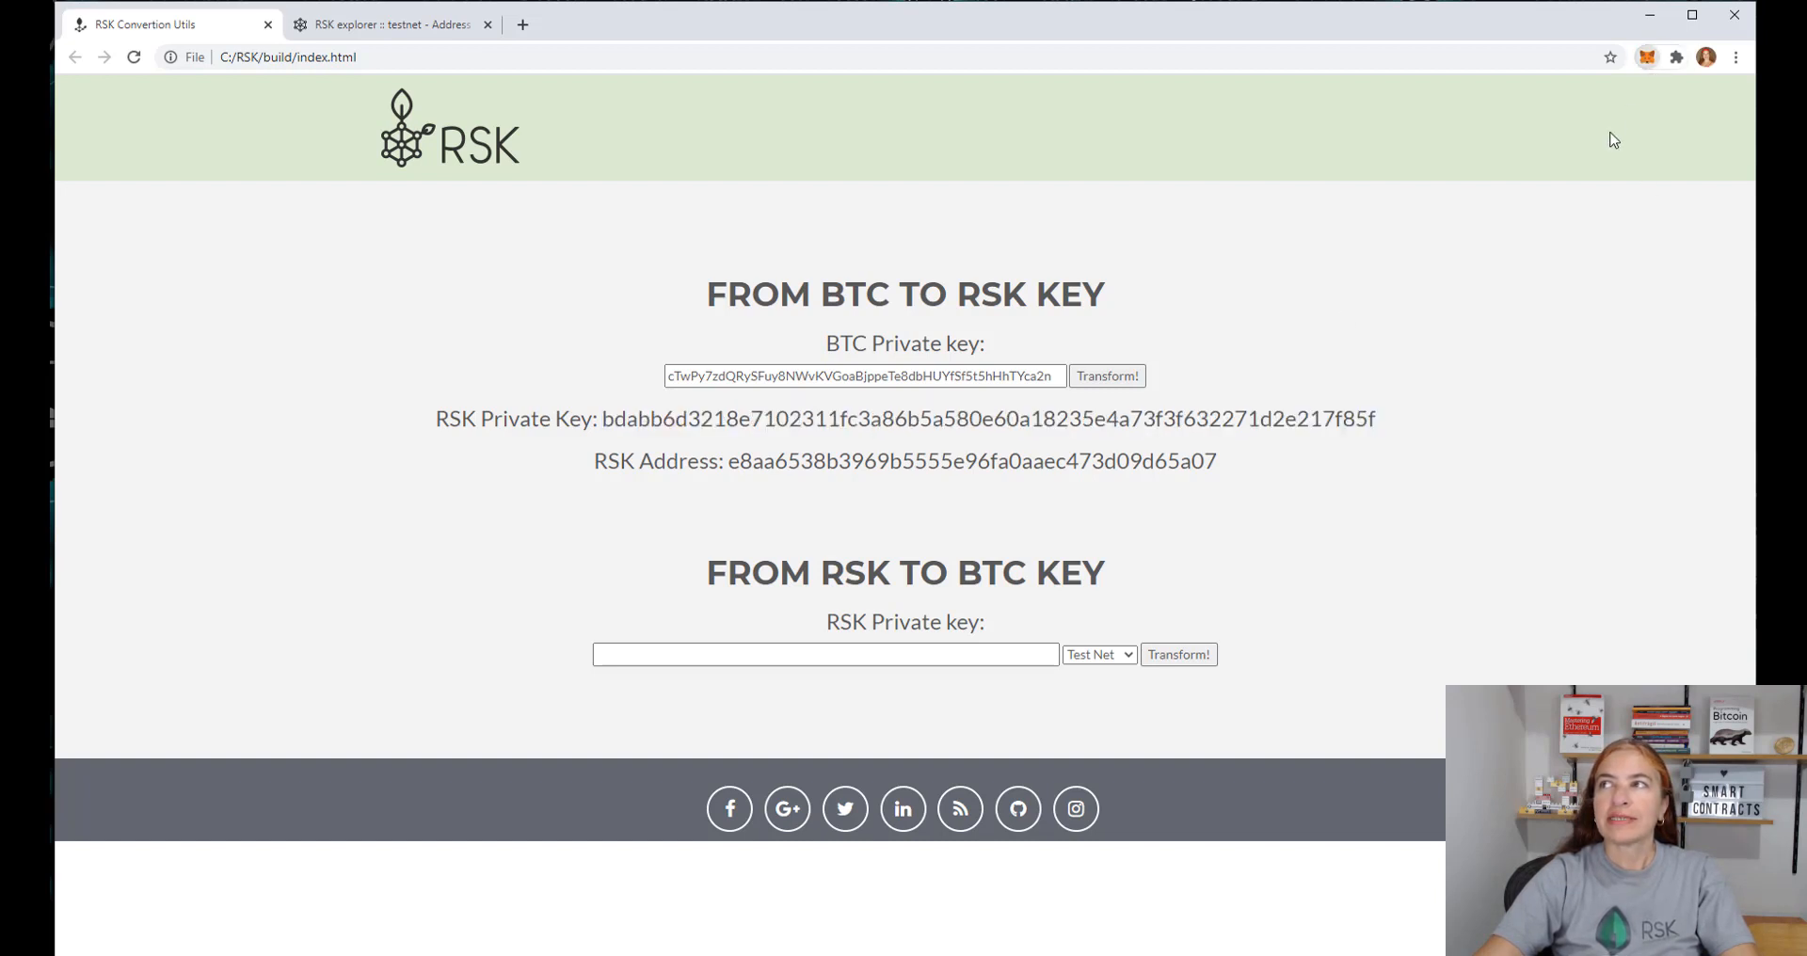
# - Import the RSK private key into MetaMask as Account 5 with 0.01 TR-BTC
pyautogui.click(1645, 102)
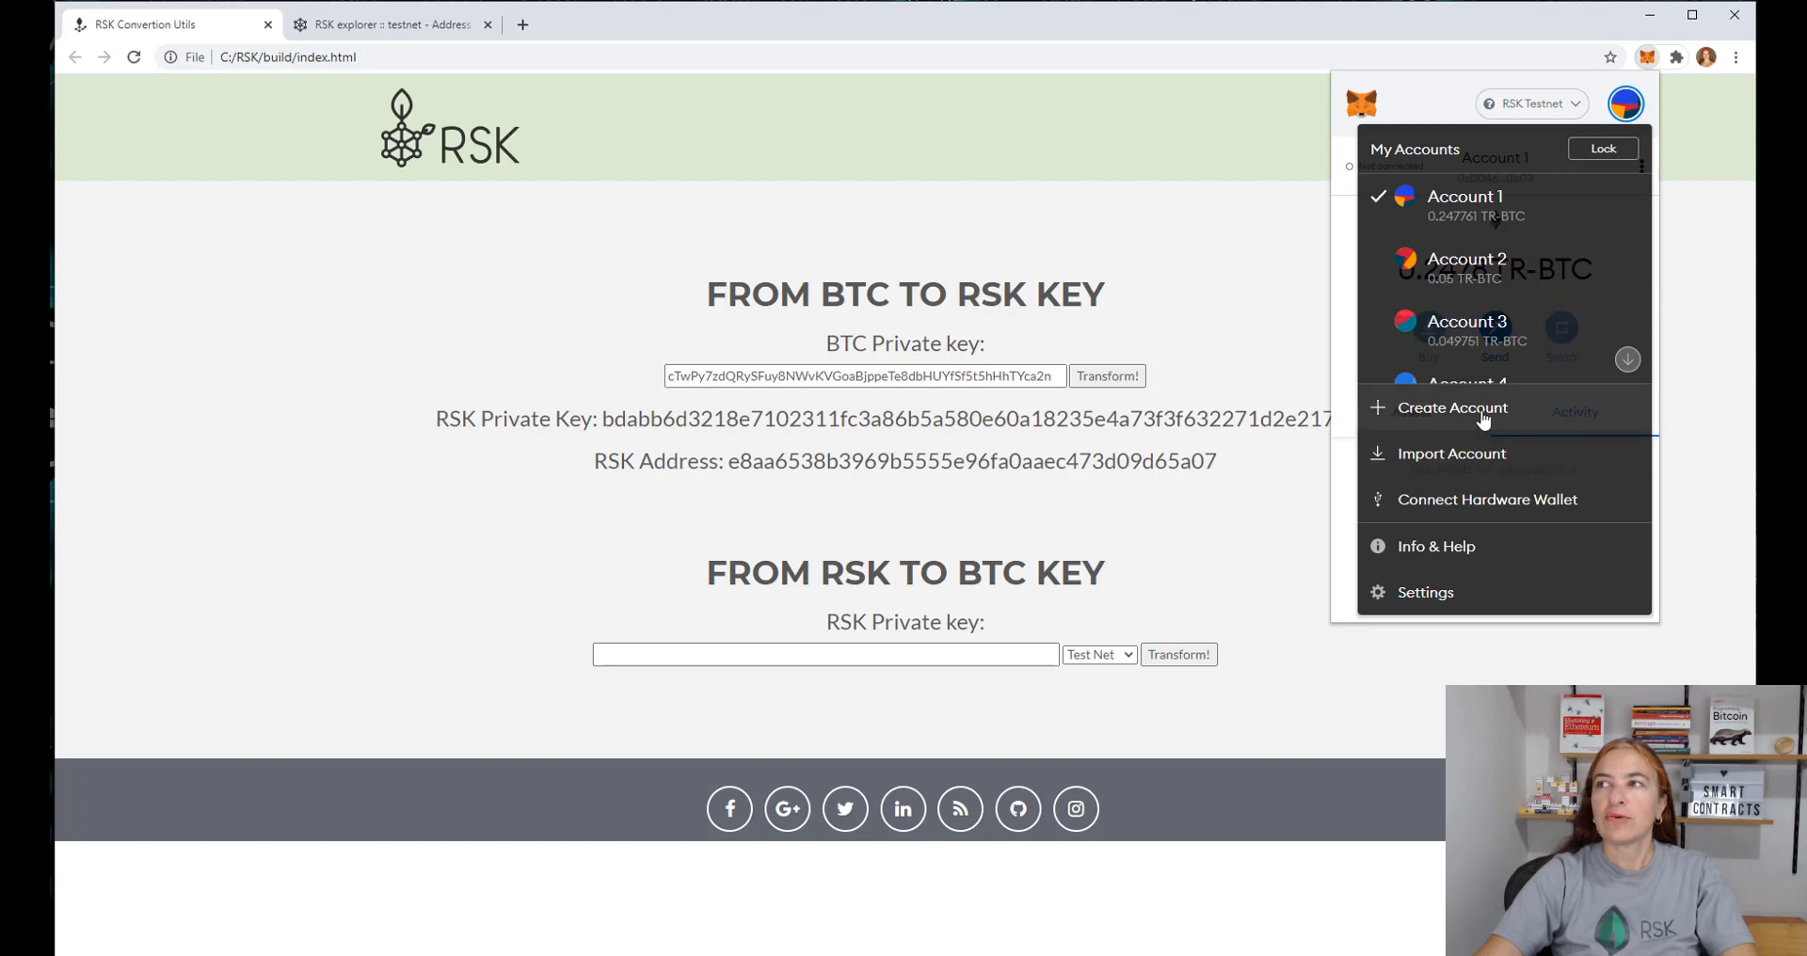
pyautogui.moveTo(1475, 465)
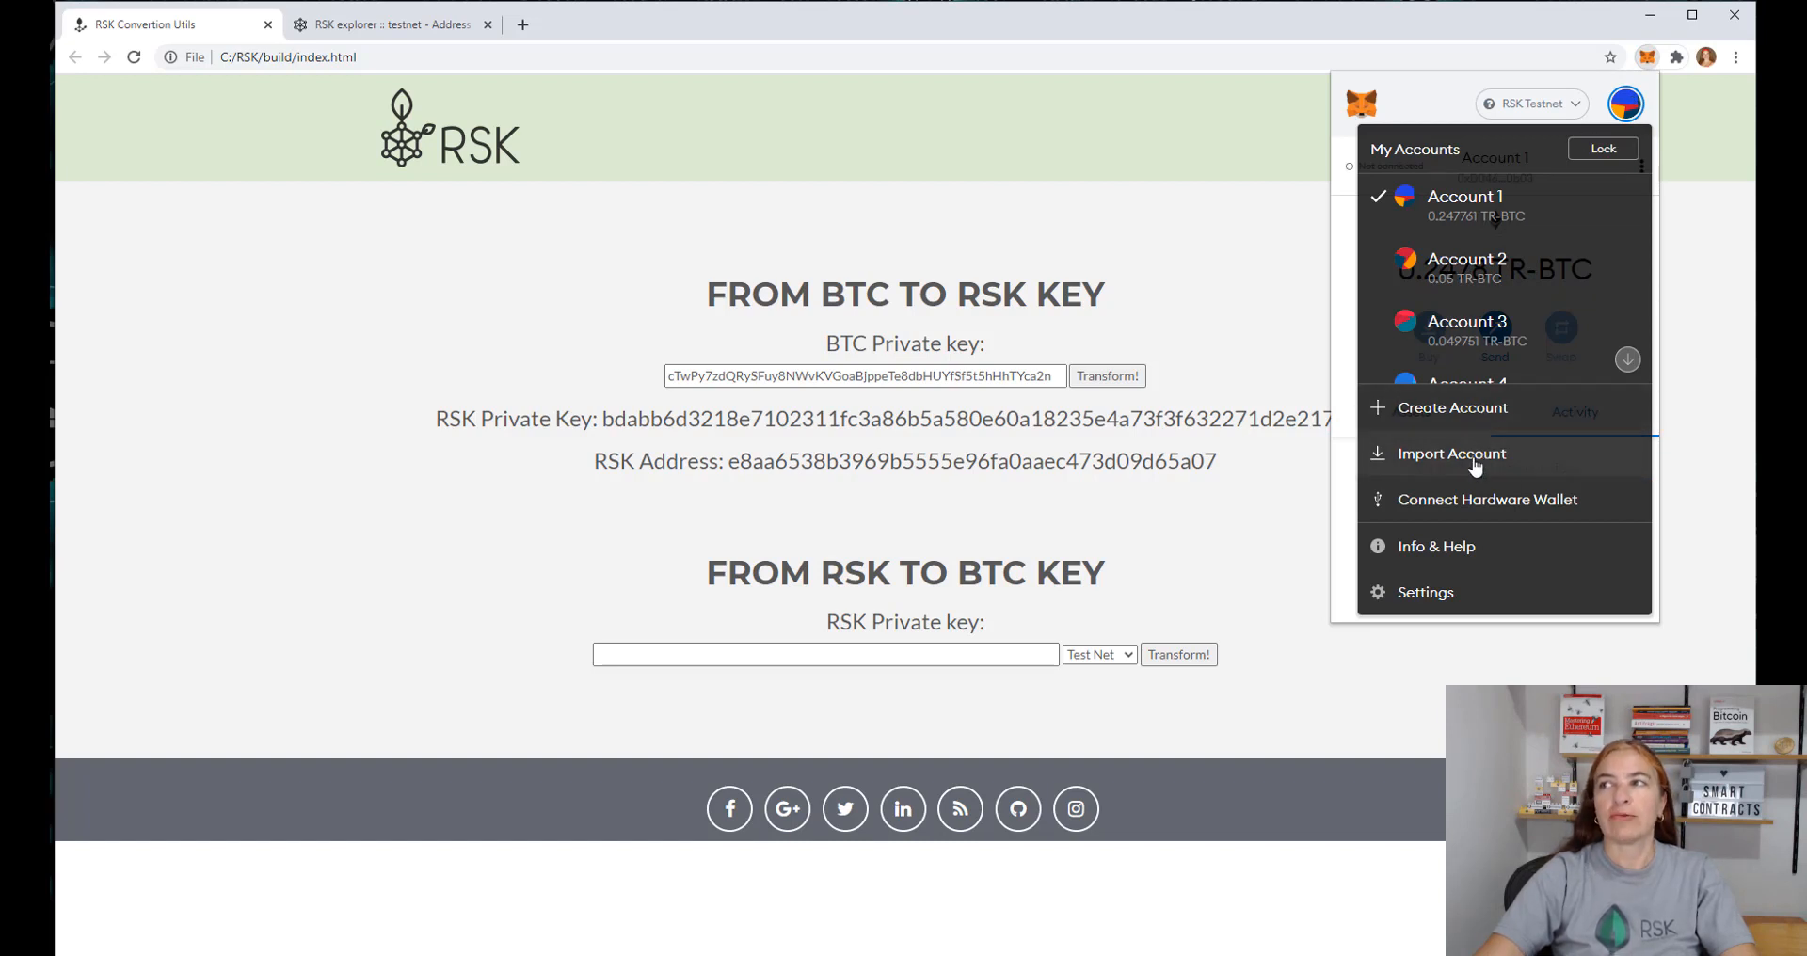
pyautogui.click(1452, 453)
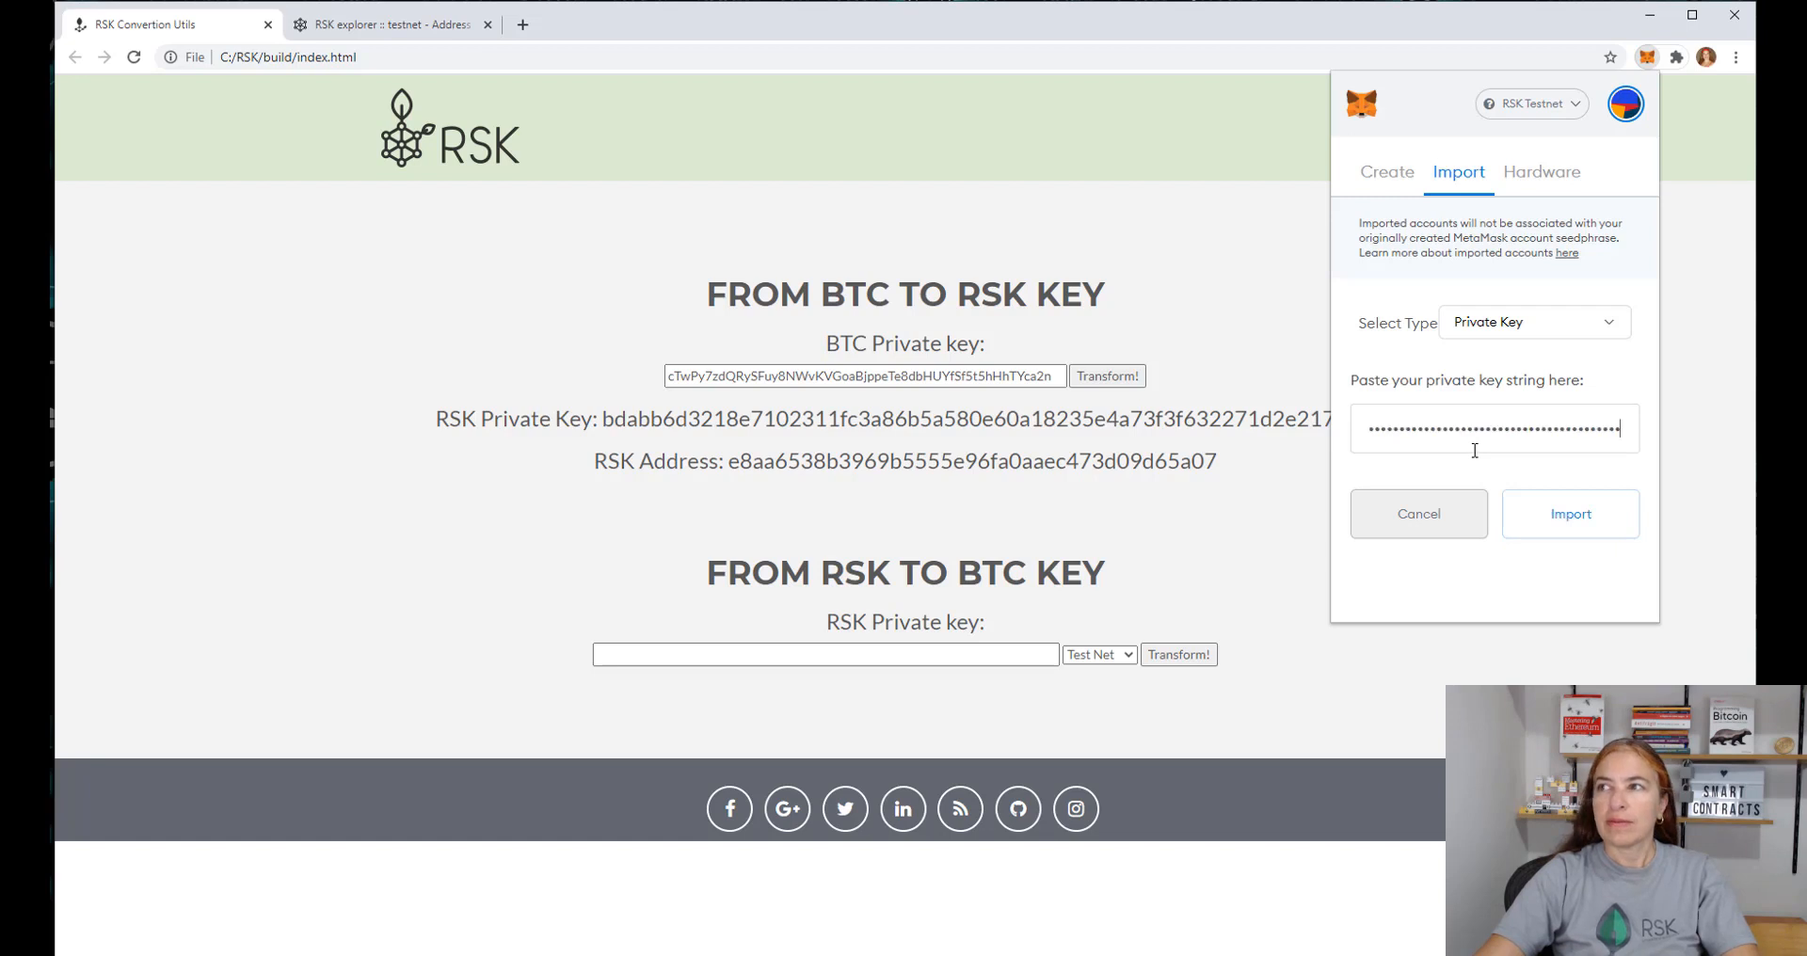
pyautogui.click(1569, 514)
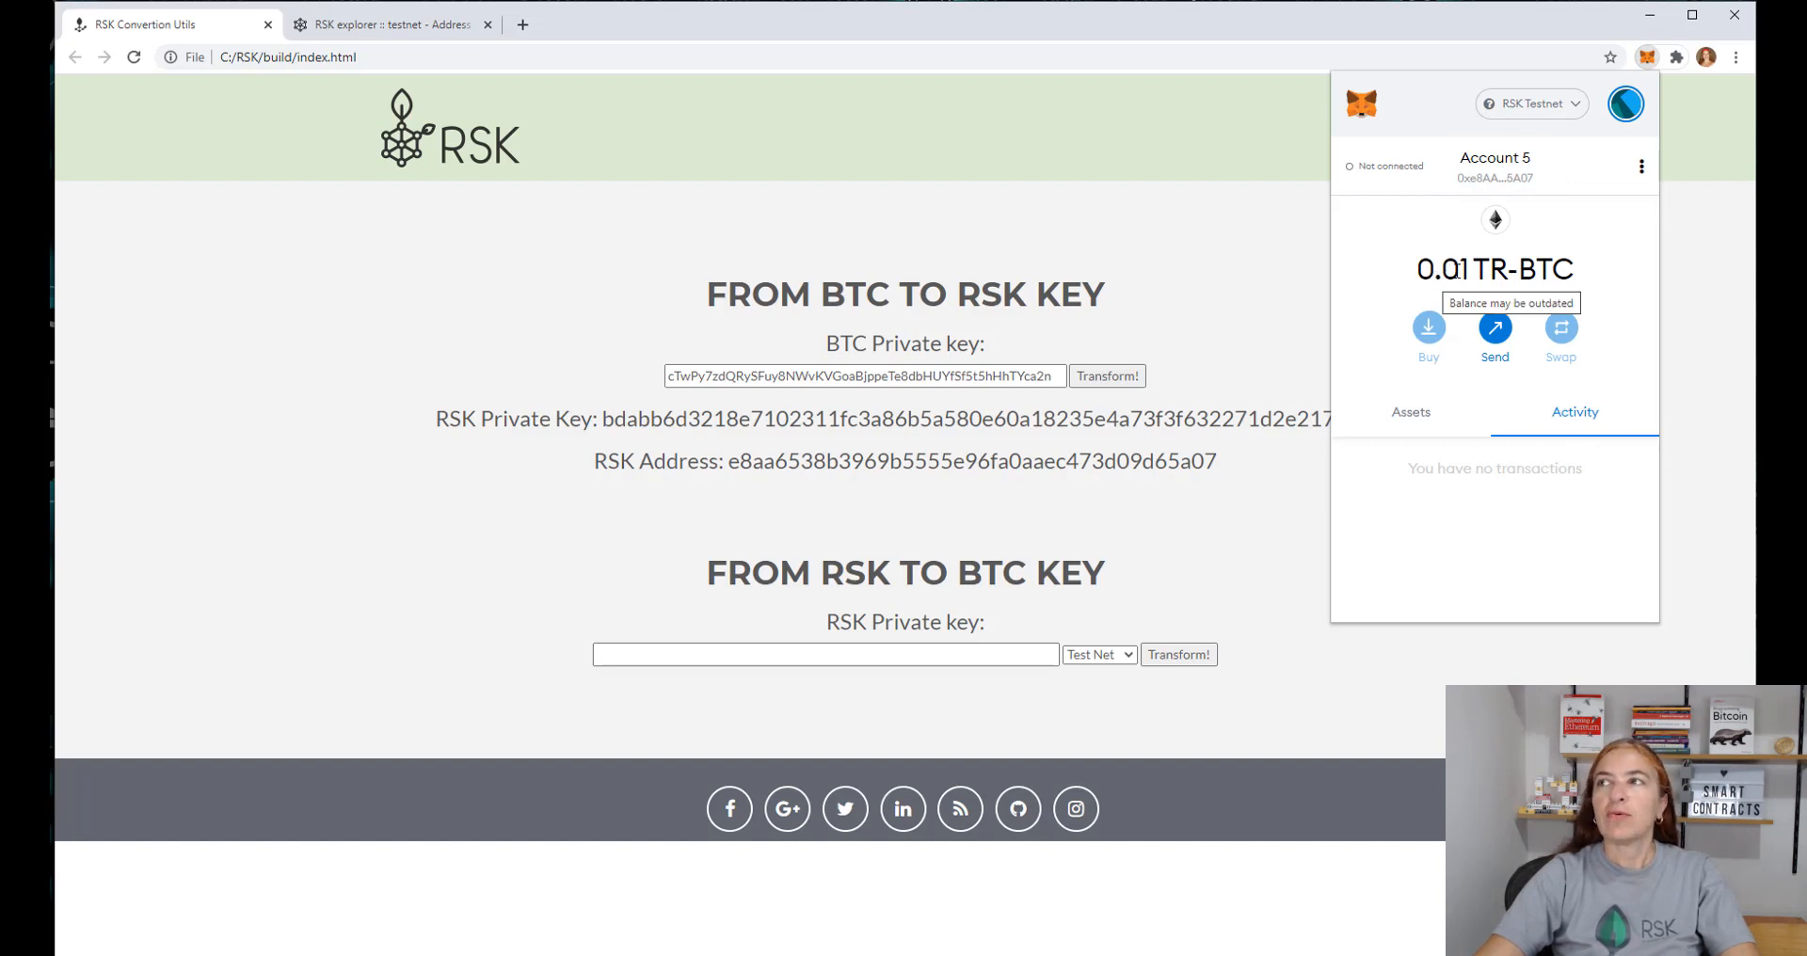
pyautogui.moveTo(1594, 267)
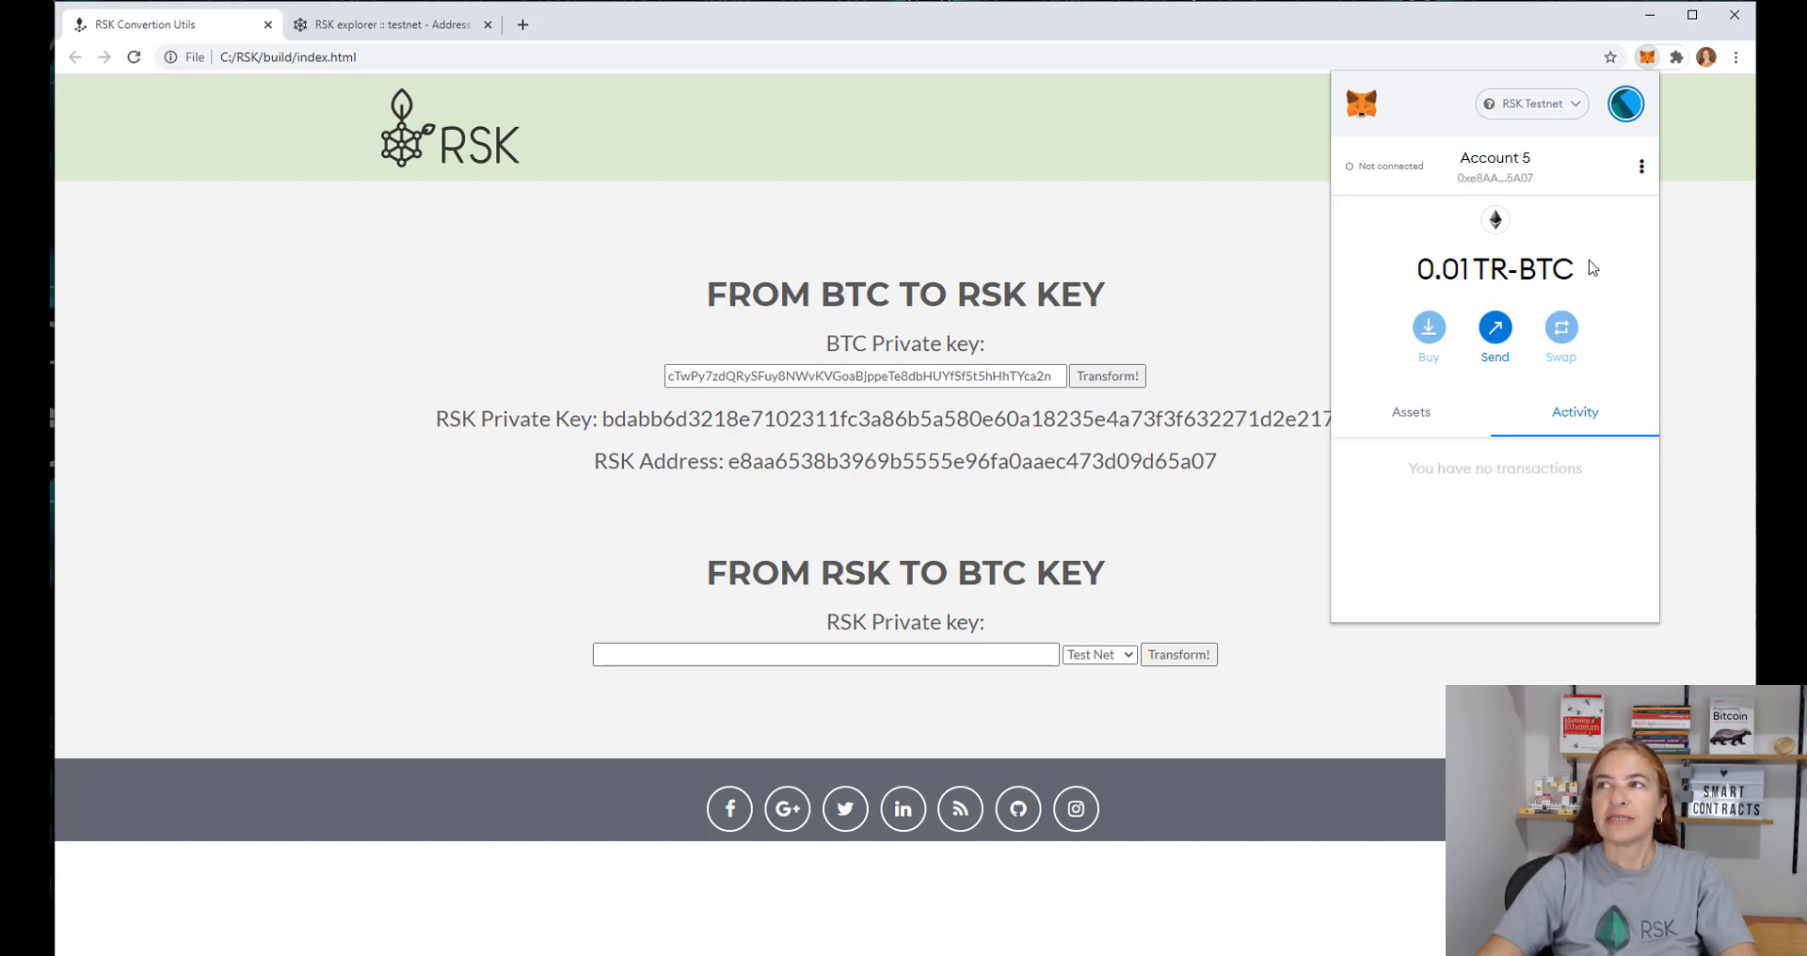
pyautogui.moveTo(1502, 335)
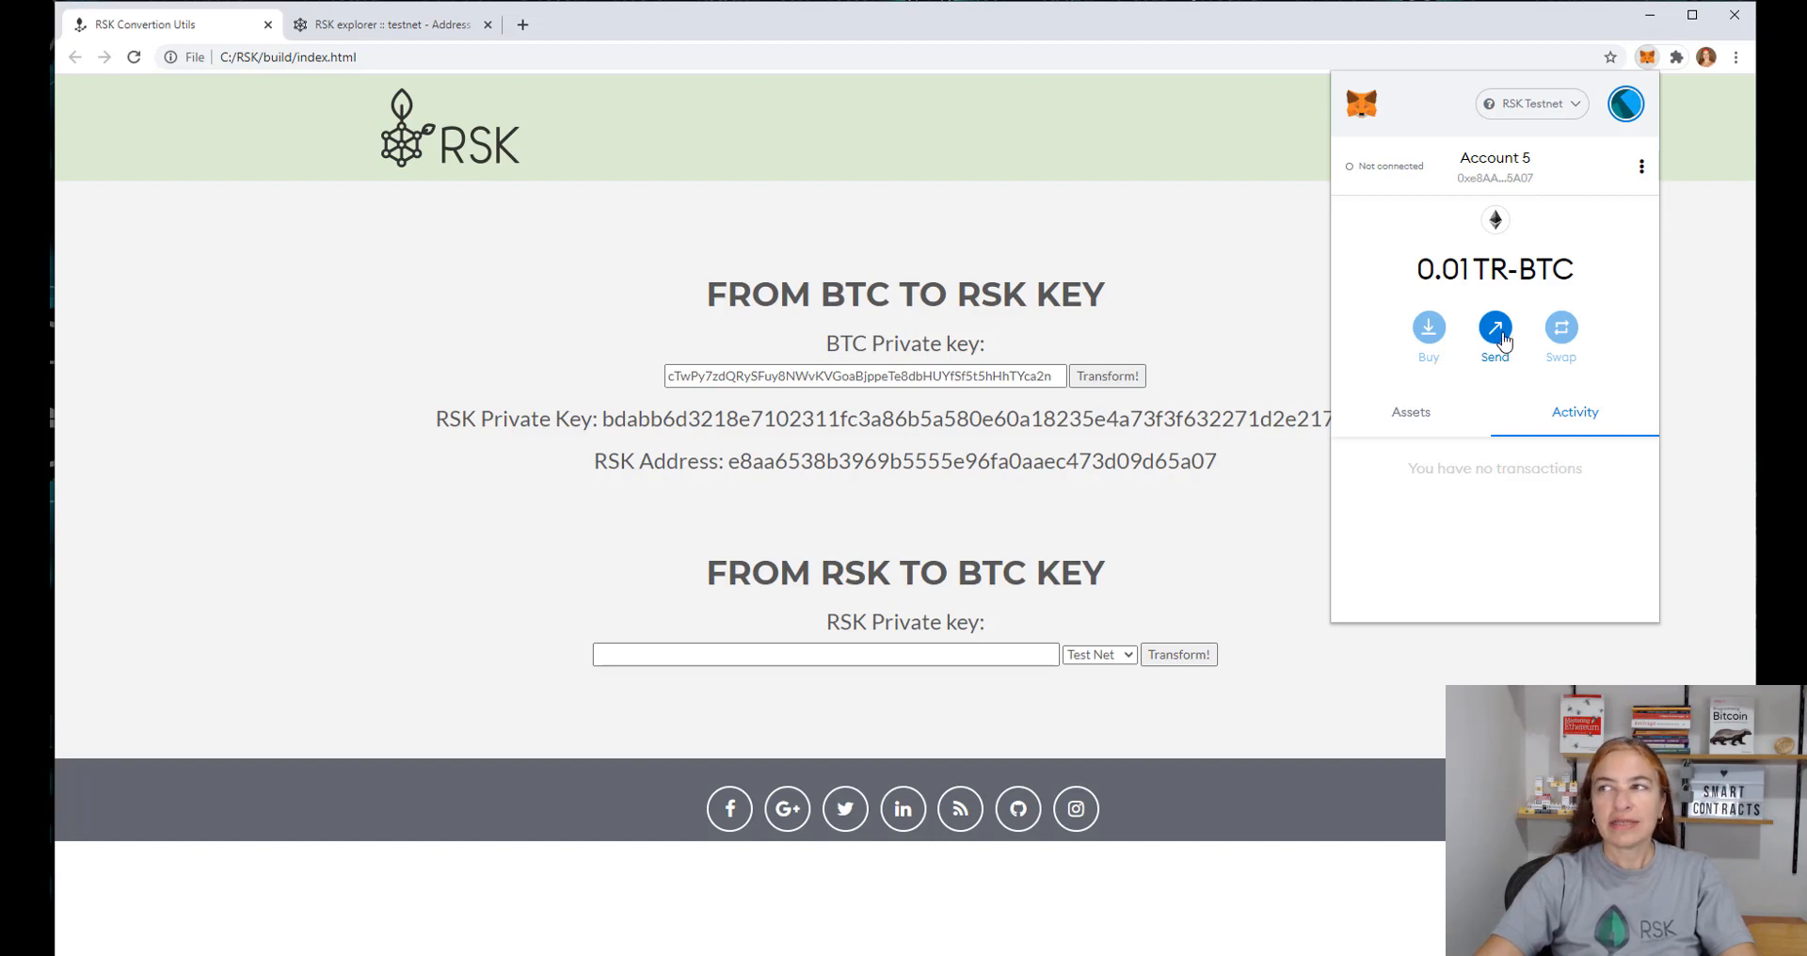
pyautogui.moveTo(1496, 512)
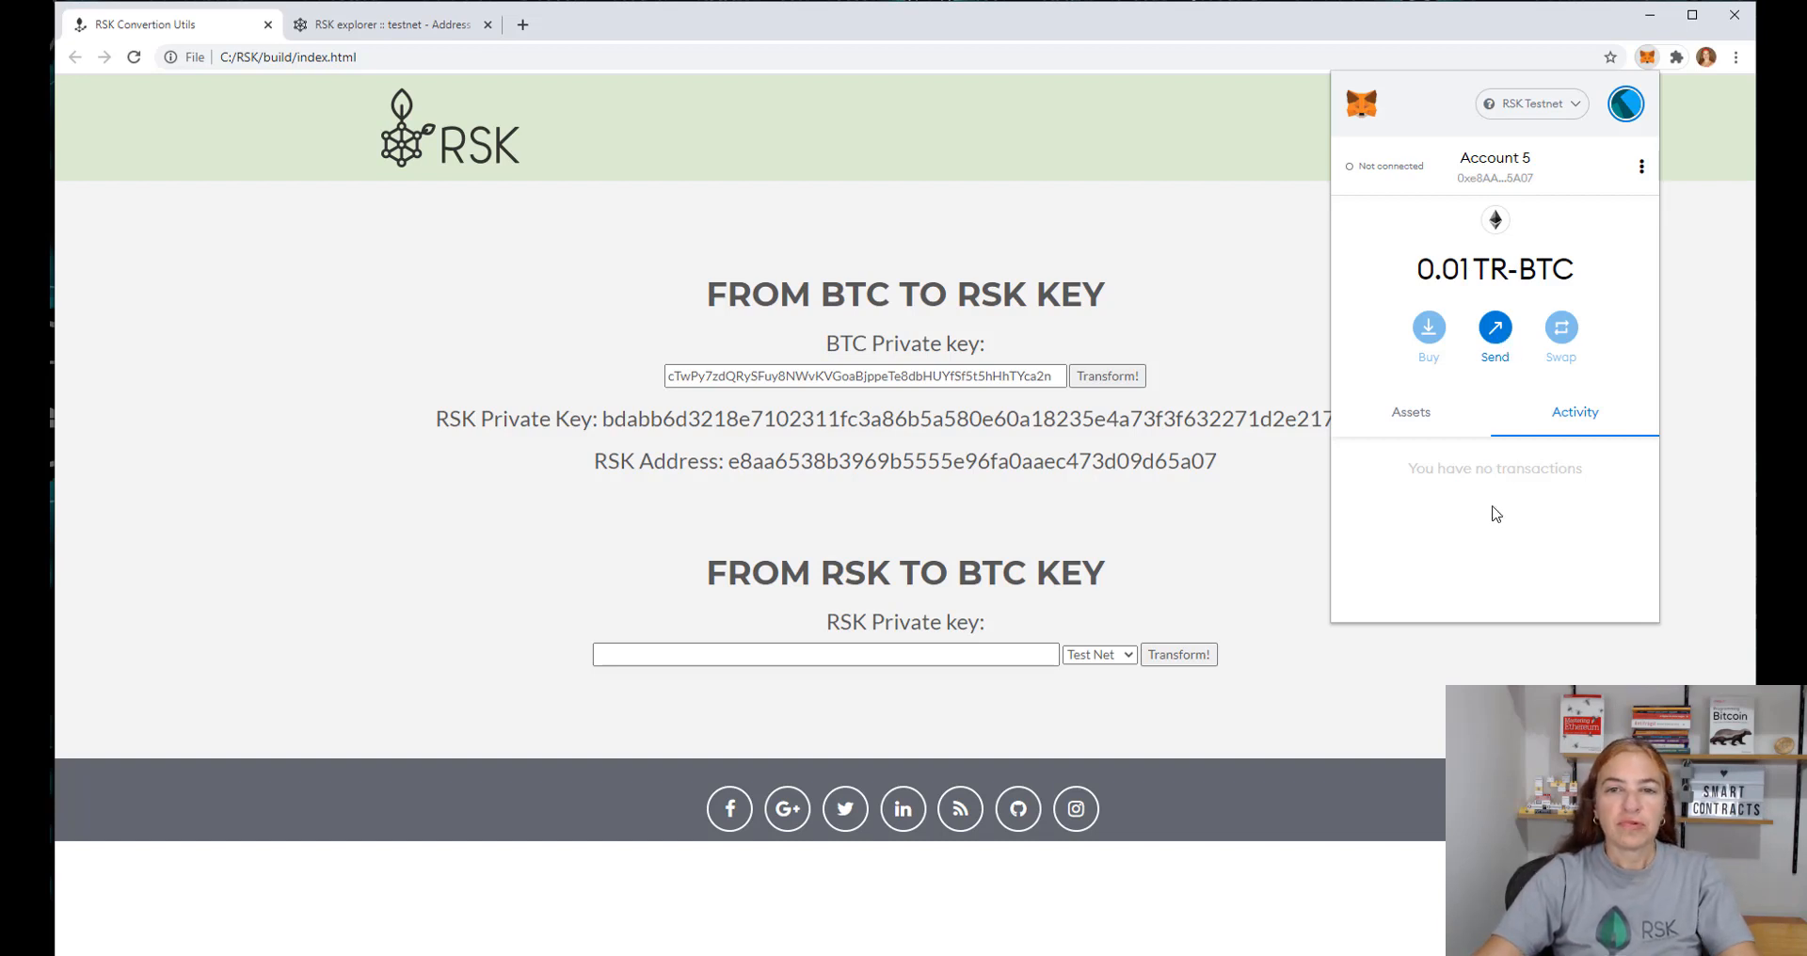